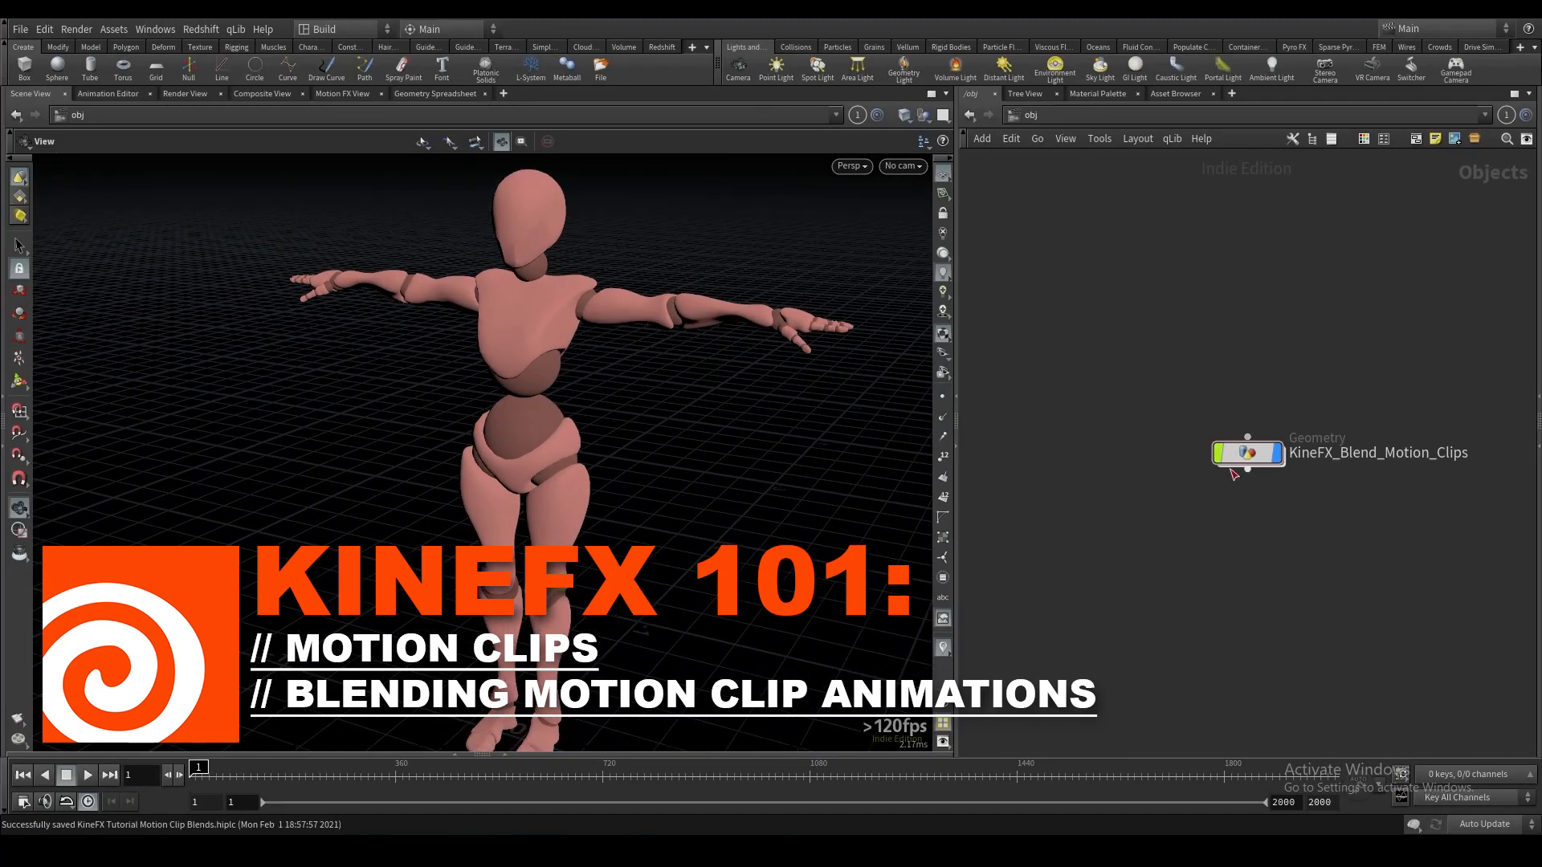
# Dive inside the KineFX_Blend_Motion_Clips geometry object.
pyautogui.click(1248, 453)
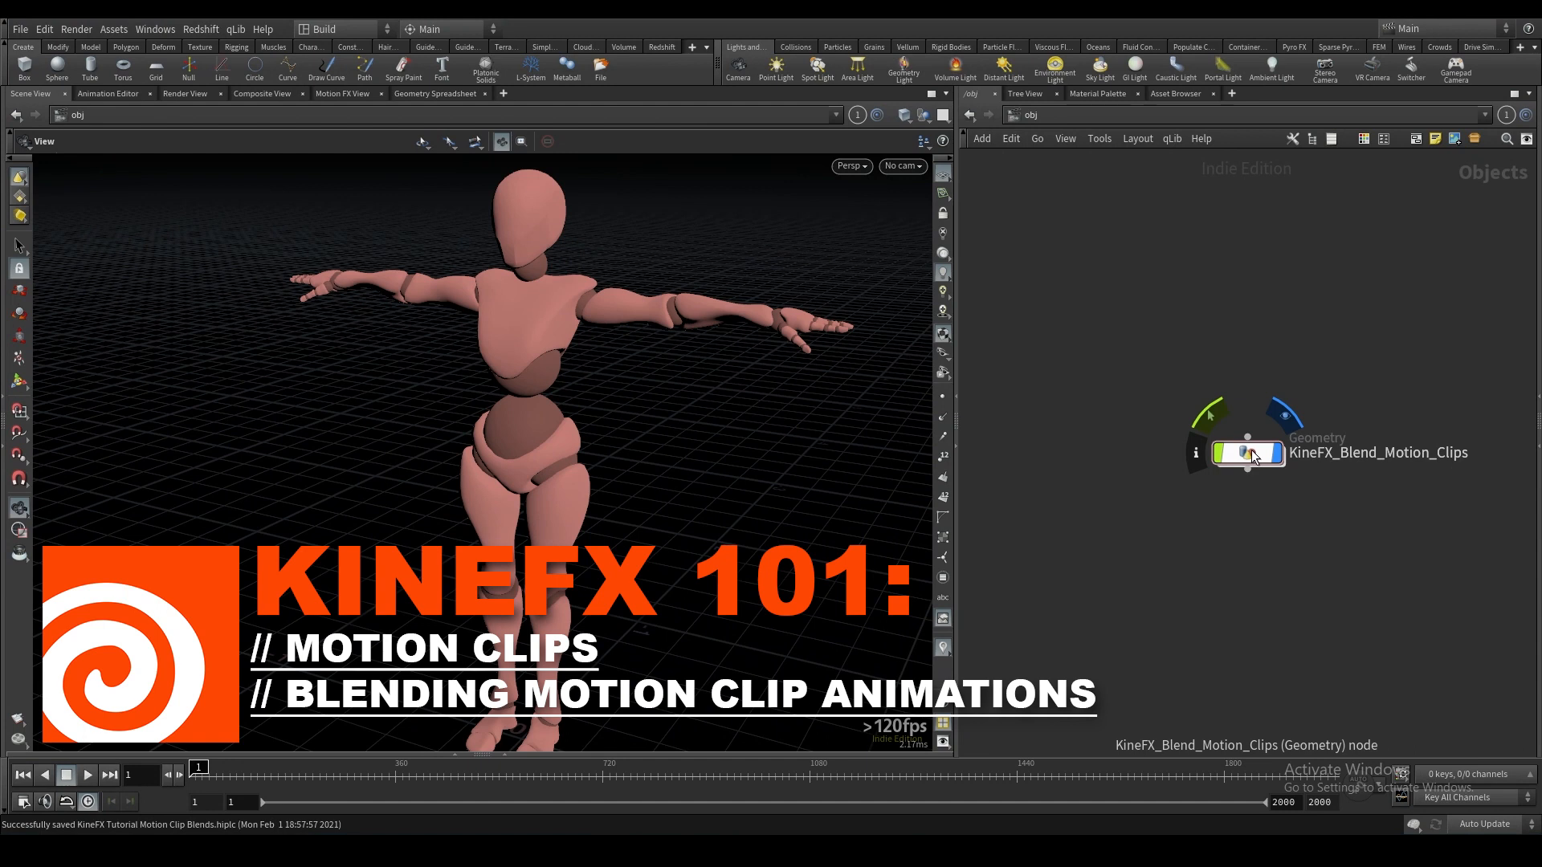
pyautogui.doubleClick(1248, 452)
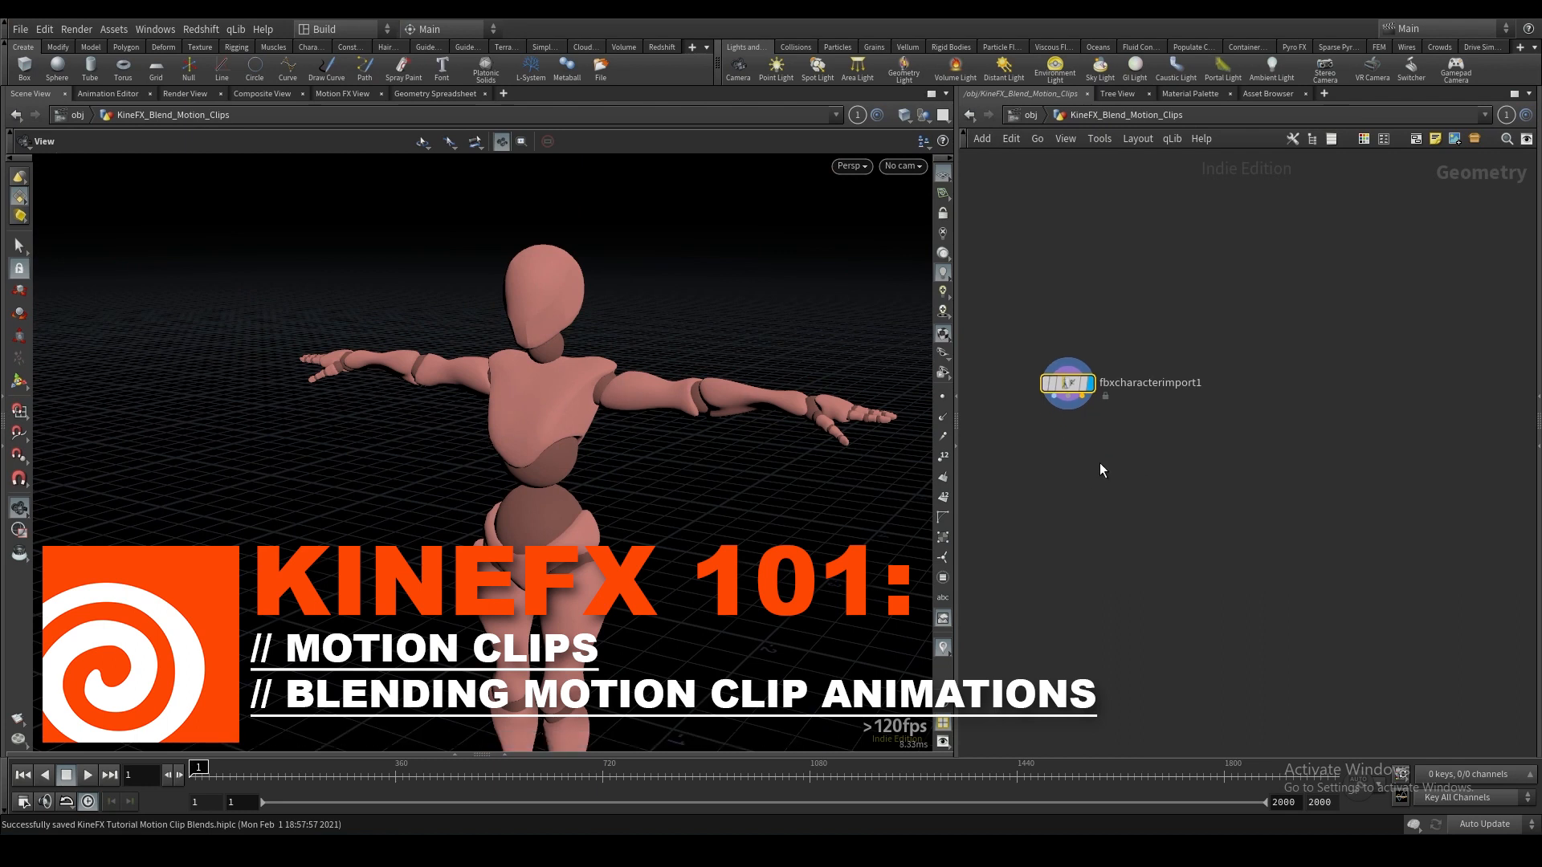
# Add an FBX Animation Import loading the walking clip and rename it Walking.
pyautogui.click(1066, 382)
pyautogui.write('fbx')
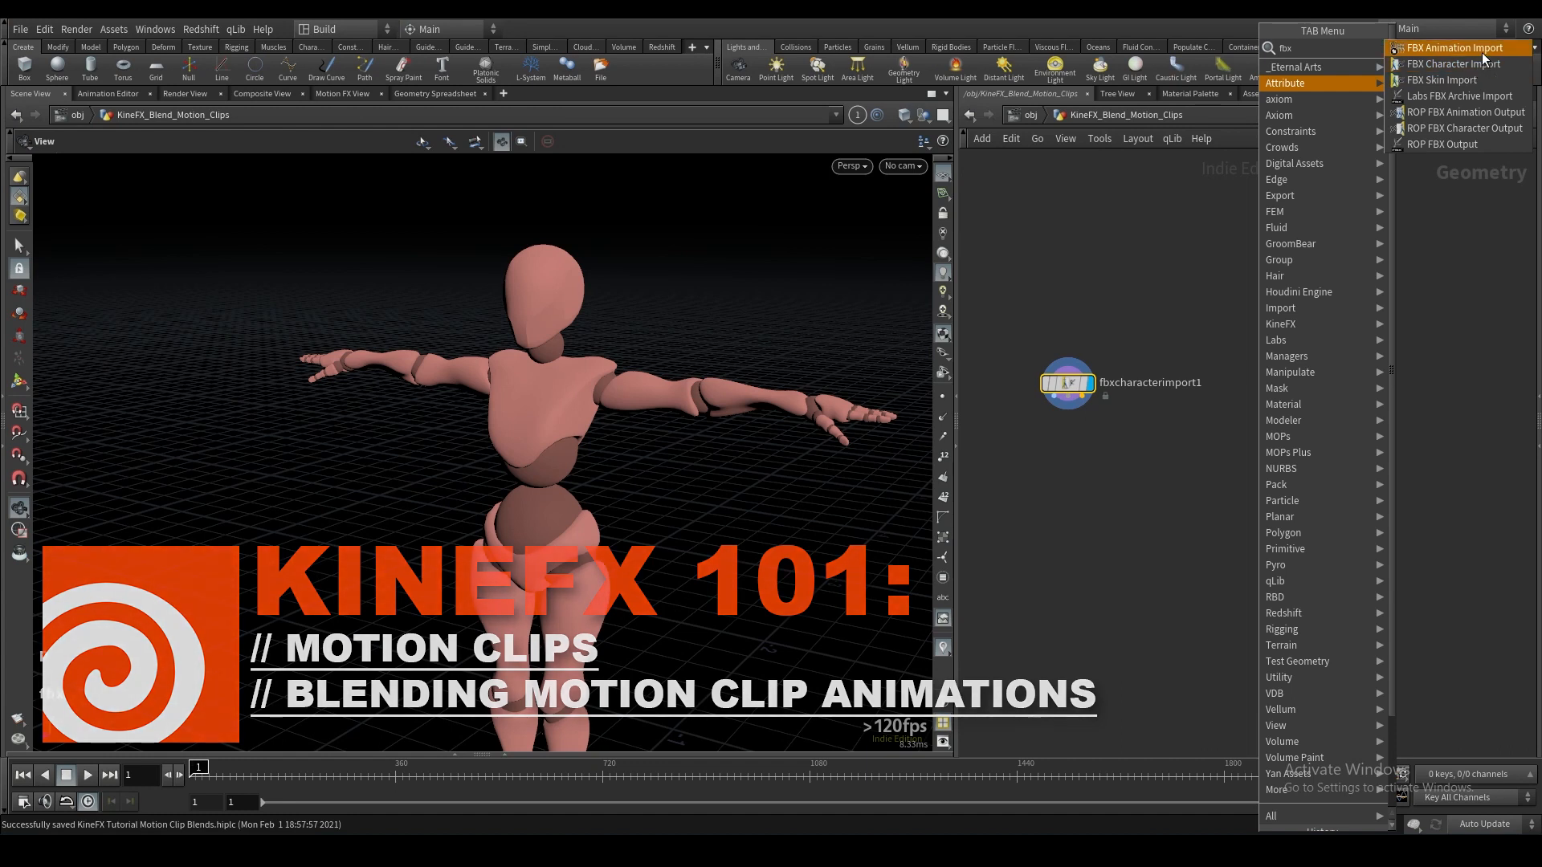
pyautogui.click(1447, 47)
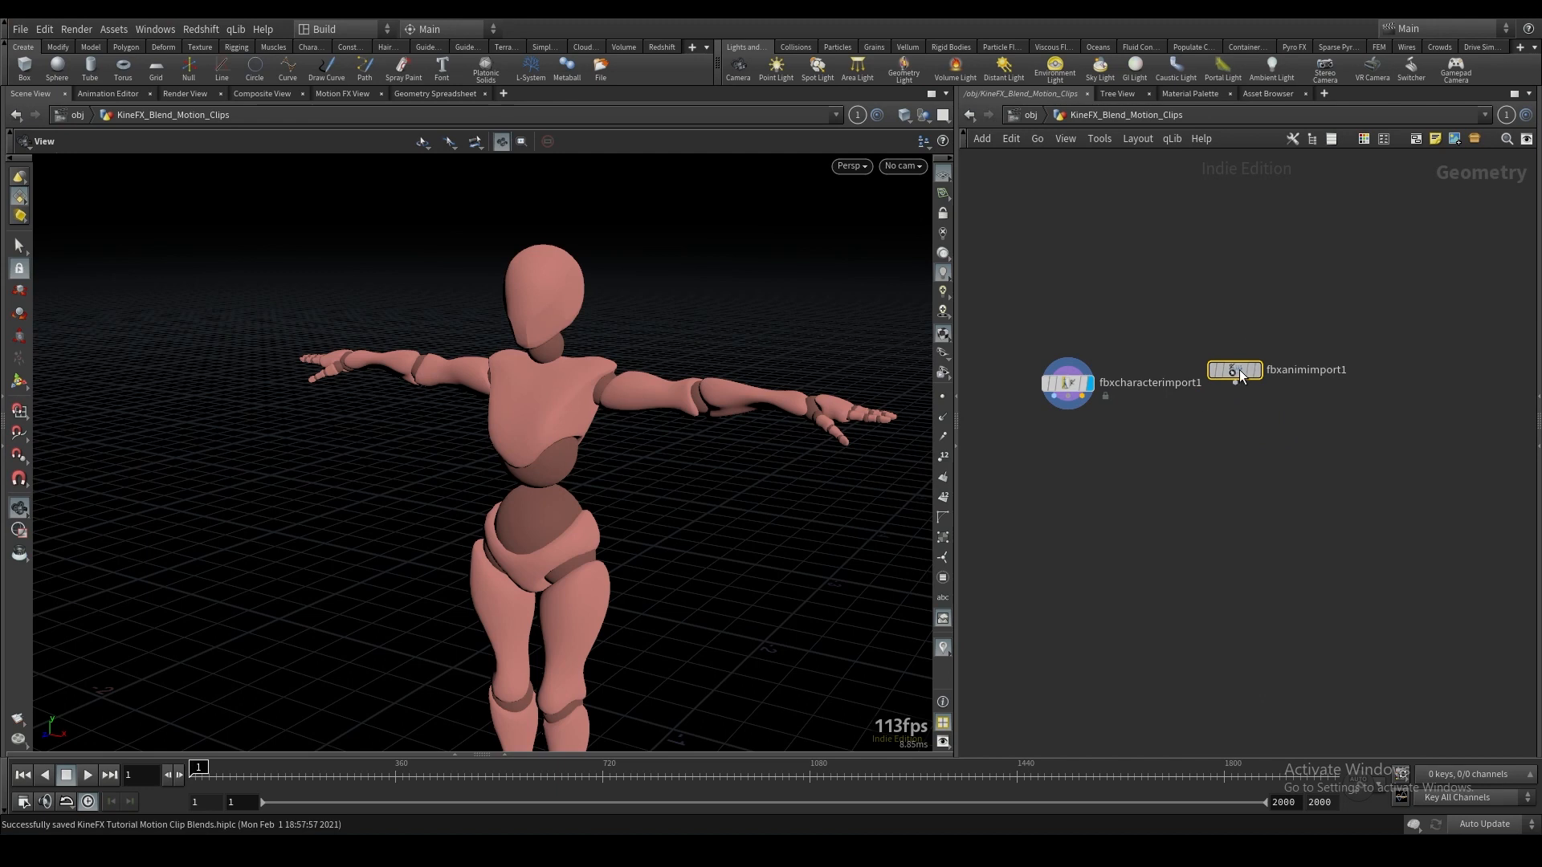
pyautogui.click(1249, 370)
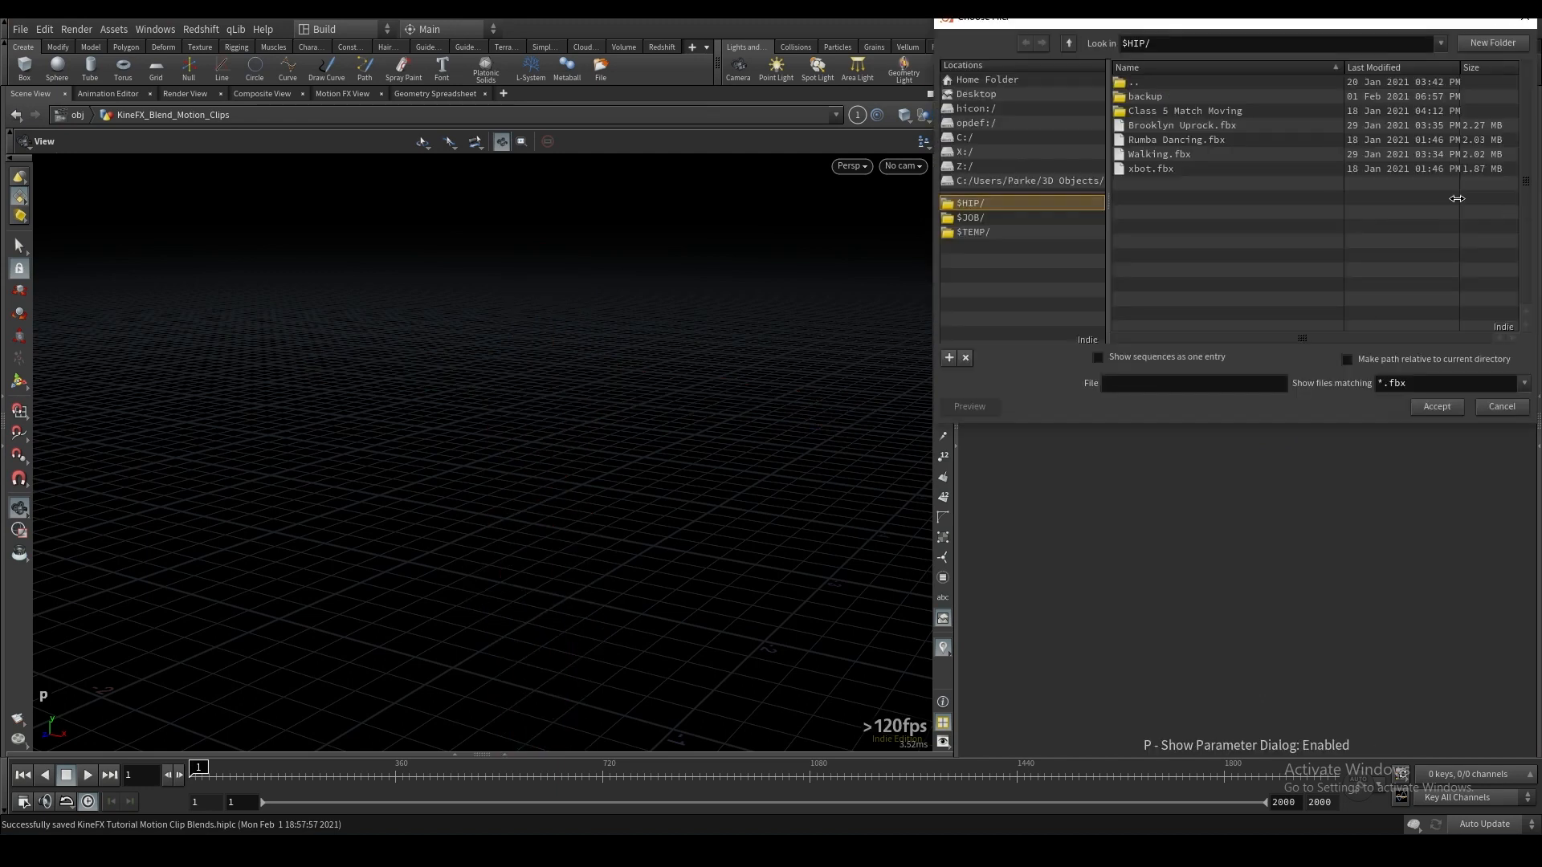
pyautogui.click(1436, 406)
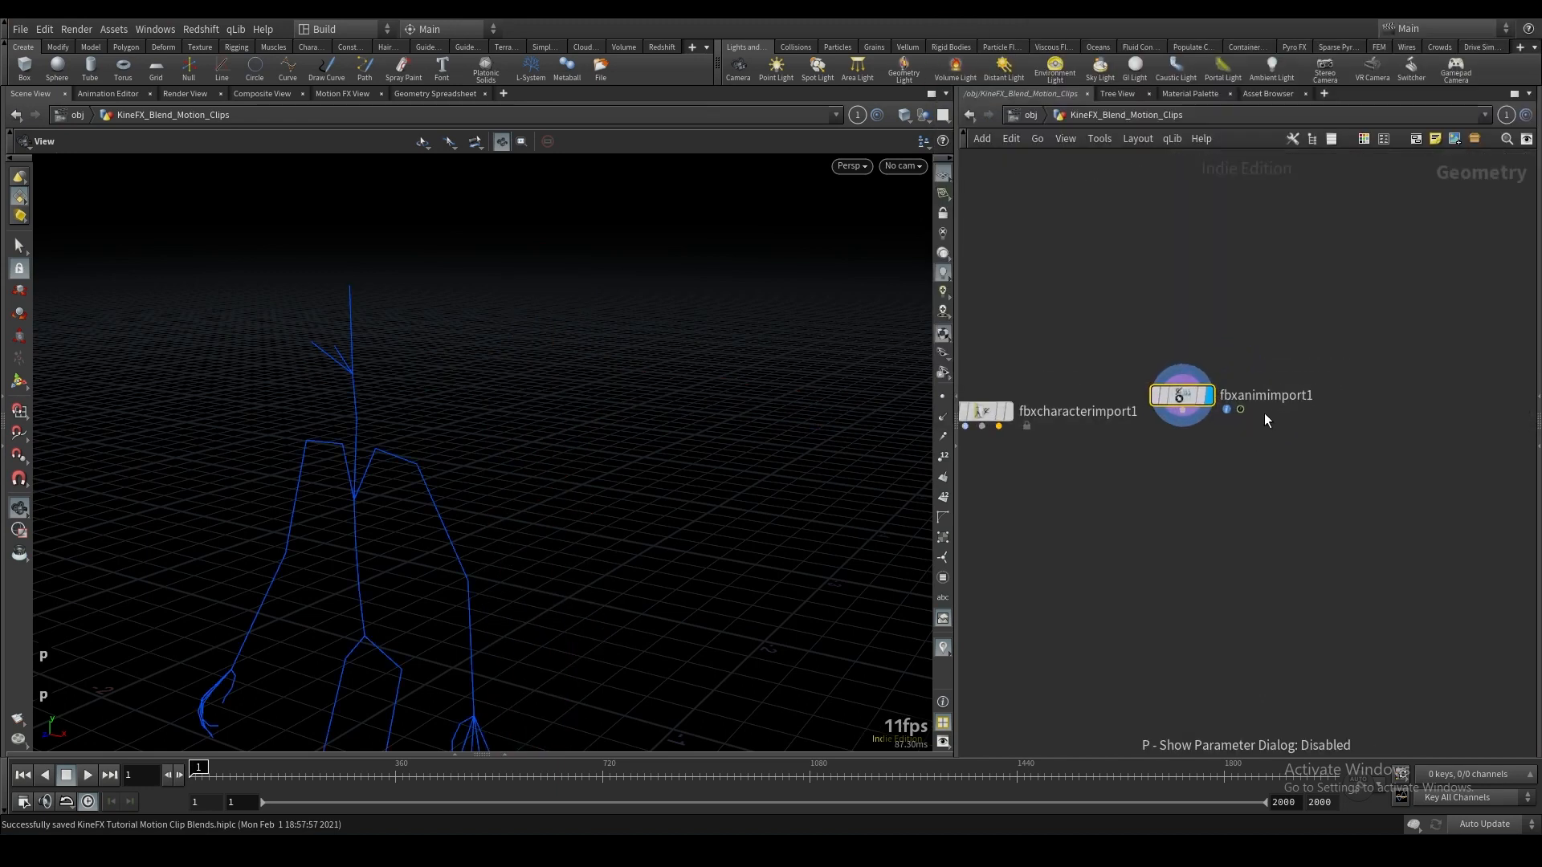
pyautogui.doubleClick(1267, 395)
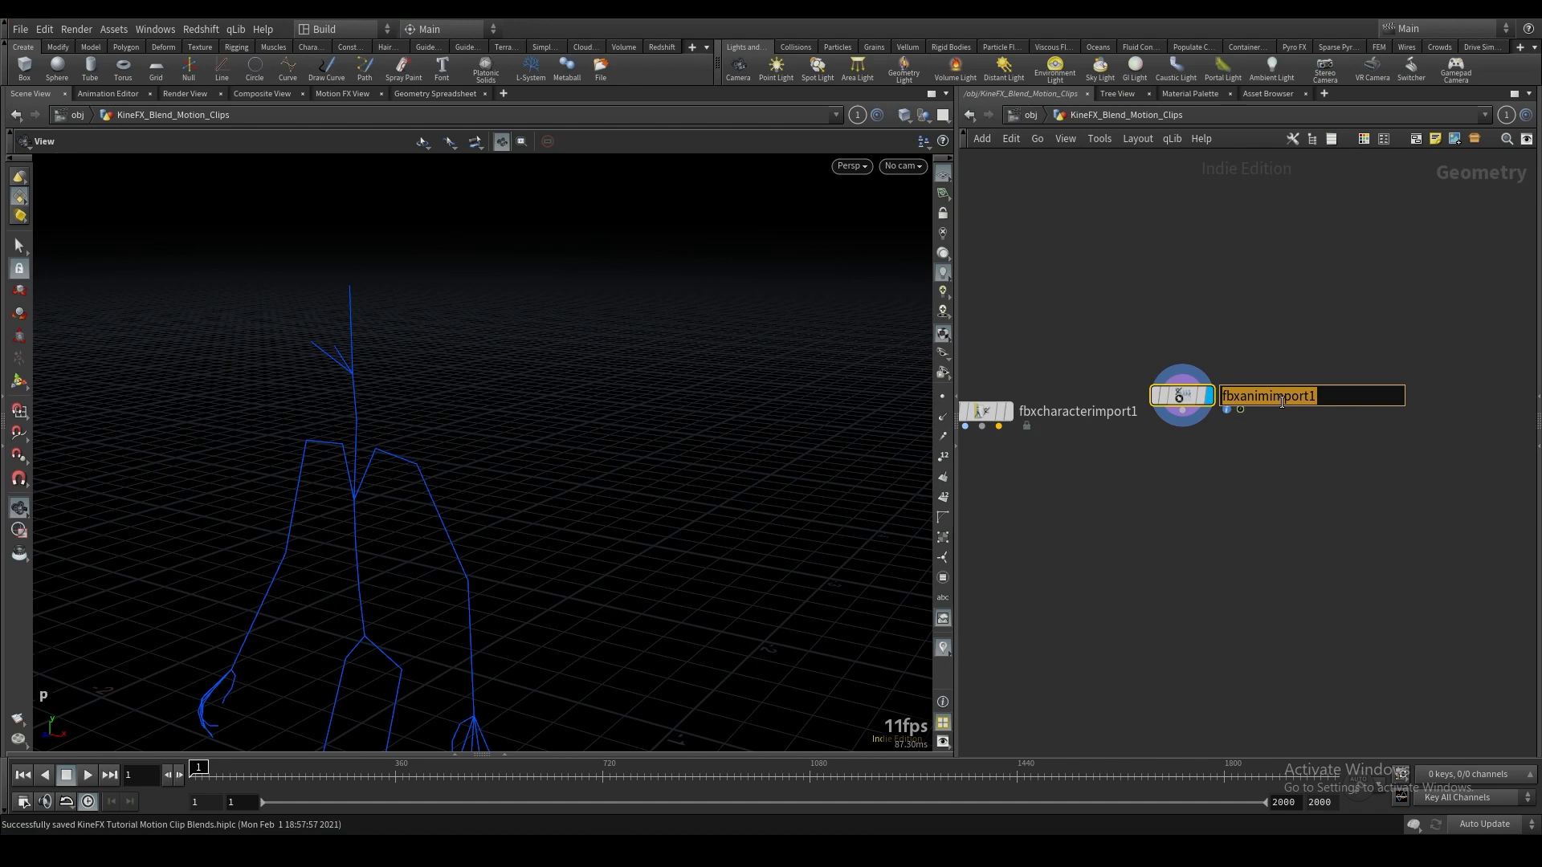
pyautogui.write('Wali')
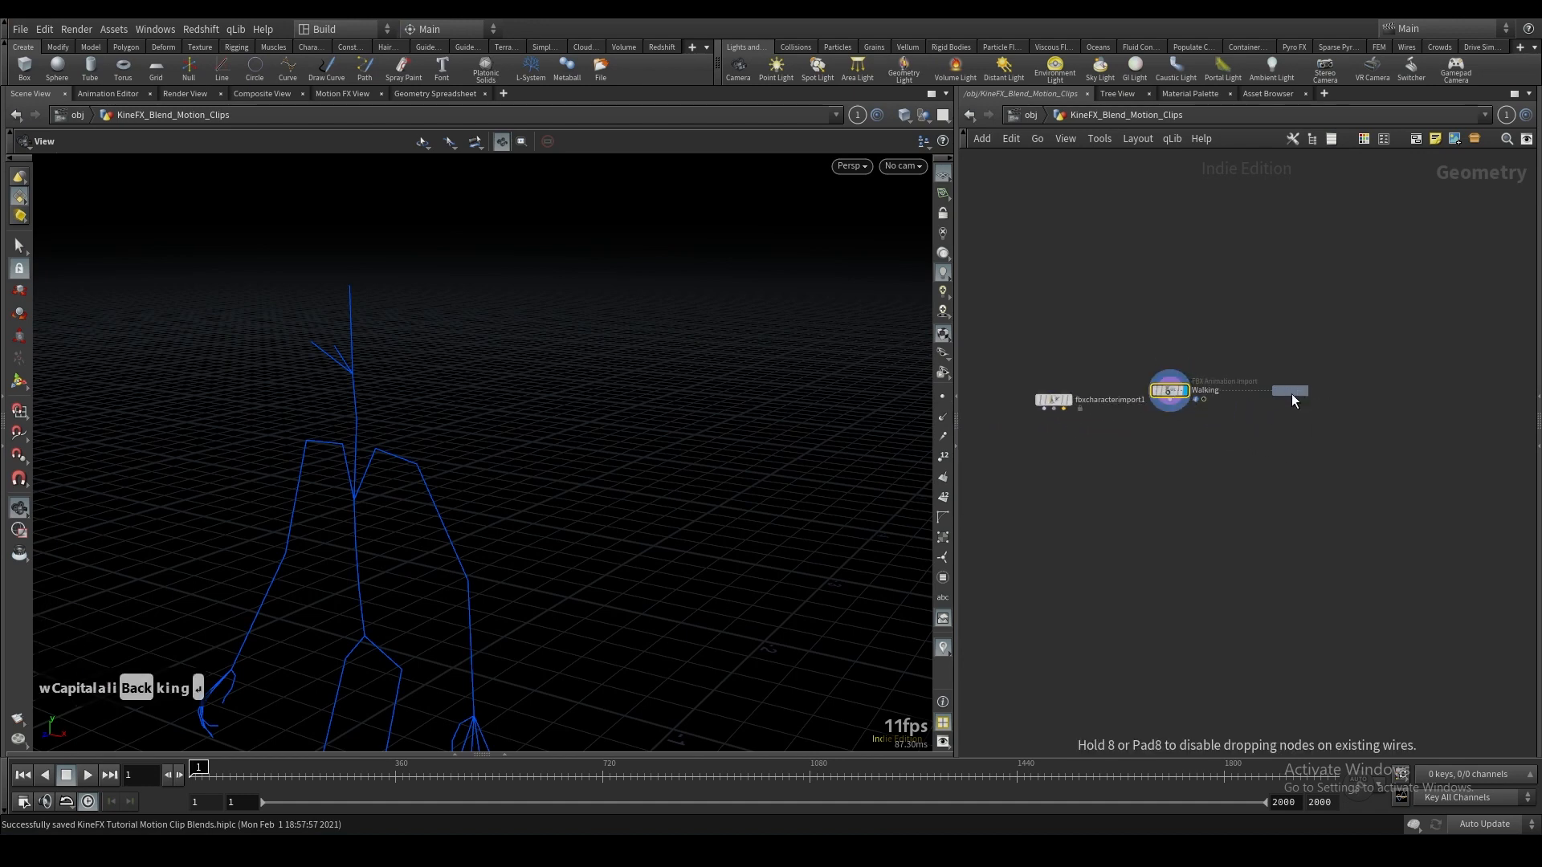
# Duplicate it as Walking1 and point its FBX File to Rumba Dancing.fbx.
pyautogui.click(1289, 390)
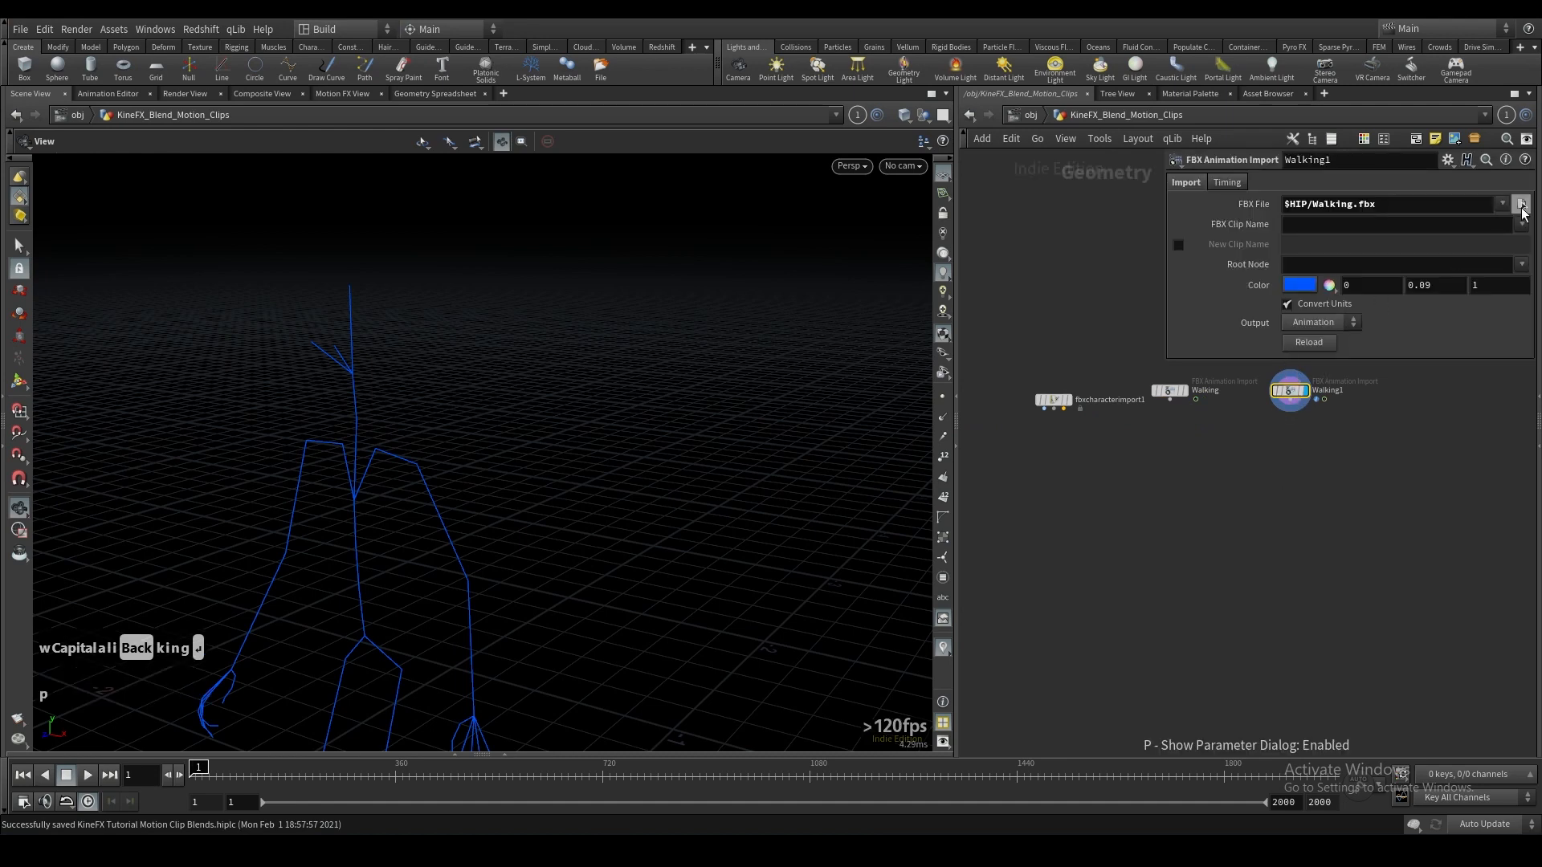
pyautogui.click(1520, 203)
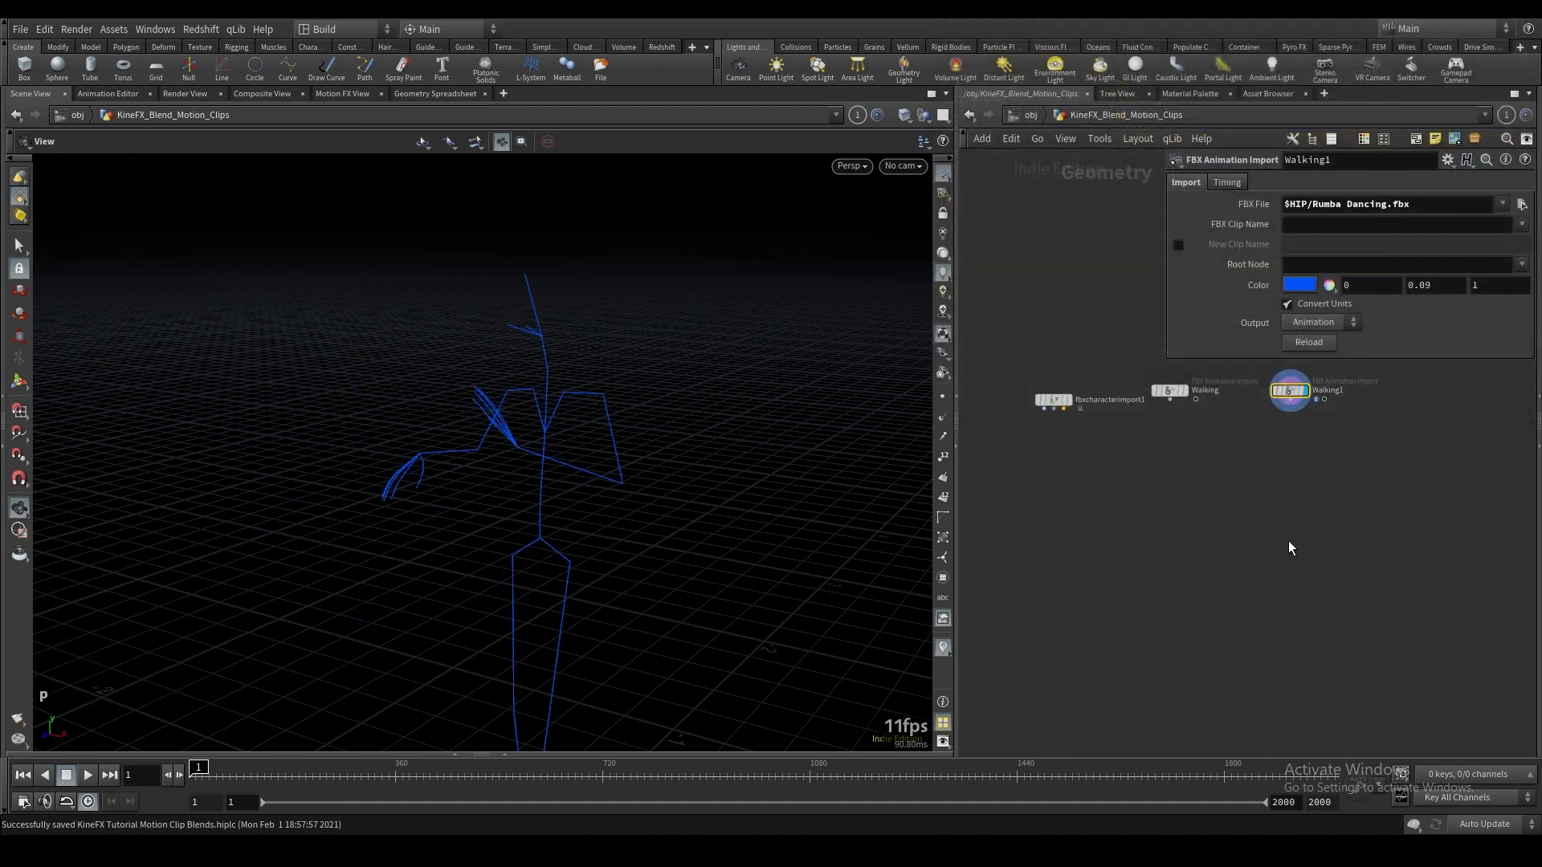
pyautogui.click(1035, 382)
pyautogui.write('boned')
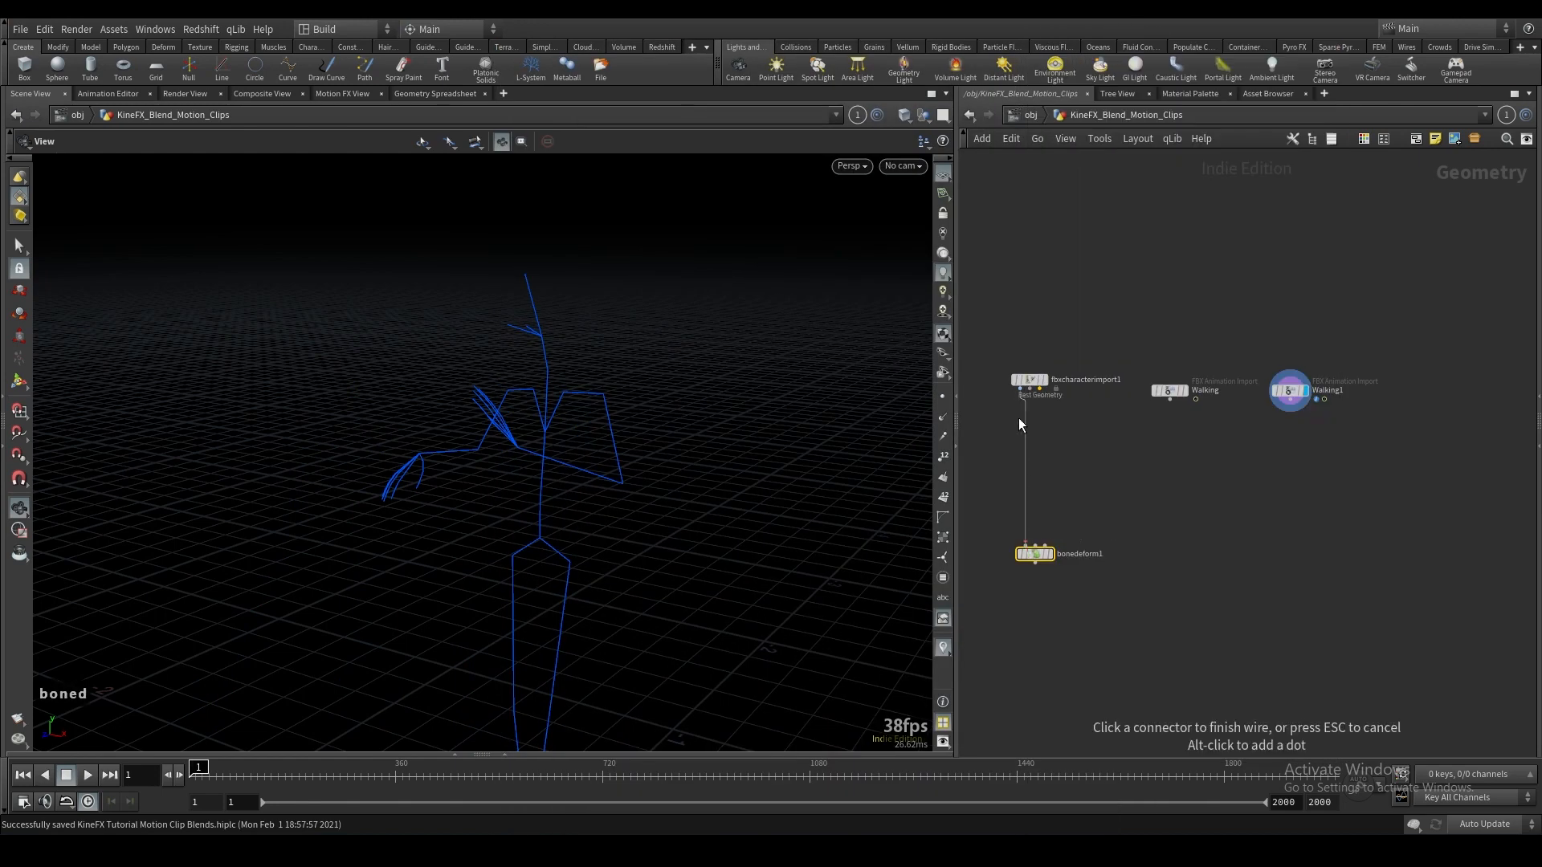
pyautogui.moveTo(1038, 514)
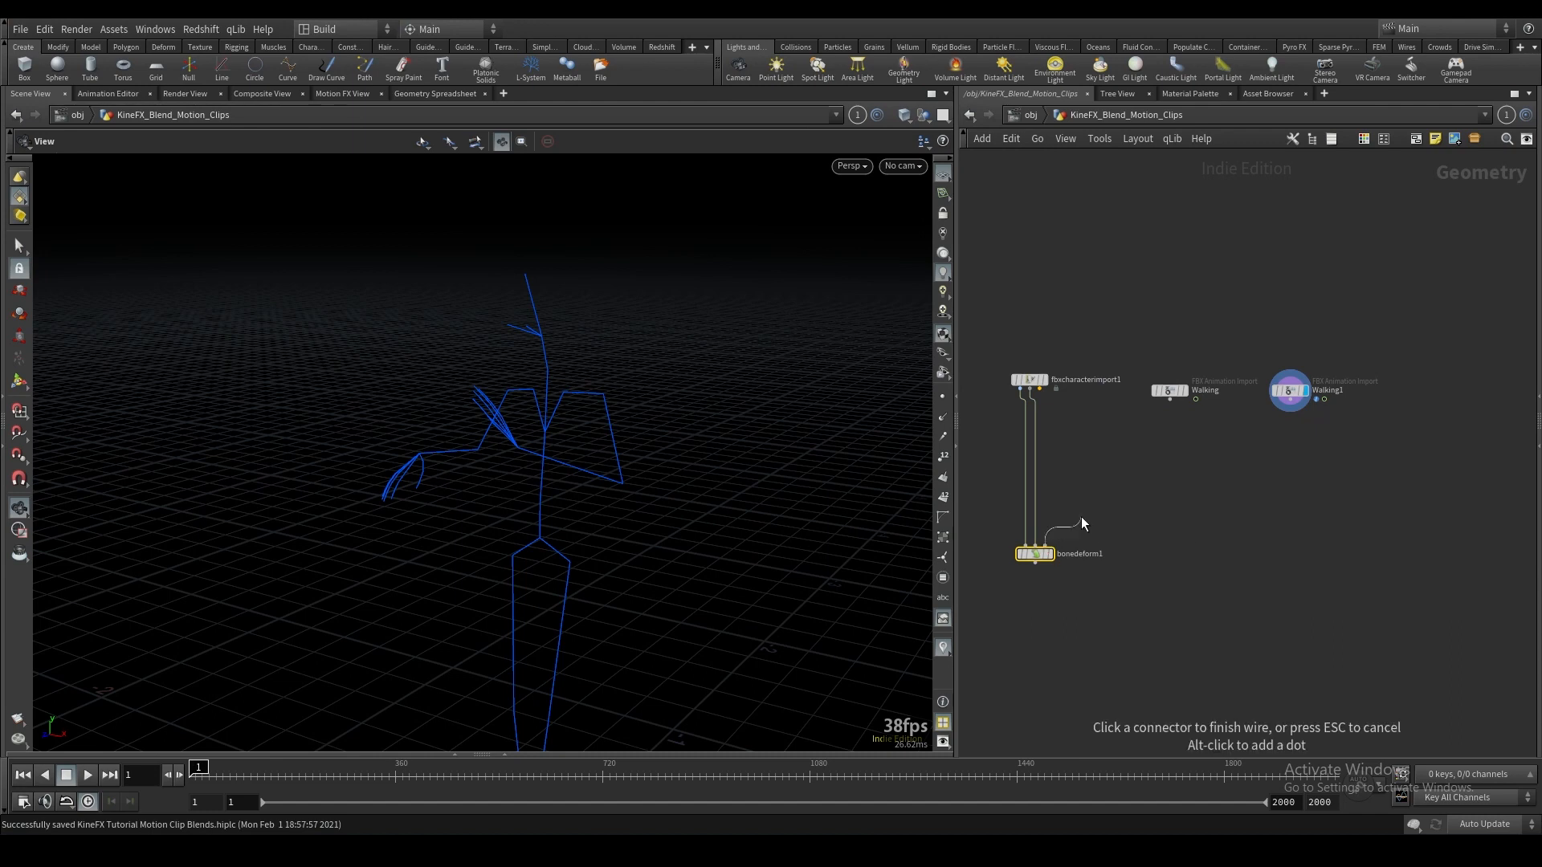
# Wire the Walking clip into the Bone Deform and stop playback.
pyautogui.click(1037, 557)
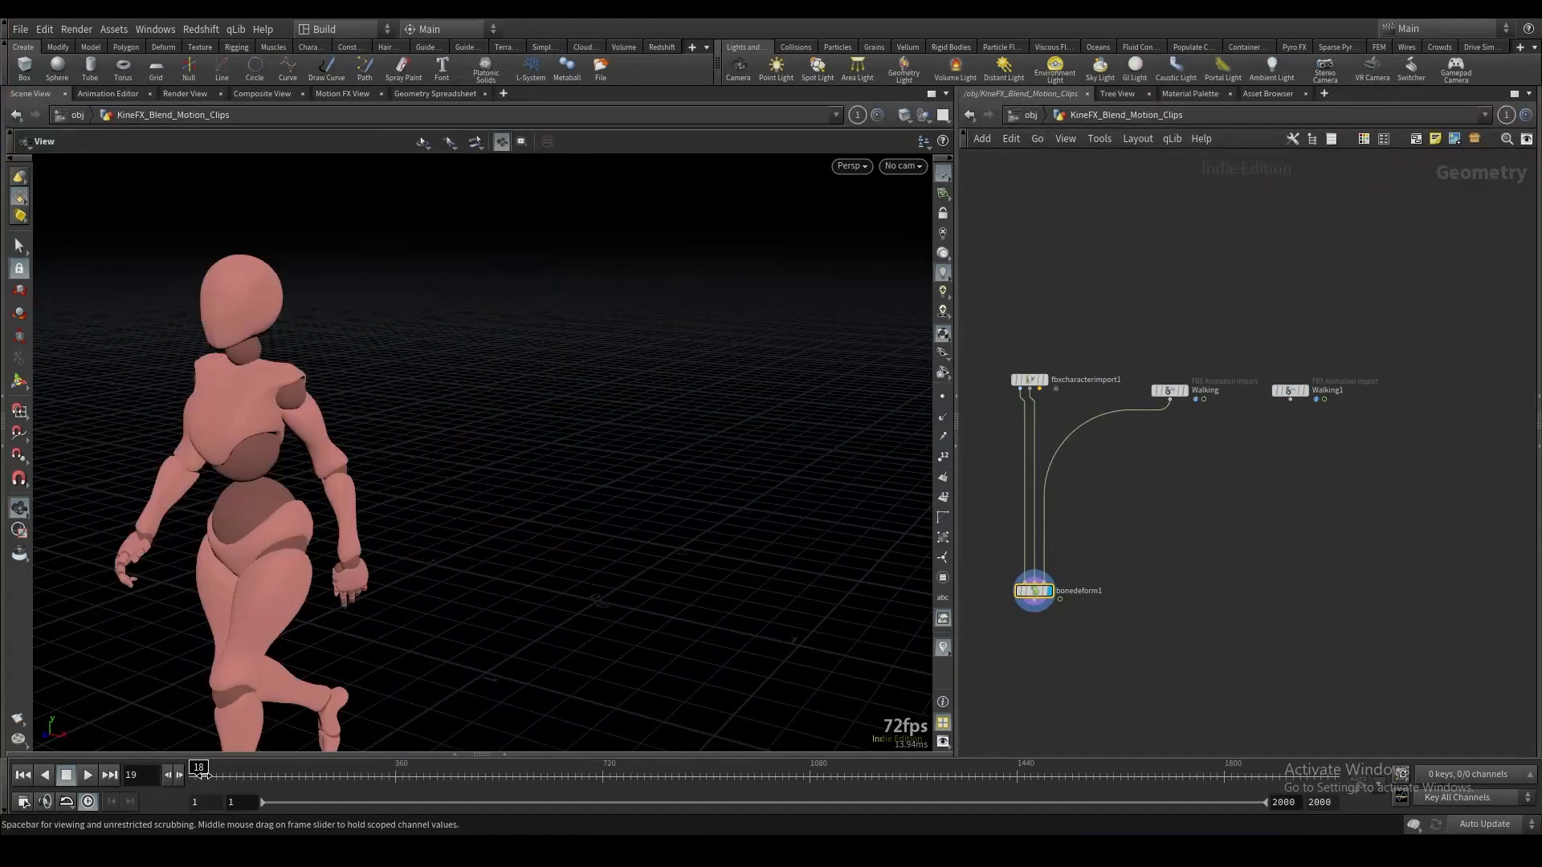
pyautogui.click(200, 767)
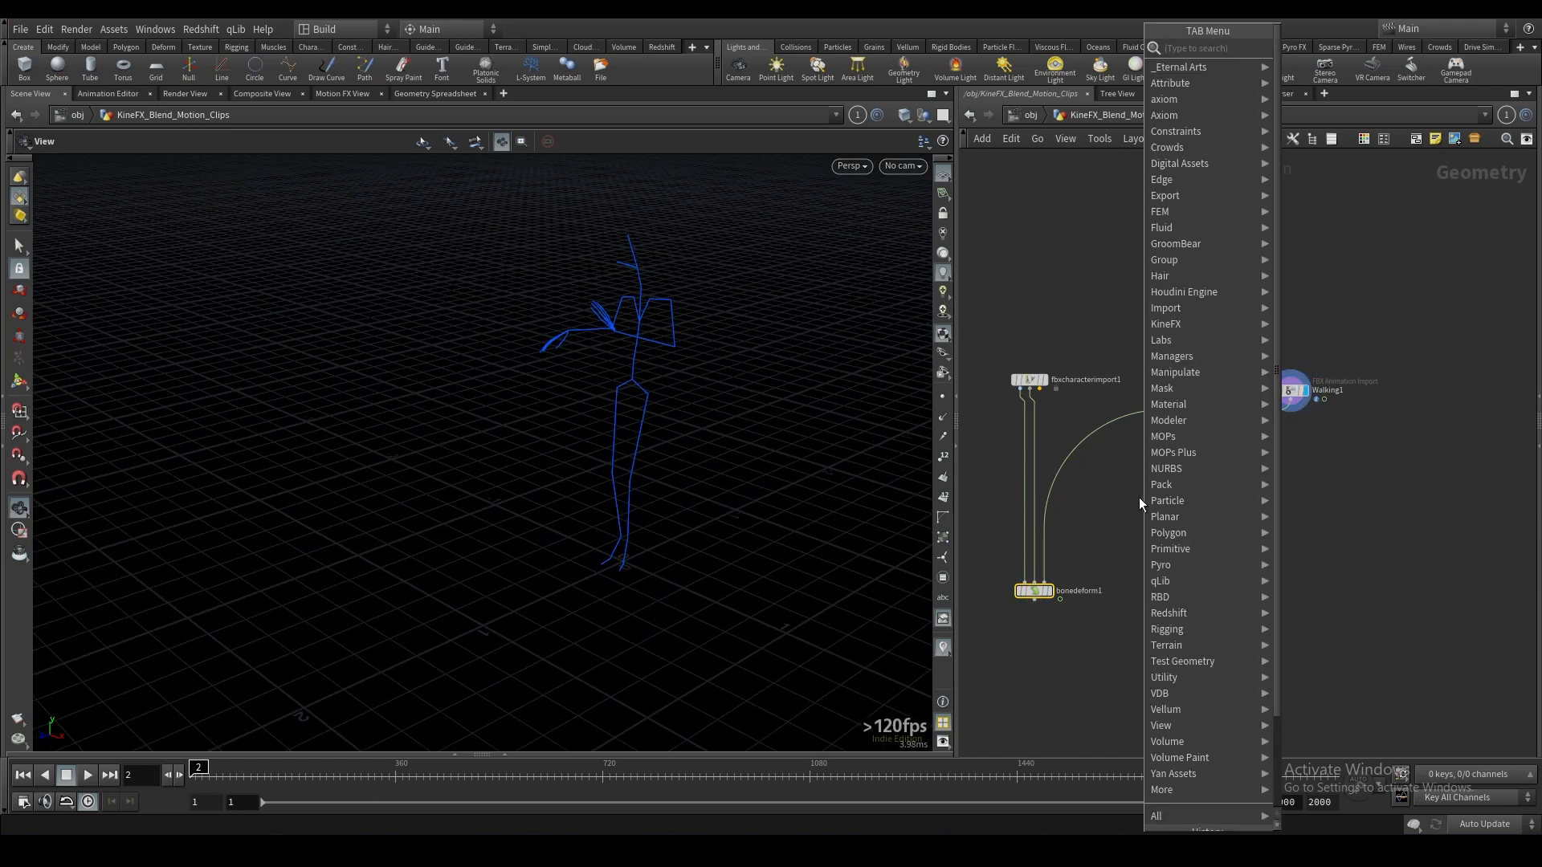
# Add a MotionClip under Walking1 and feed it into bonedeform1's third input.
pyautogui.write('mot')
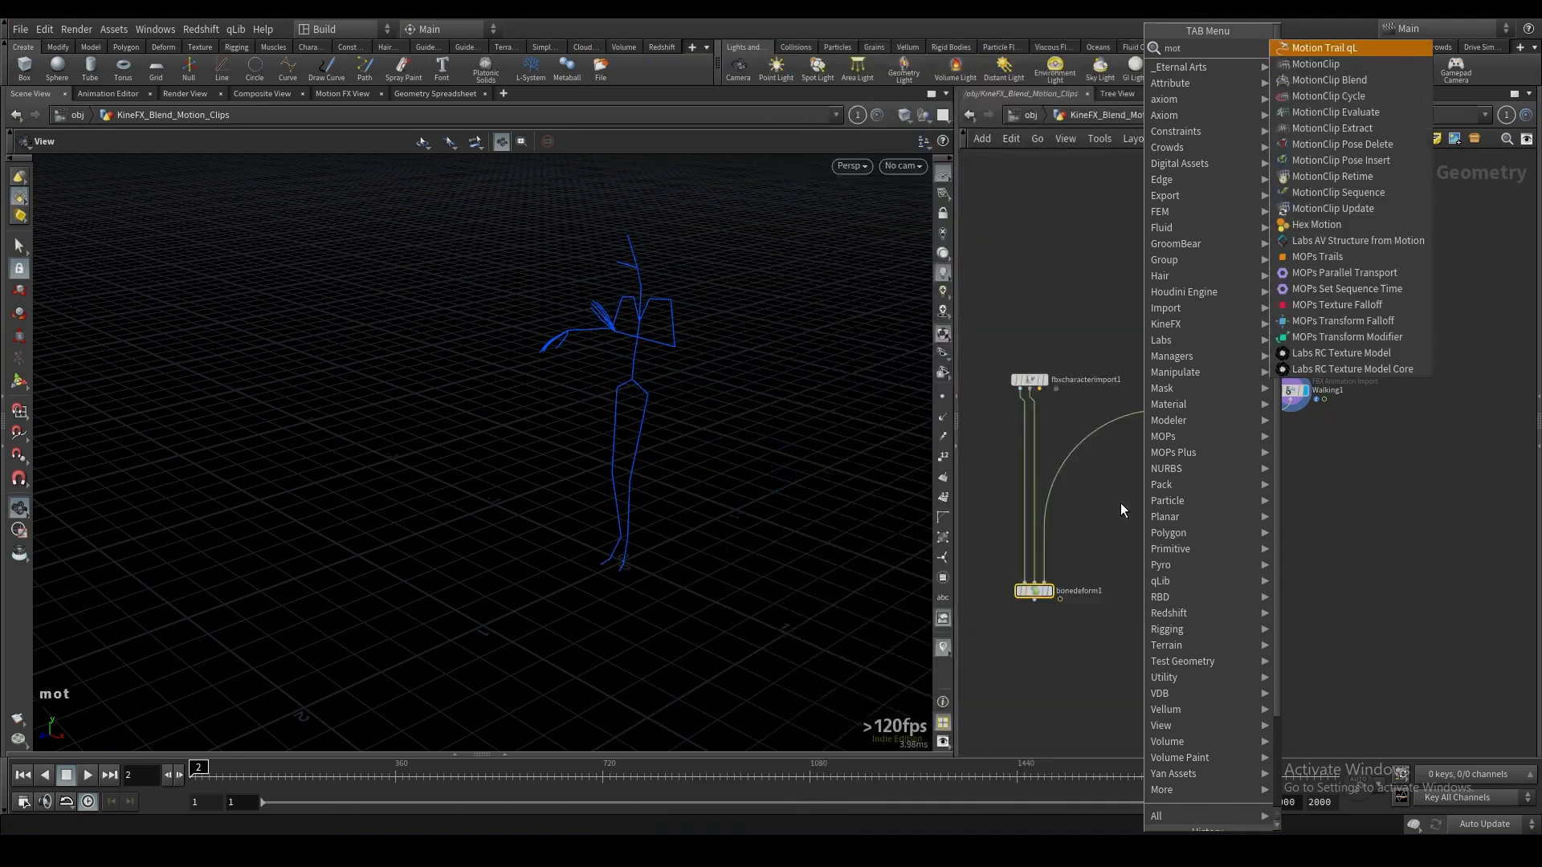
pyautogui.click(1317, 62)
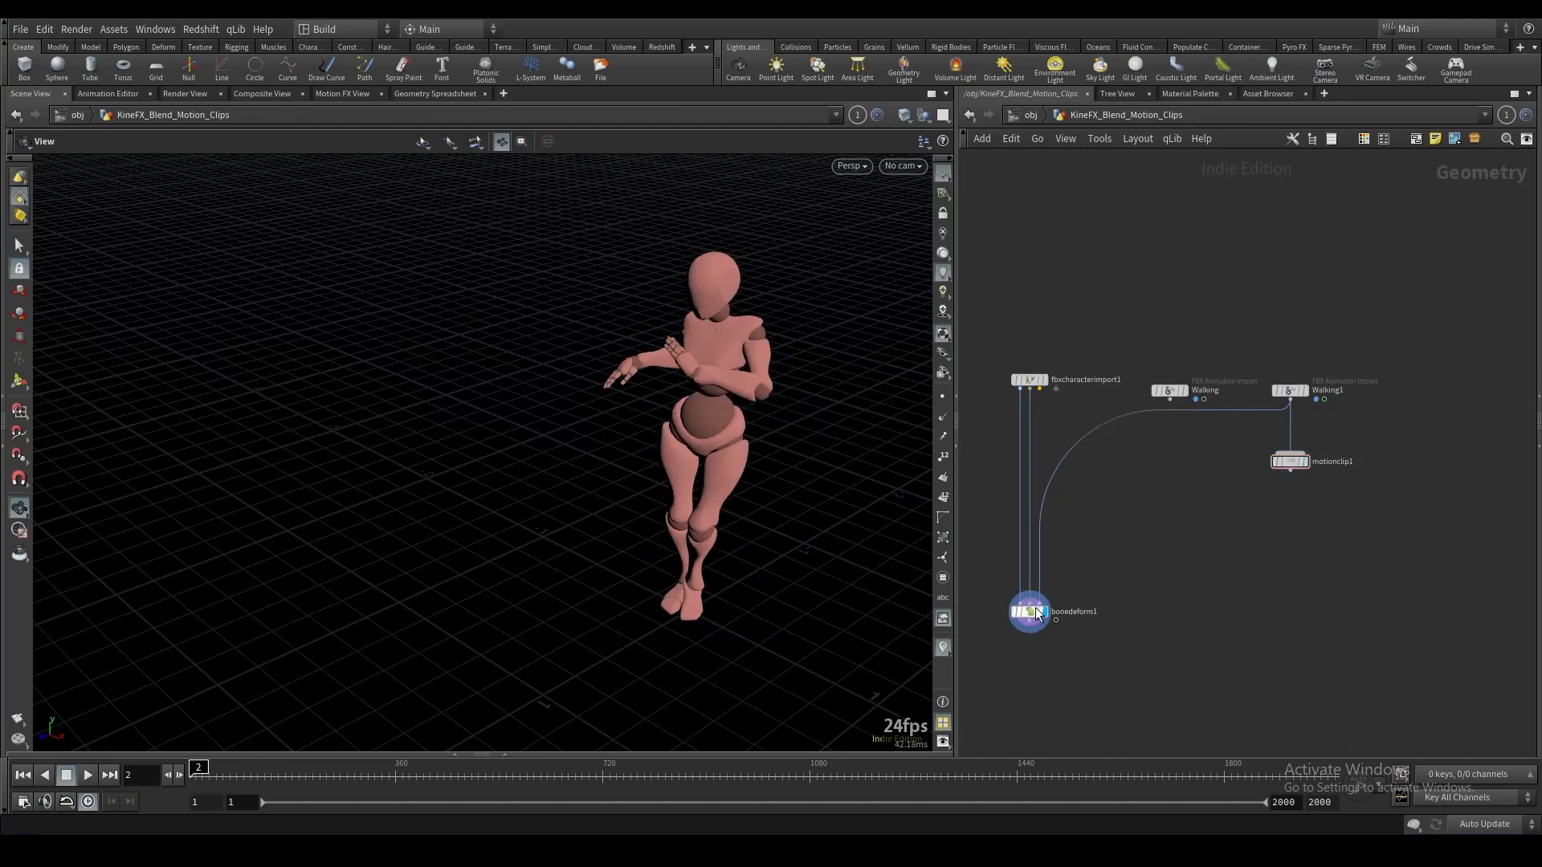
pyautogui.click(1028, 611)
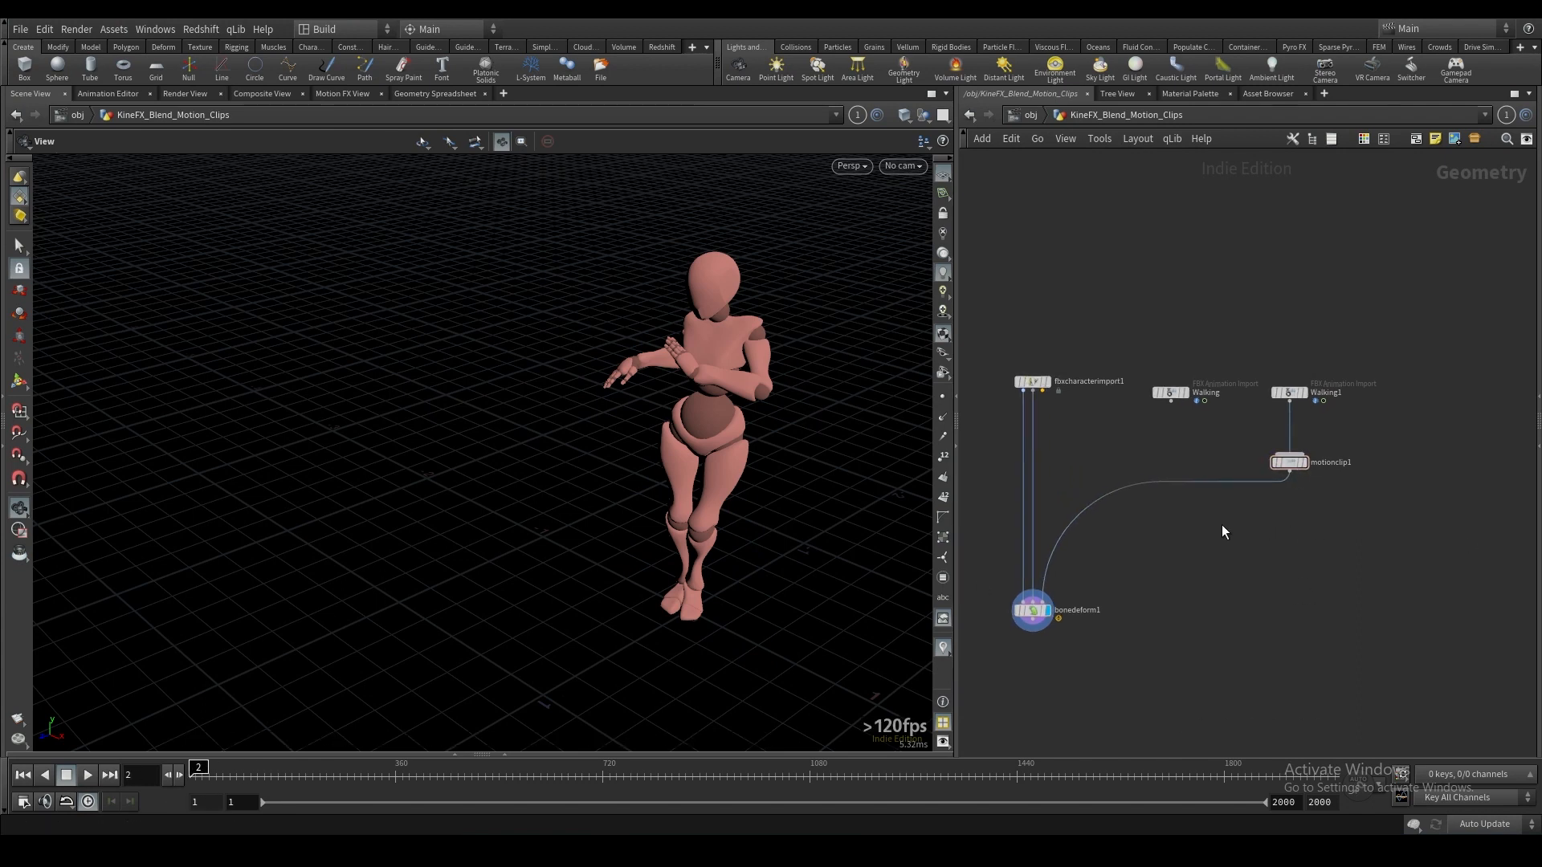
# Insert a MotionClip Evaluate between motionclip1 and bonedeform1 and display the deformed character.
pyautogui.press('Tab')
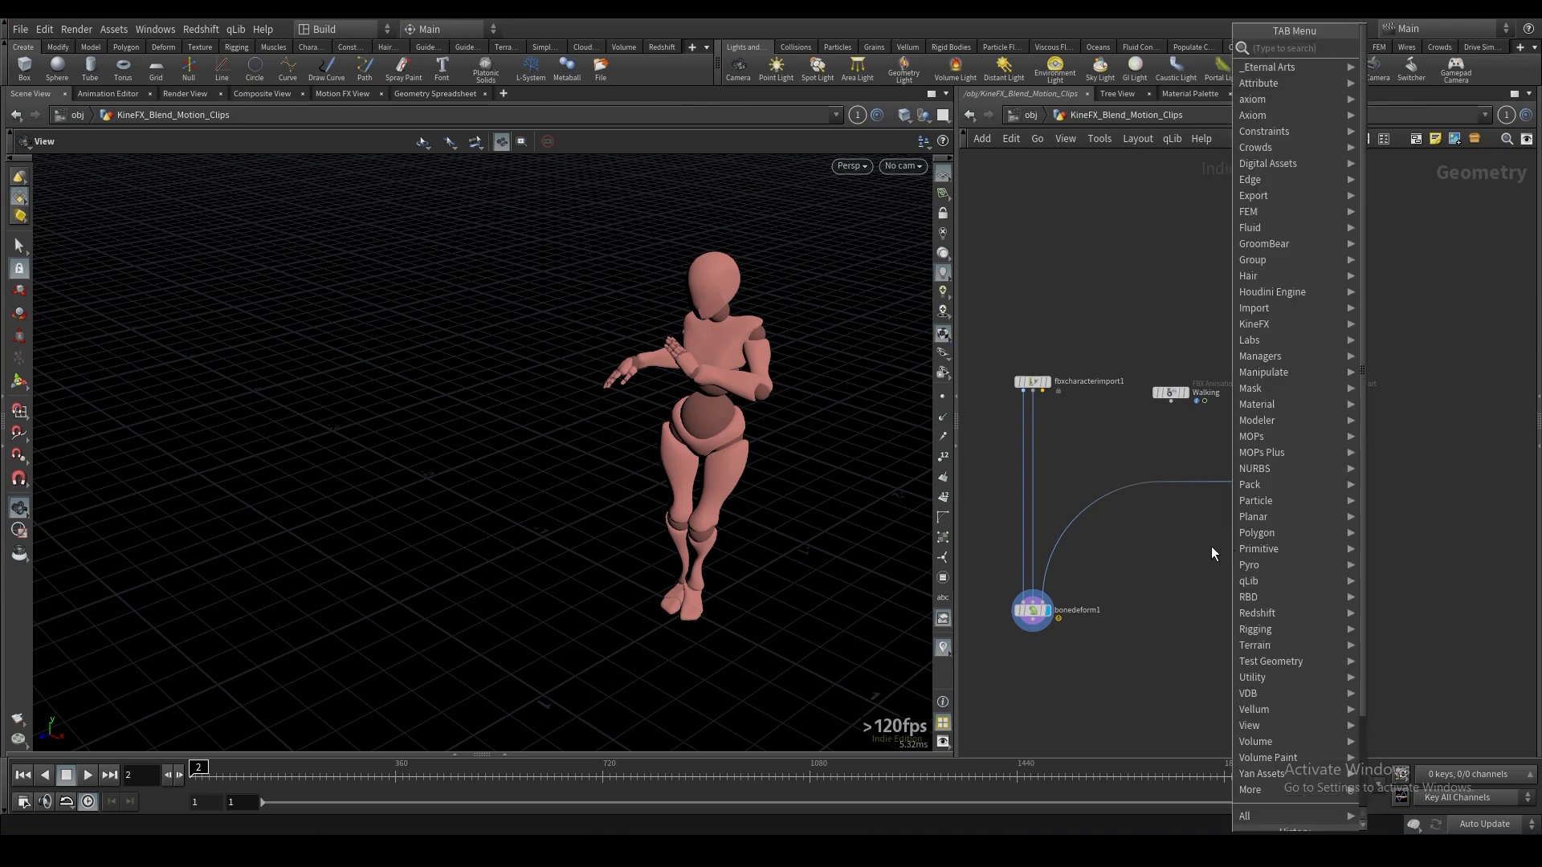
pyautogui.write('eva')
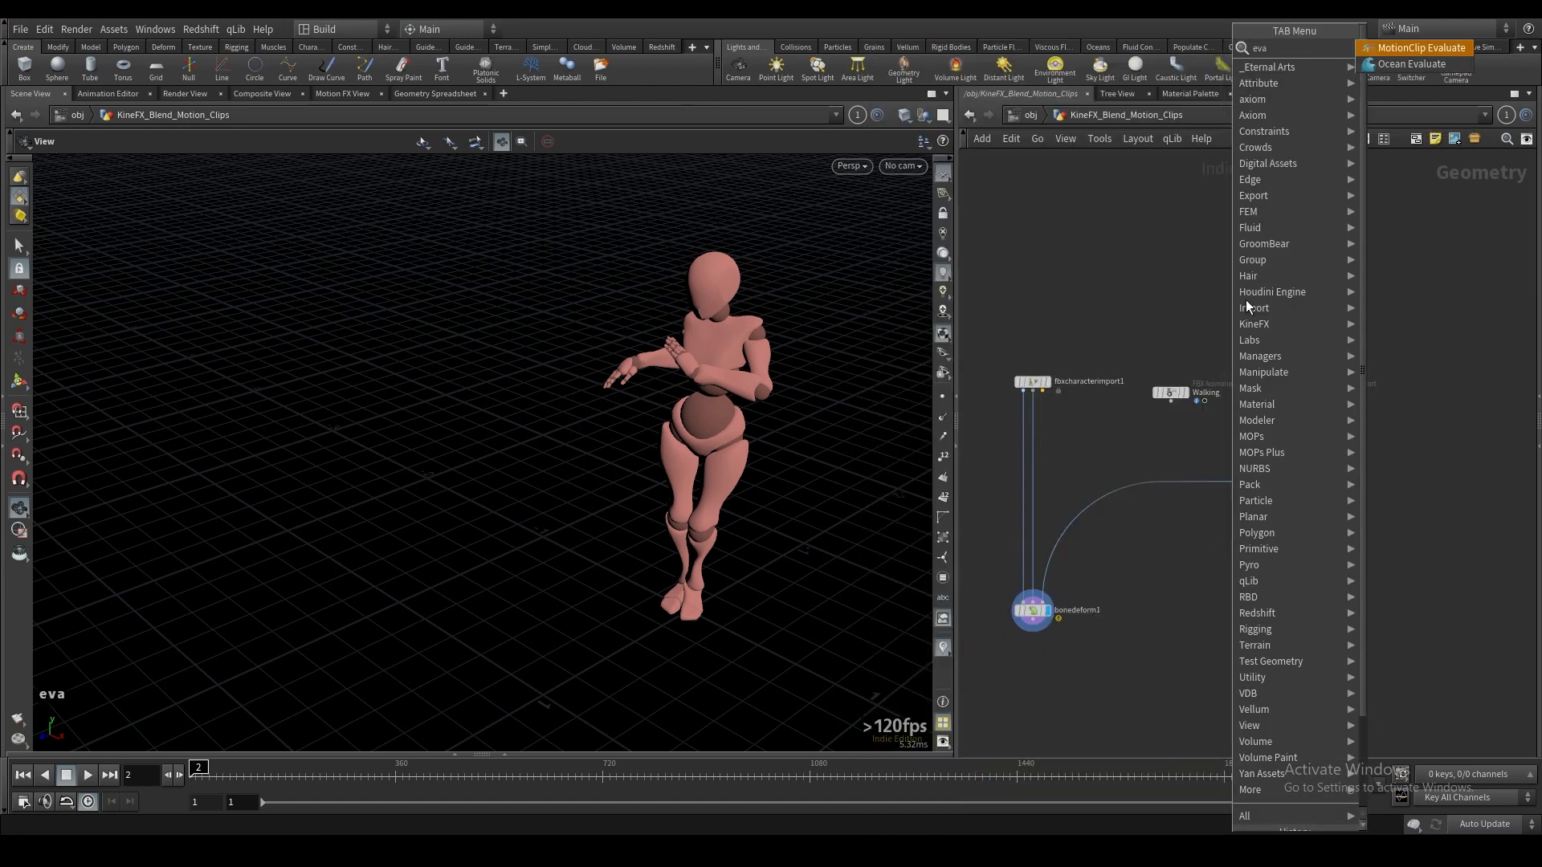
pyautogui.click(1420, 47)
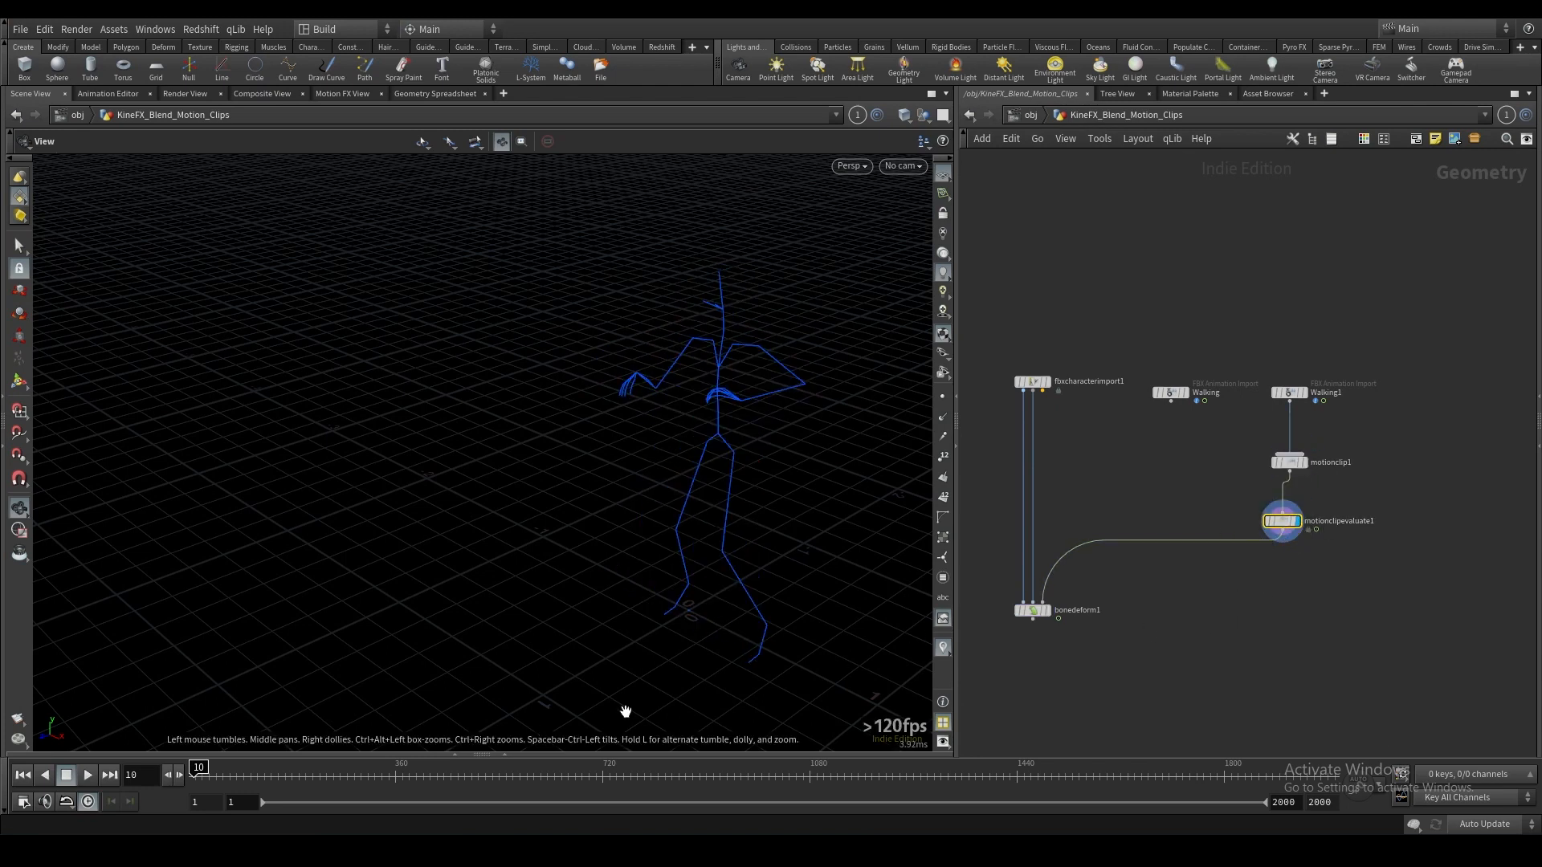
pyautogui.click(1058, 631)
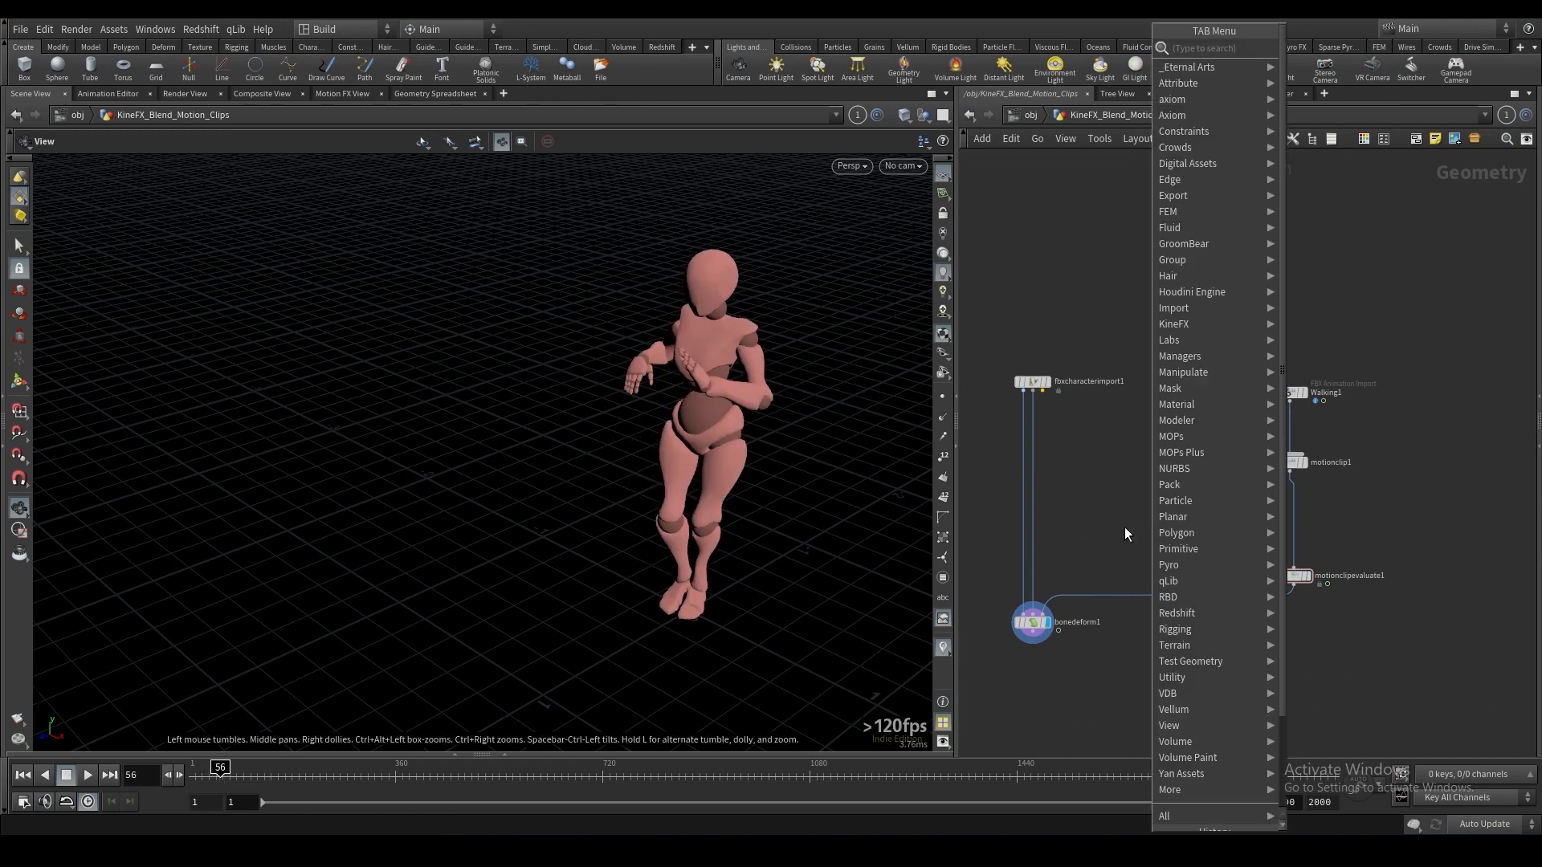
# Insert a MotionClip Cycle after motionclip1 and raise its Cycles After value.
pyautogui.write('cyc')
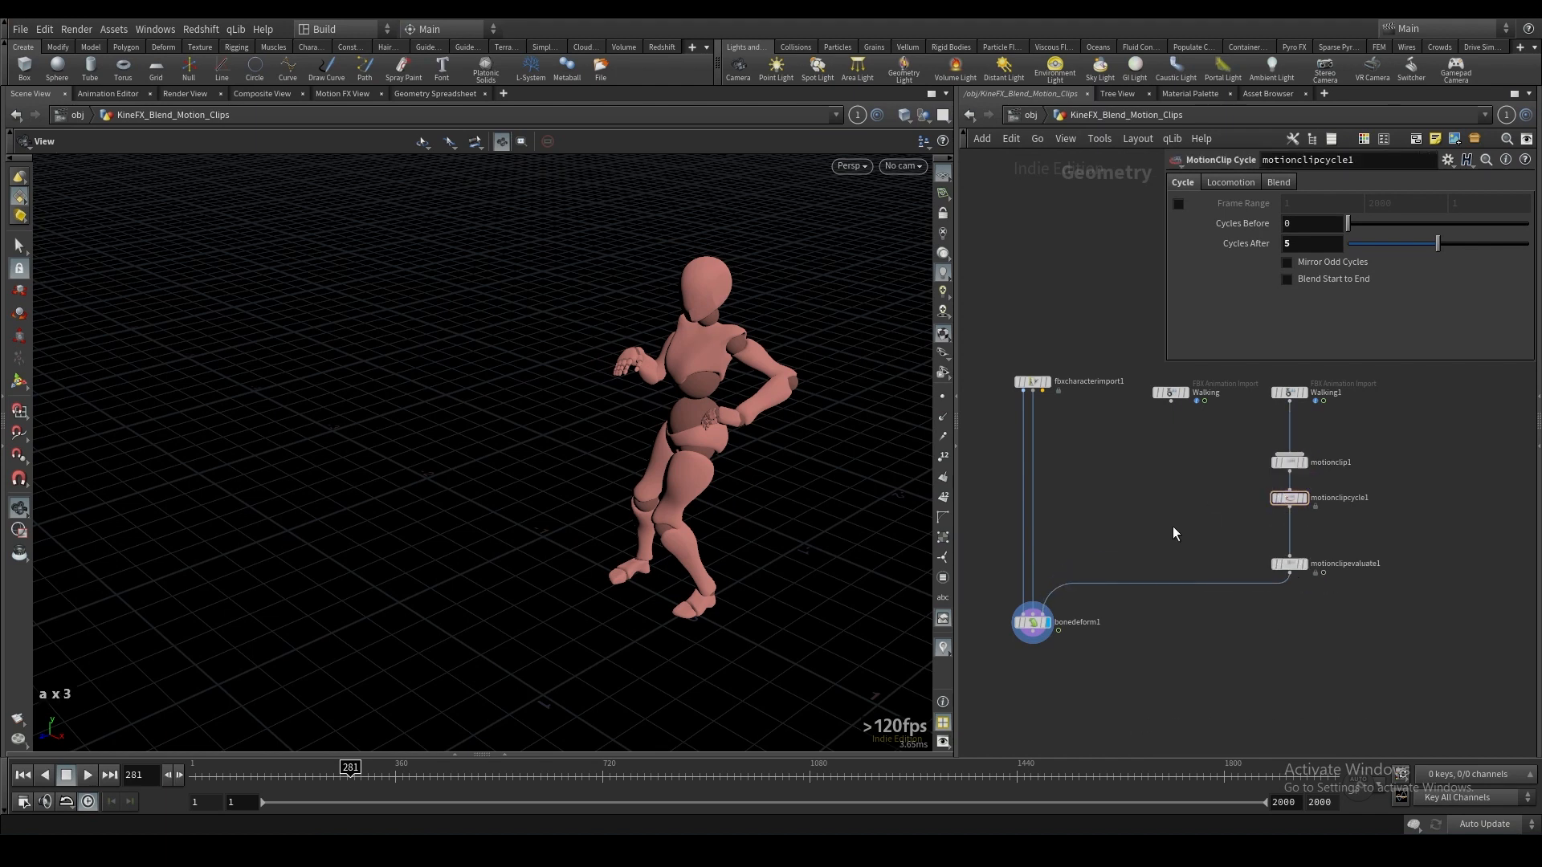
pyautogui.click(1313, 243)
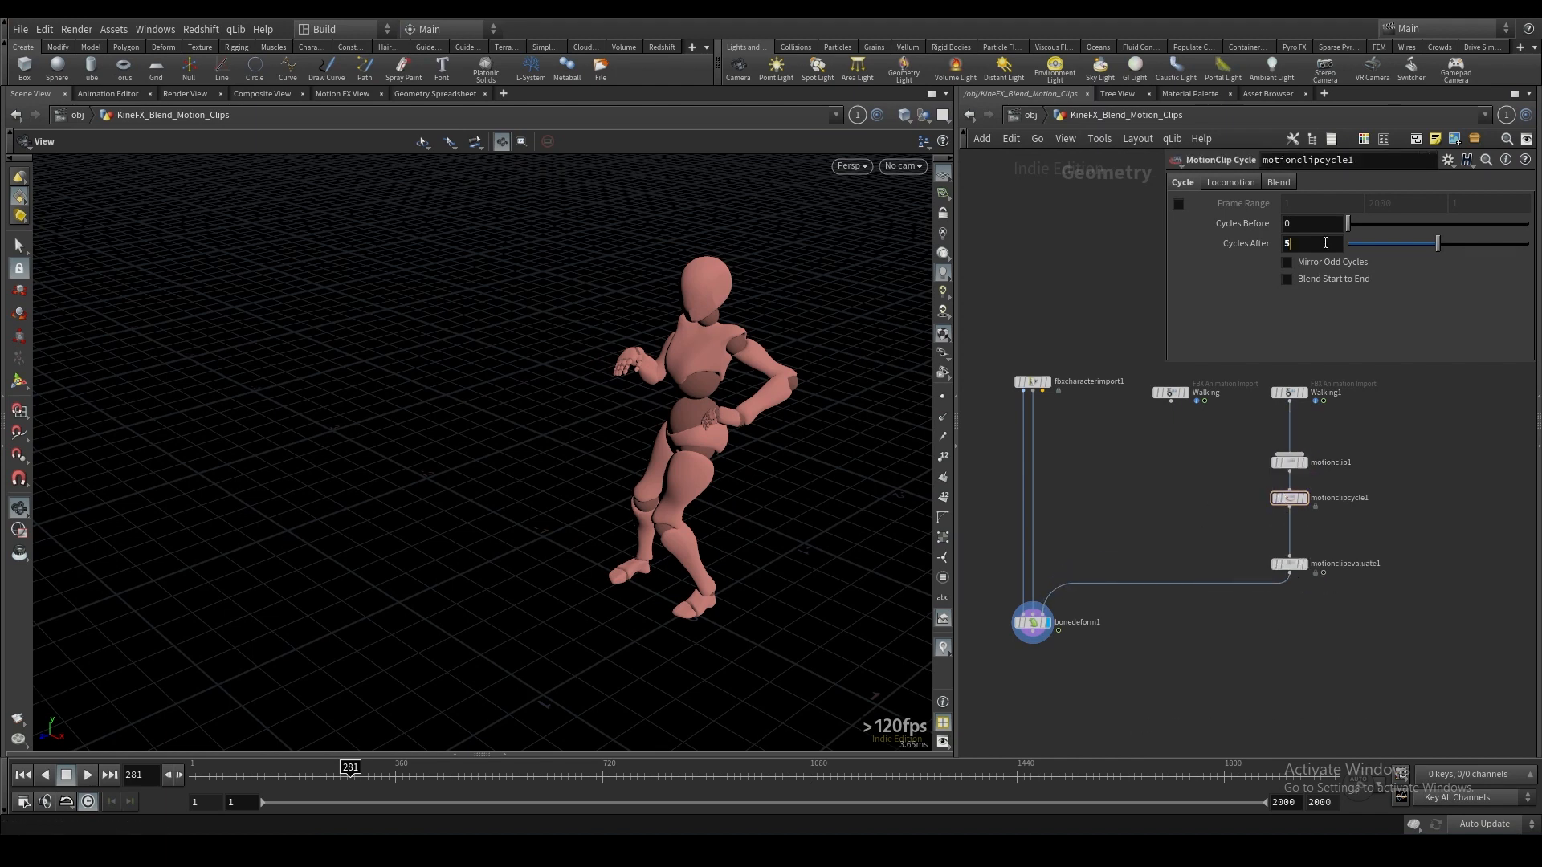
pyautogui.write('50')
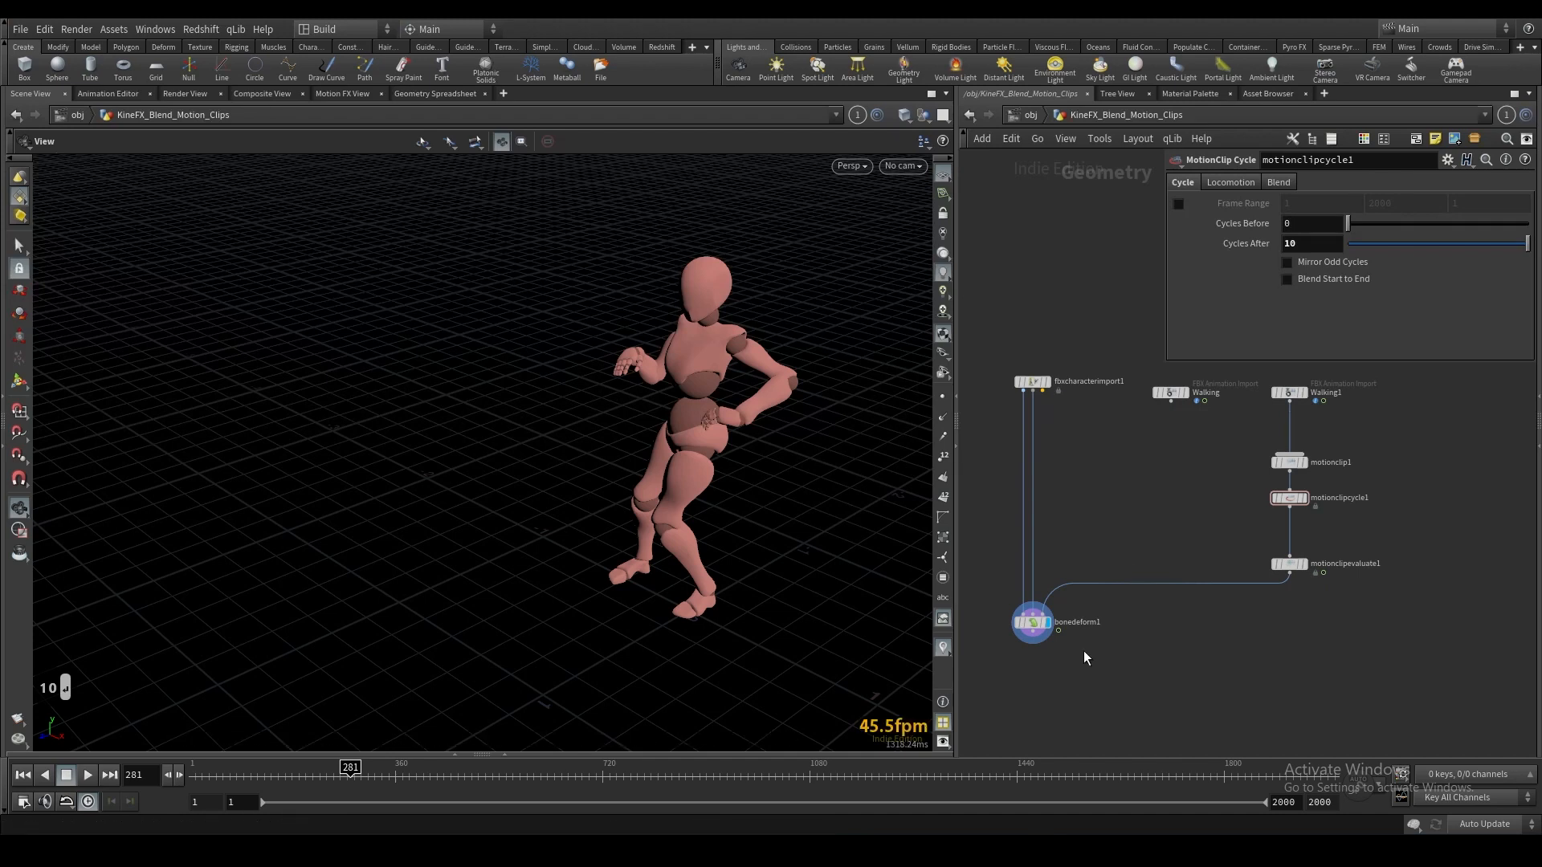
pyautogui.moveTo(1148, 669)
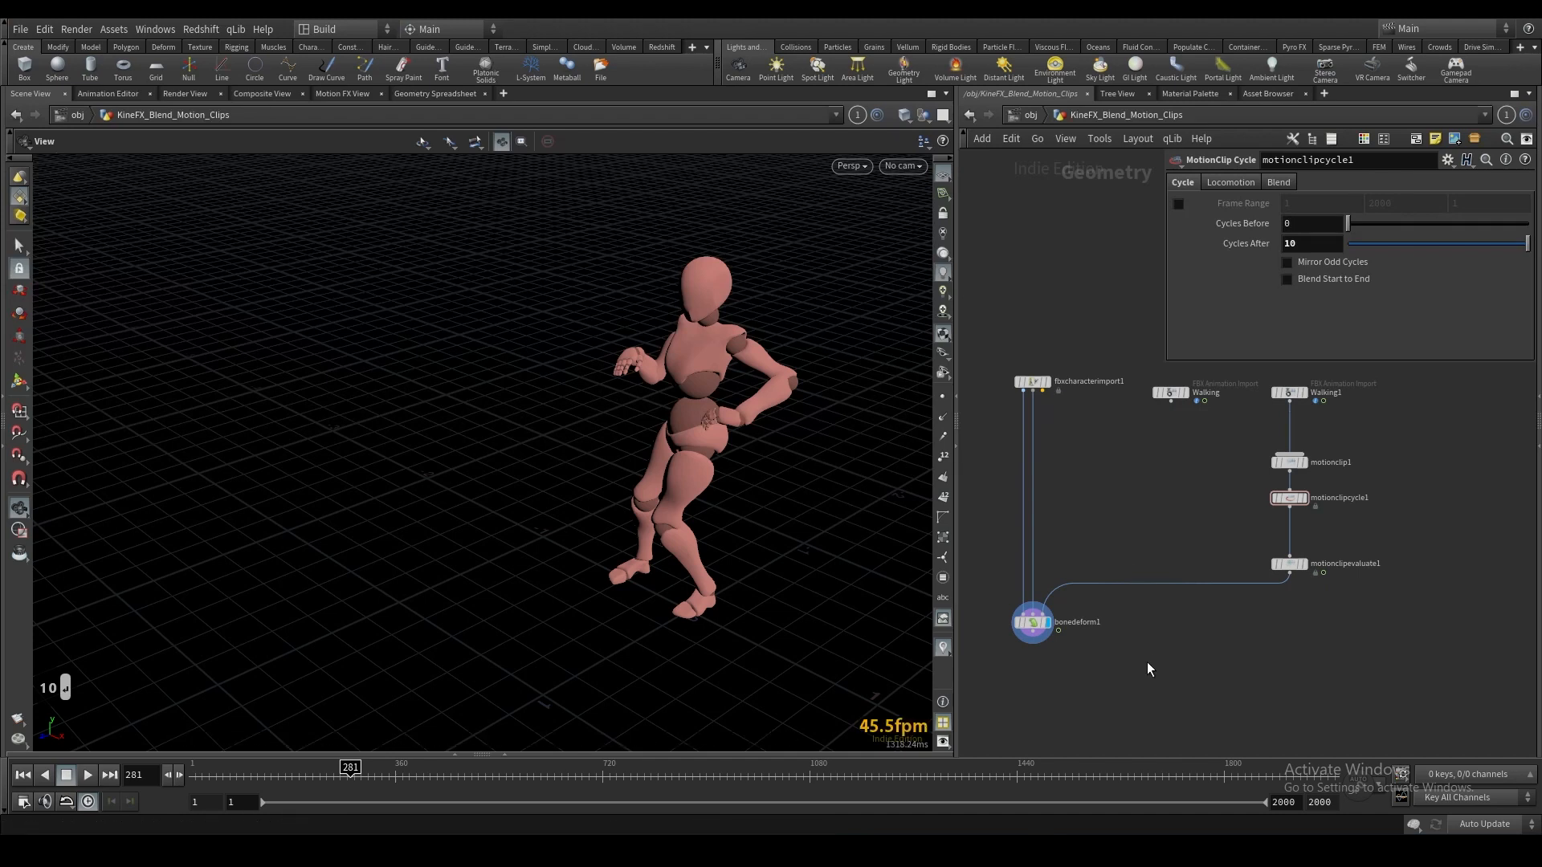
pyautogui.moveTo(1137, 662)
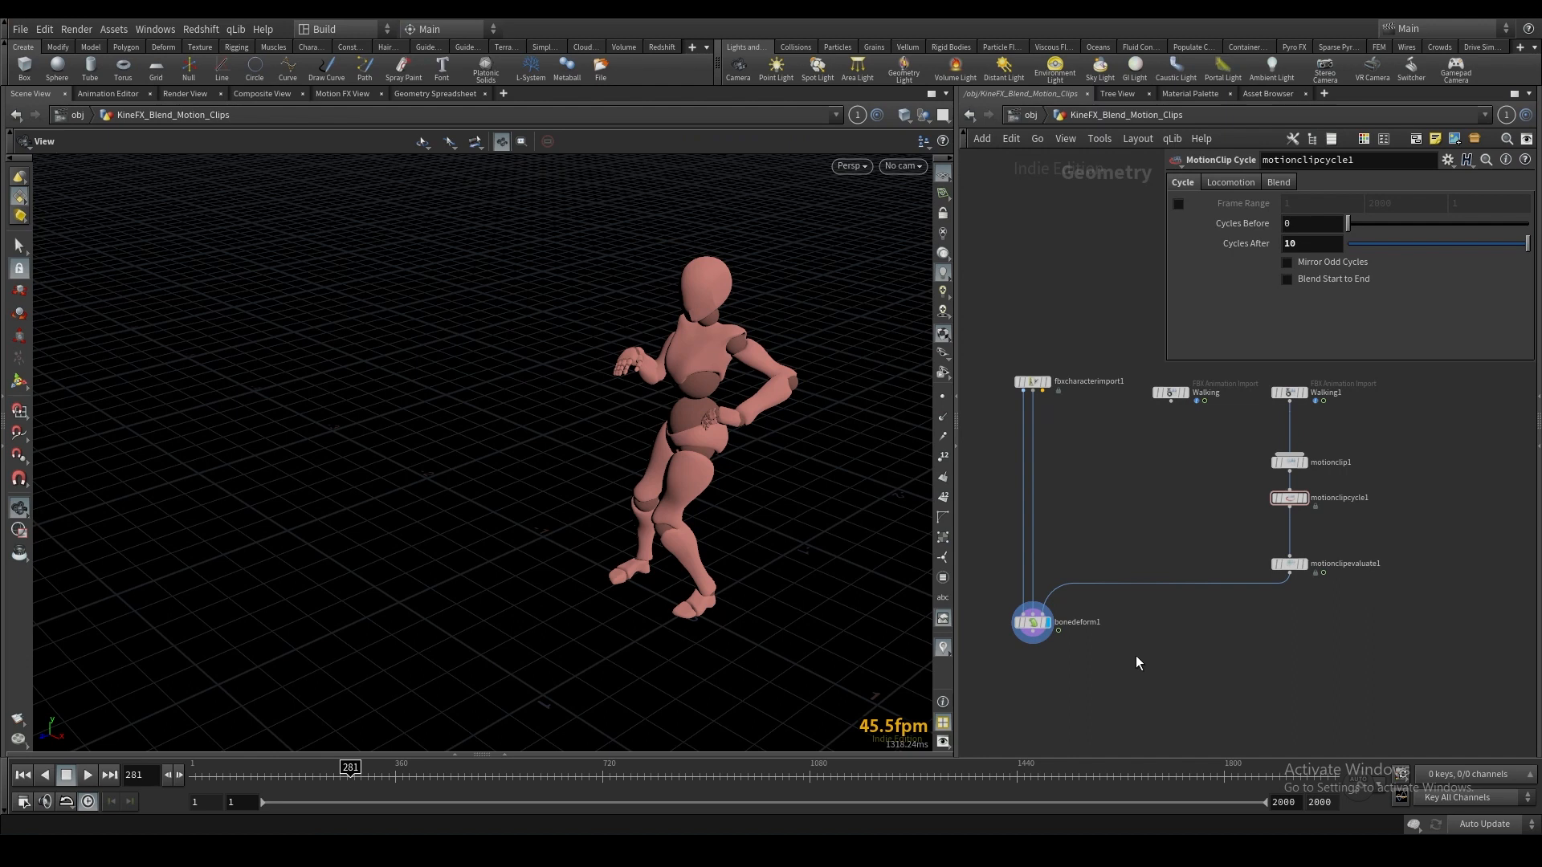
pyautogui.moveTo(1293, 640)
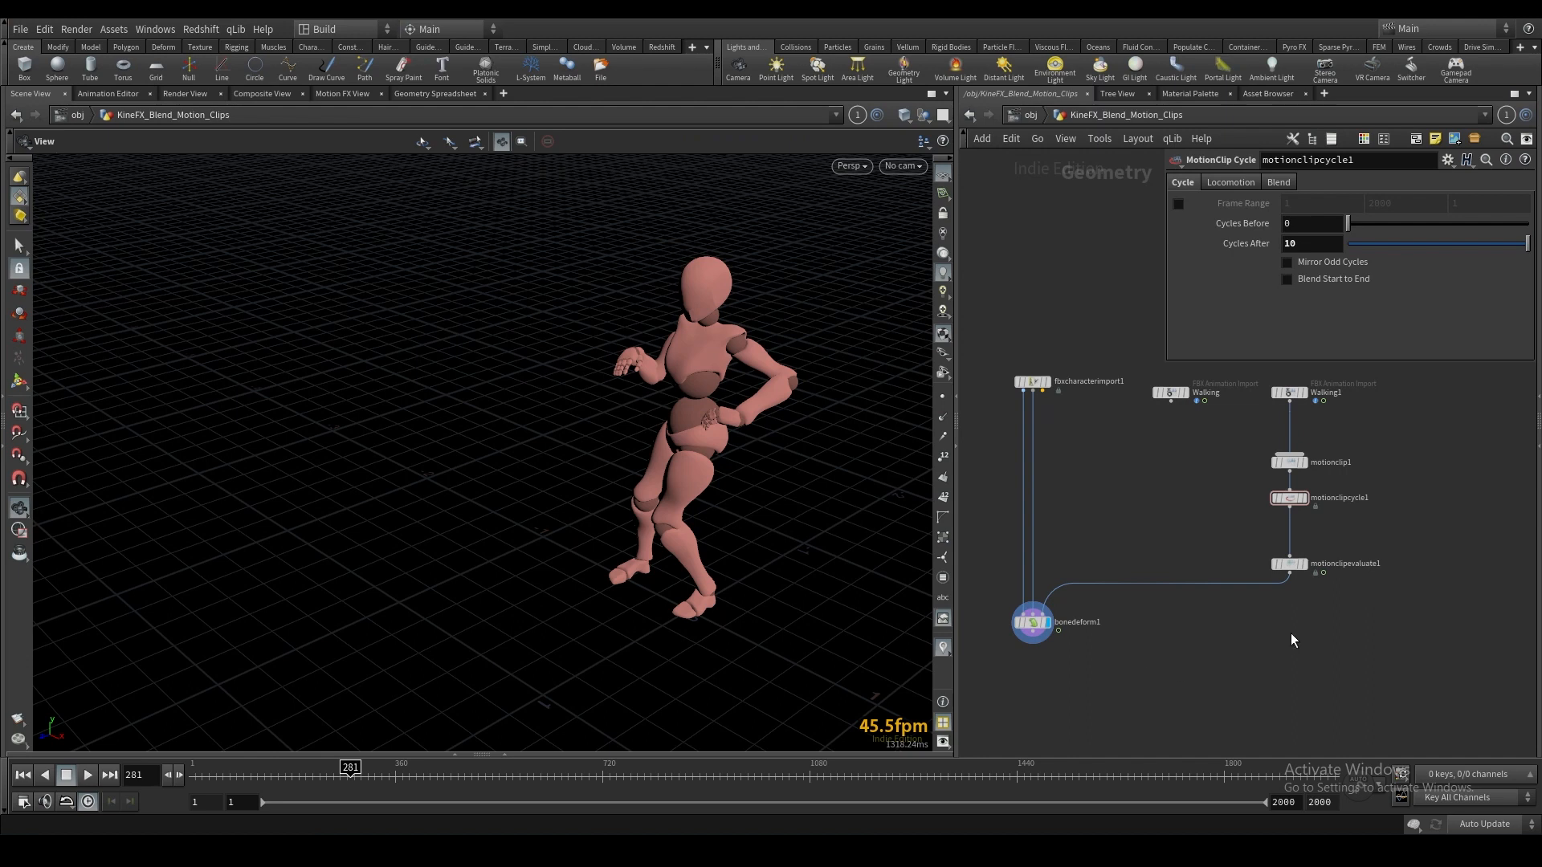
pyautogui.moveTo(1370, 643)
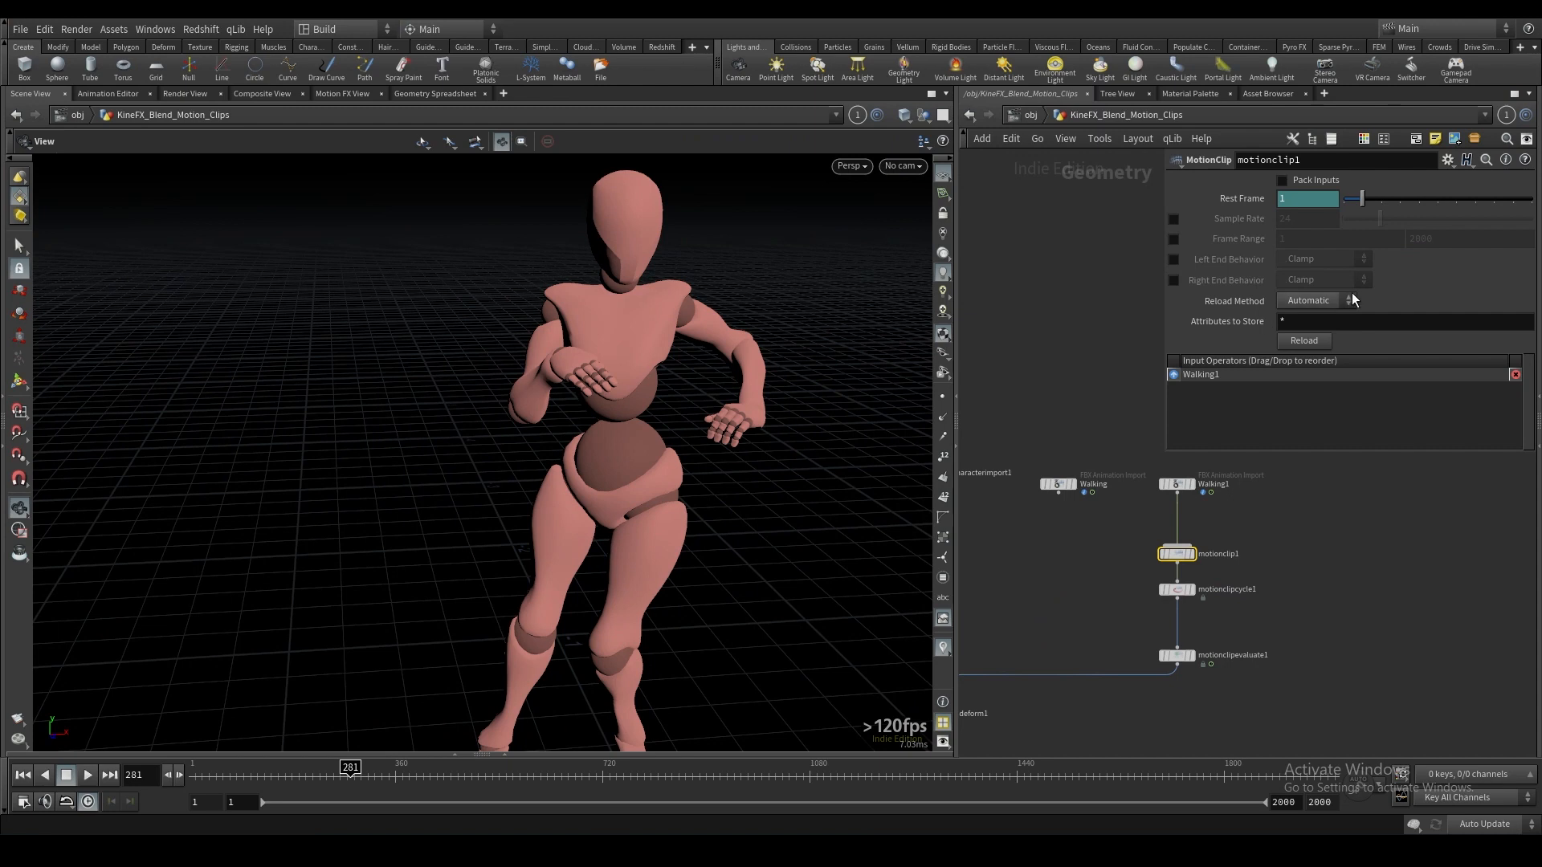
pyautogui.moveTo(1323, 306)
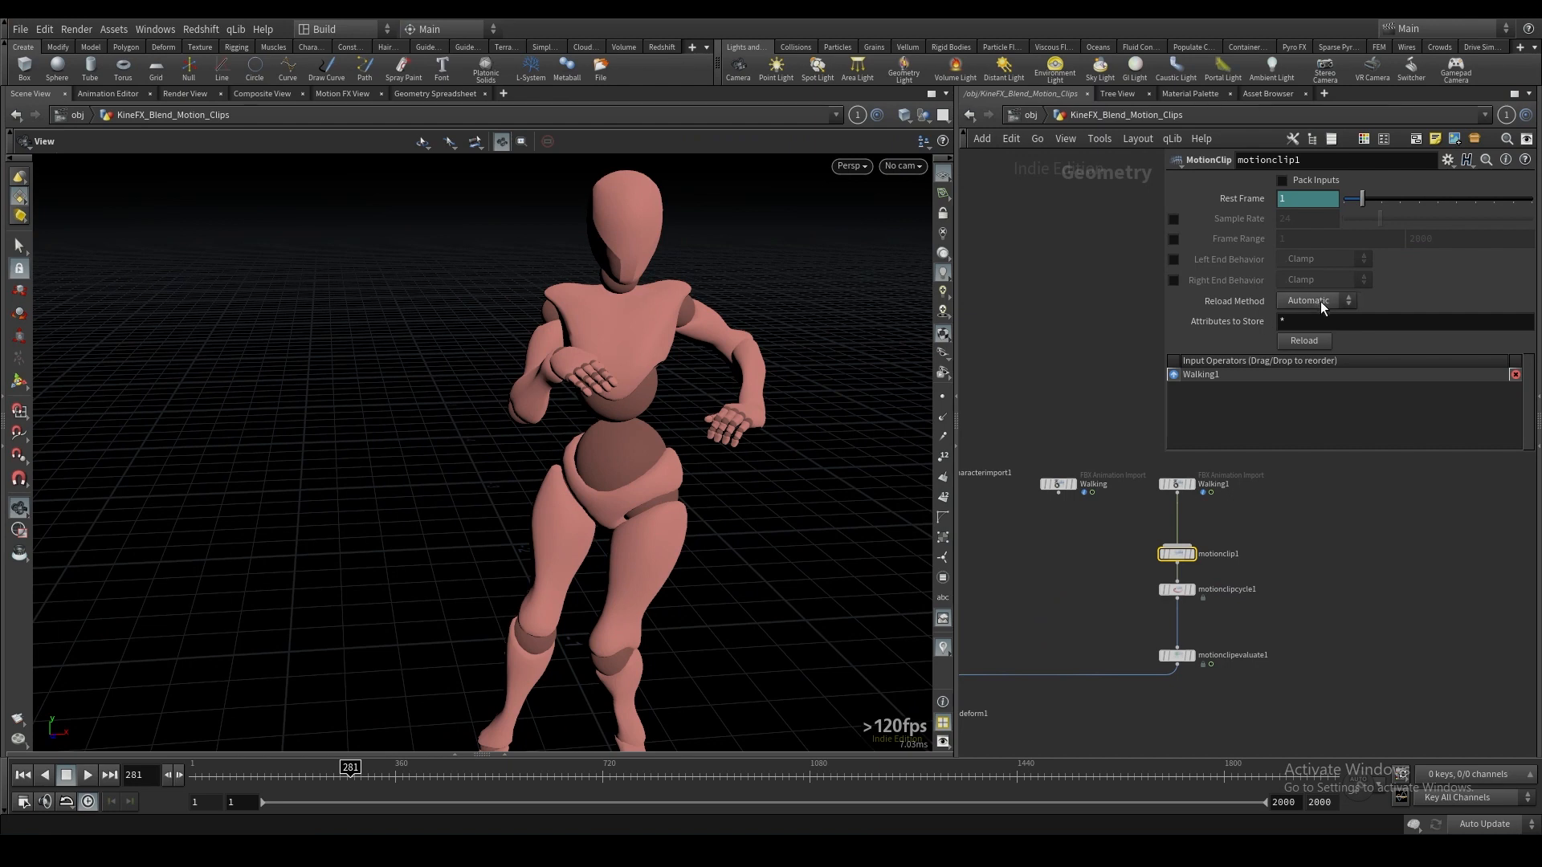
# Switch motionclip1's Reload Method from Automatic to Manual.
pyautogui.click(1323, 300)
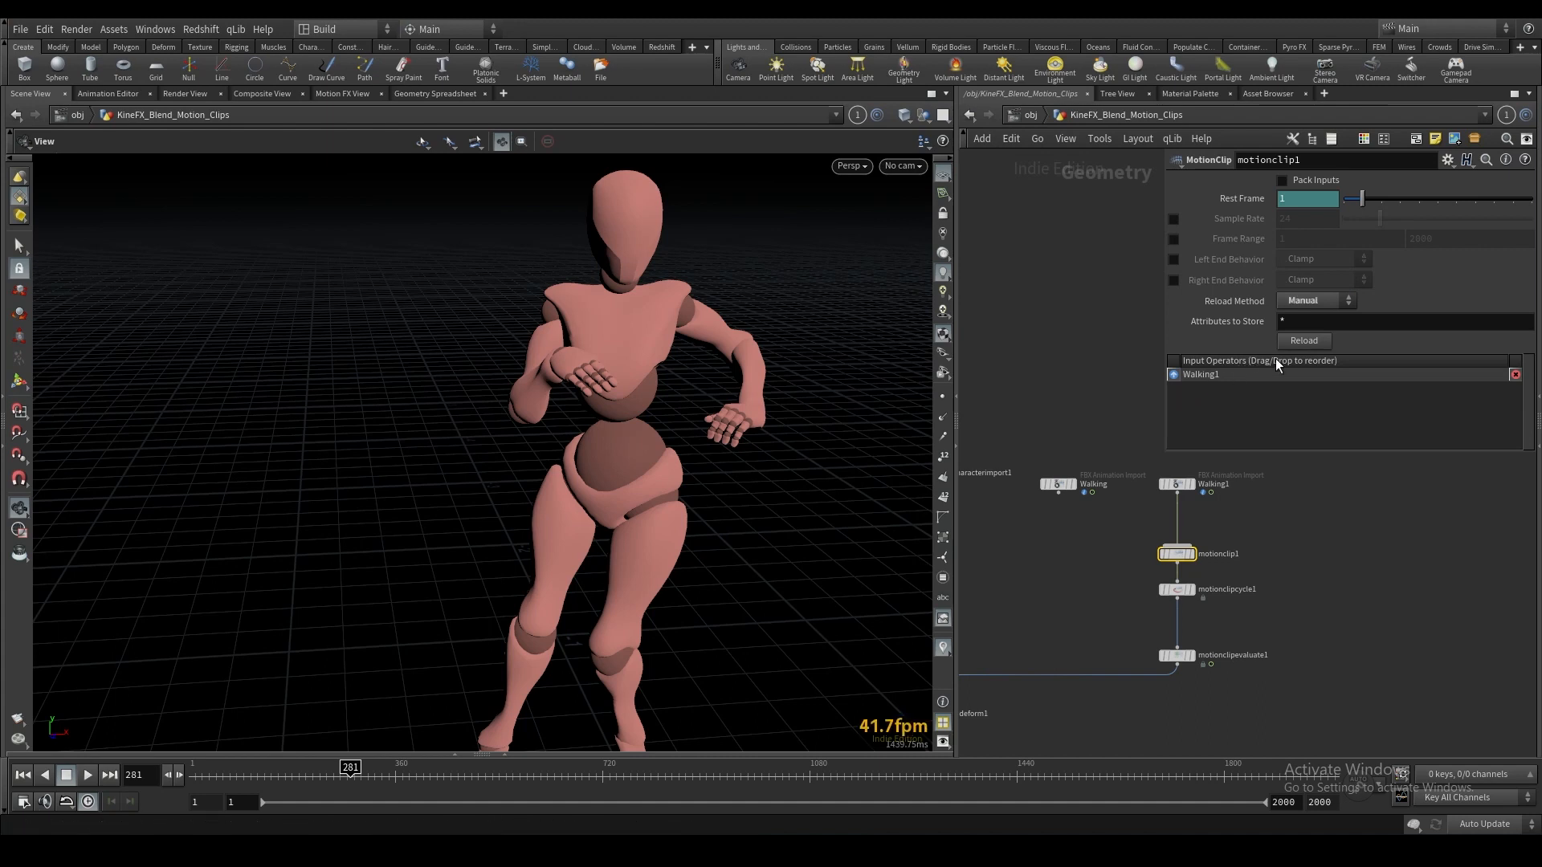
pyautogui.moveTo(1305, 352)
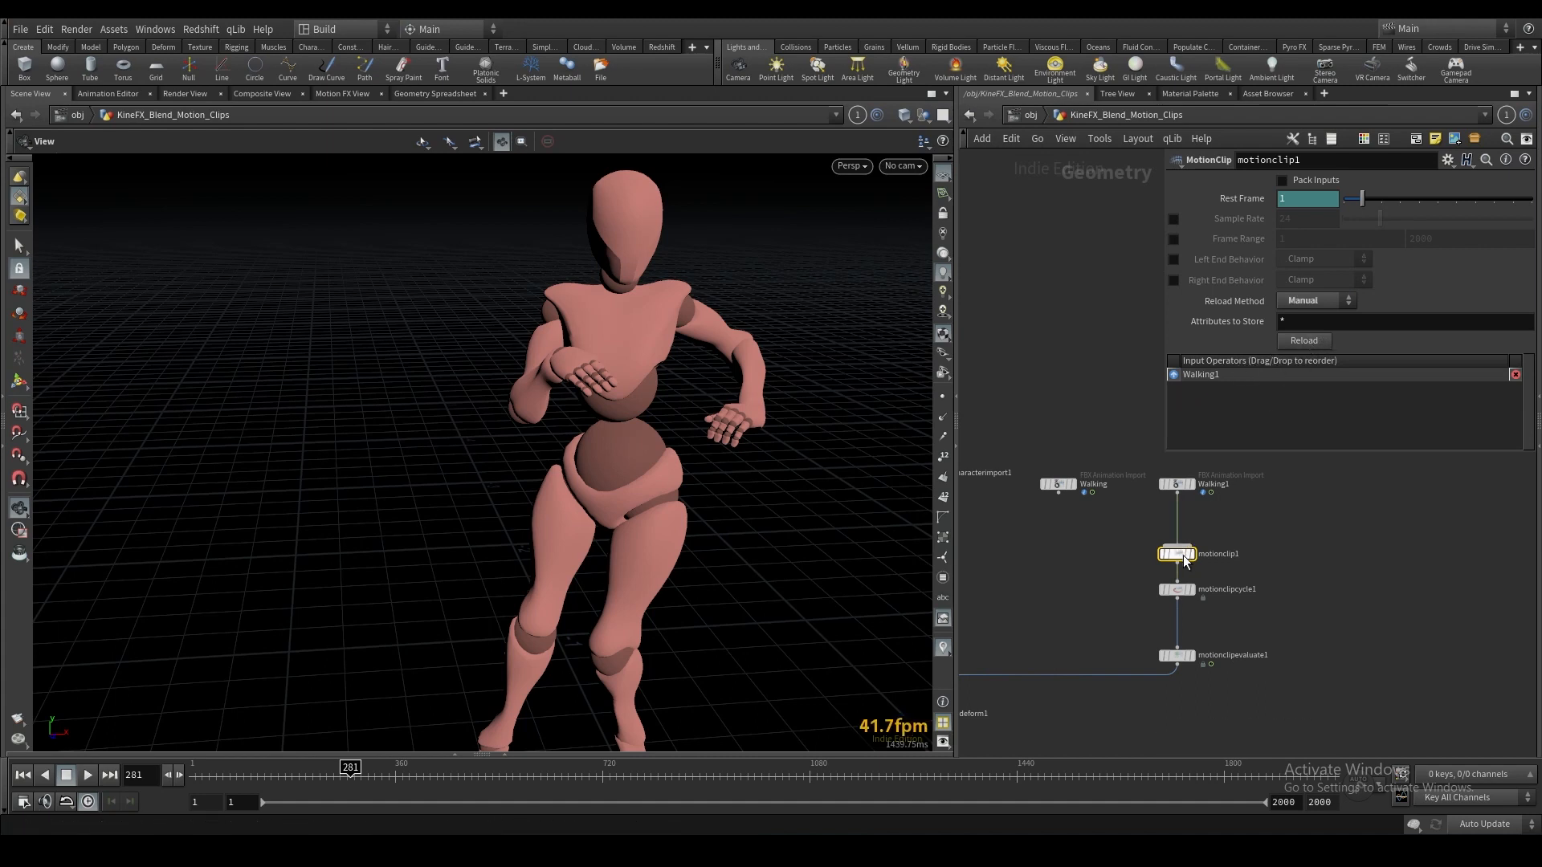
pyautogui.click(1404, 321)
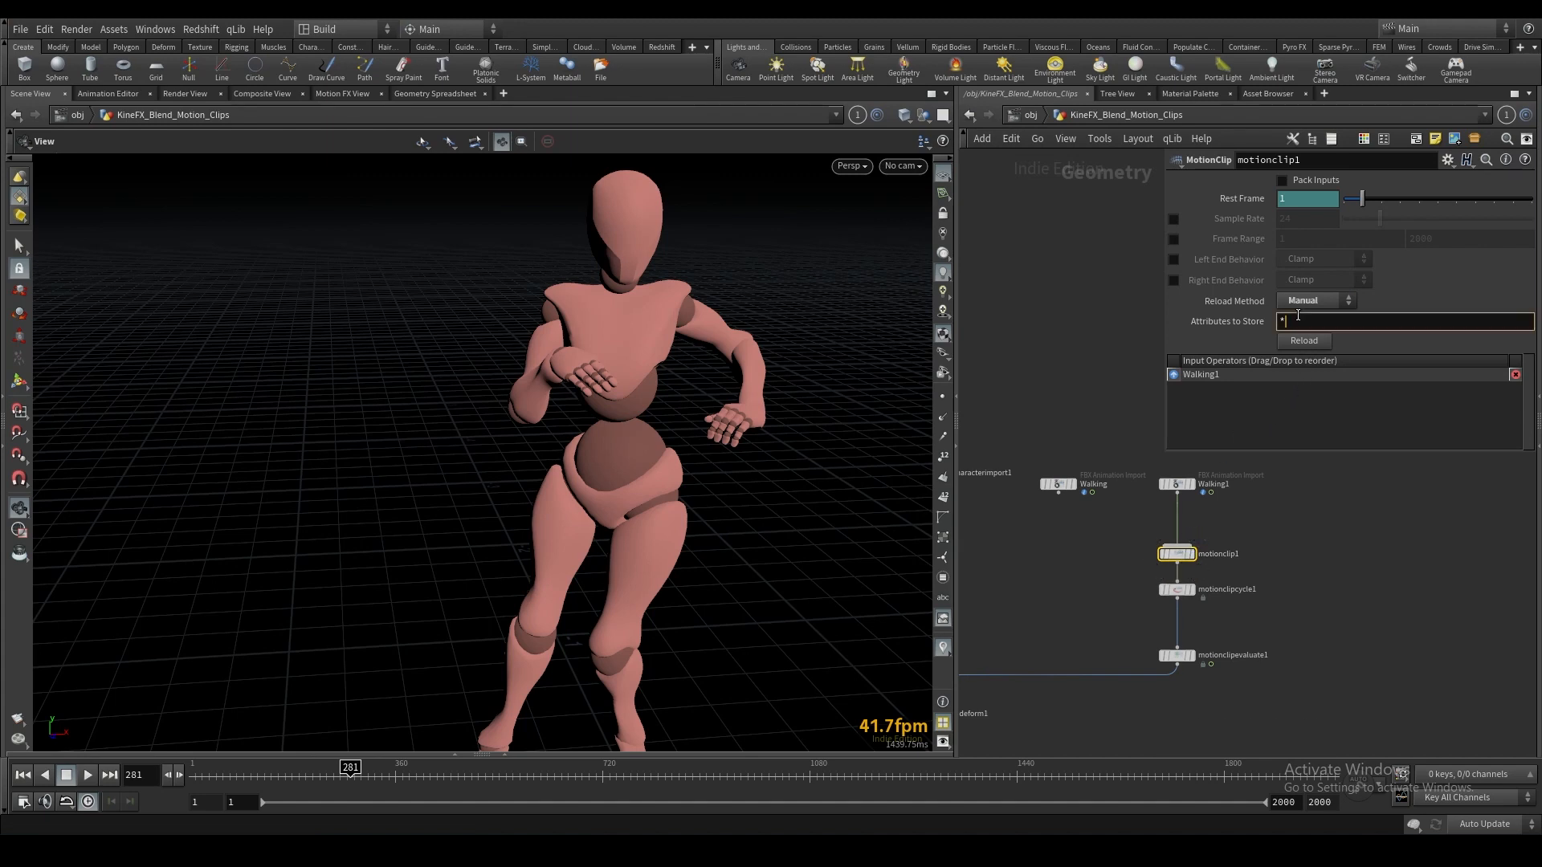
pyautogui.click(1315, 299)
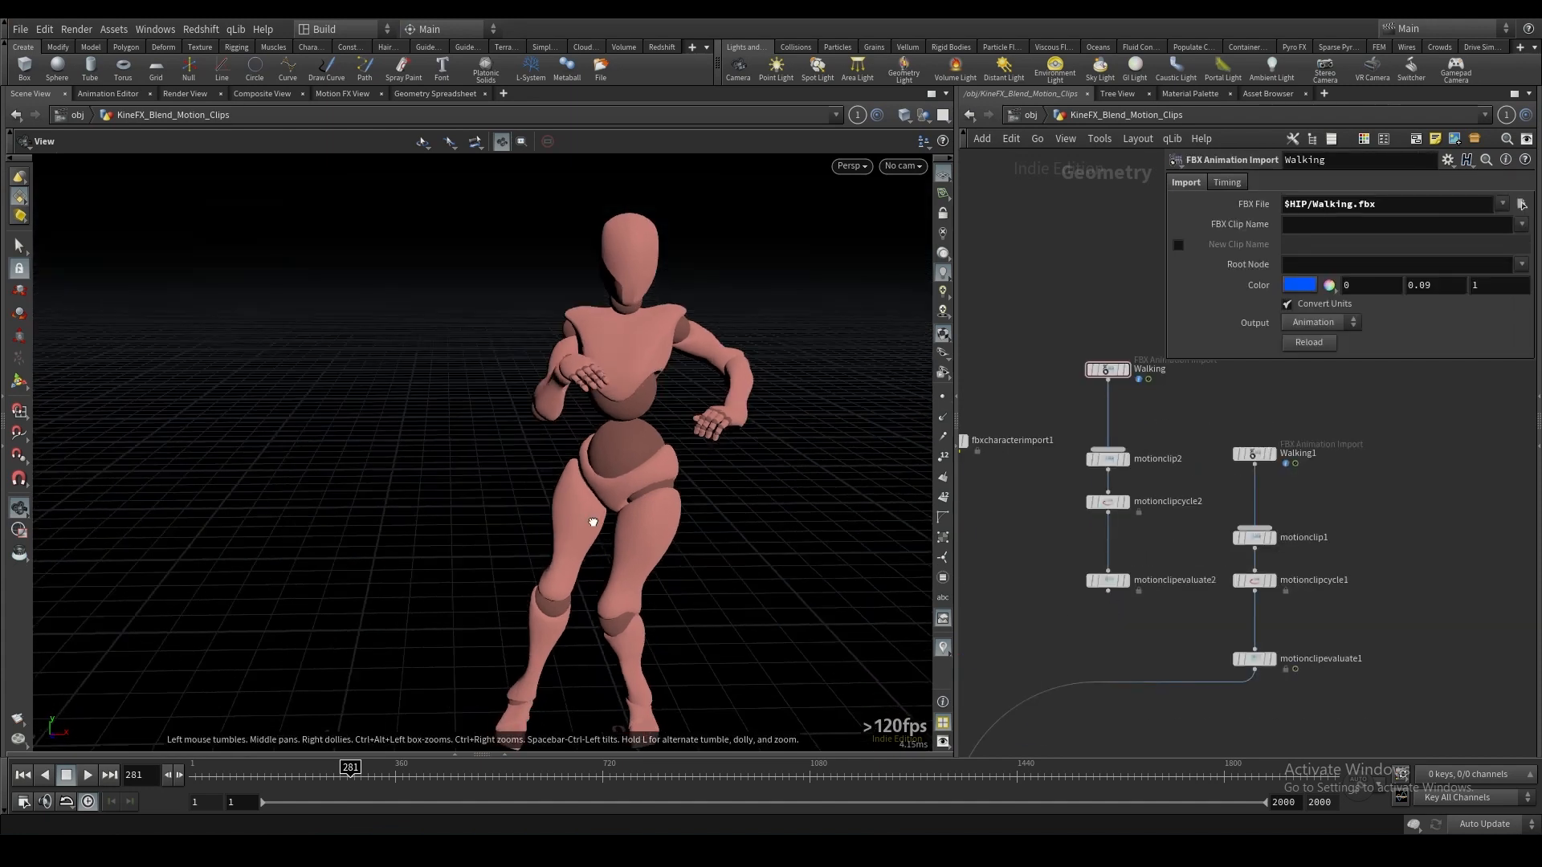
# Remove motionclipevaluate2 and add a MotionClip Blend joining both cycled clips into motionclipevaluate1.
pyautogui.click(1123, 522)
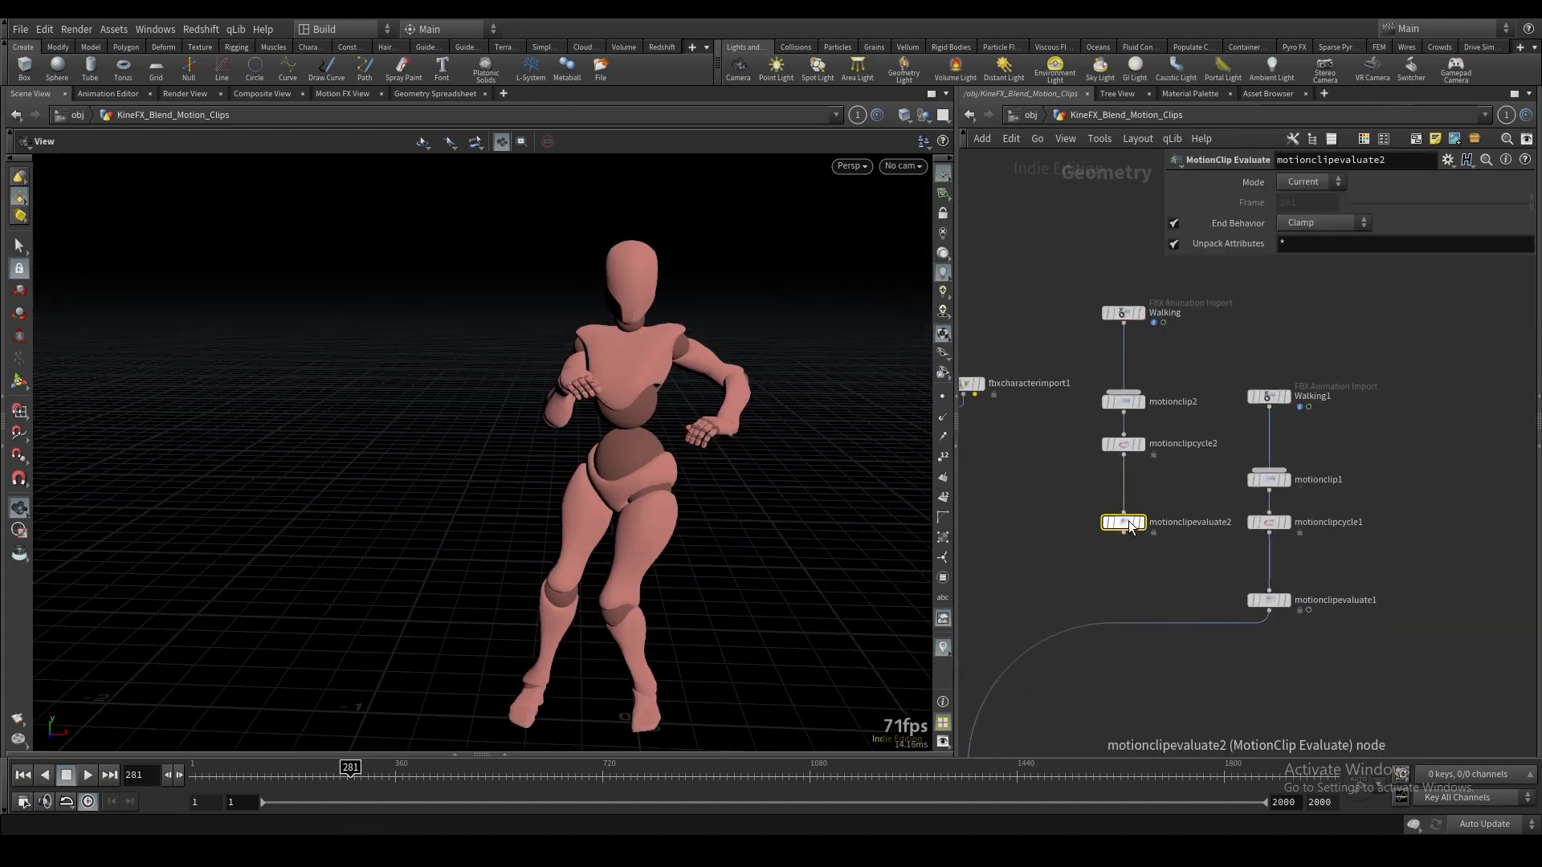
pyautogui.press('Tab')
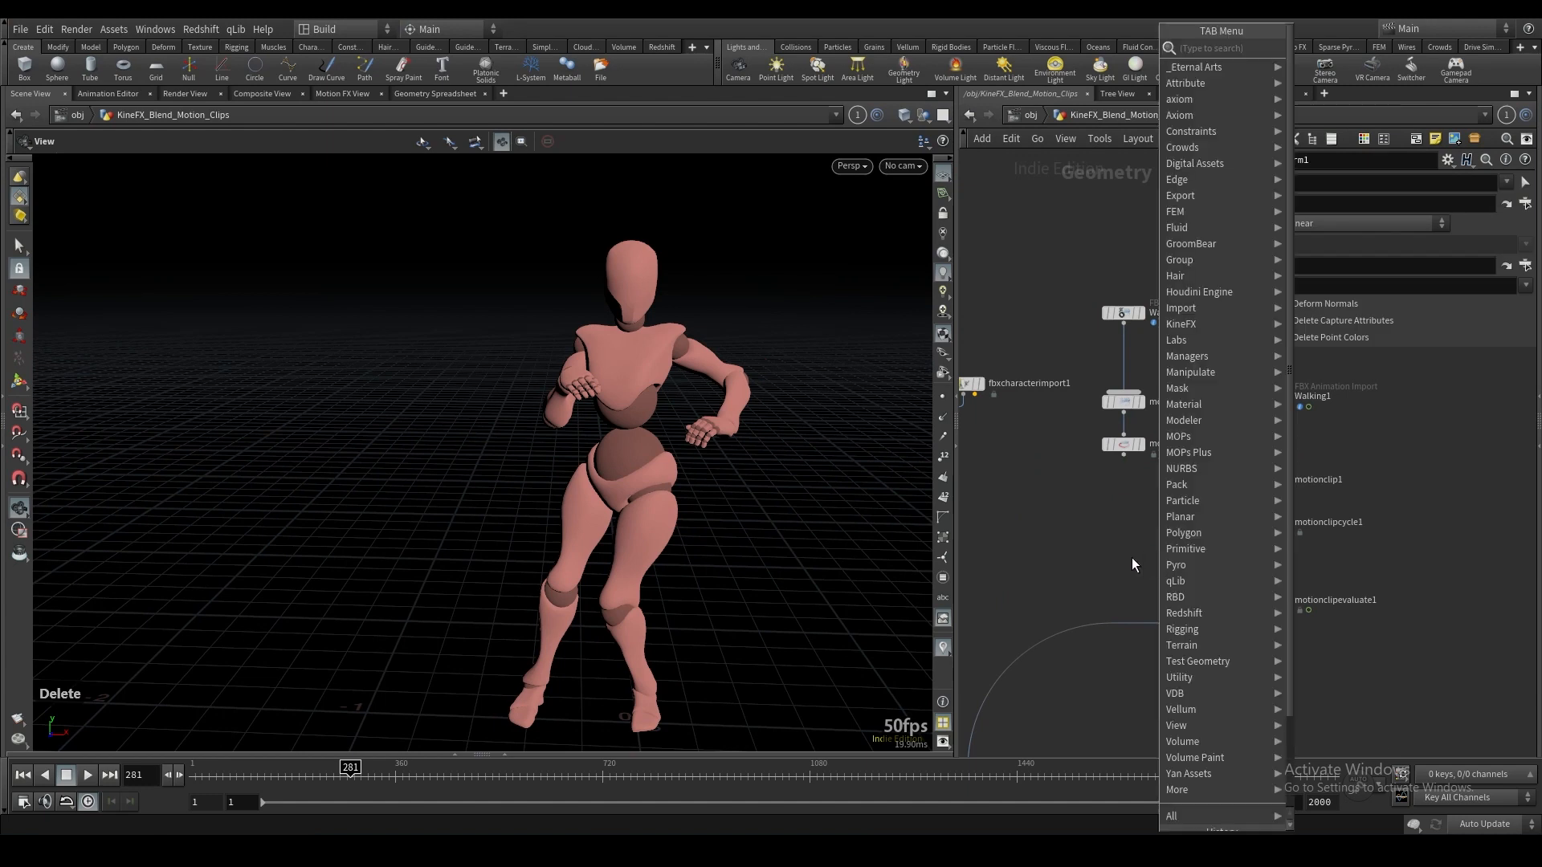
pyautogui.write('motio')
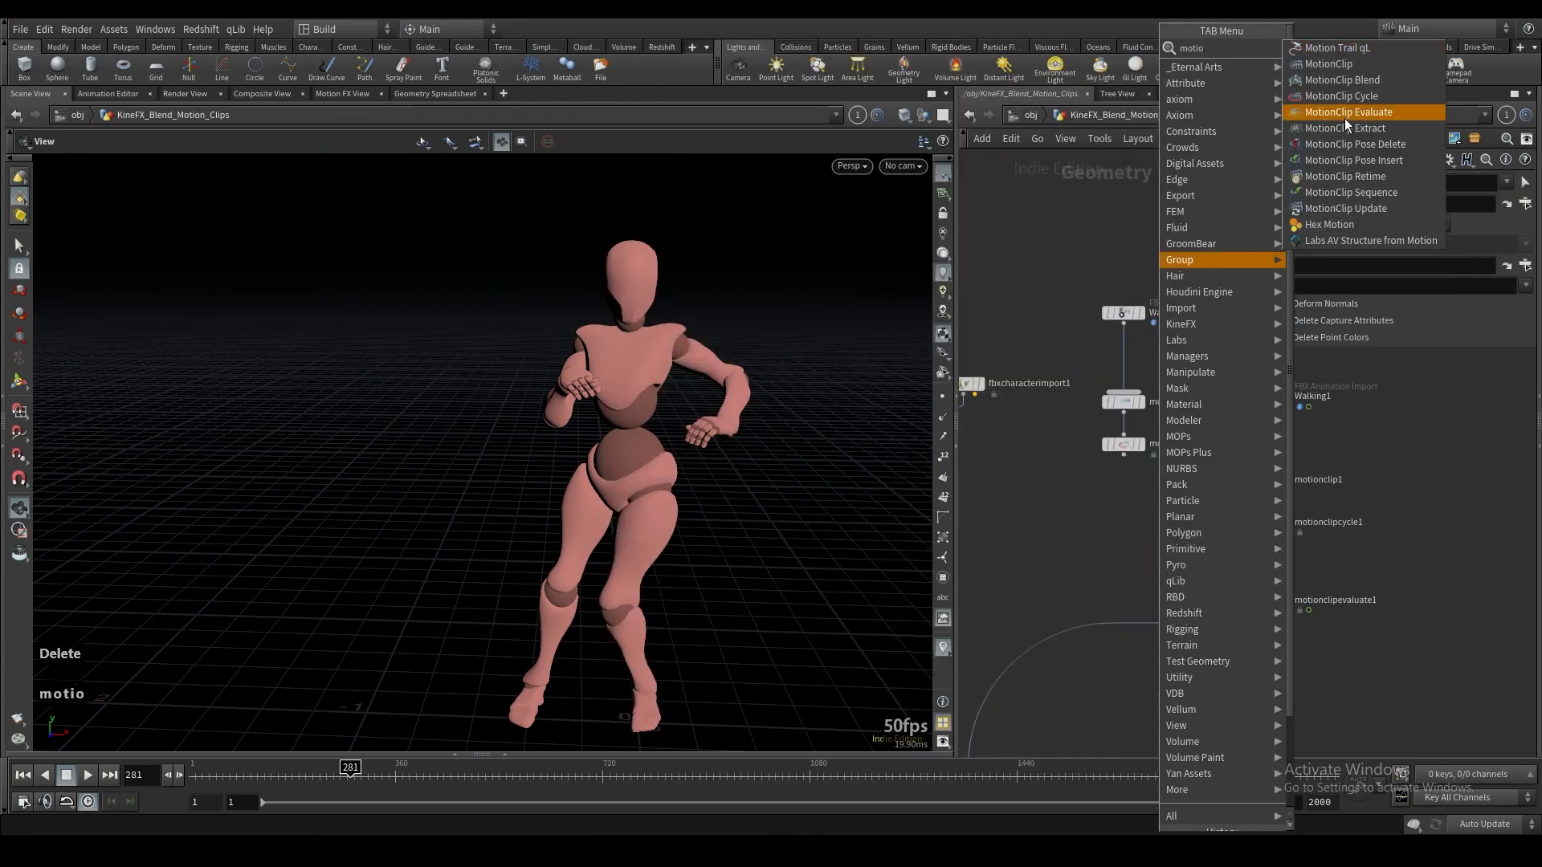
pyautogui.click(1340, 79)
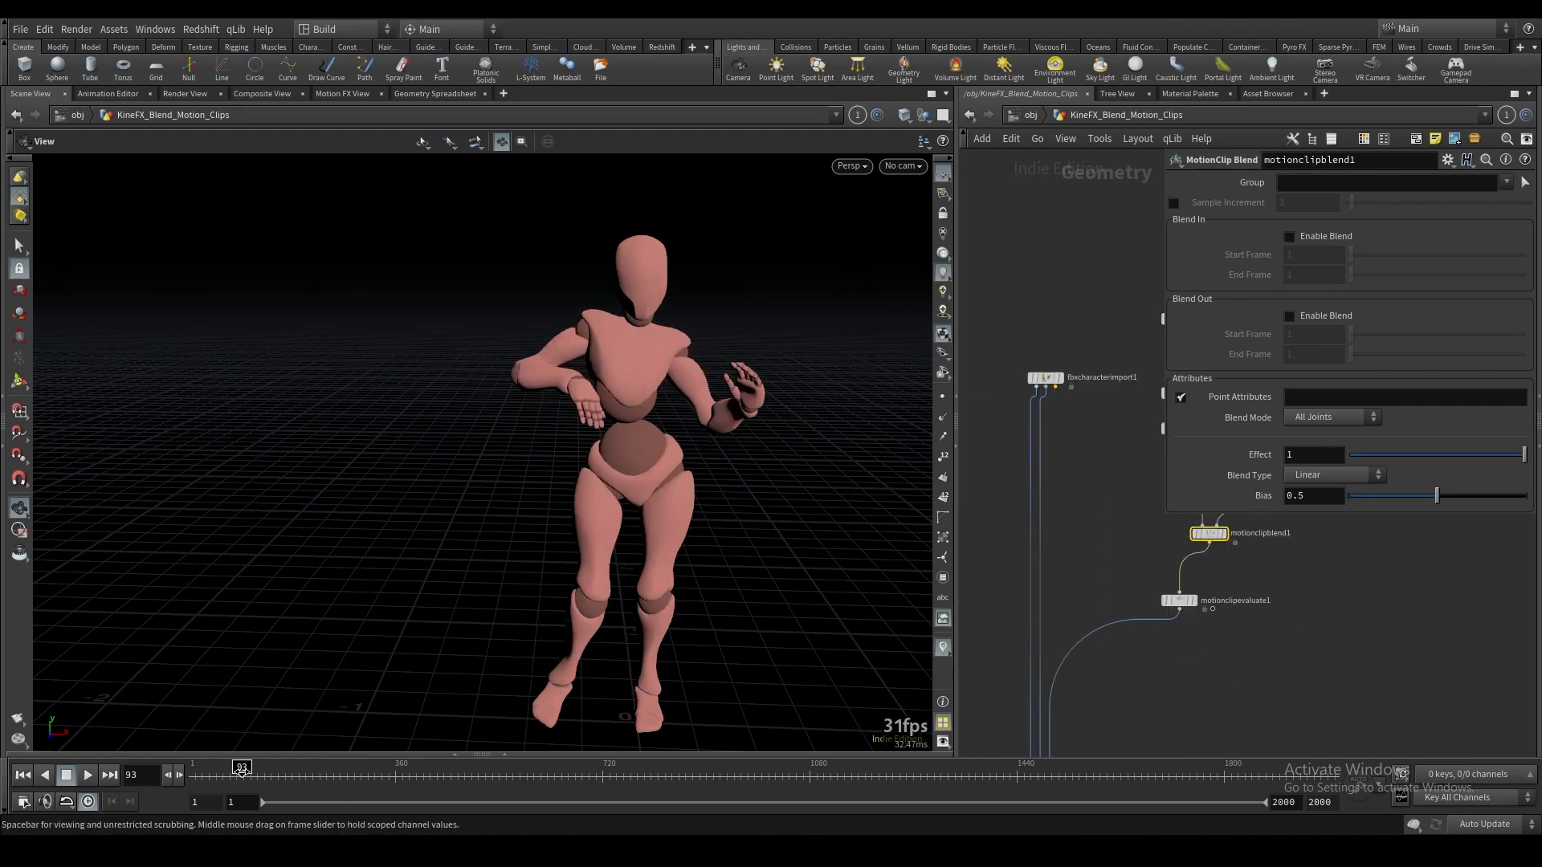
pyautogui.moveTo(1140, 639)
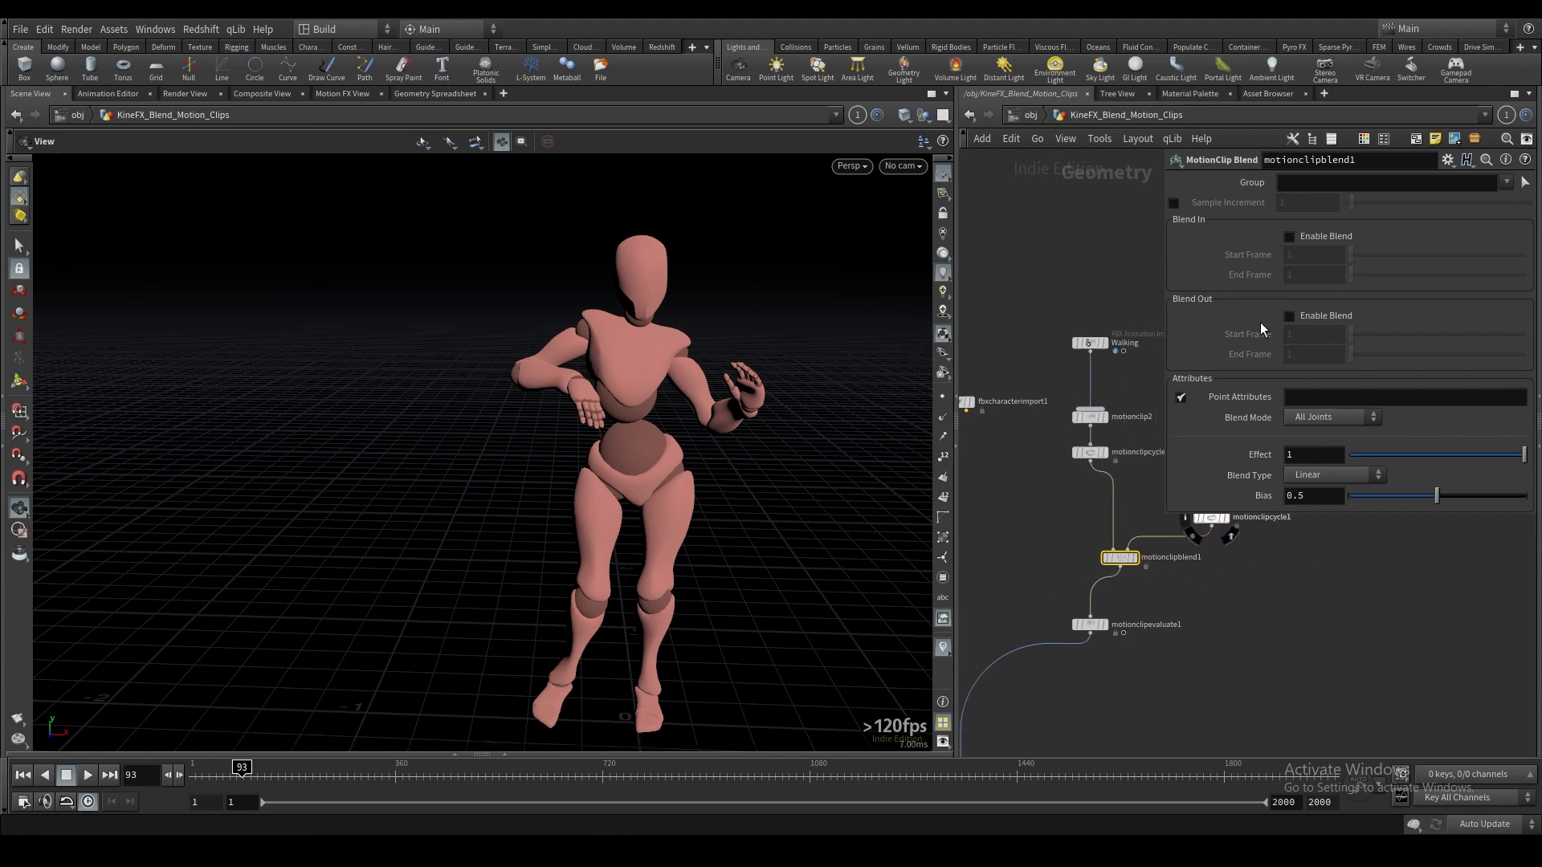
pyautogui.moveTo(1402, 458)
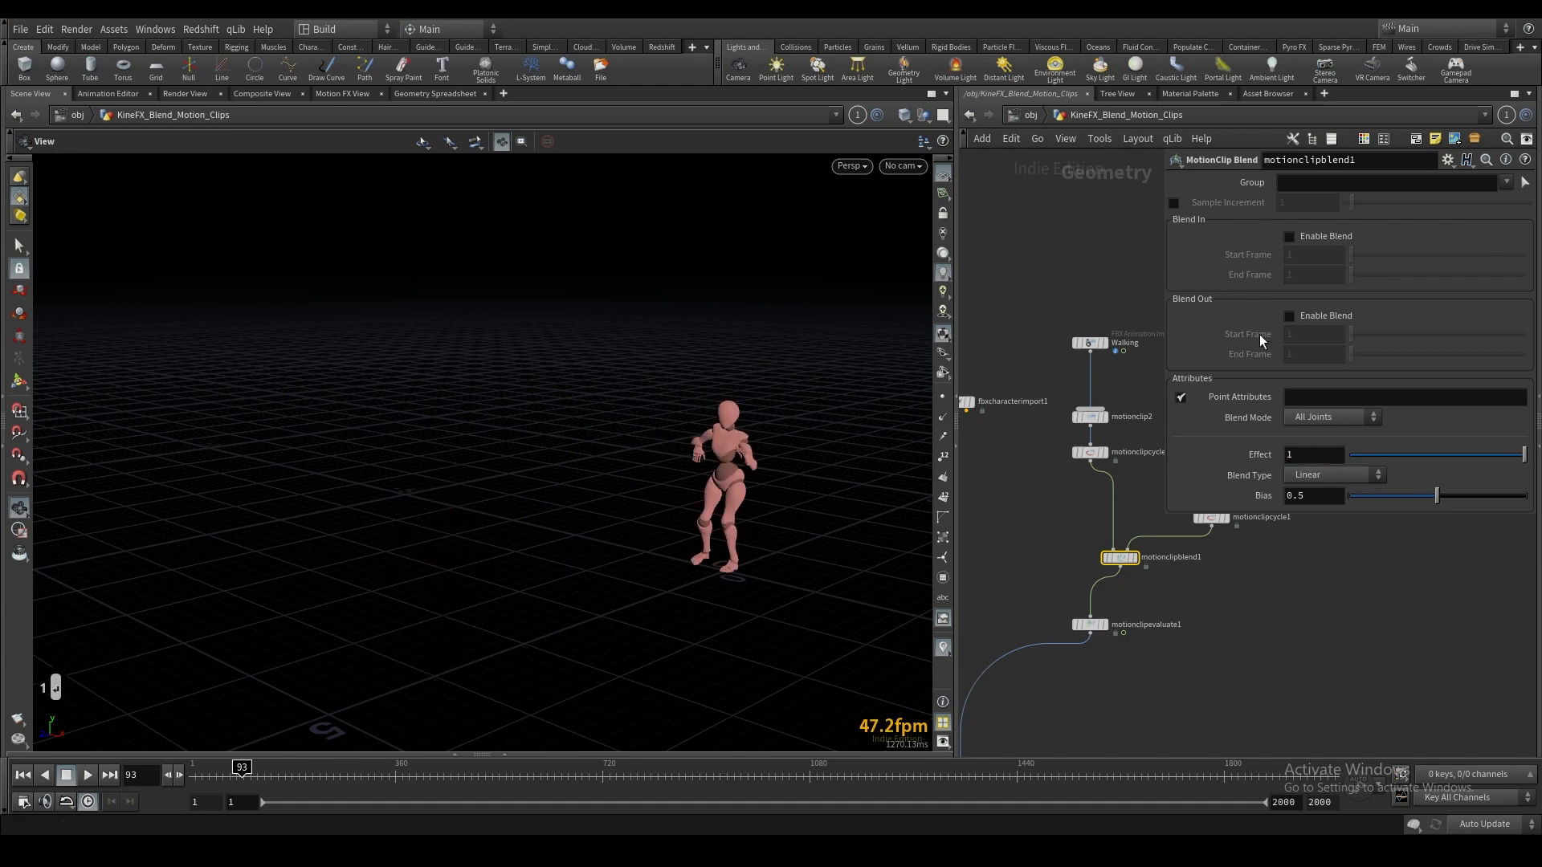
pyautogui.moveTo(1308, 268)
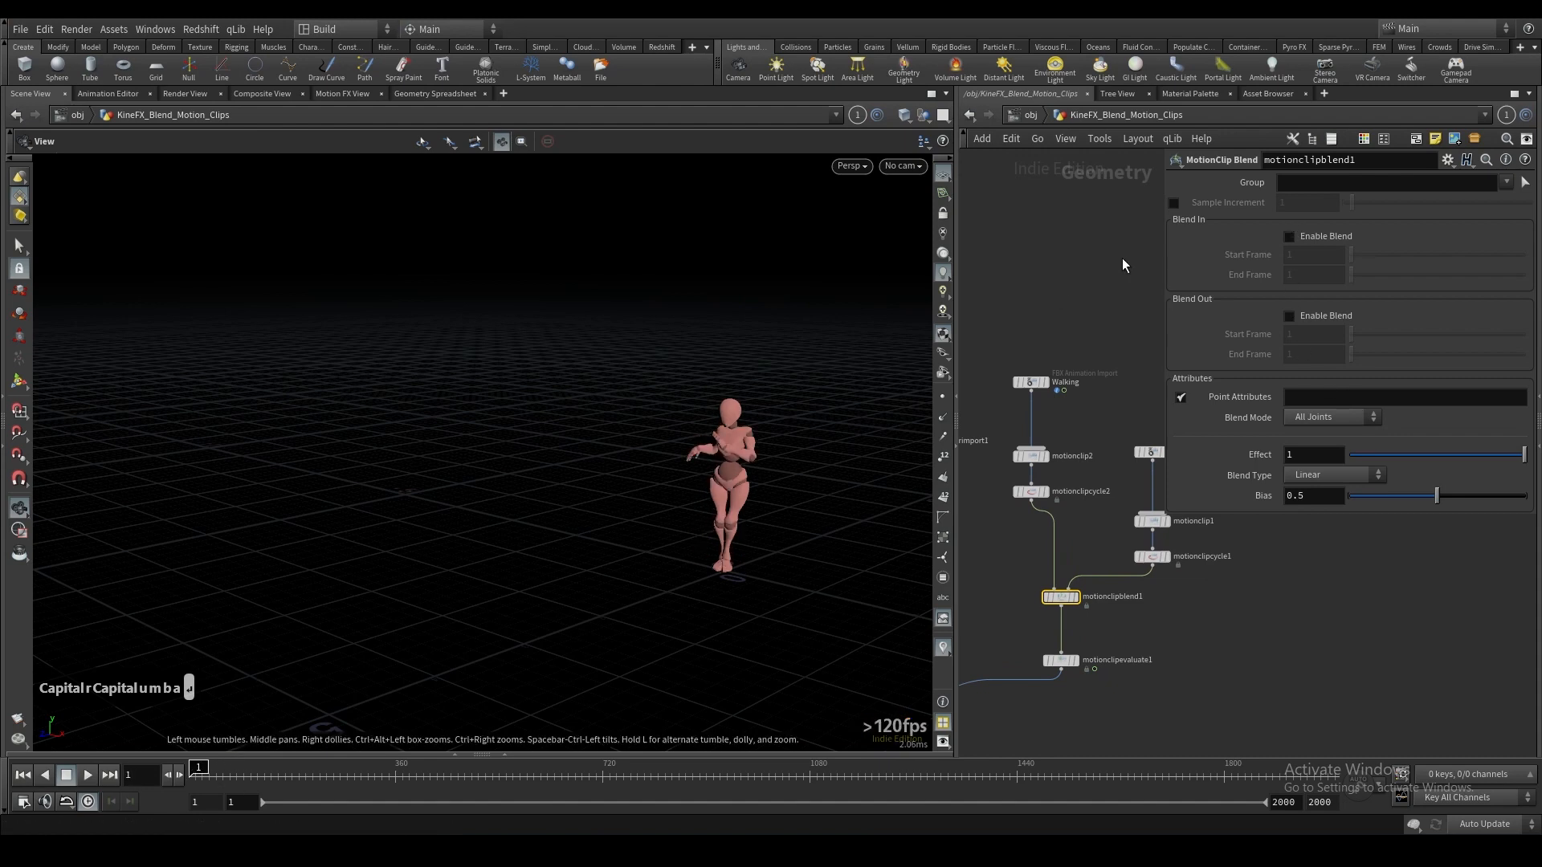
# Enable Blend In on motionclipblend1 with its start and end frames, stepping frames to preview.
pyautogui.click(1289, 236)
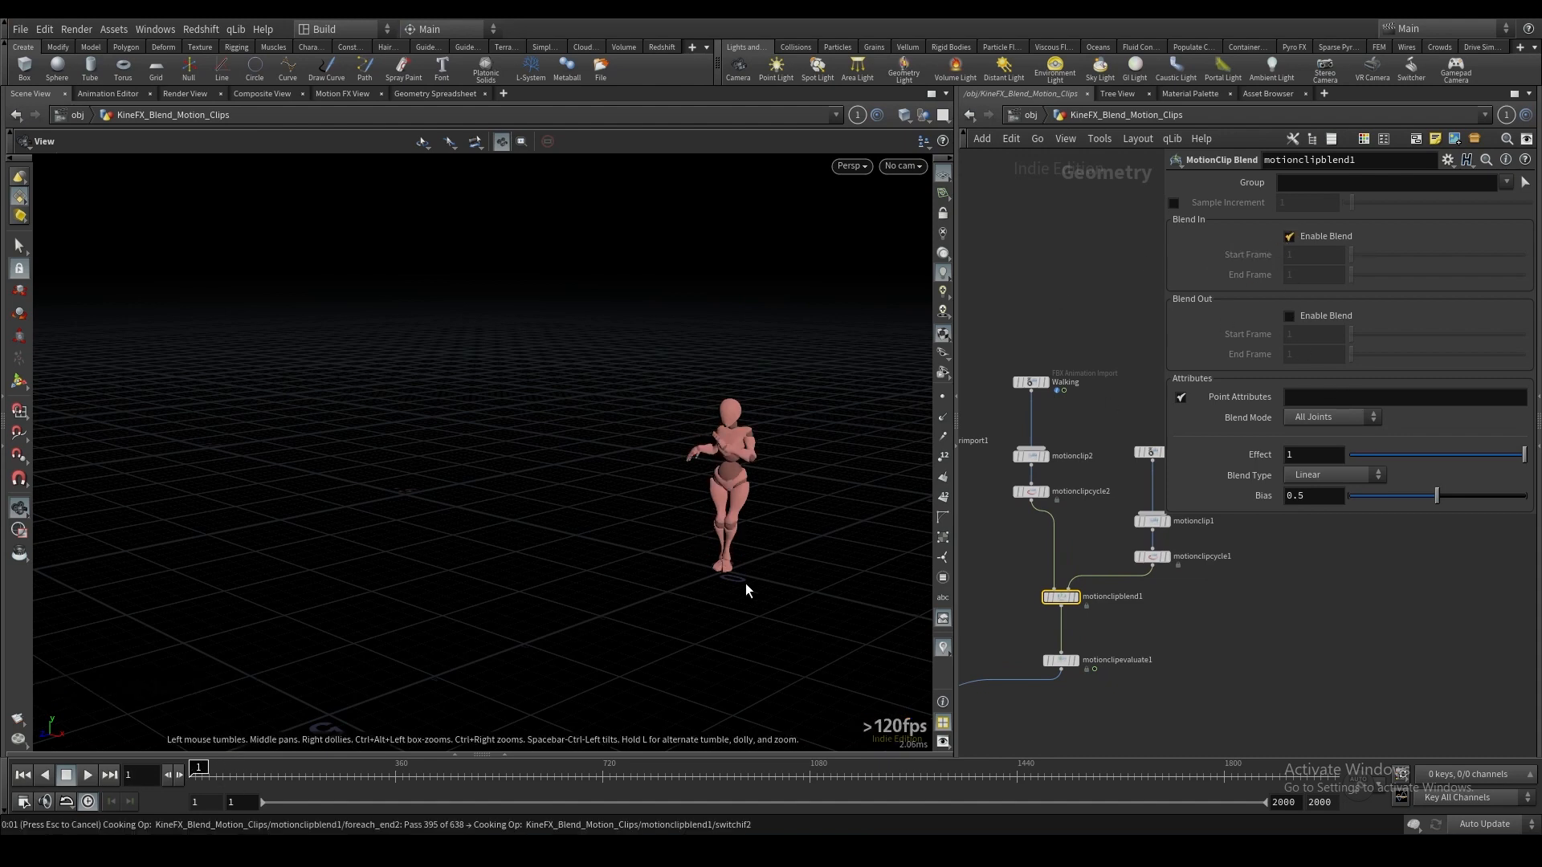
pyautogui.click(1290, 236)
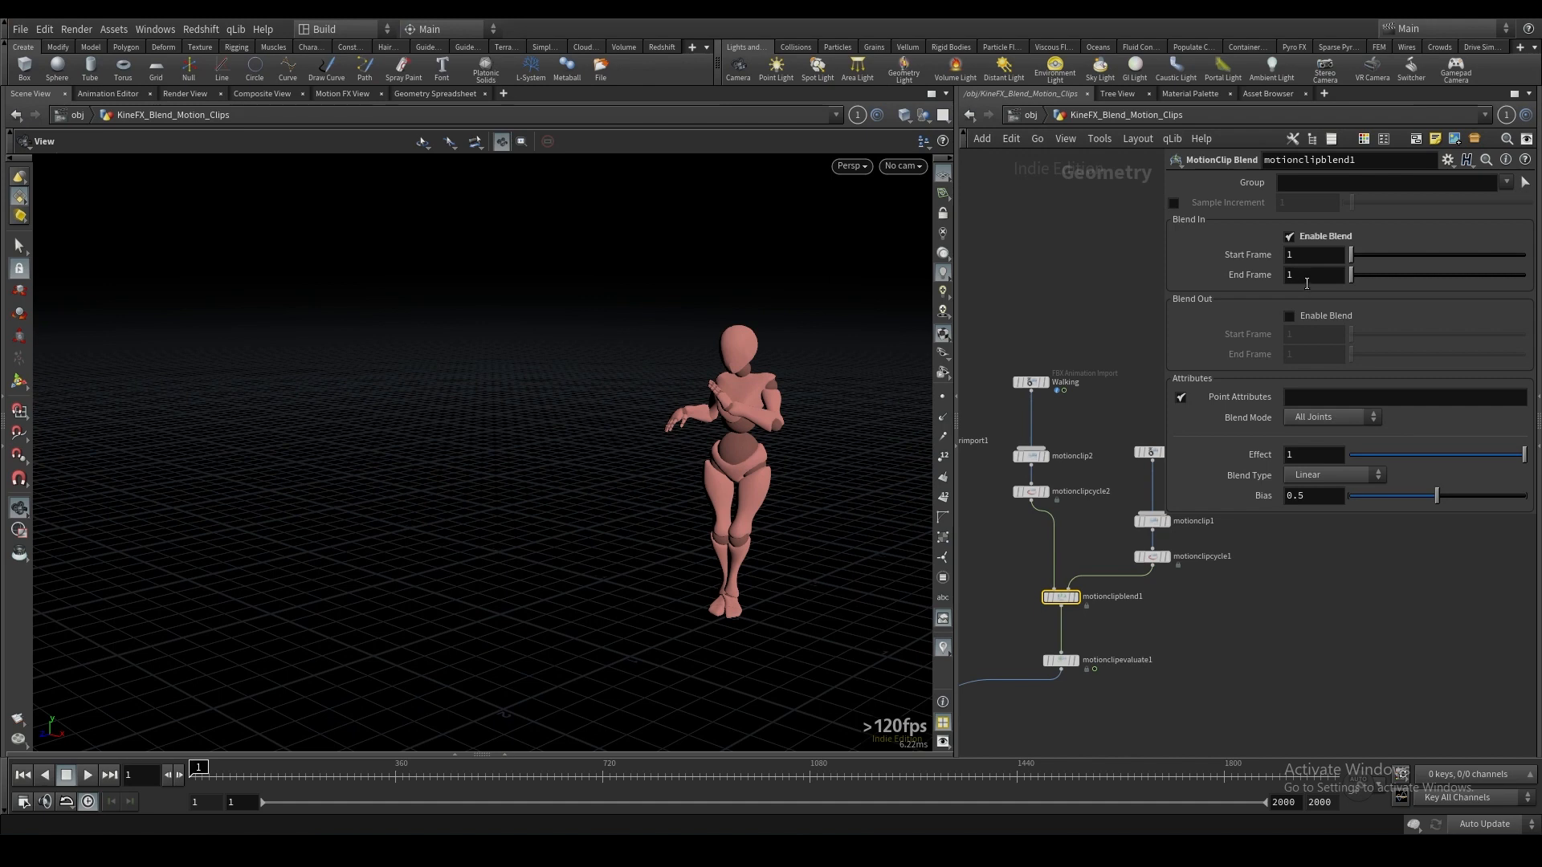
pyautogui.moveTo(1238, 308)
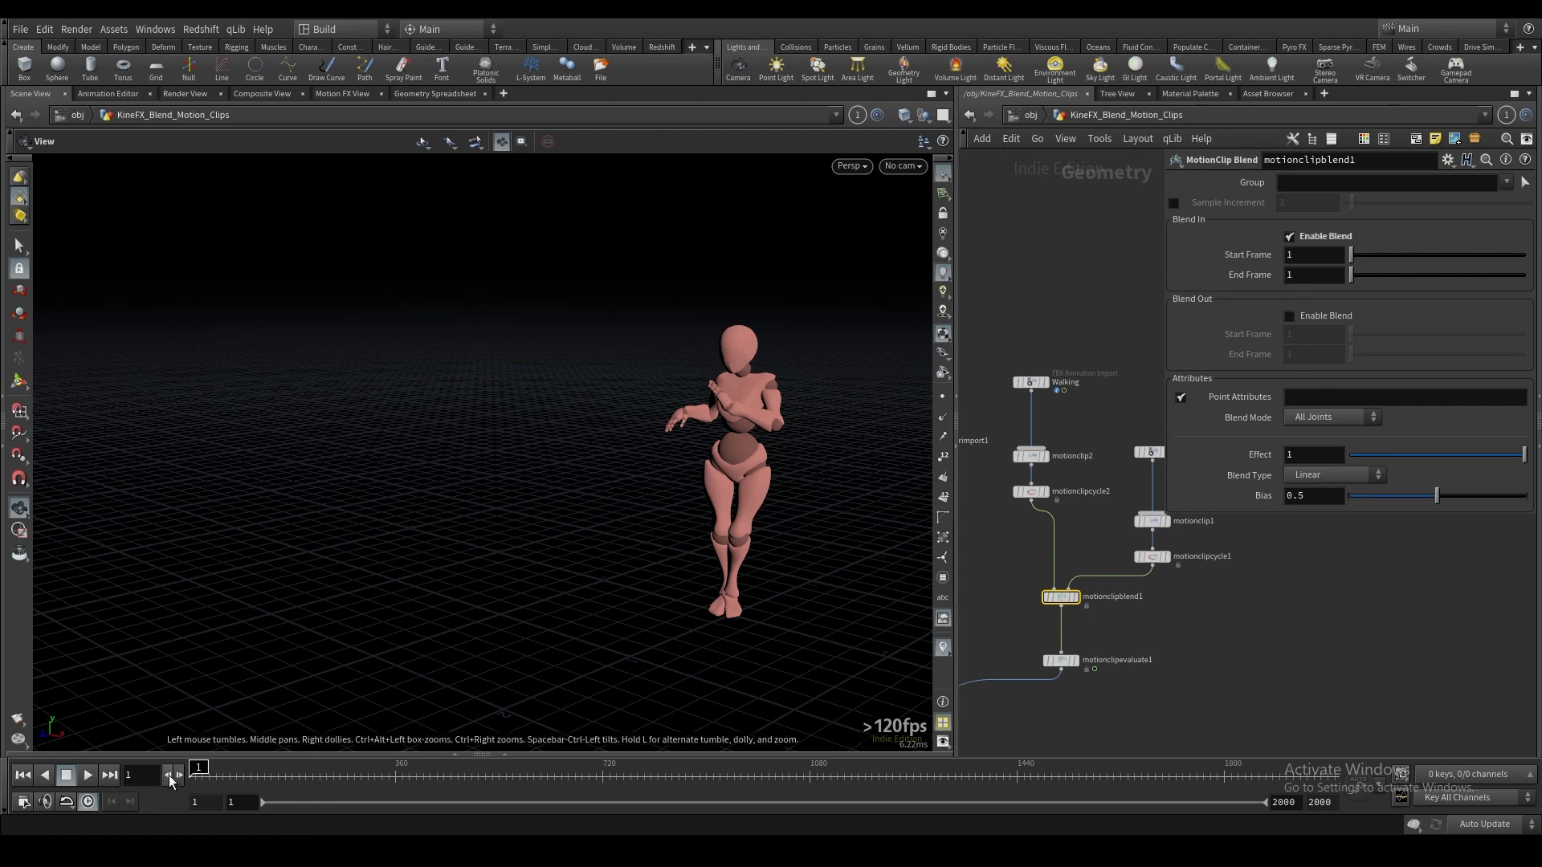
pyautogui.moveTo(1288, 292)
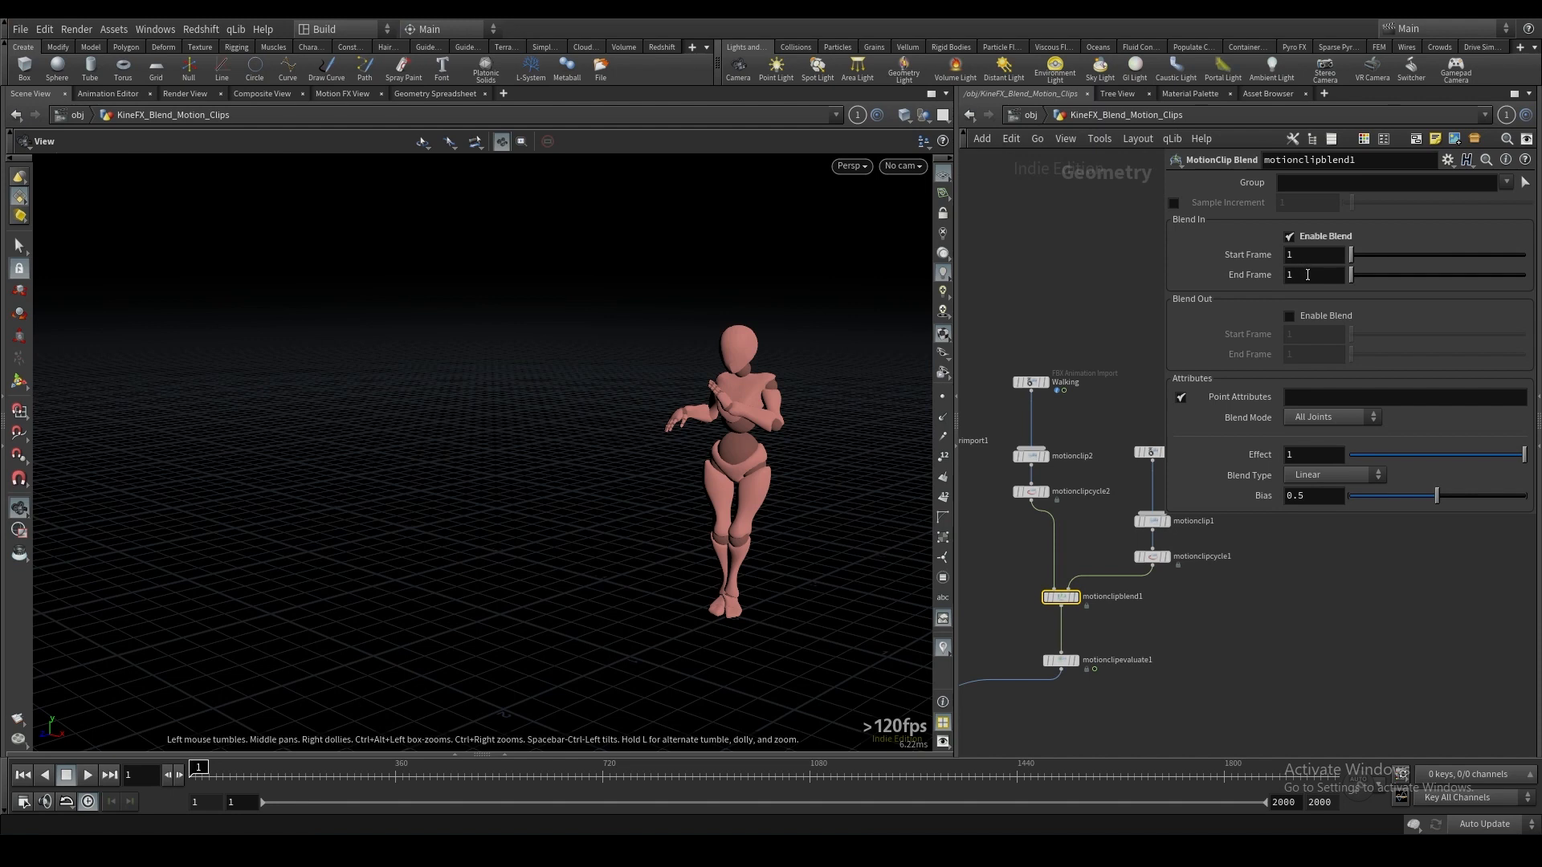
pyautogui.write('10')
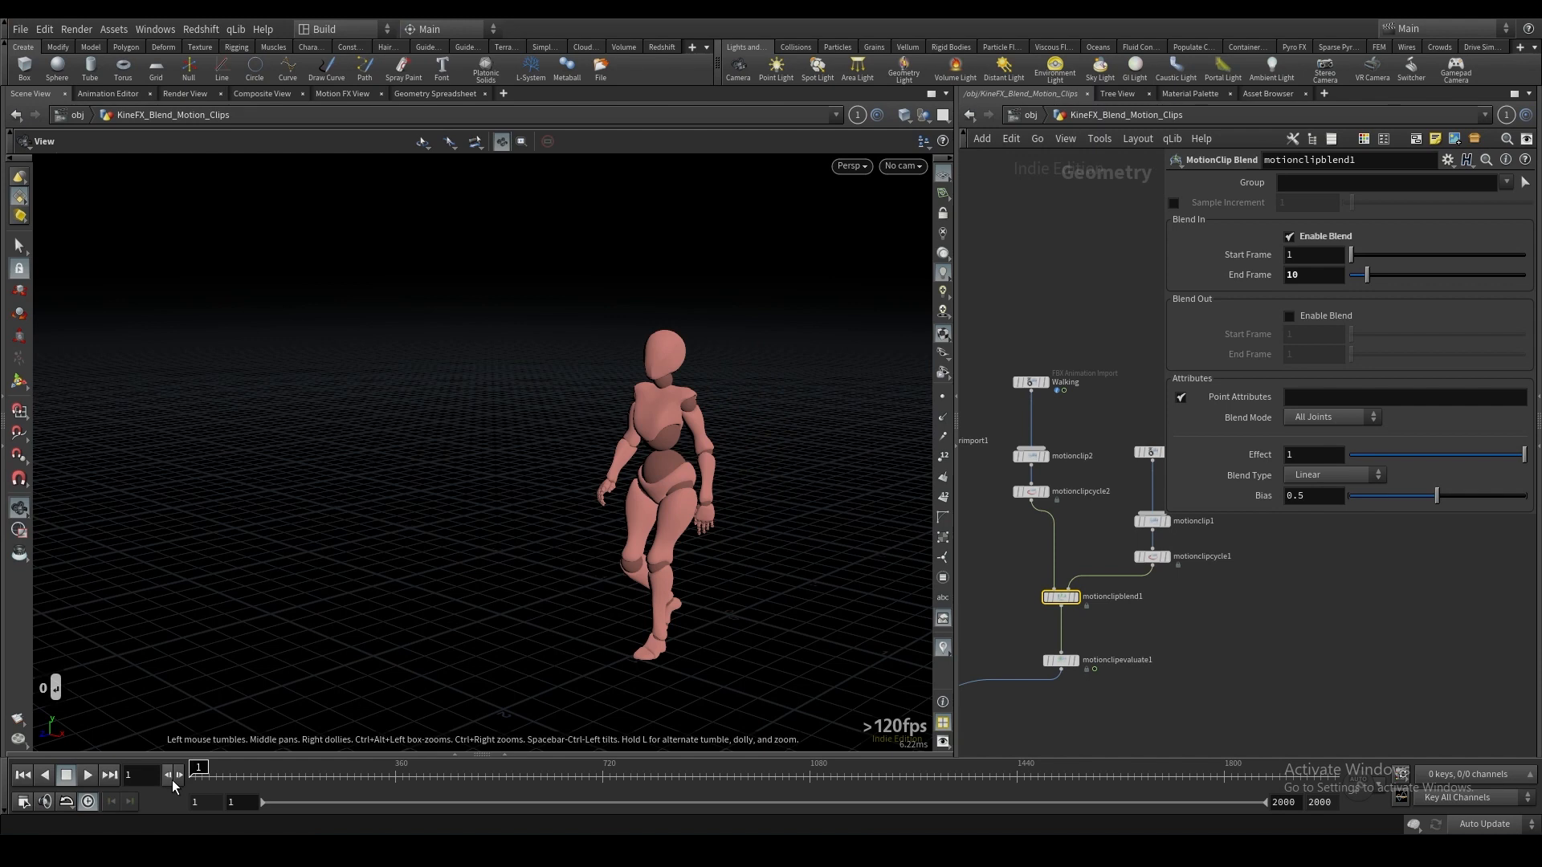
pyautogui.moveTo(172, 774)
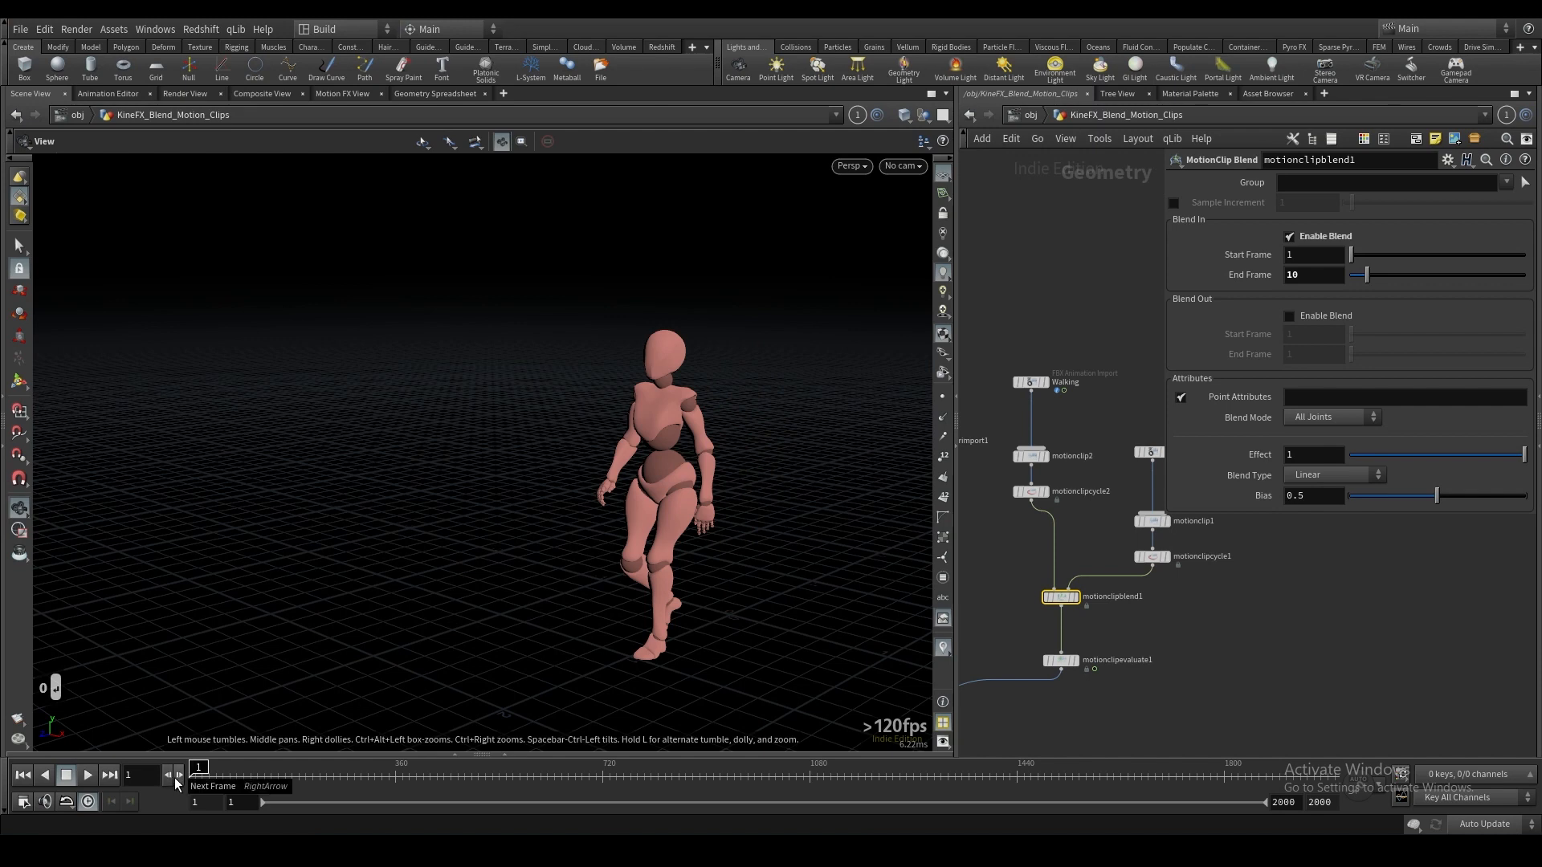
pyautogui.moveTo(1051, 325)
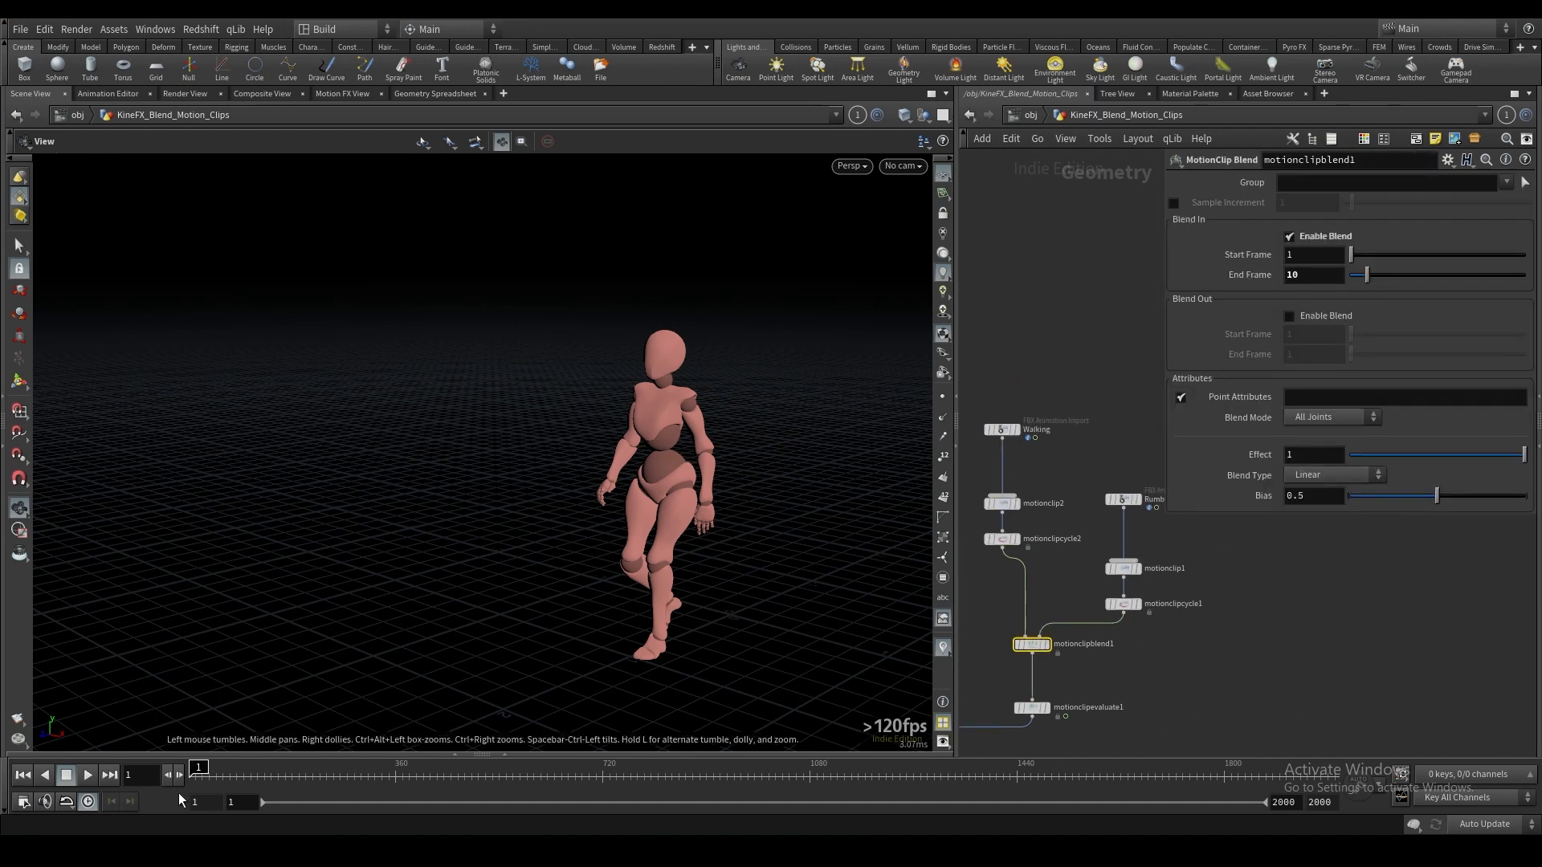
pyautogui.click(87, 775)
pyautogui.write('1')
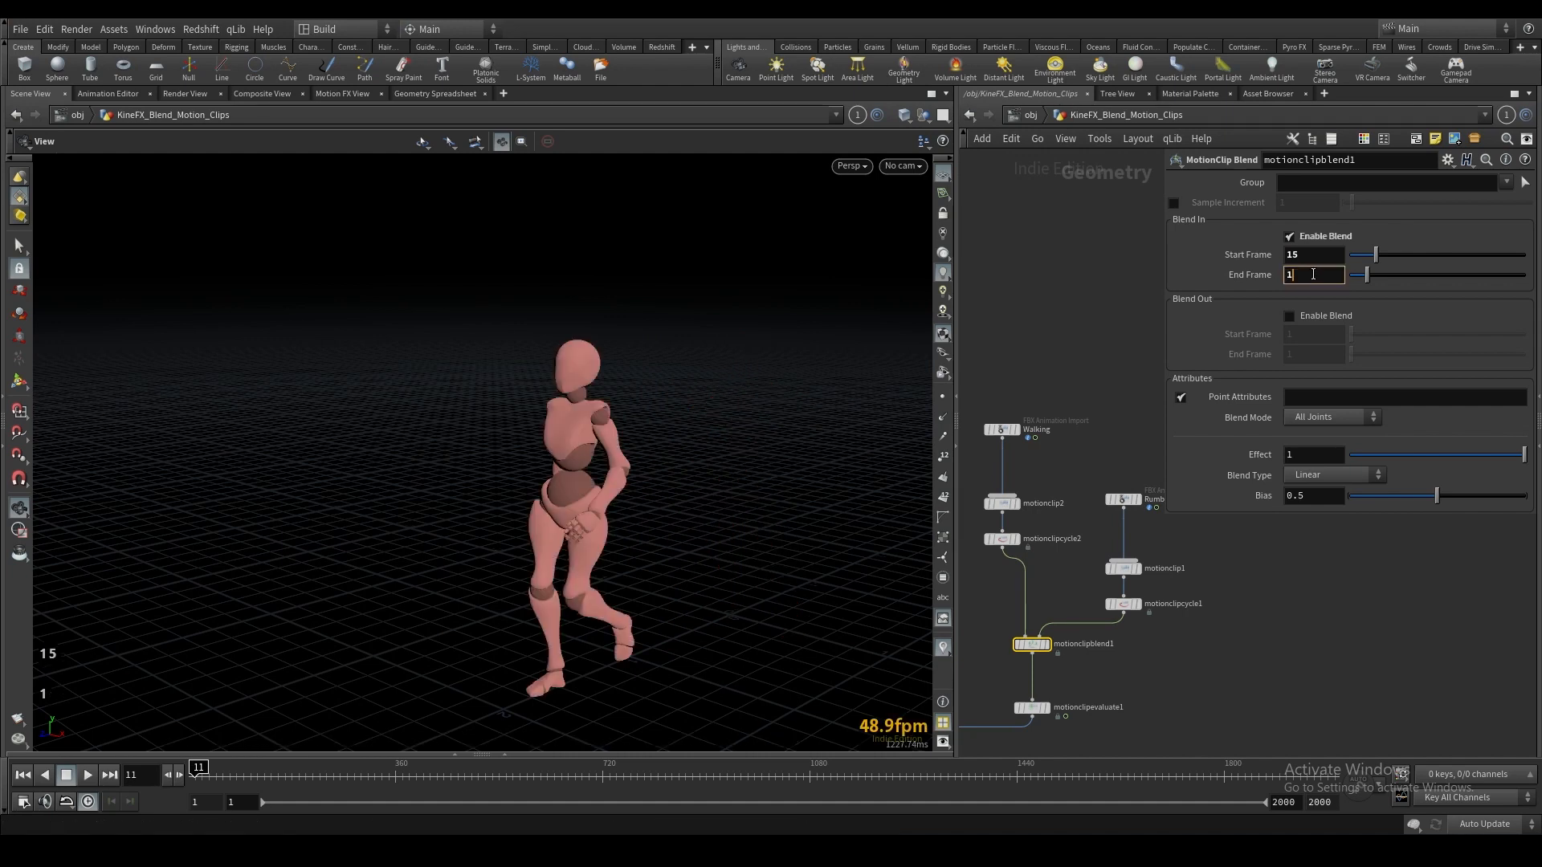
pyautogui.write('25')
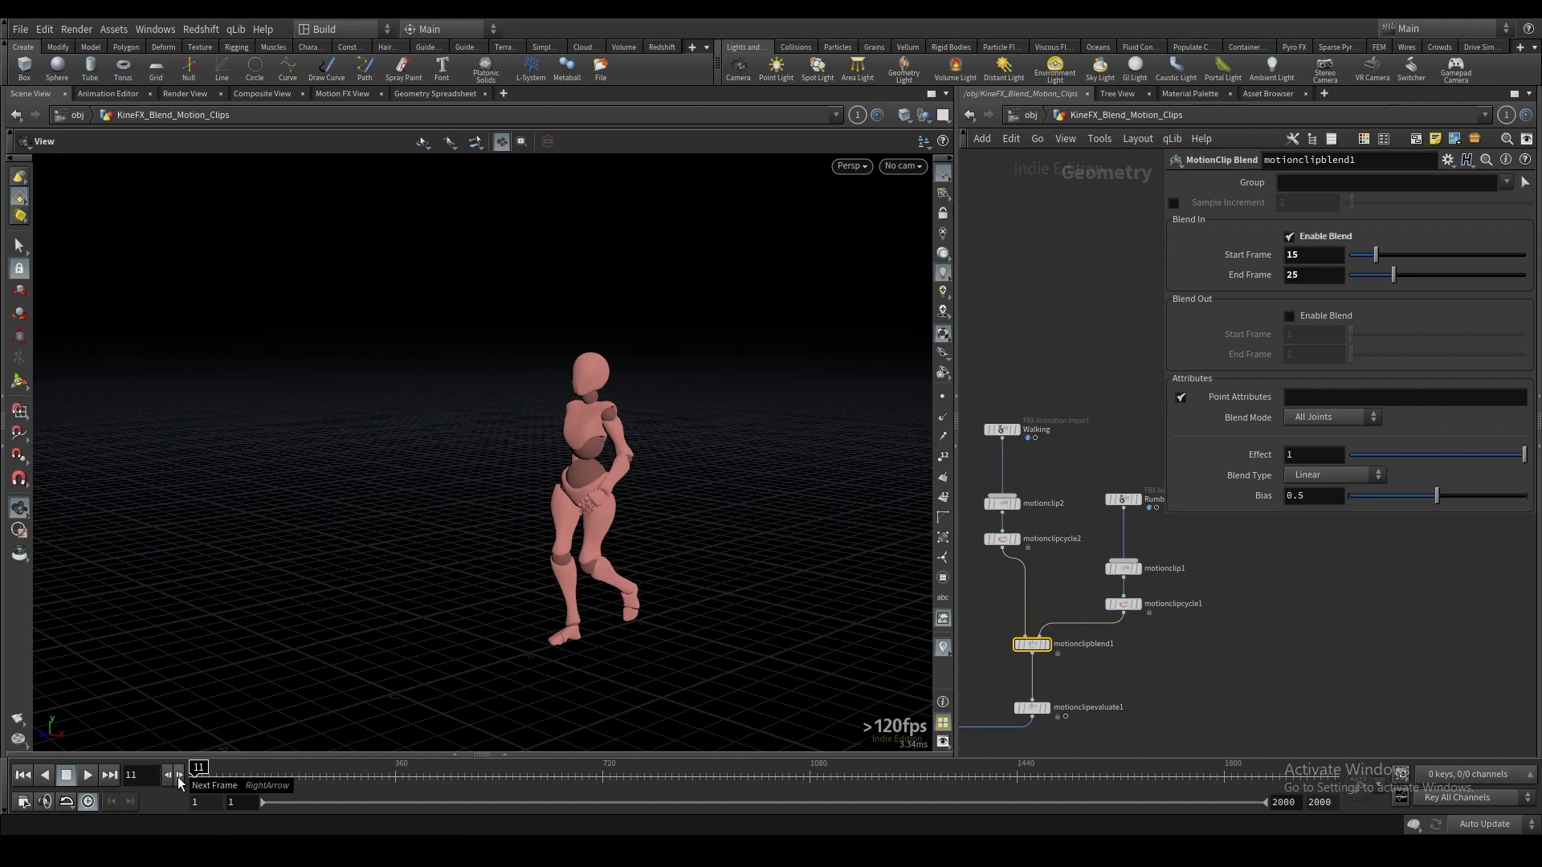
pyautogui.click(109, 775)
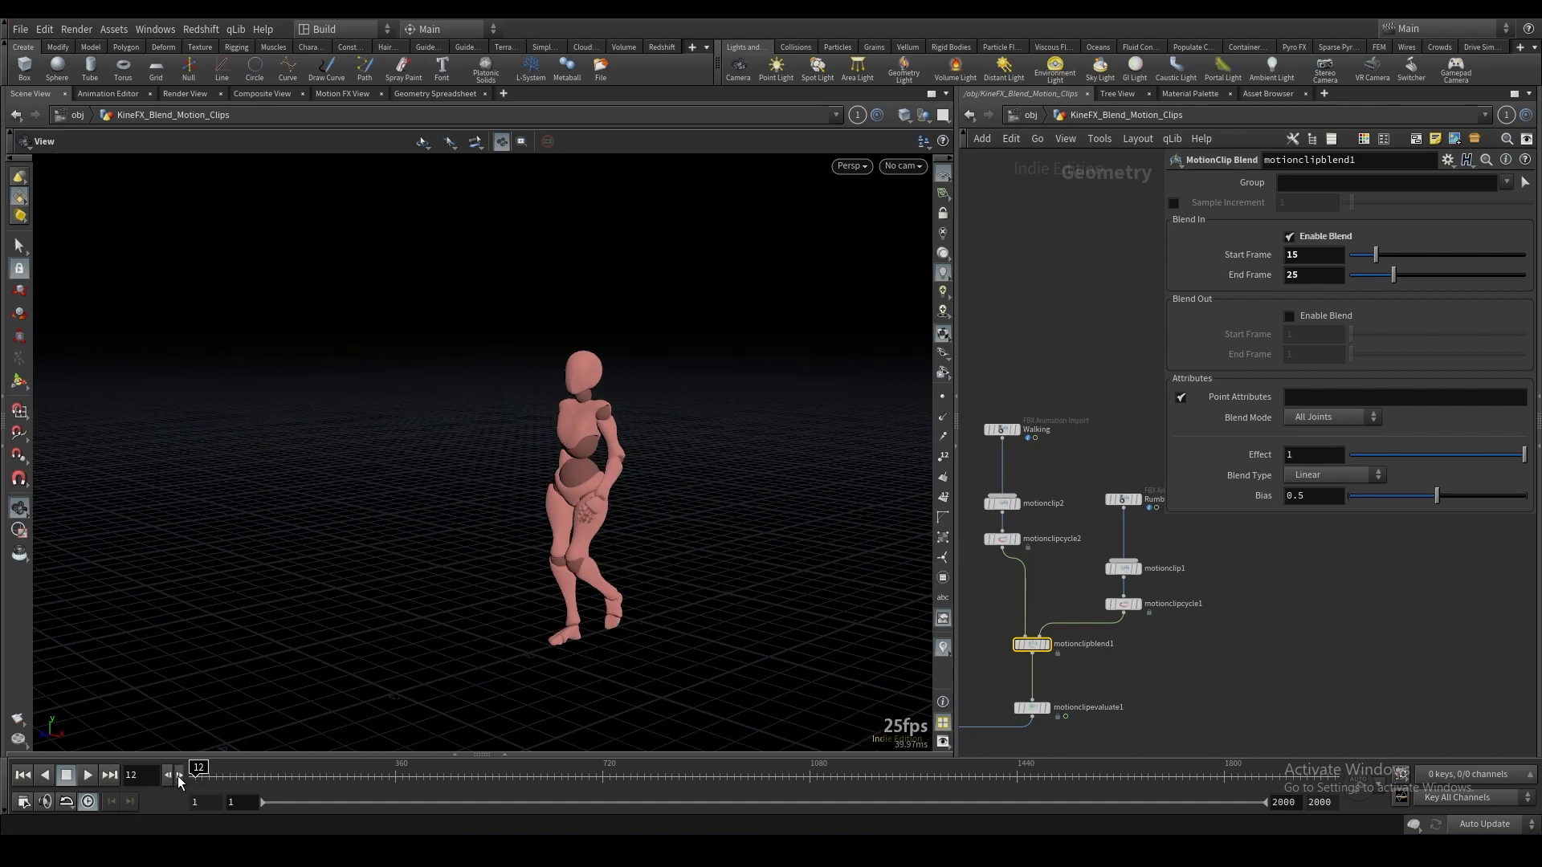
pyautogui.click(86, 775)
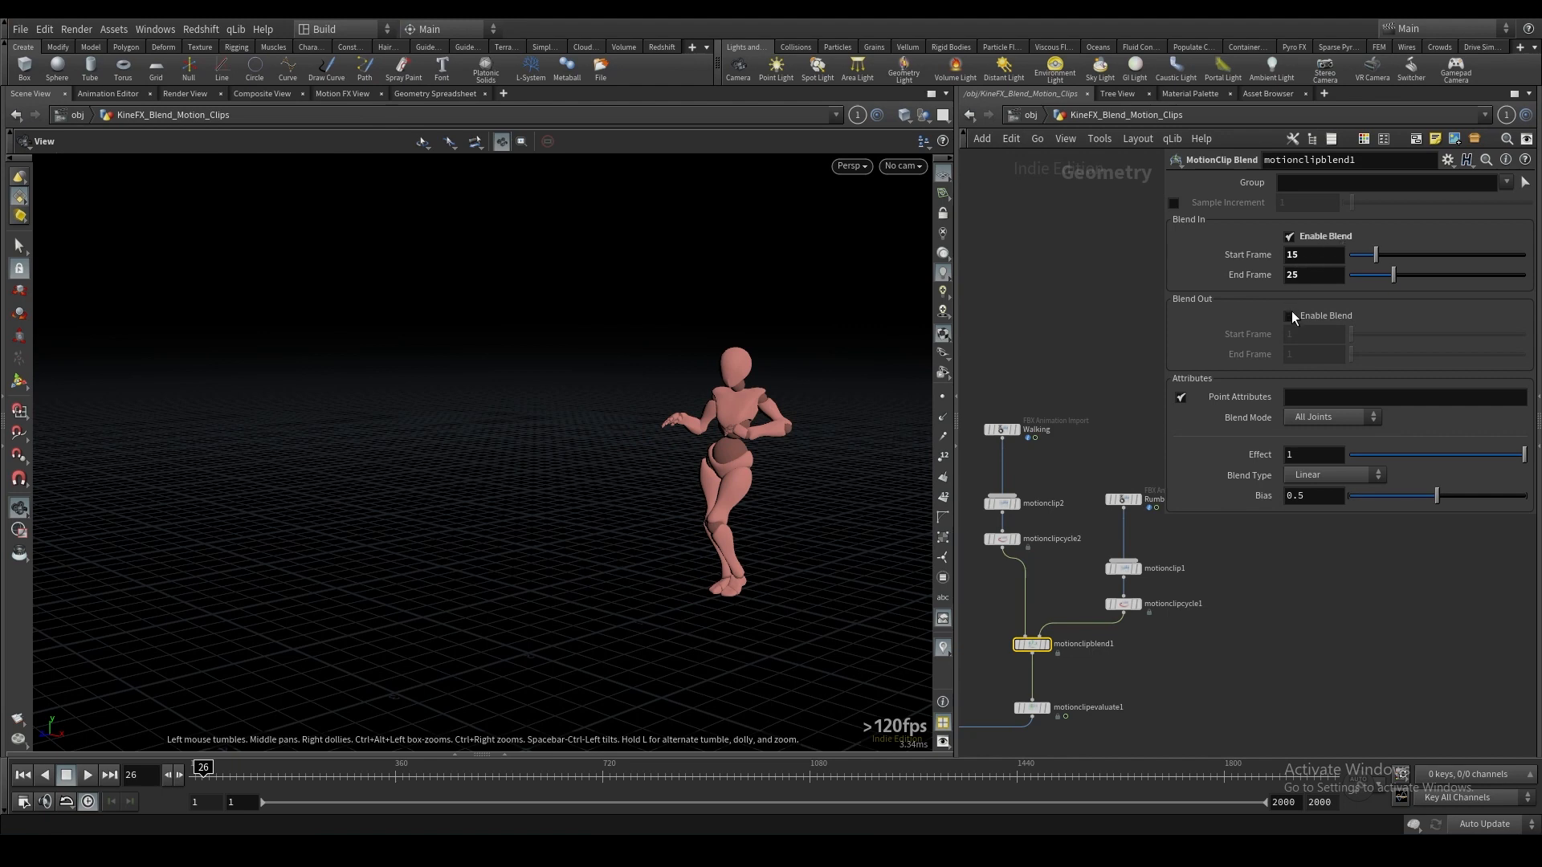
pyautogui.moveTo(1293, 317)
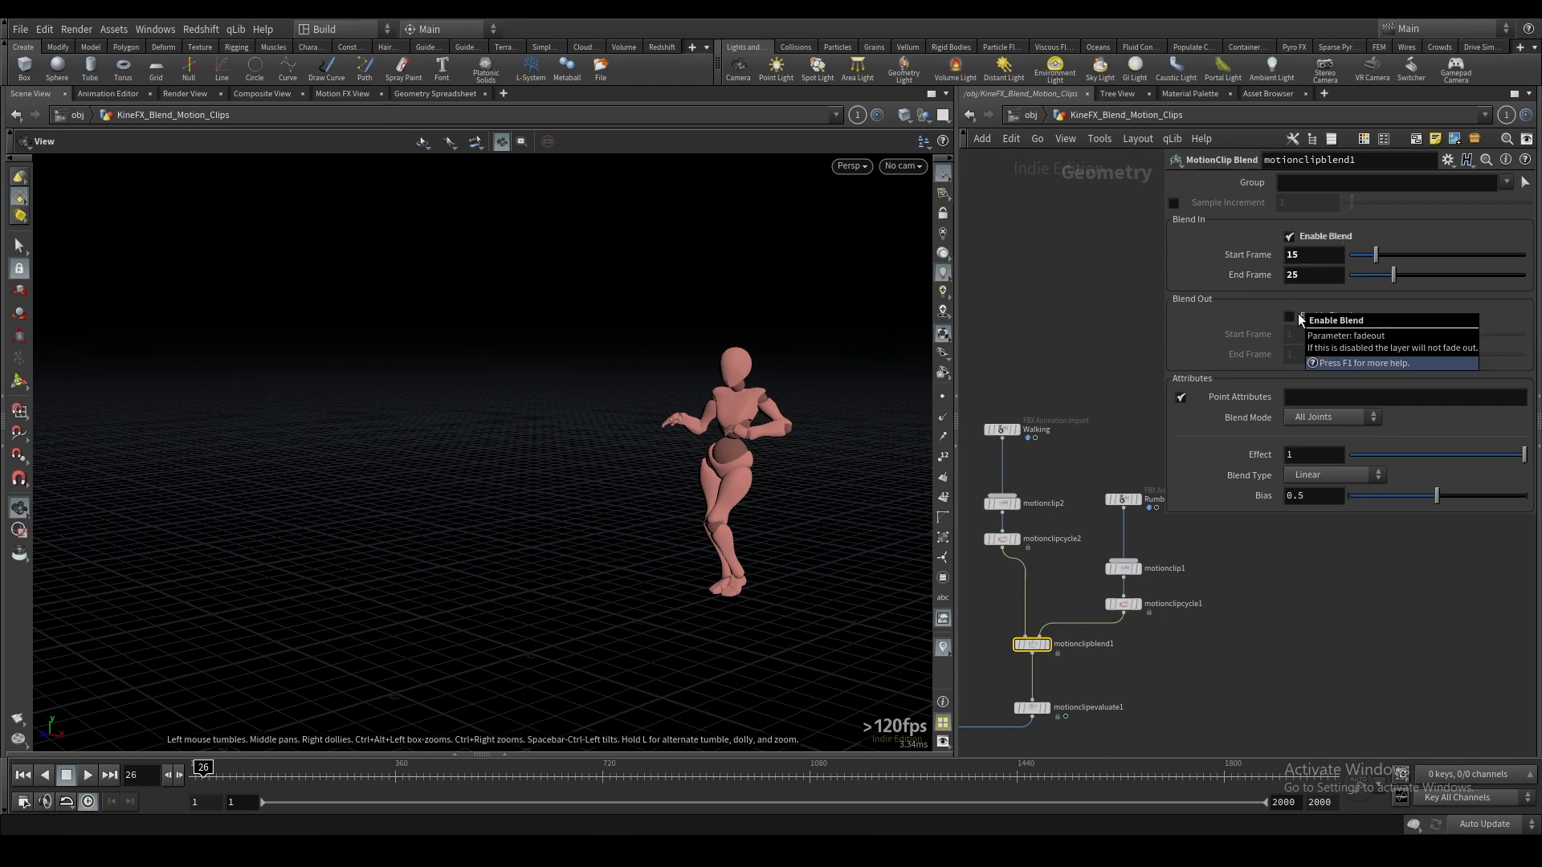
# Enable Blend Out starting at frame 50.
pyautogui.click(1289, 315)
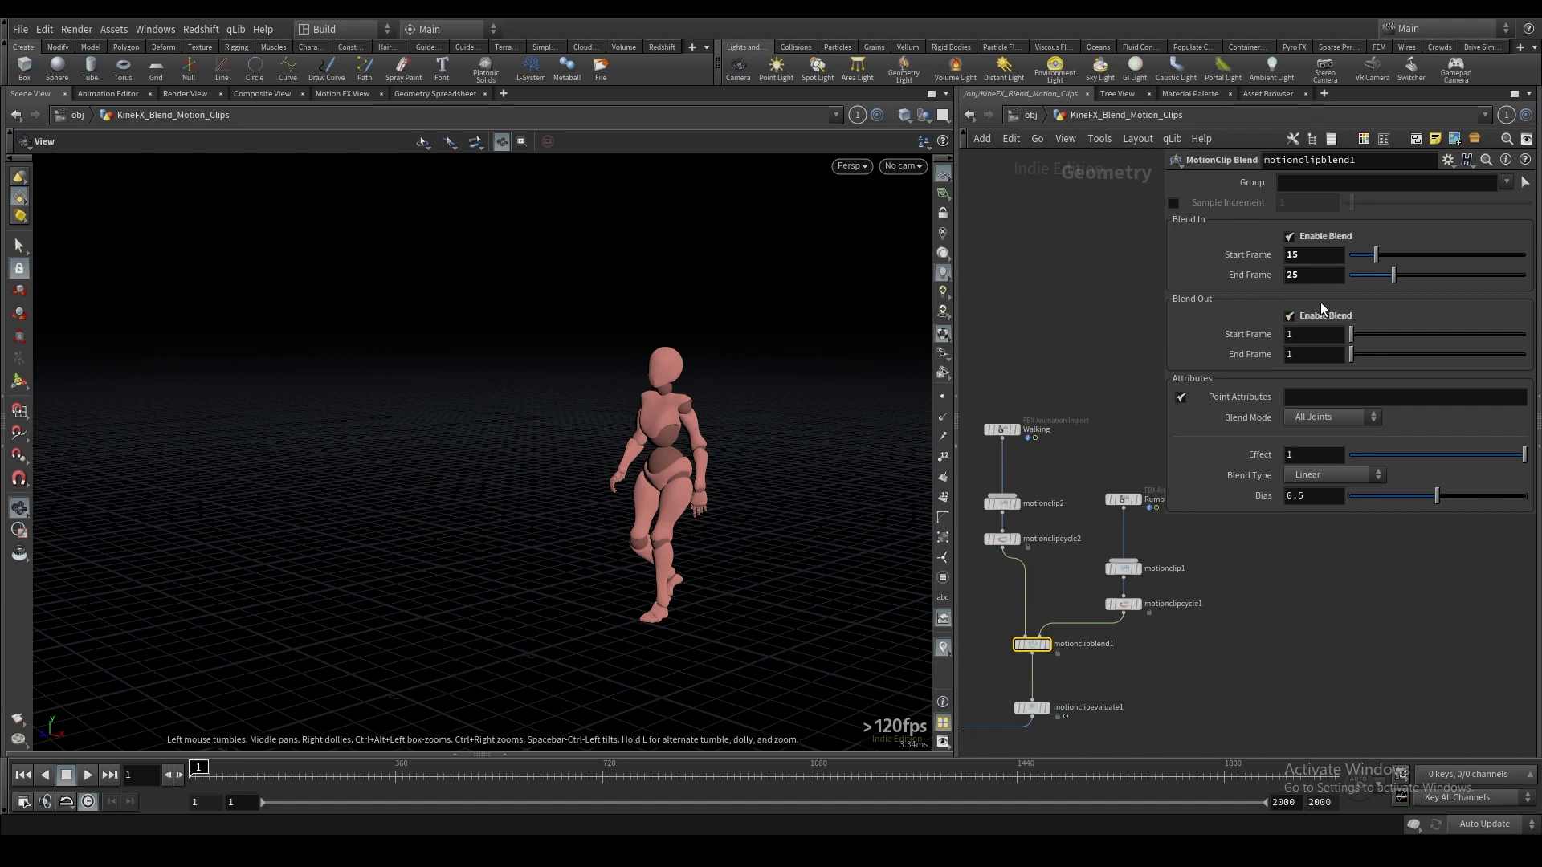
pyautogui.moveTo(1282, 343)
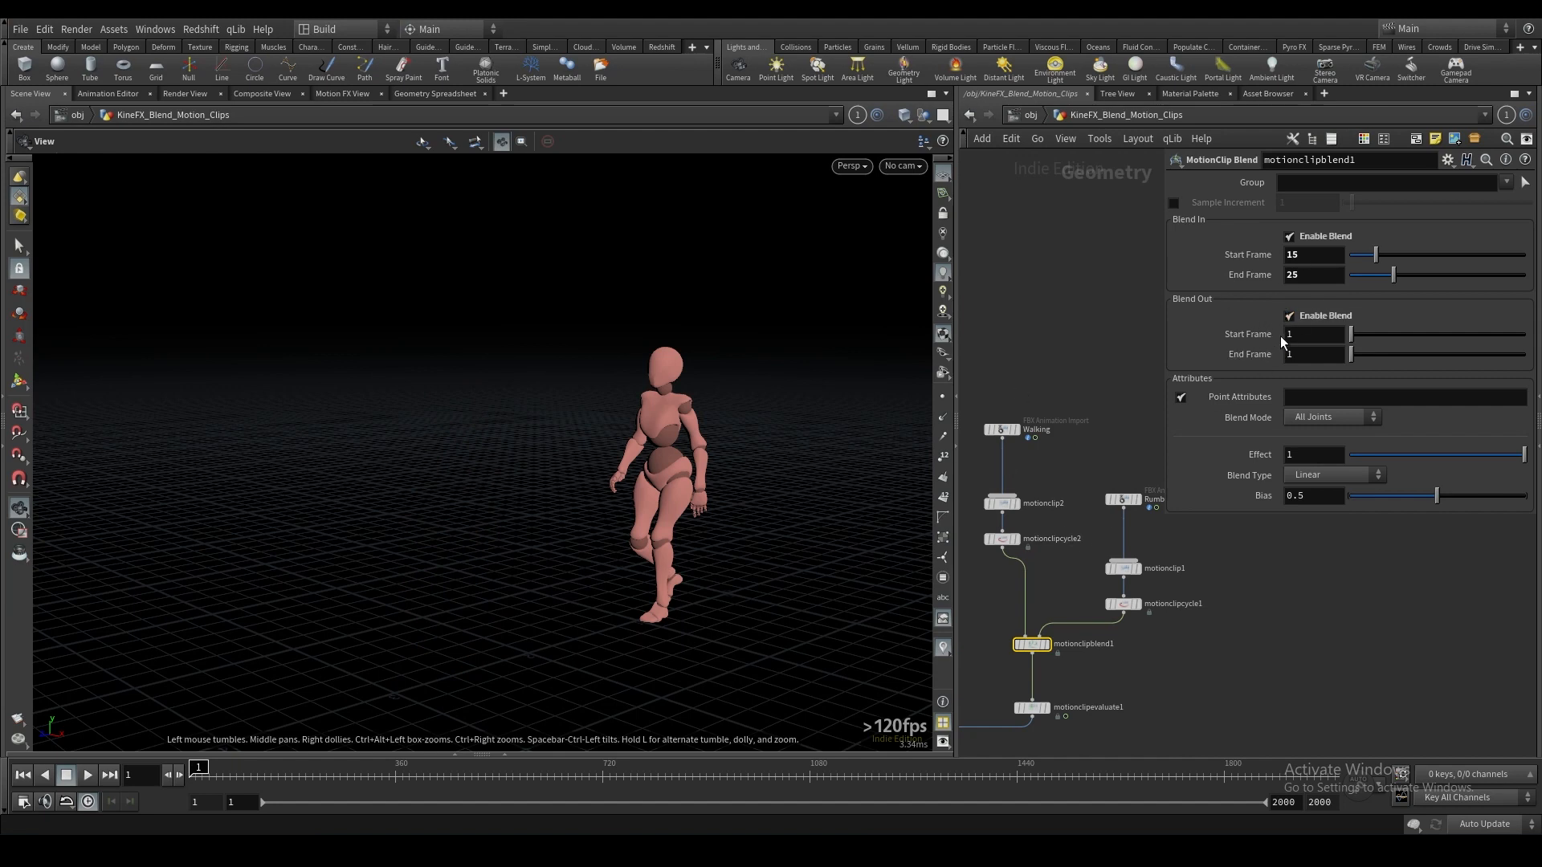
pyautogui.moveTo(200, 774)
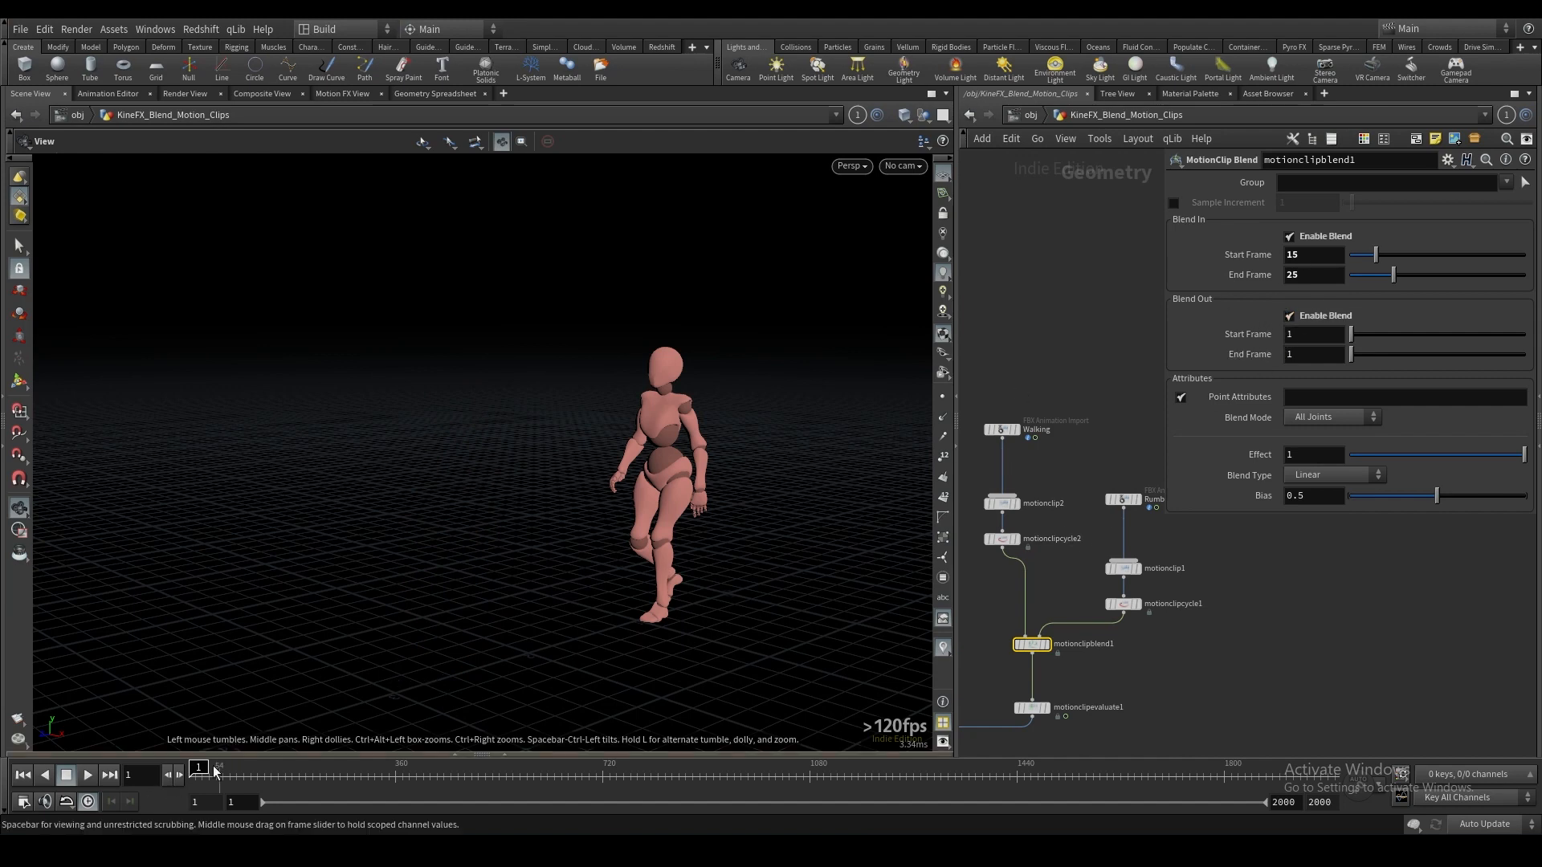
pyautogui.moveTo(249, 766)
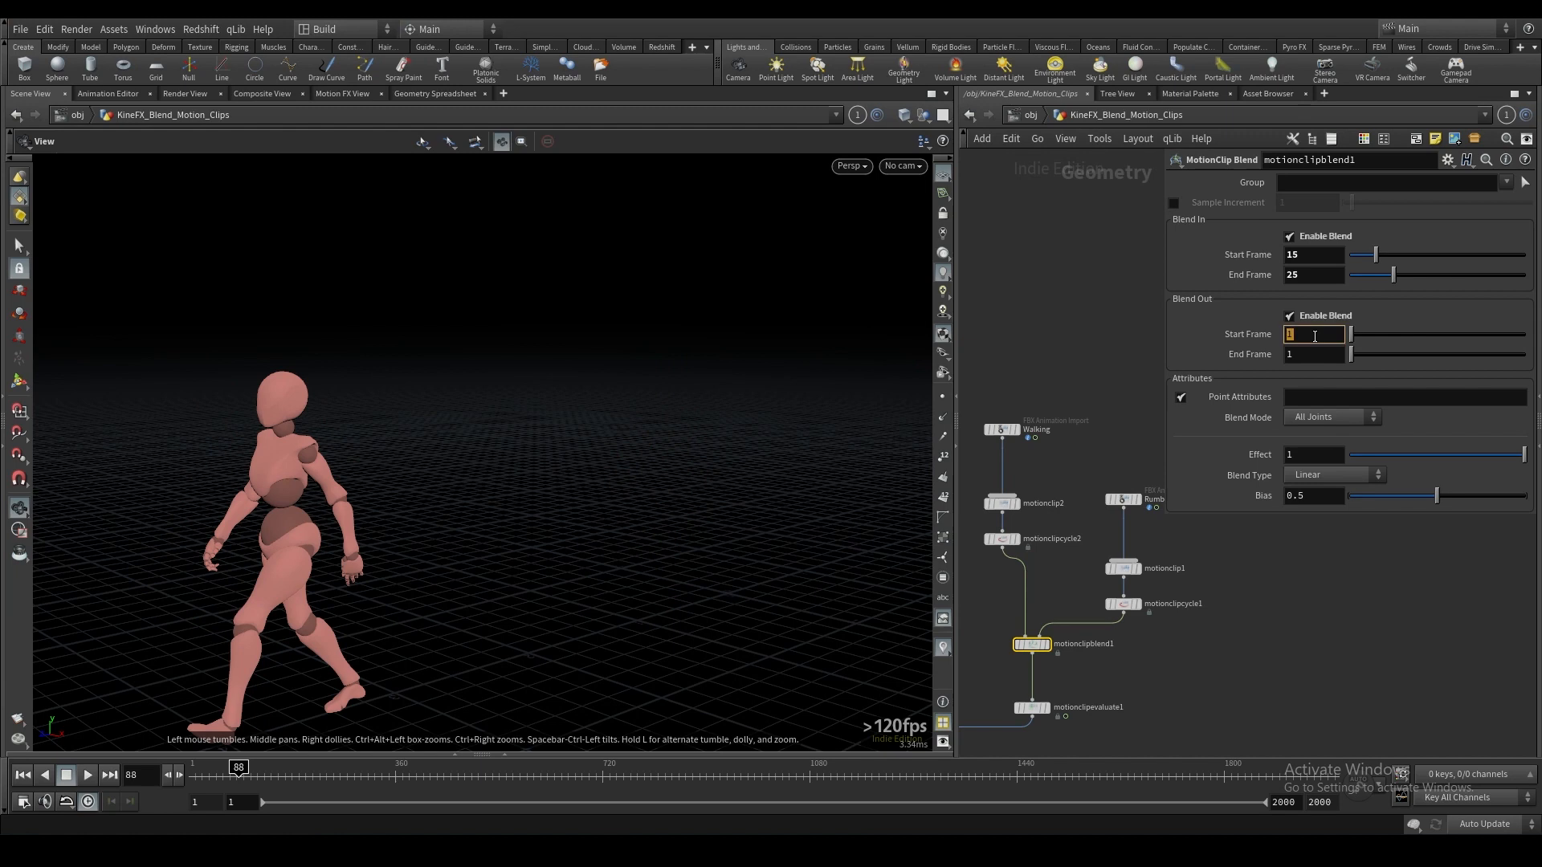
pyautogui.write('50')
pyautogui.click(1315, 354)
pyautogui.write('55')
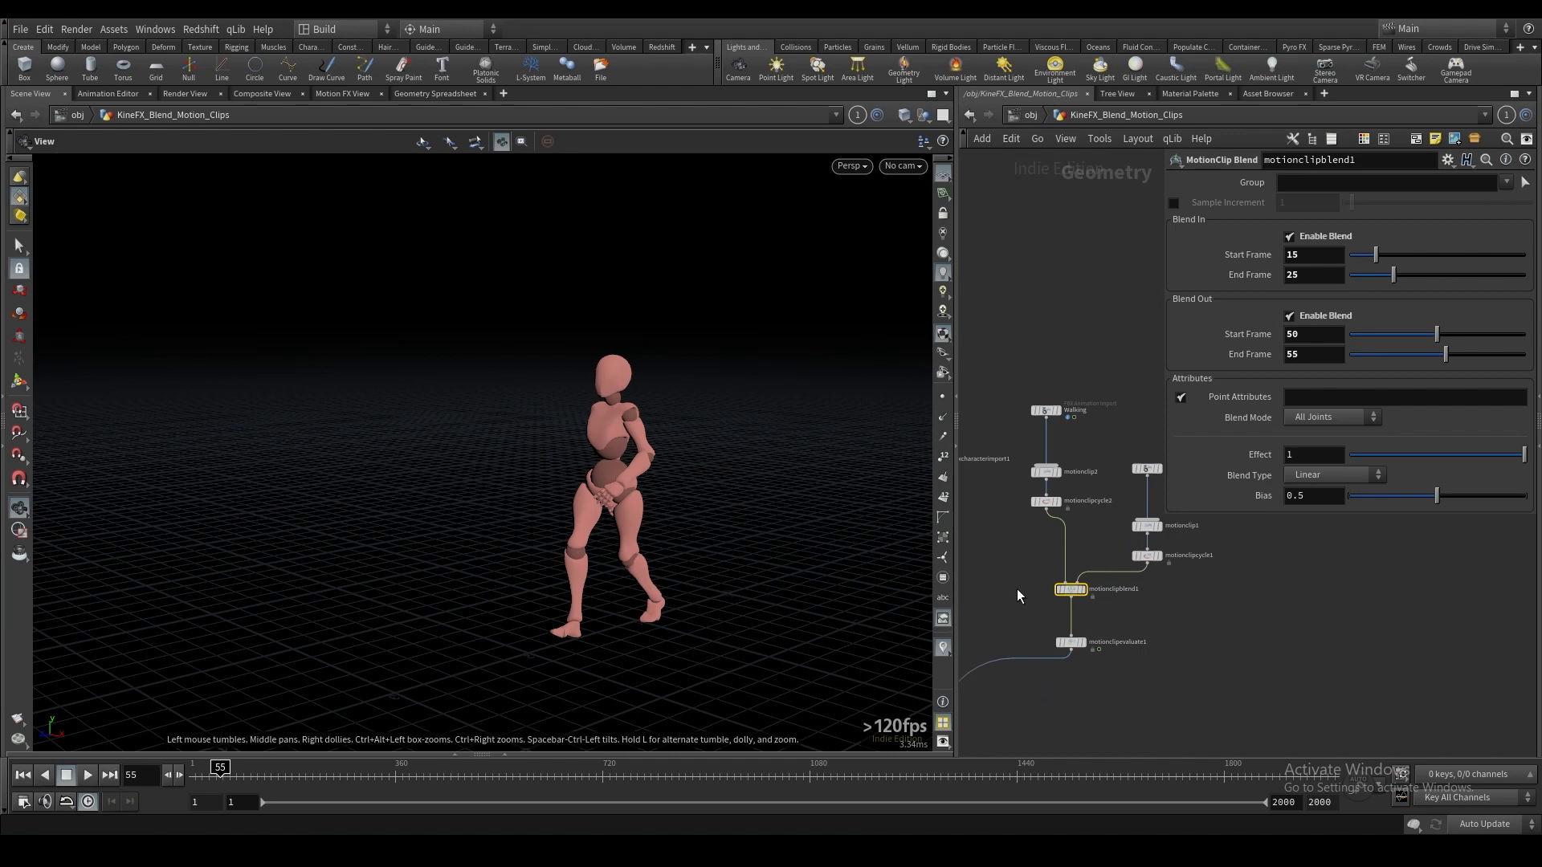
# Insert an Extract Locomotion node between the Walking FBX import and motionclip2.
pyautogui.press('p')
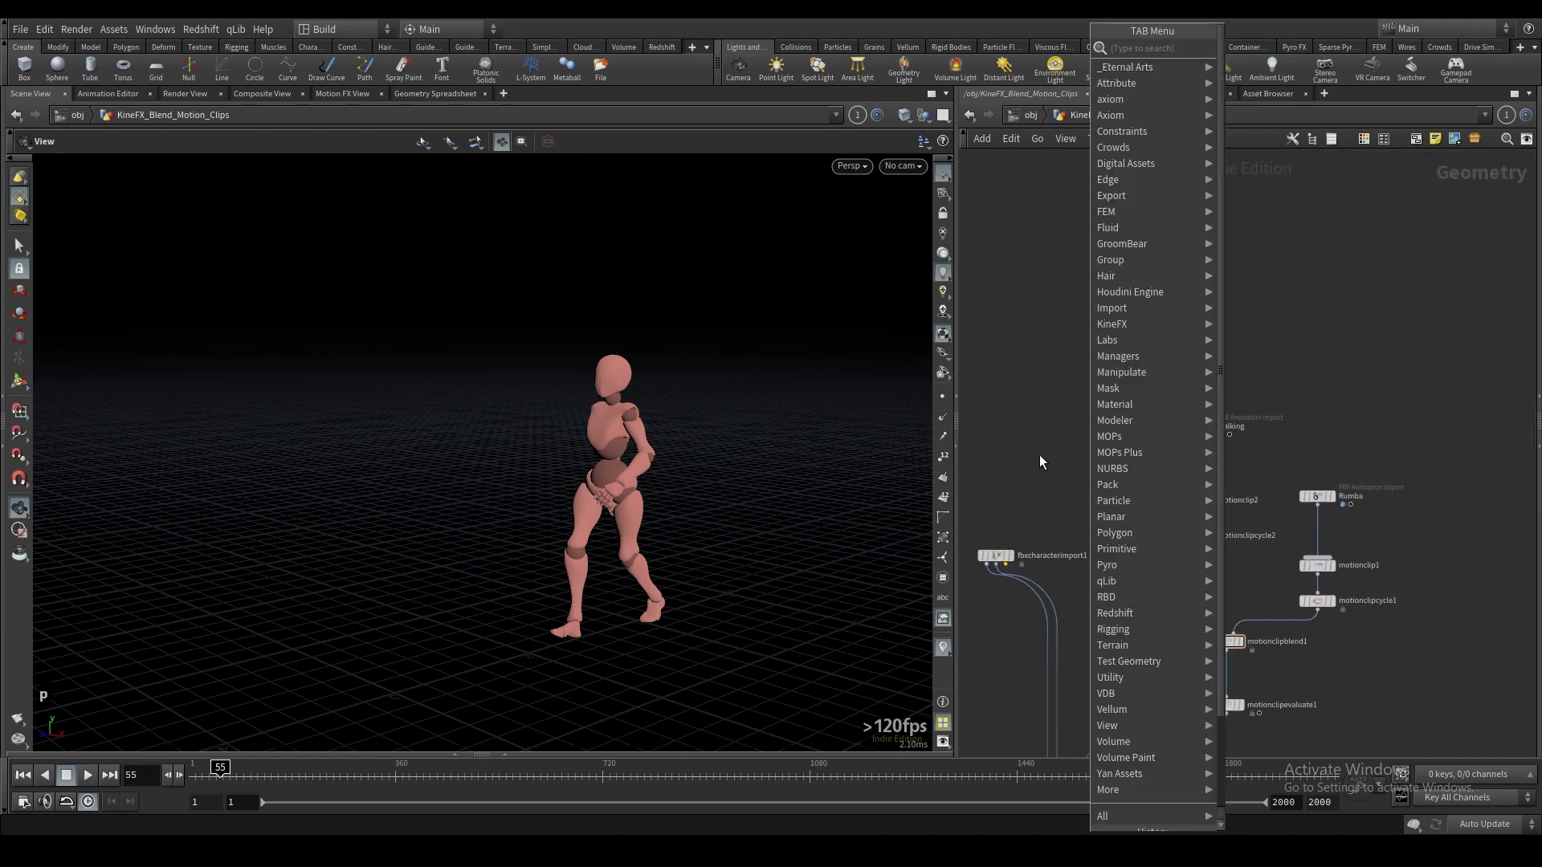
pyautogui.write('loco')
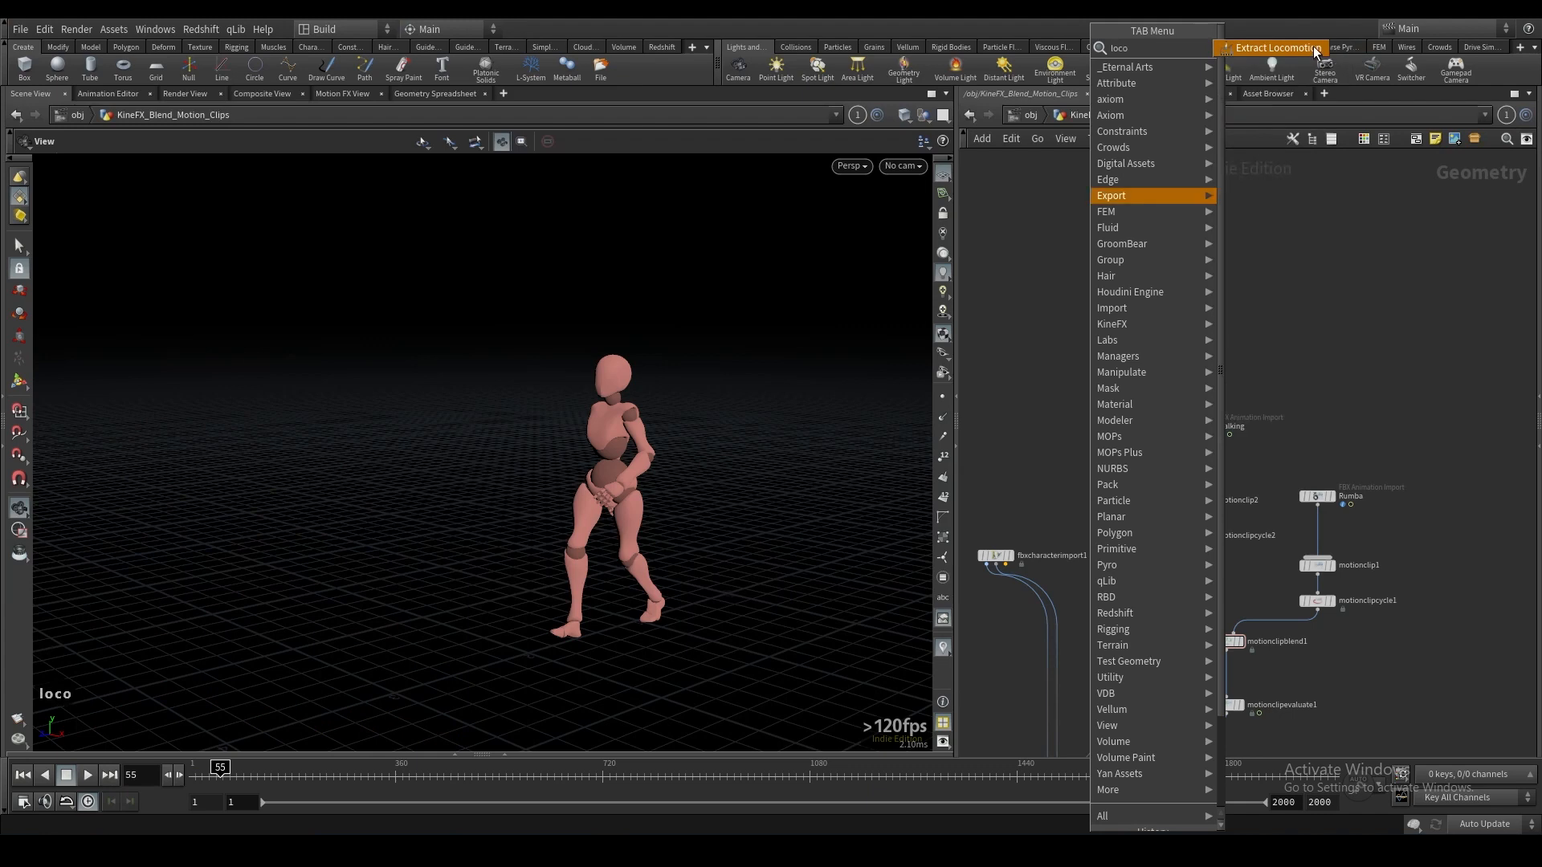
pyautogui.click(1272, 47)
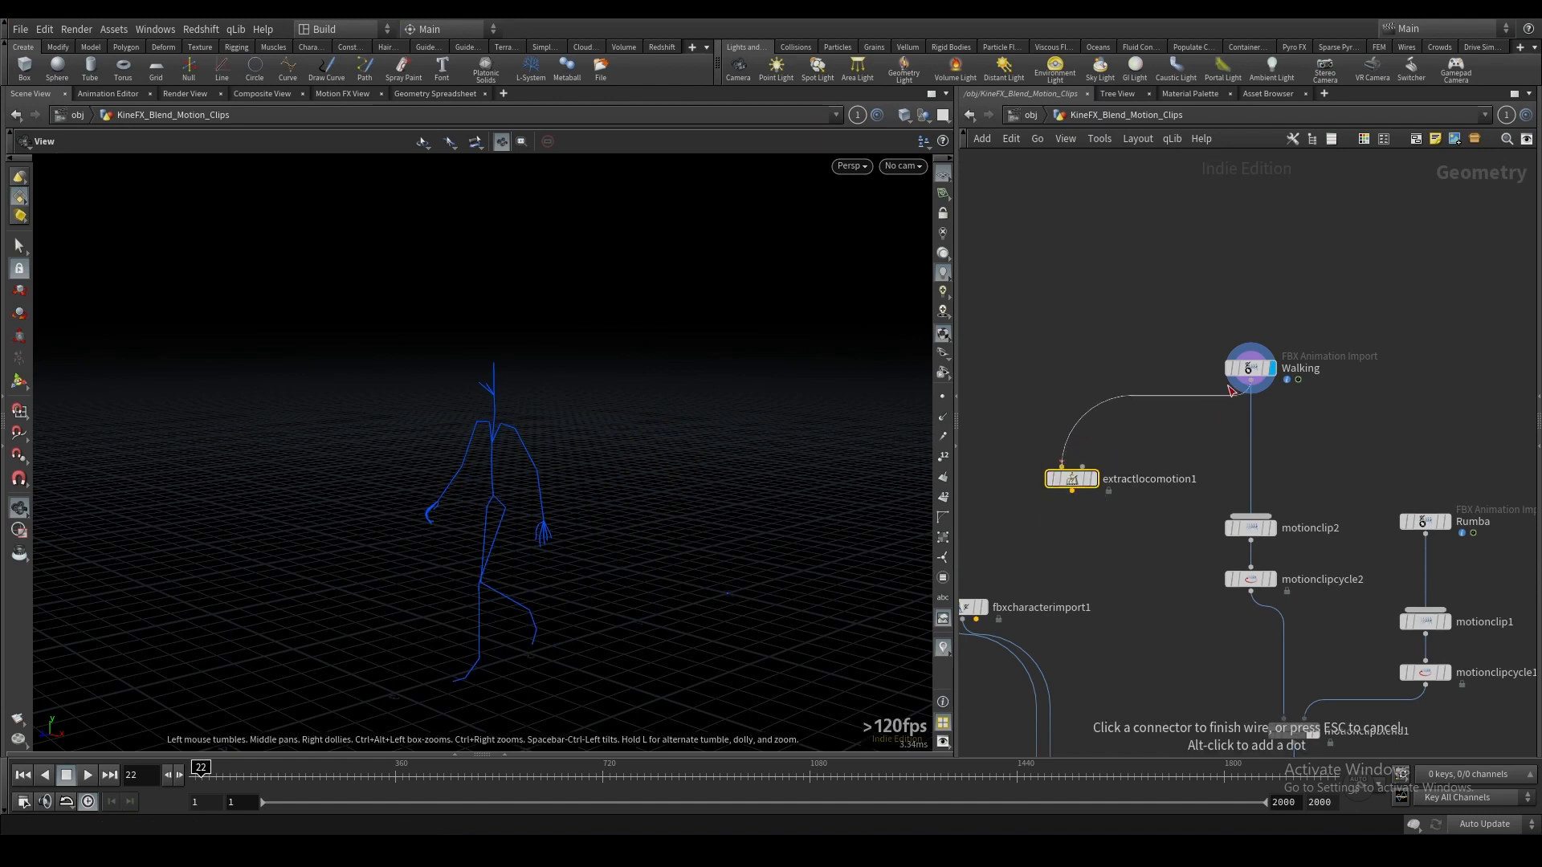
pyautogui.click(1071, 478)
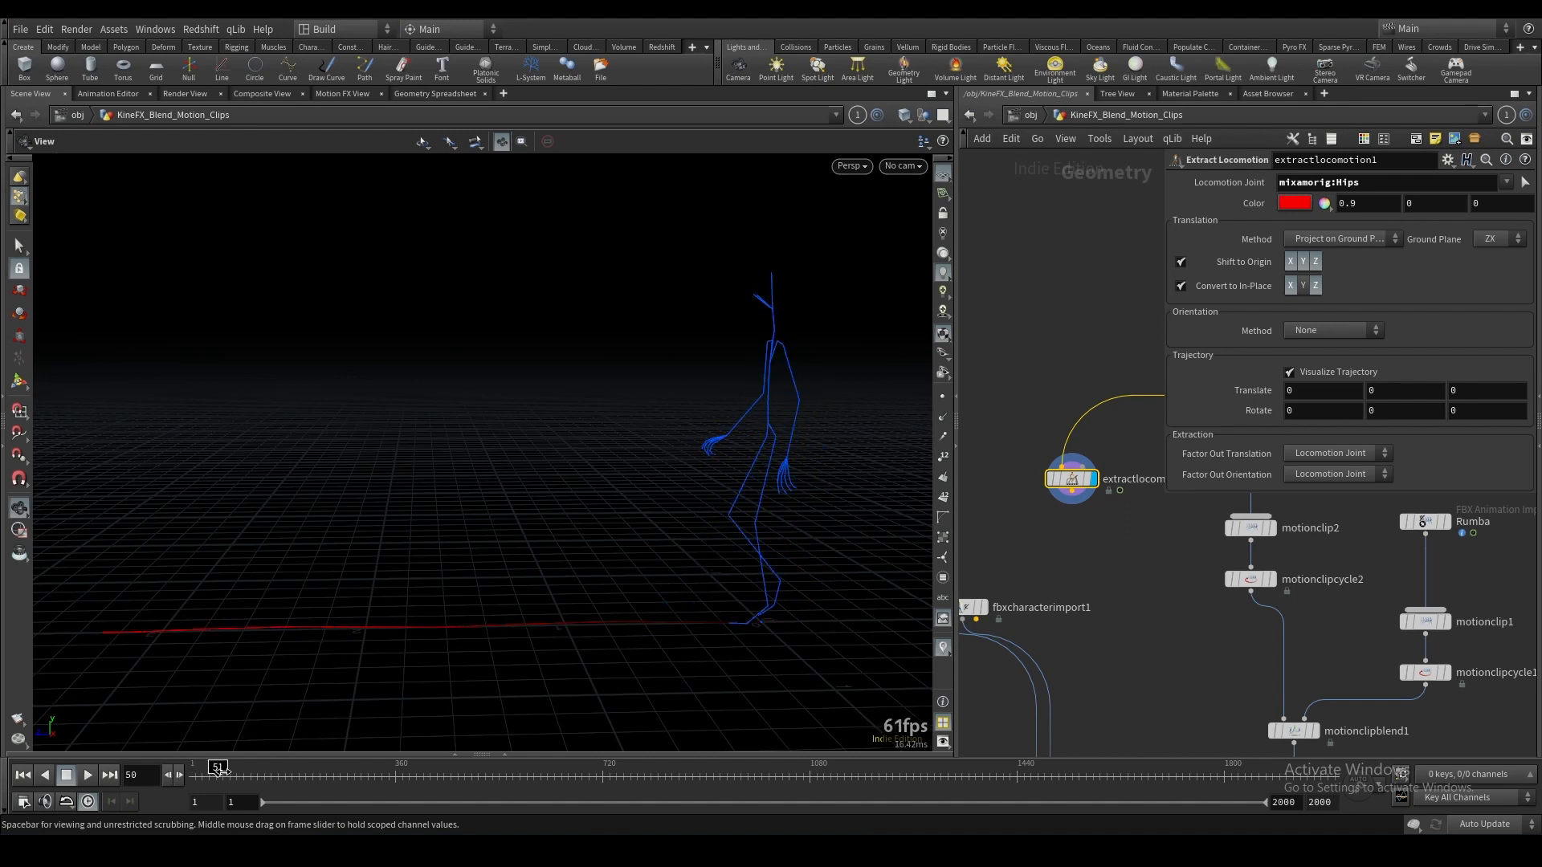
pyautogui.click(21, 775)
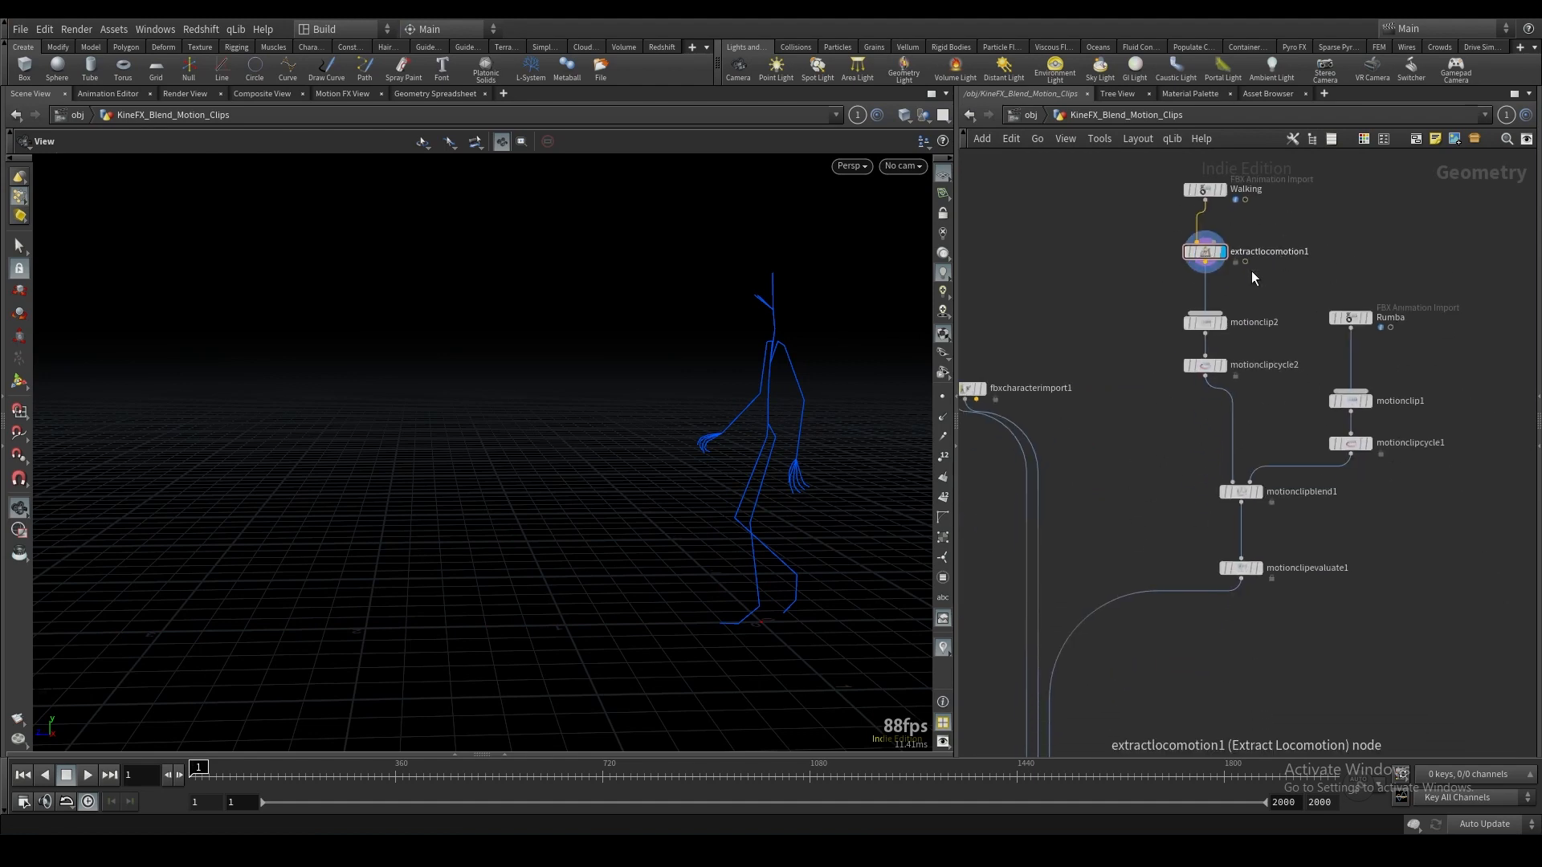
pyautogui.scroll(-3)
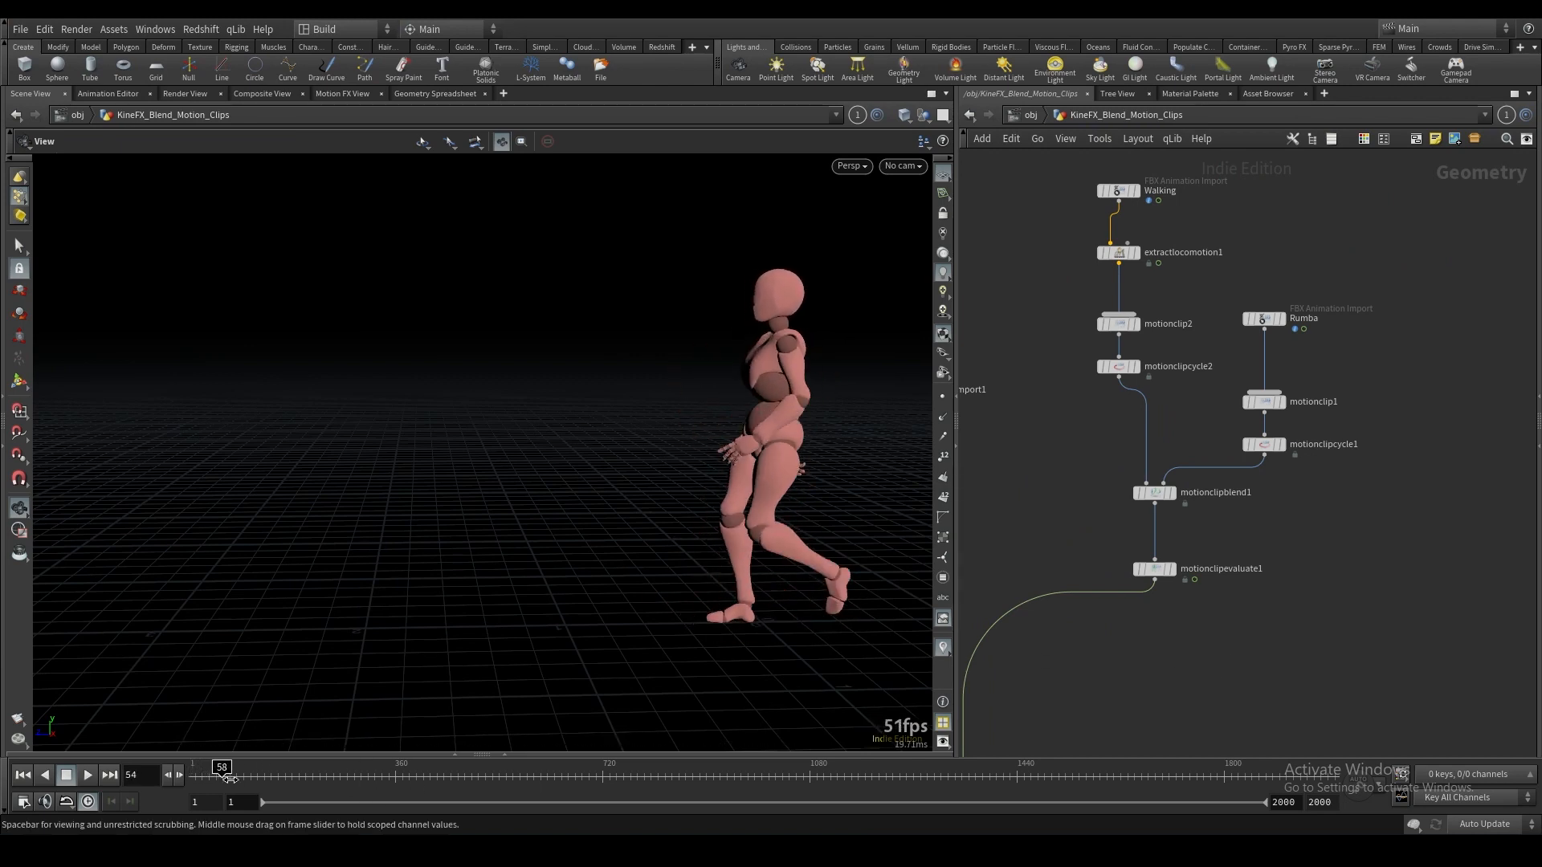
# Turn off the floating parameter panel for motionclipblend1.
pyautogui.click(23, 775)
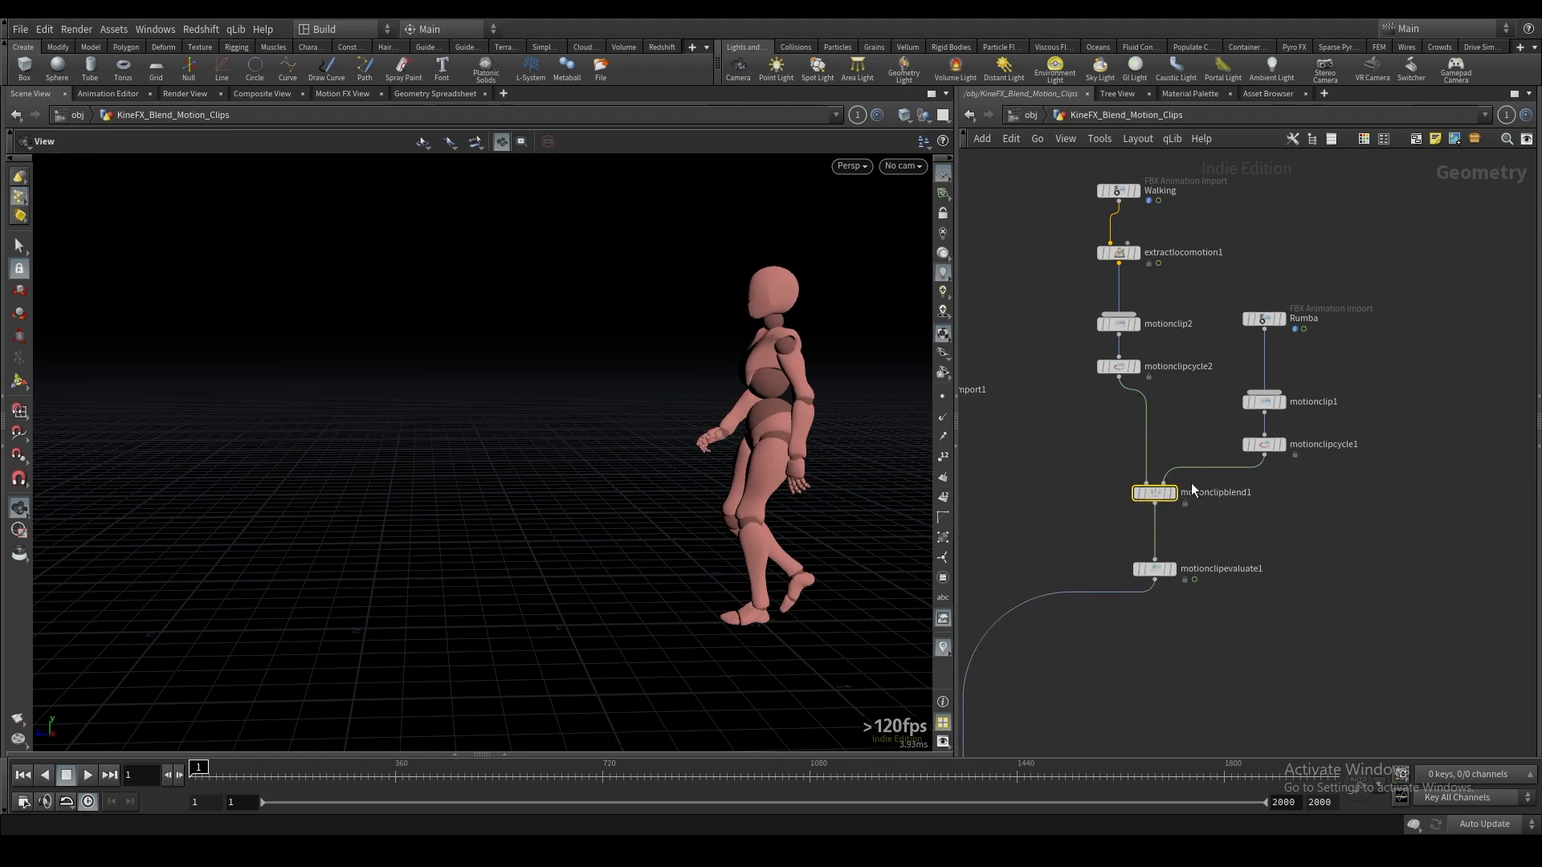
pyautogui.press('p')
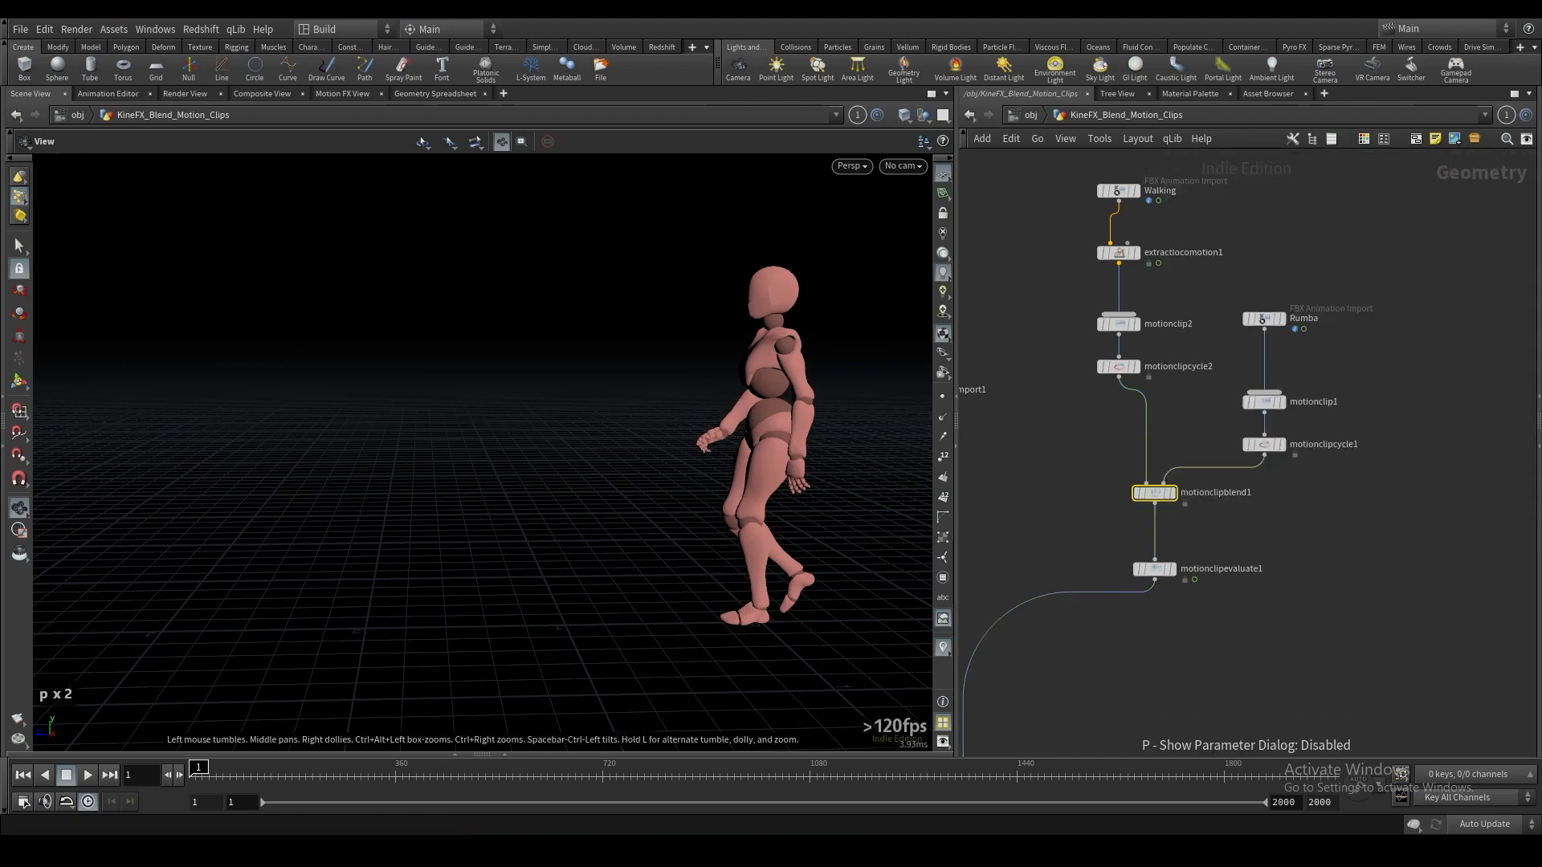
pyautogui.press('ctrl+s')
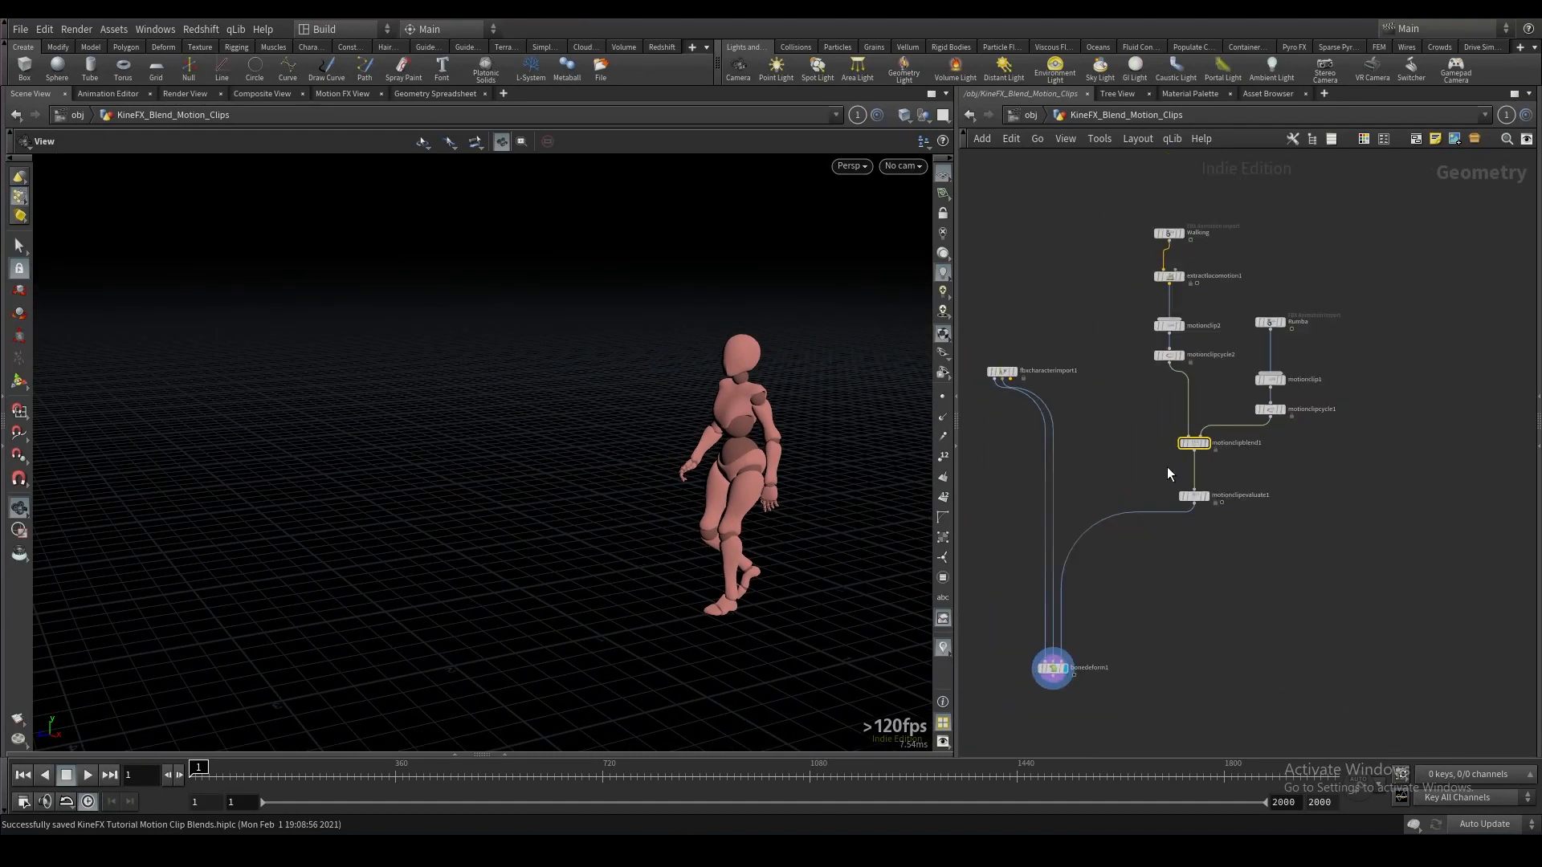
pyautogui.moveTo(765, 468)
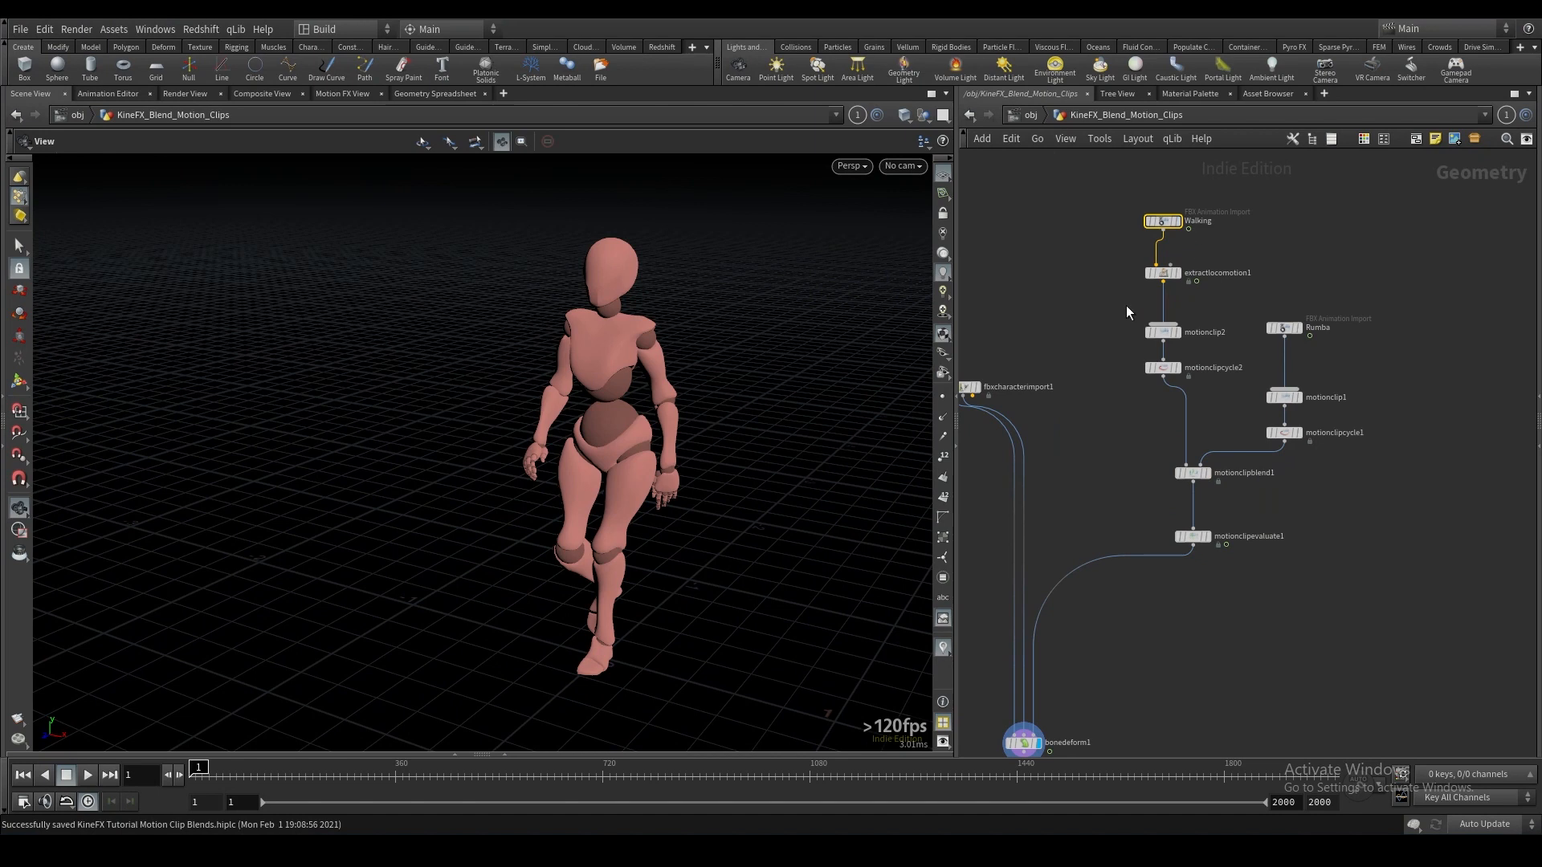
pyautogui.moveTo(1095, 368)
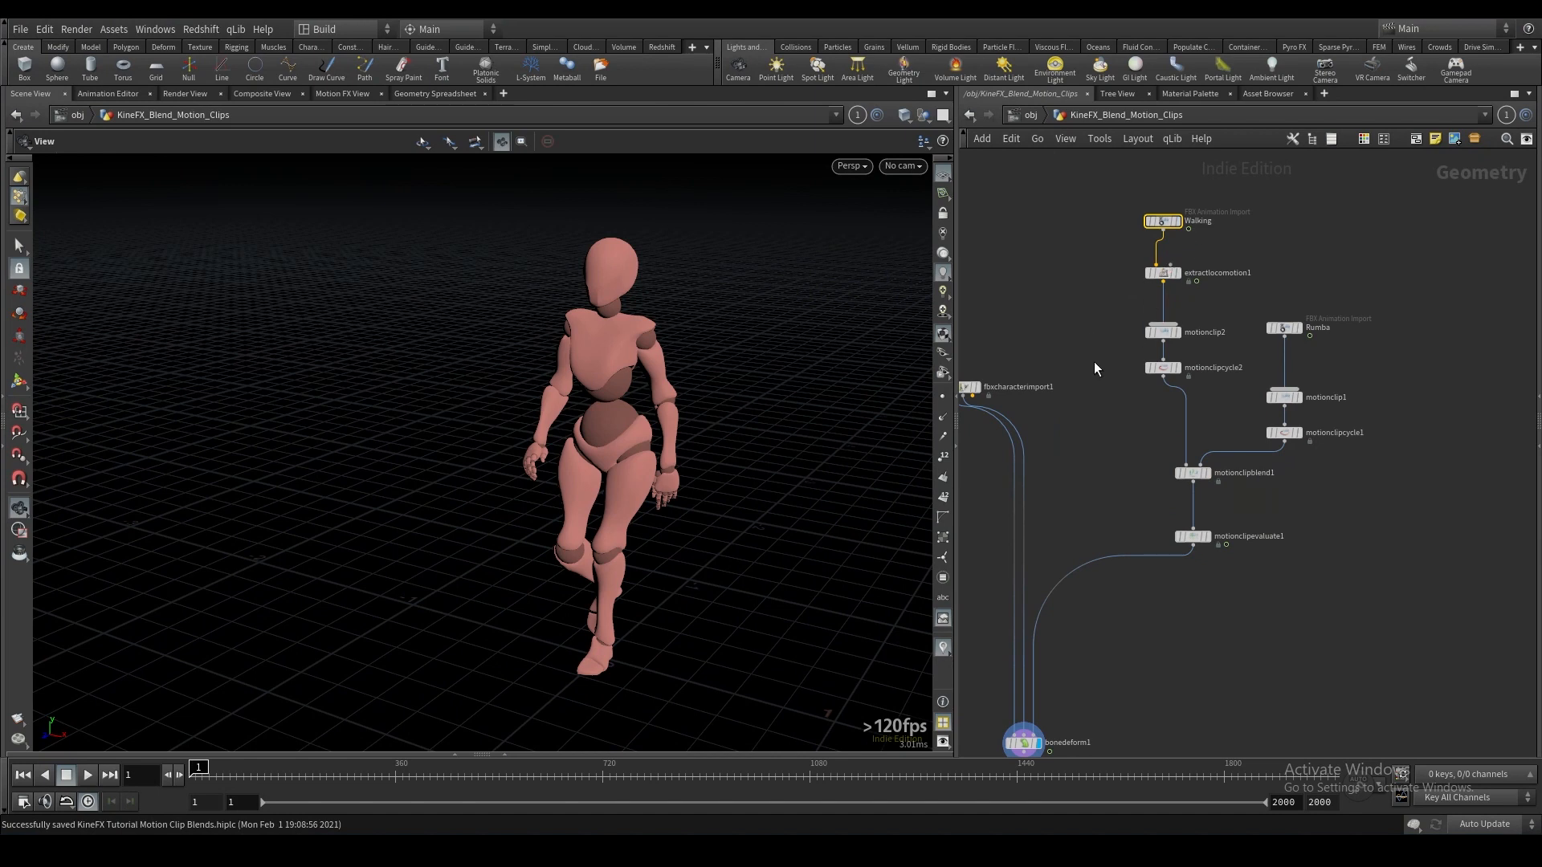
pyautogui.moveTo(403, 551)
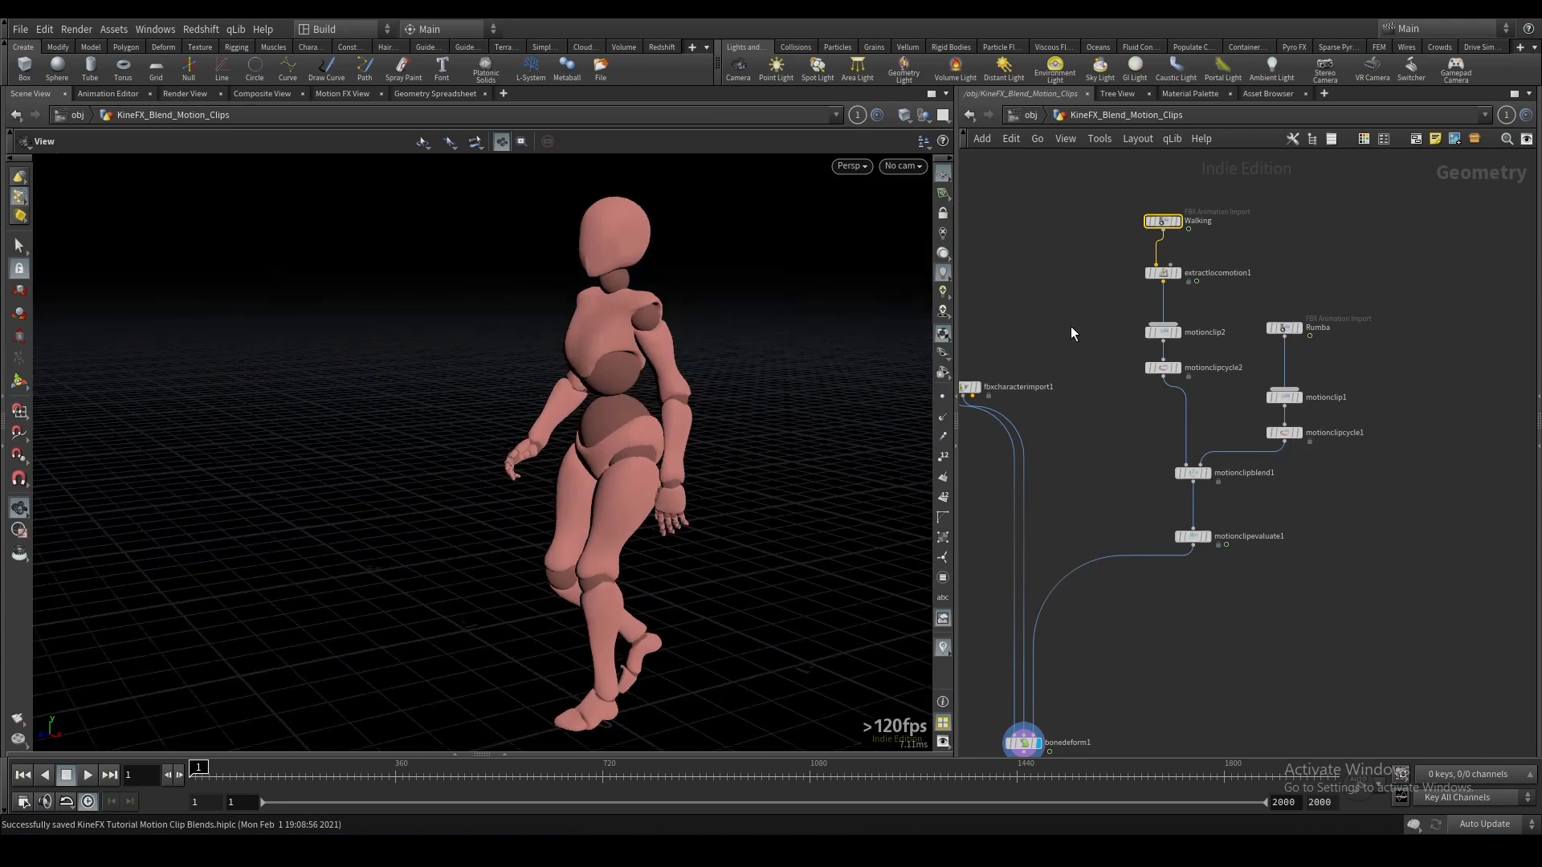
pyautogui.moveTo(1254, 244)
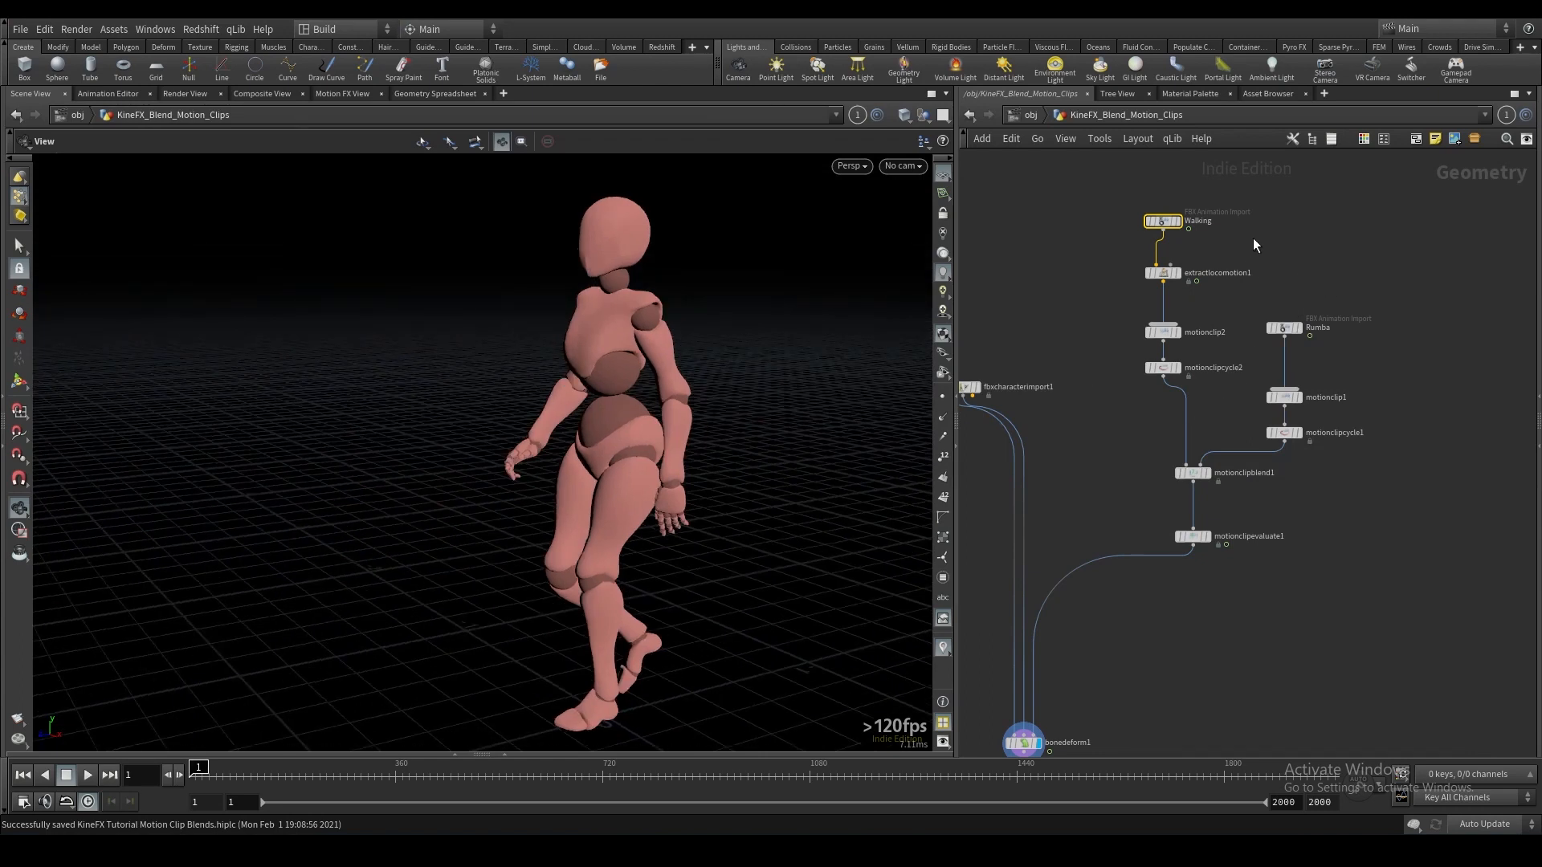
# Align the Walking chain nodes and start a node search for motion clip nodes.
pyautogui.click(1283, 327)
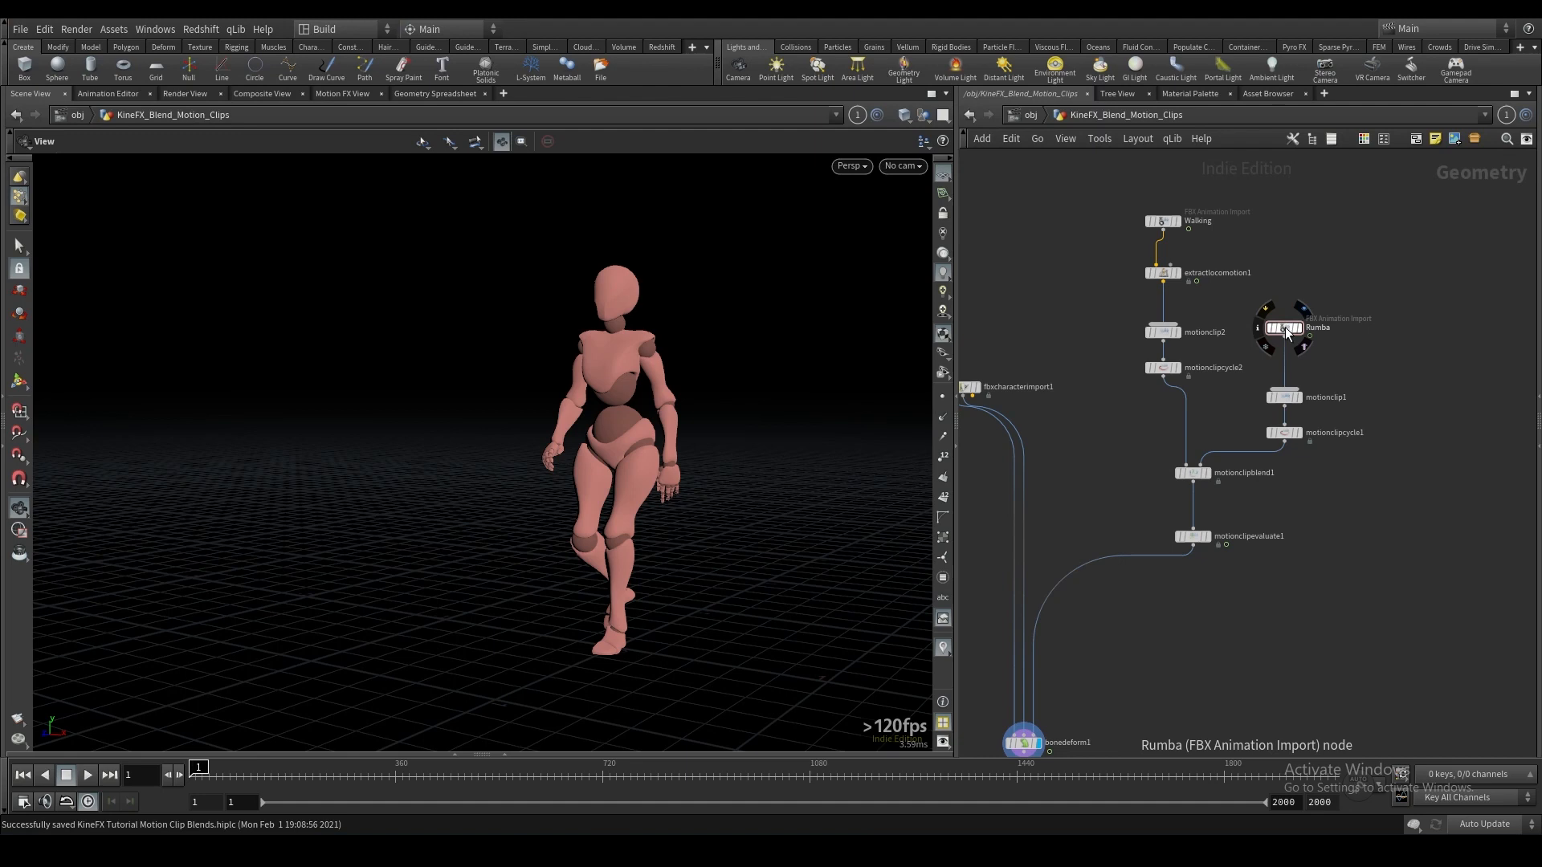
pyautogui.click(1283, 329)
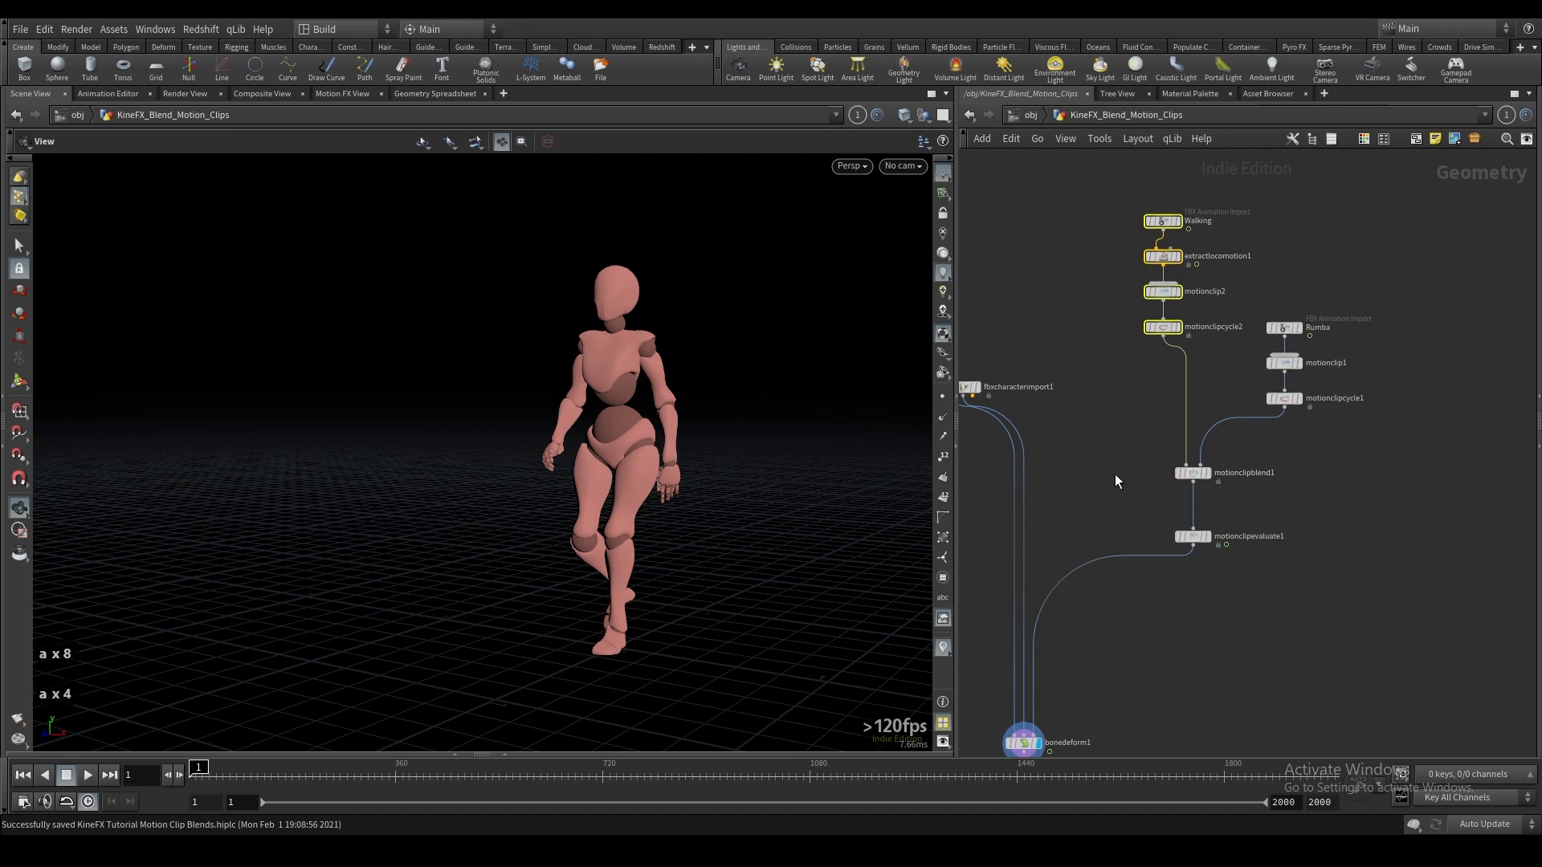
pyautogui.write('mor')
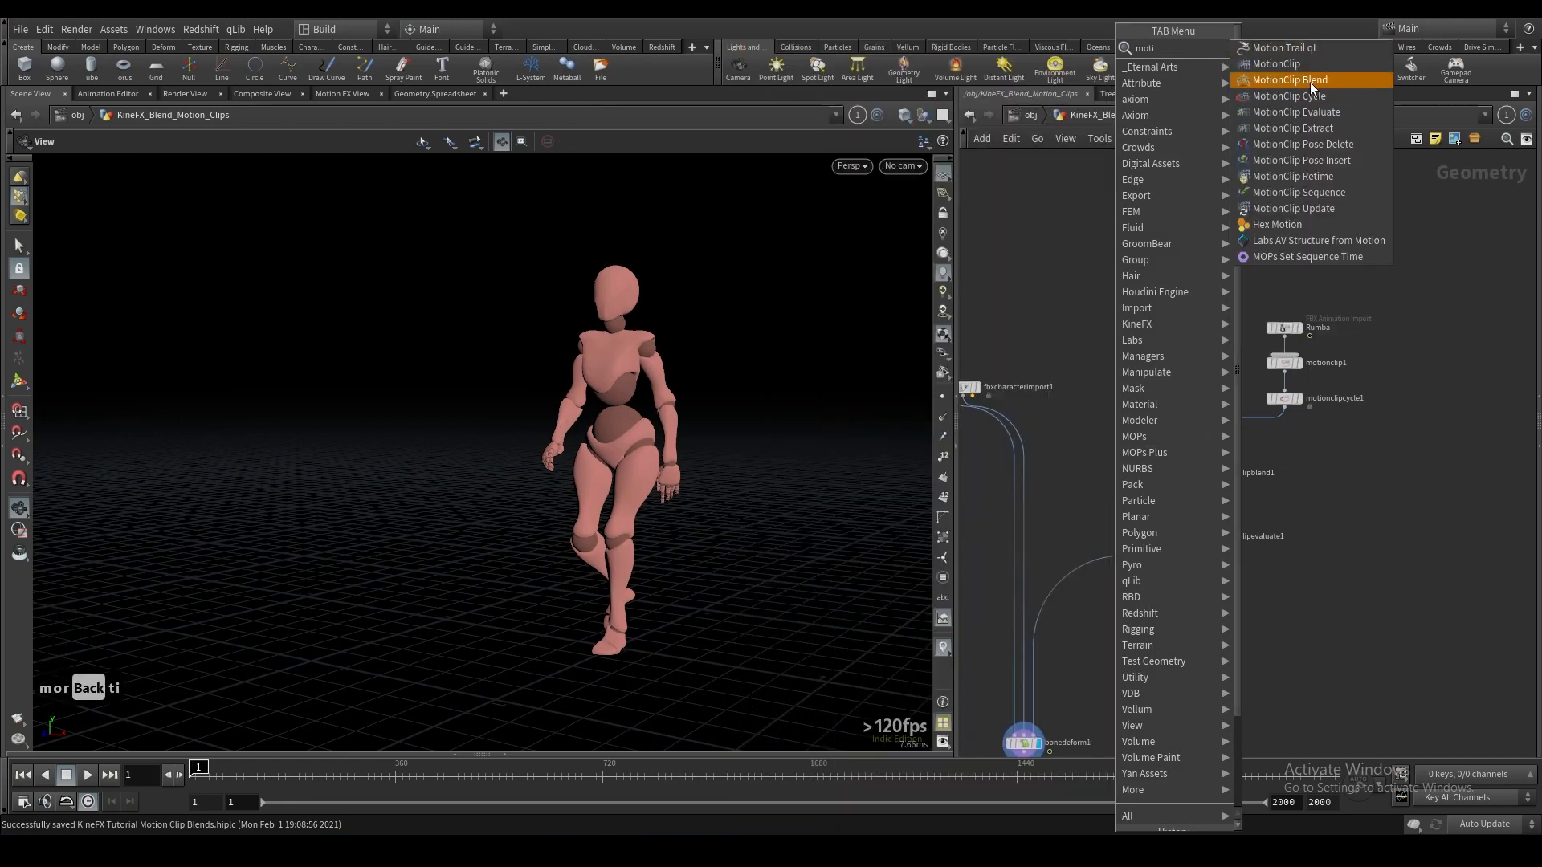
# Wire both motion clips through a MotionClip Sequence into motionclipevaluate1, deleting the cycle and blend nodes.
pyautogui.click(1287, 79)
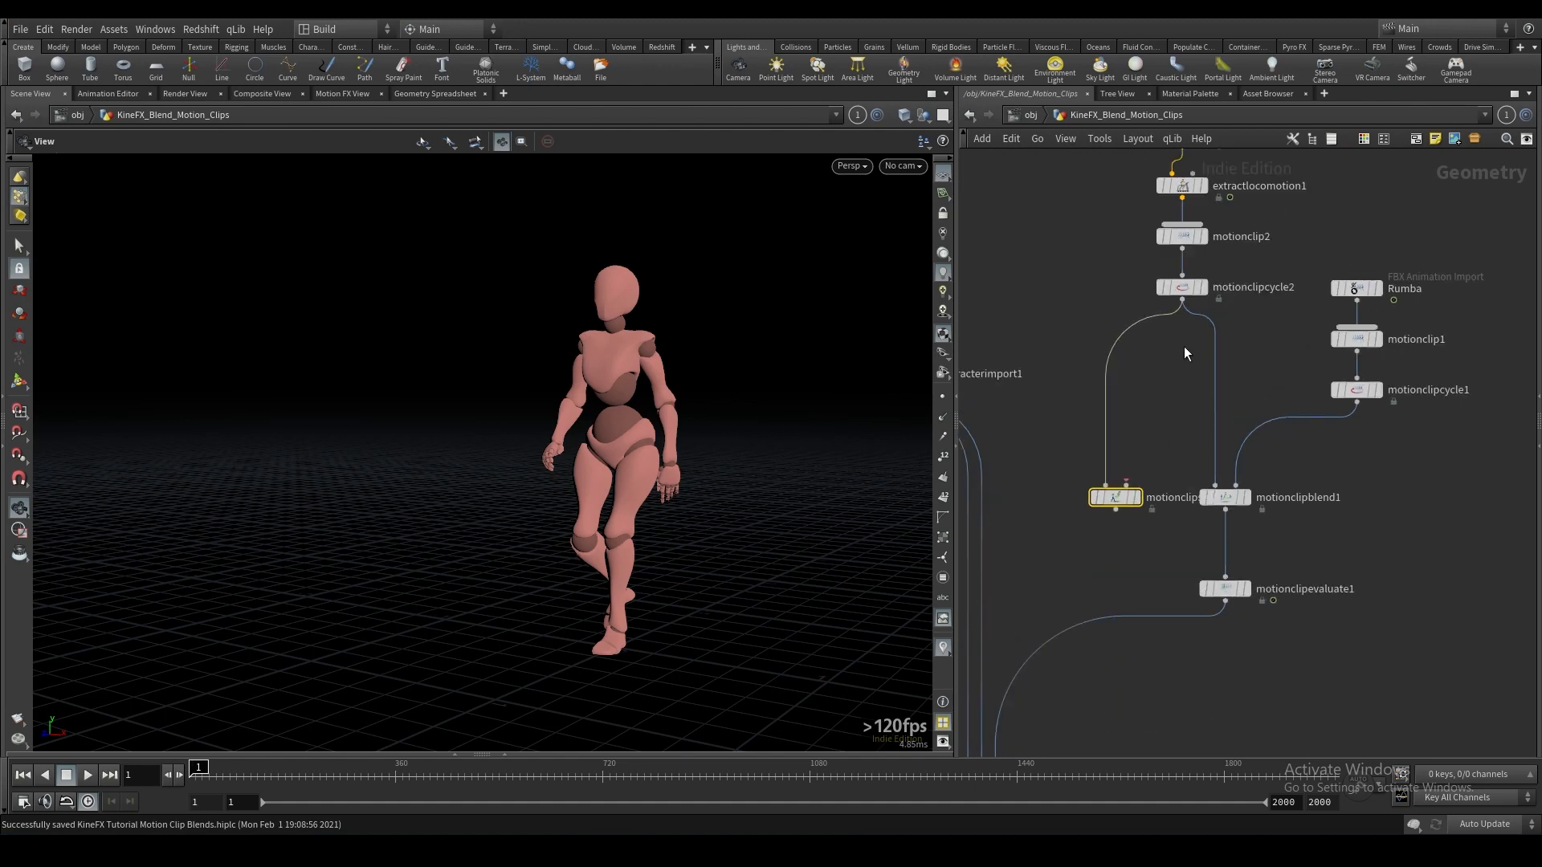
pyautogui.click(1180, 286)
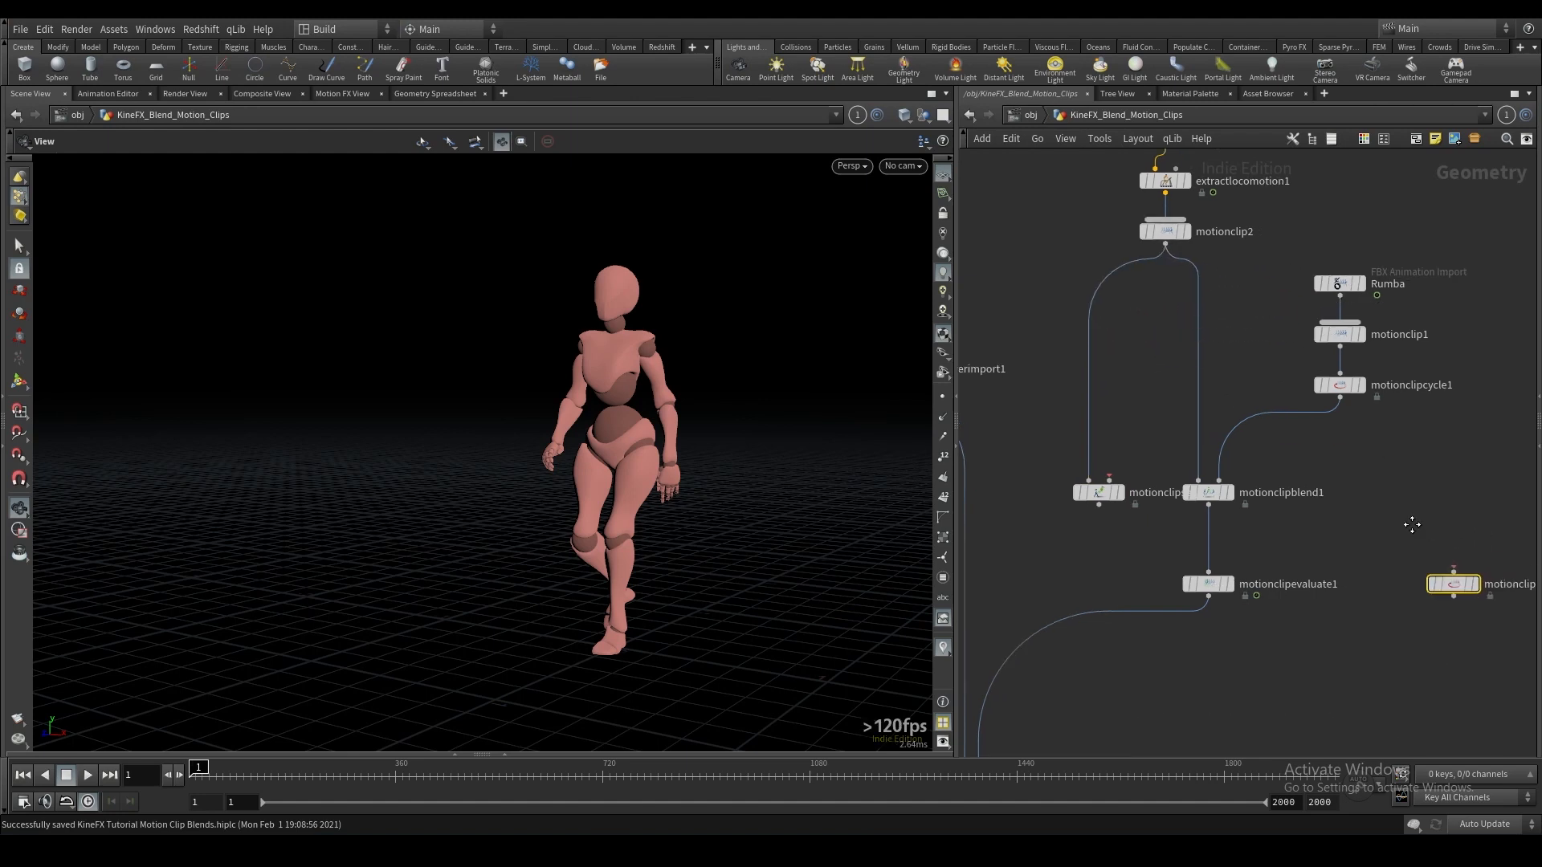
pyautogui.press('Delete')
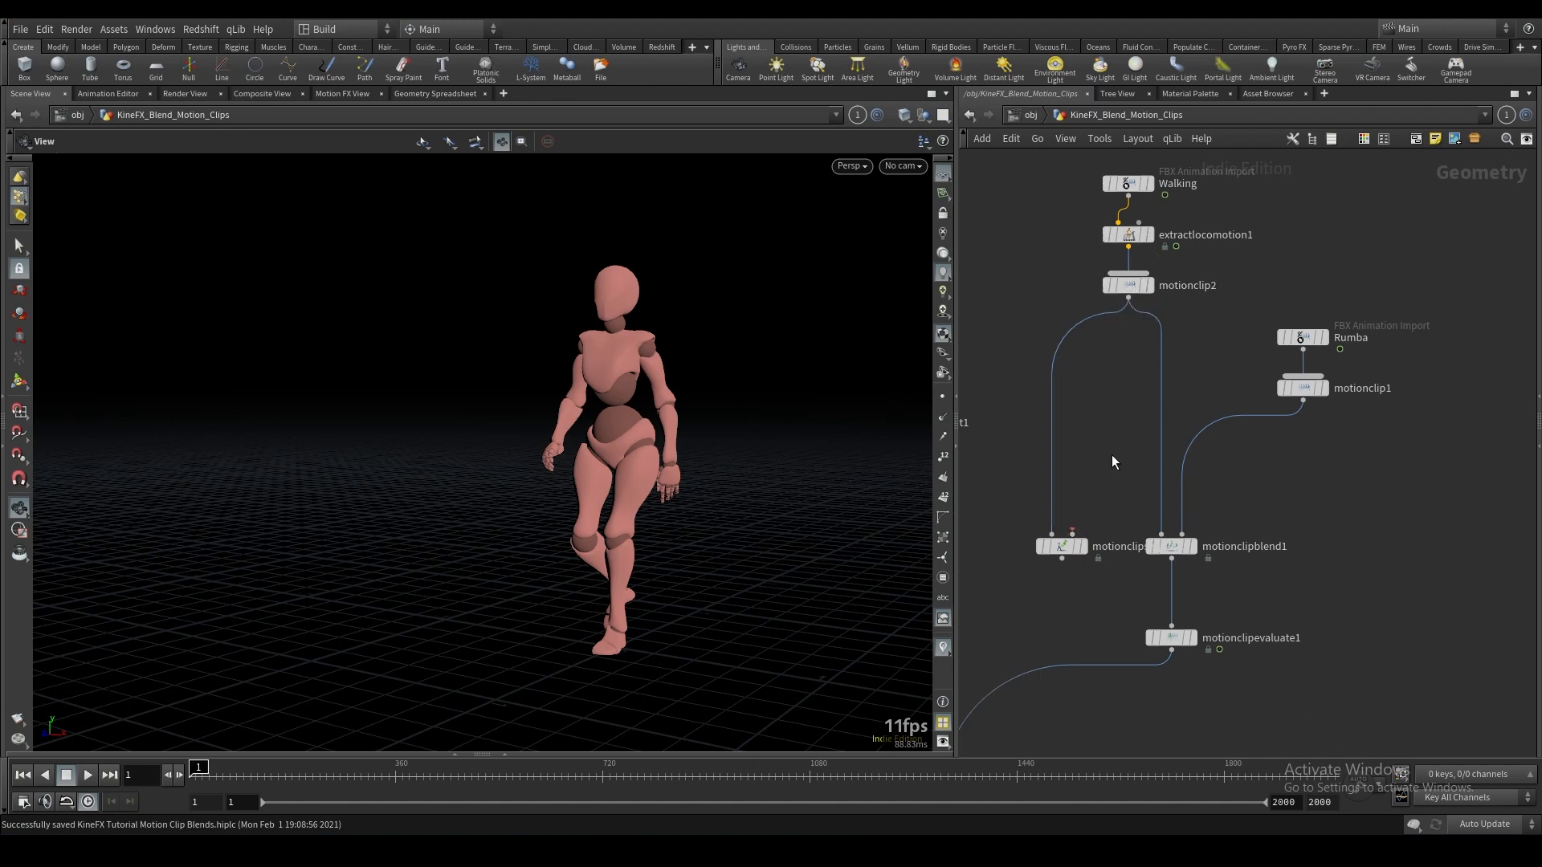
pyautogui.moveTo(1168, 193)
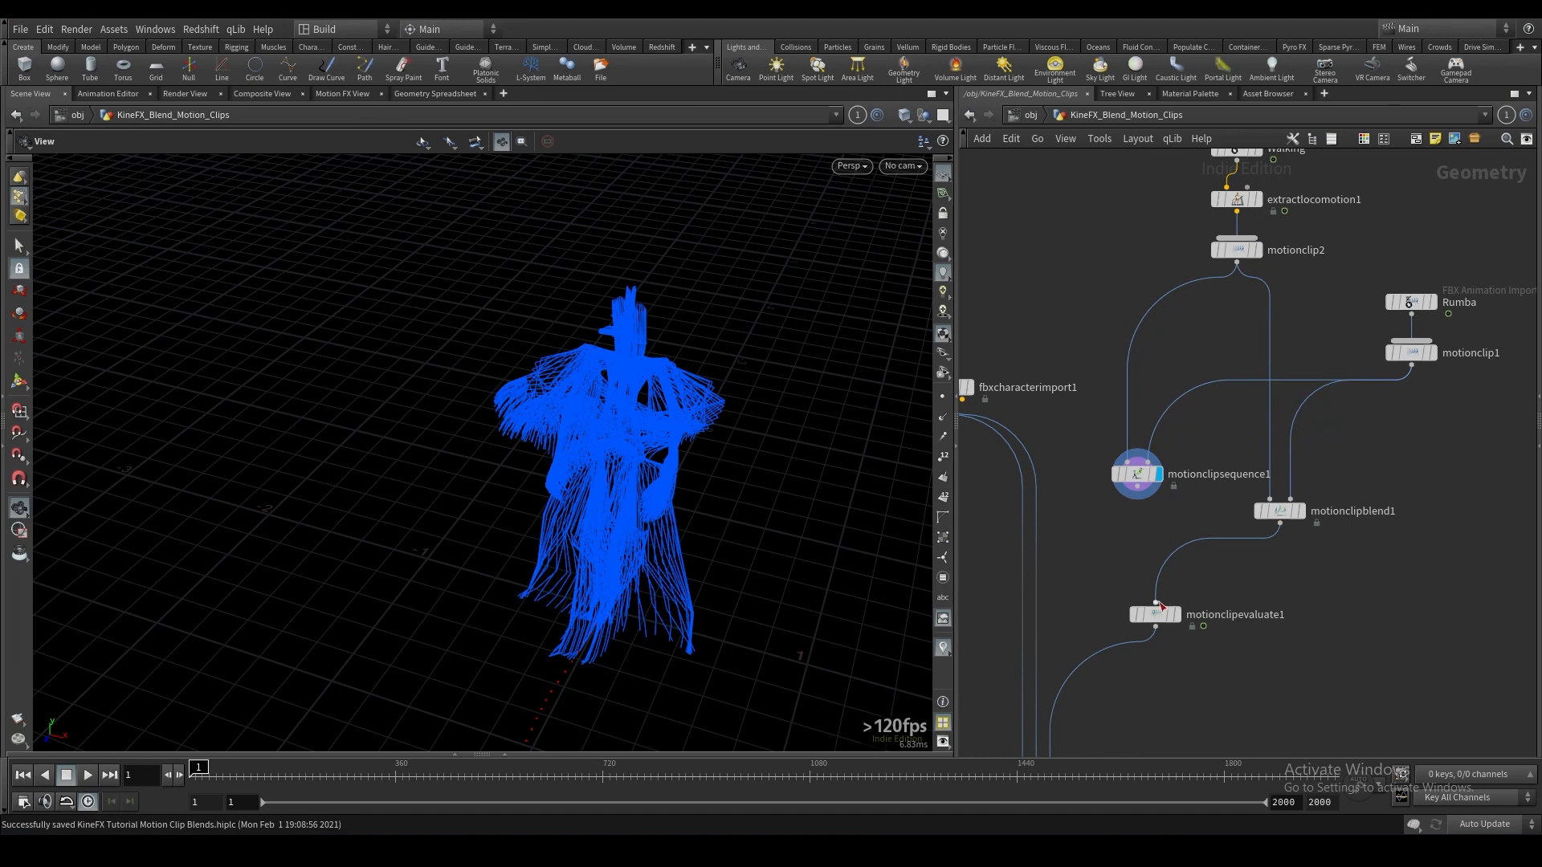
pyautogui.click(1156, 615)
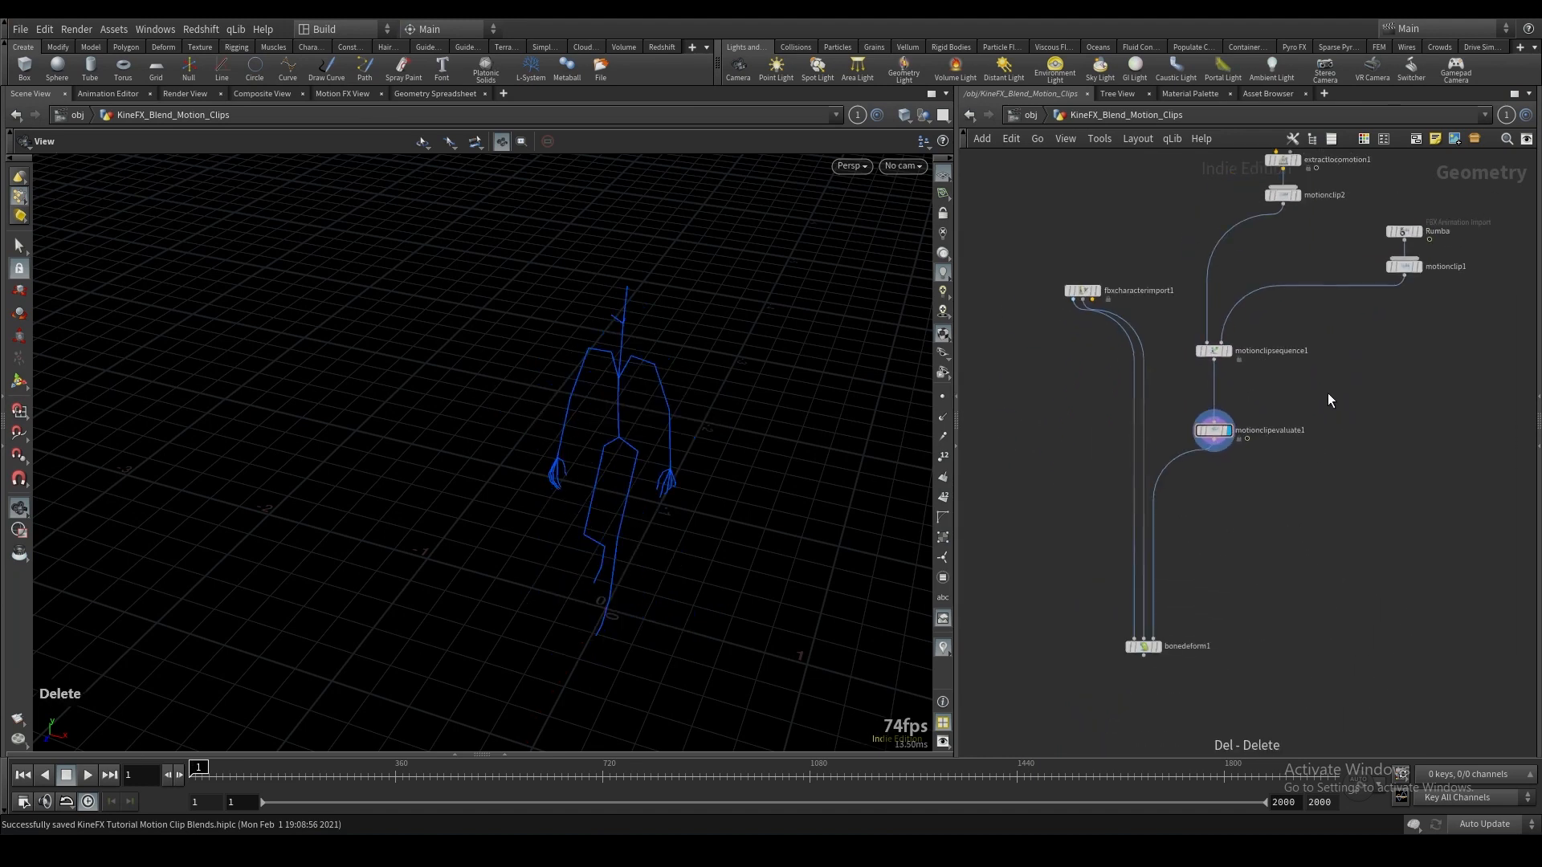
# Preview the rumba playback and select motionclipsequence1 to show its parameters.
pyautogui.click(1142, 646)
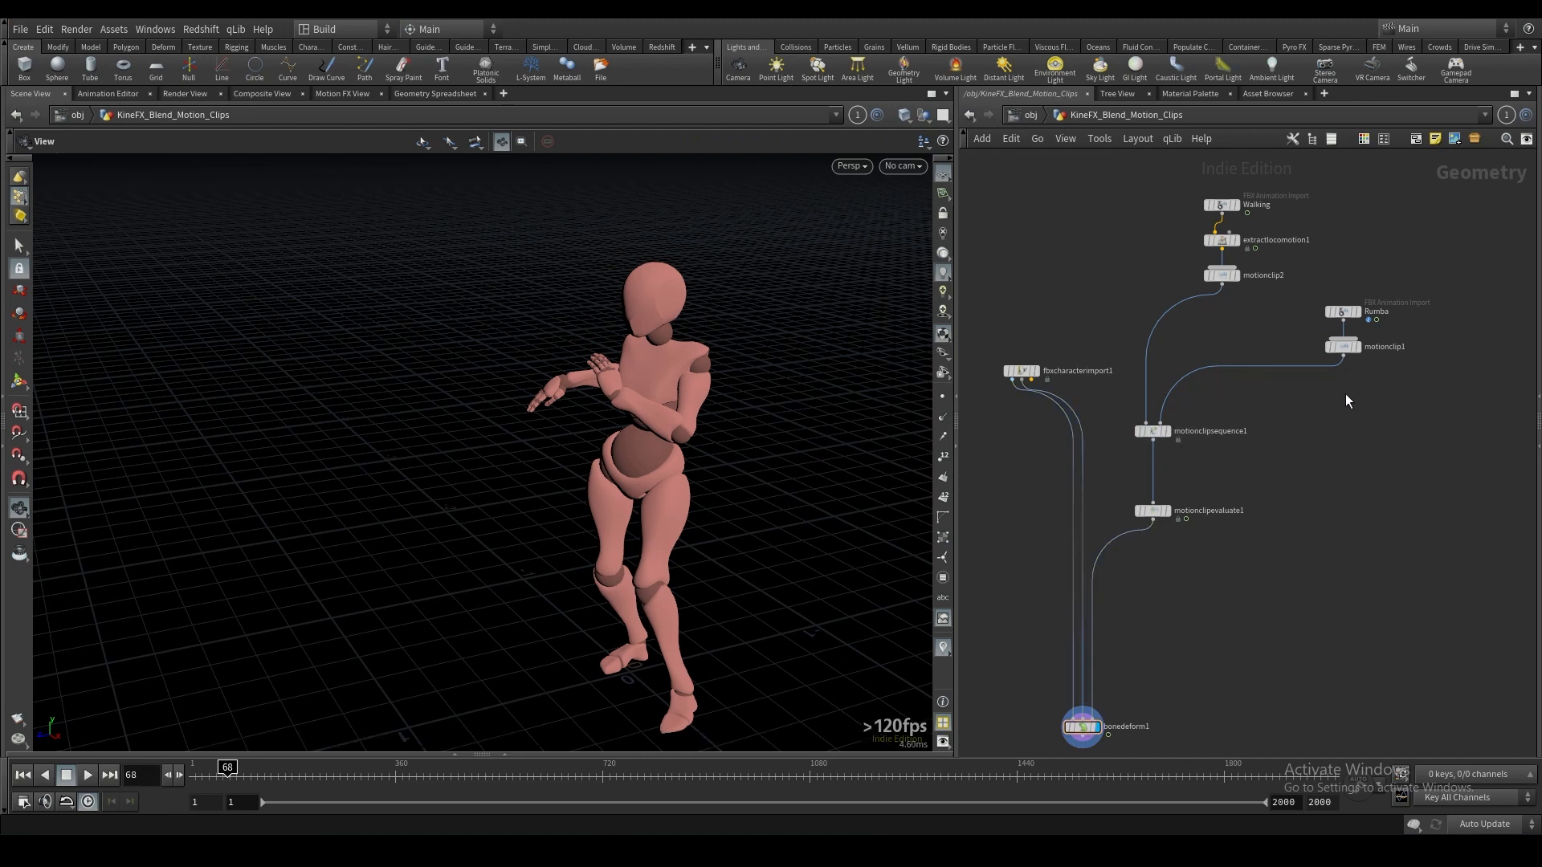
pyautogui.moveTo(1171, 250)
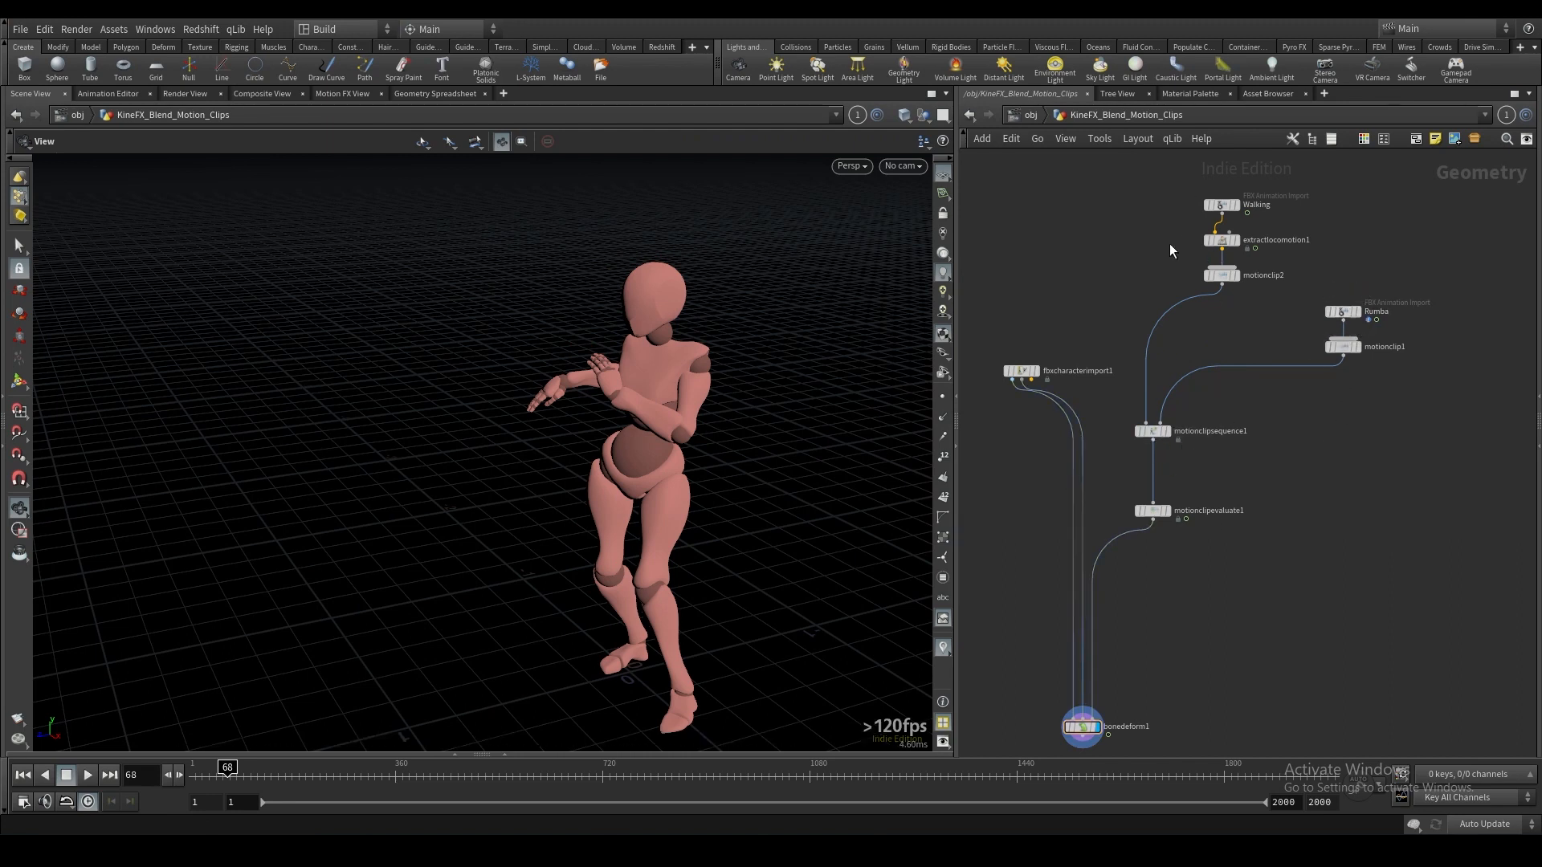
pyautogui.click(1151, 430)
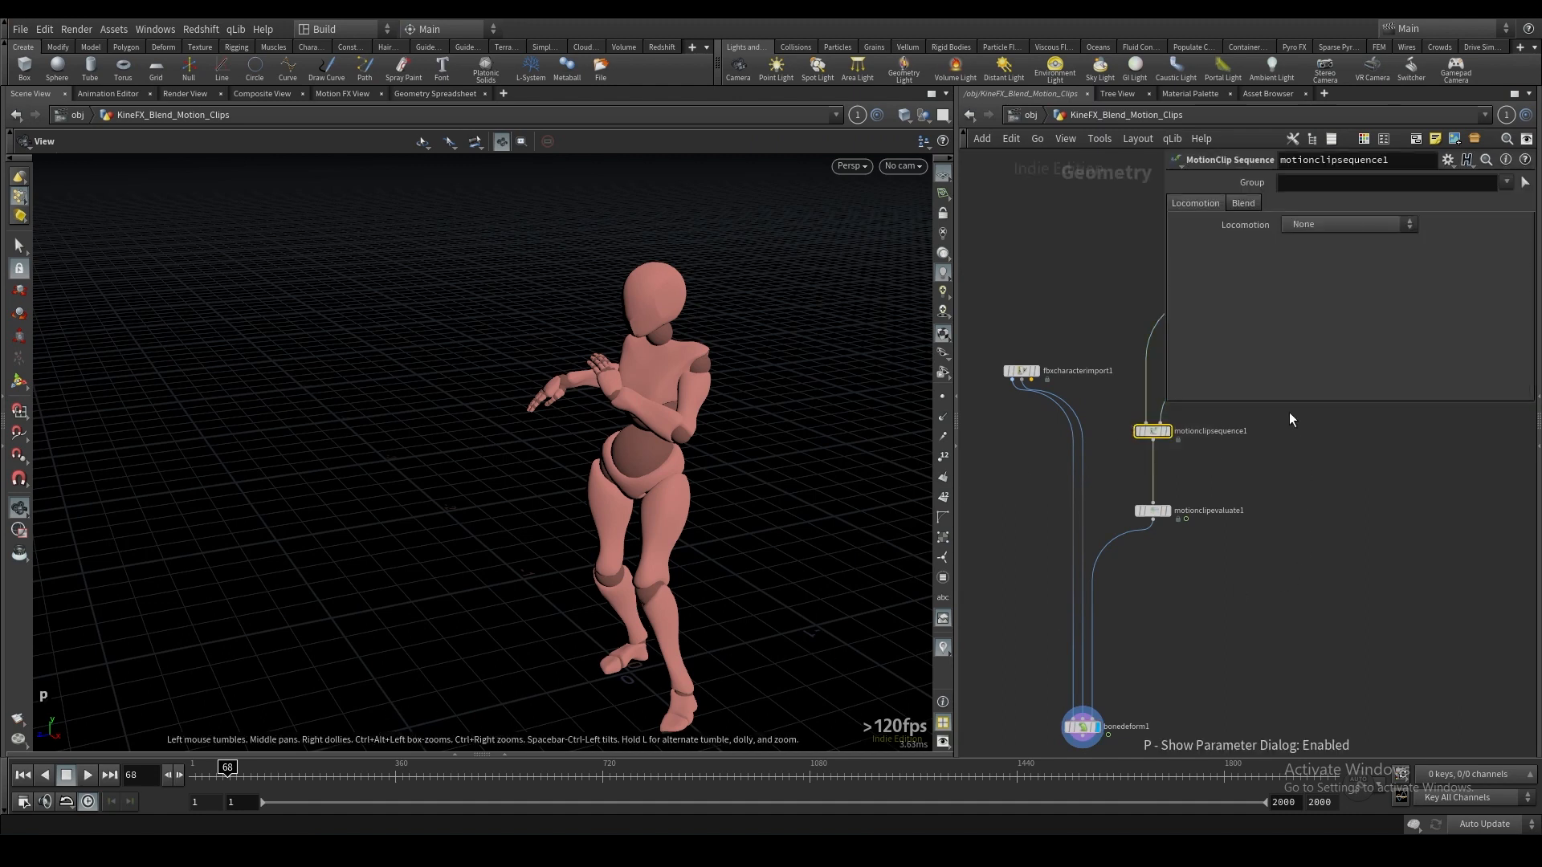
pyautogui.click(1243, 202)
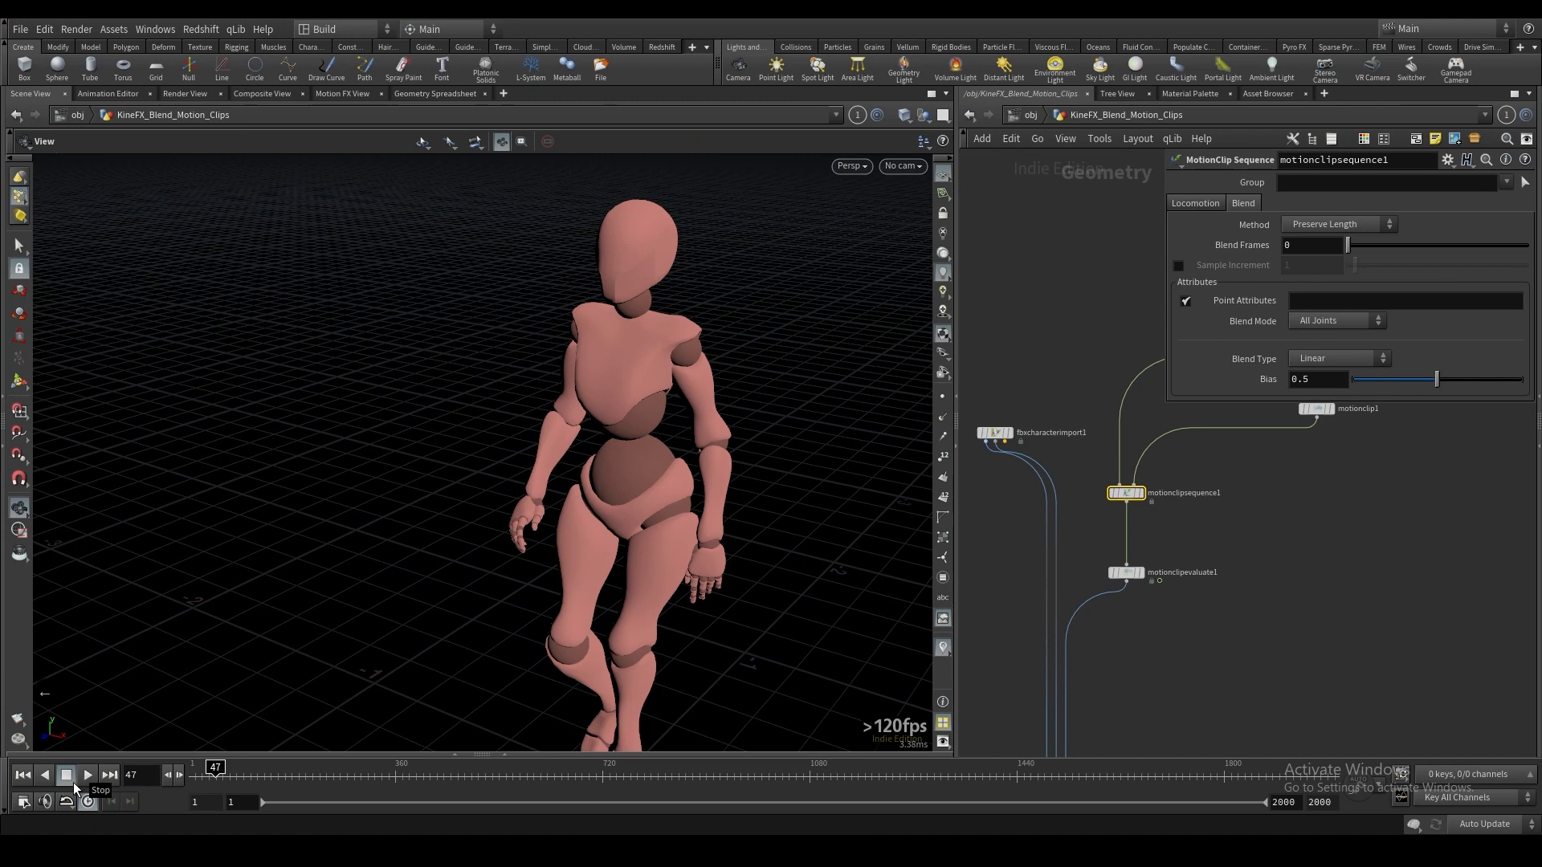
pyautogui.click(86, 775)
pyautogui.write('5')
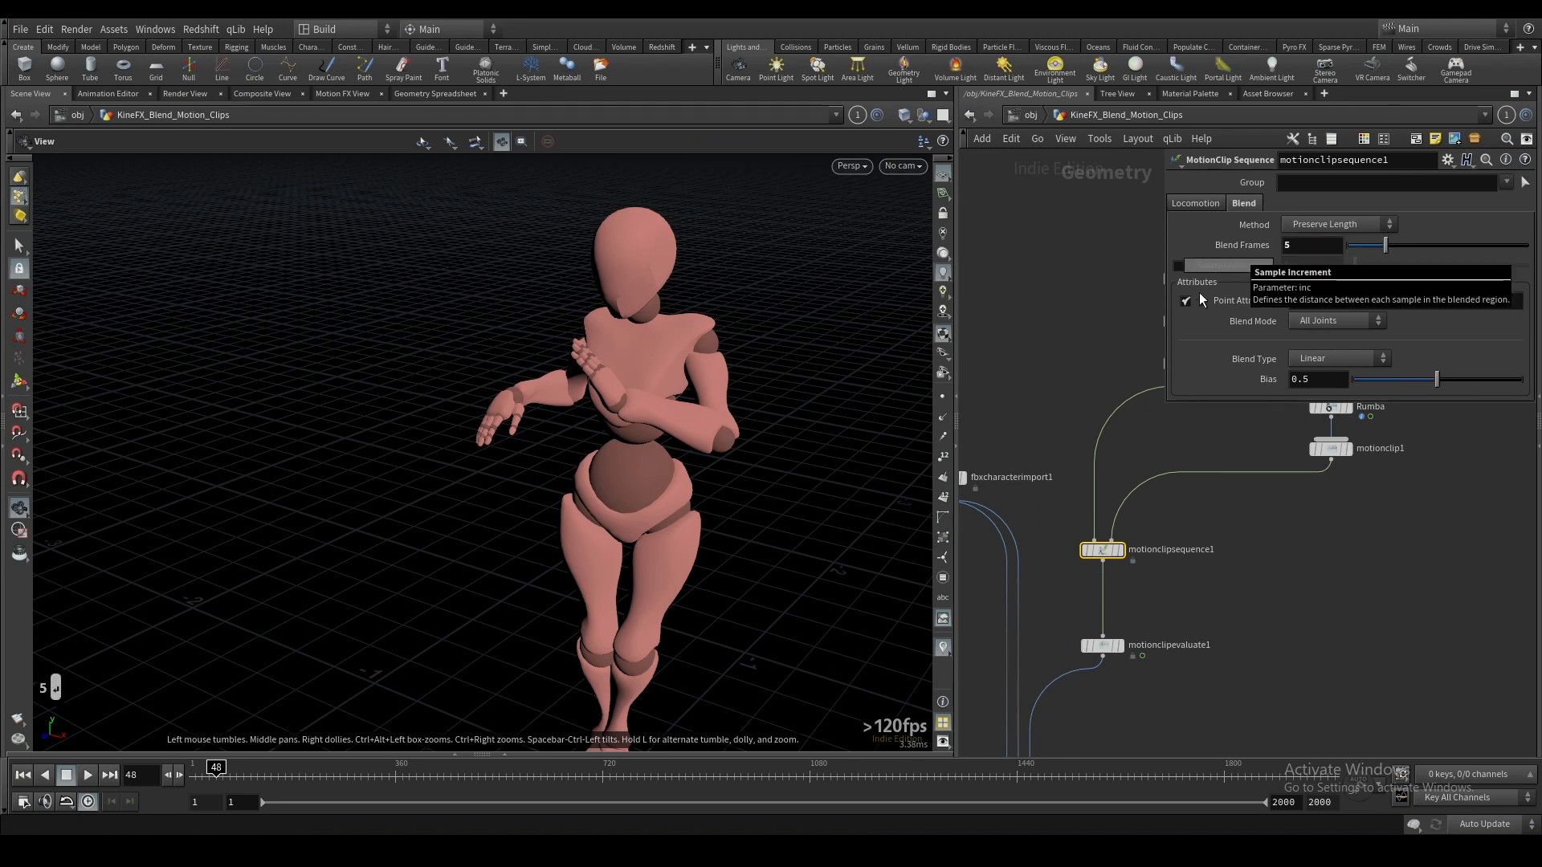
pyautogui.moveTo(175, 784)
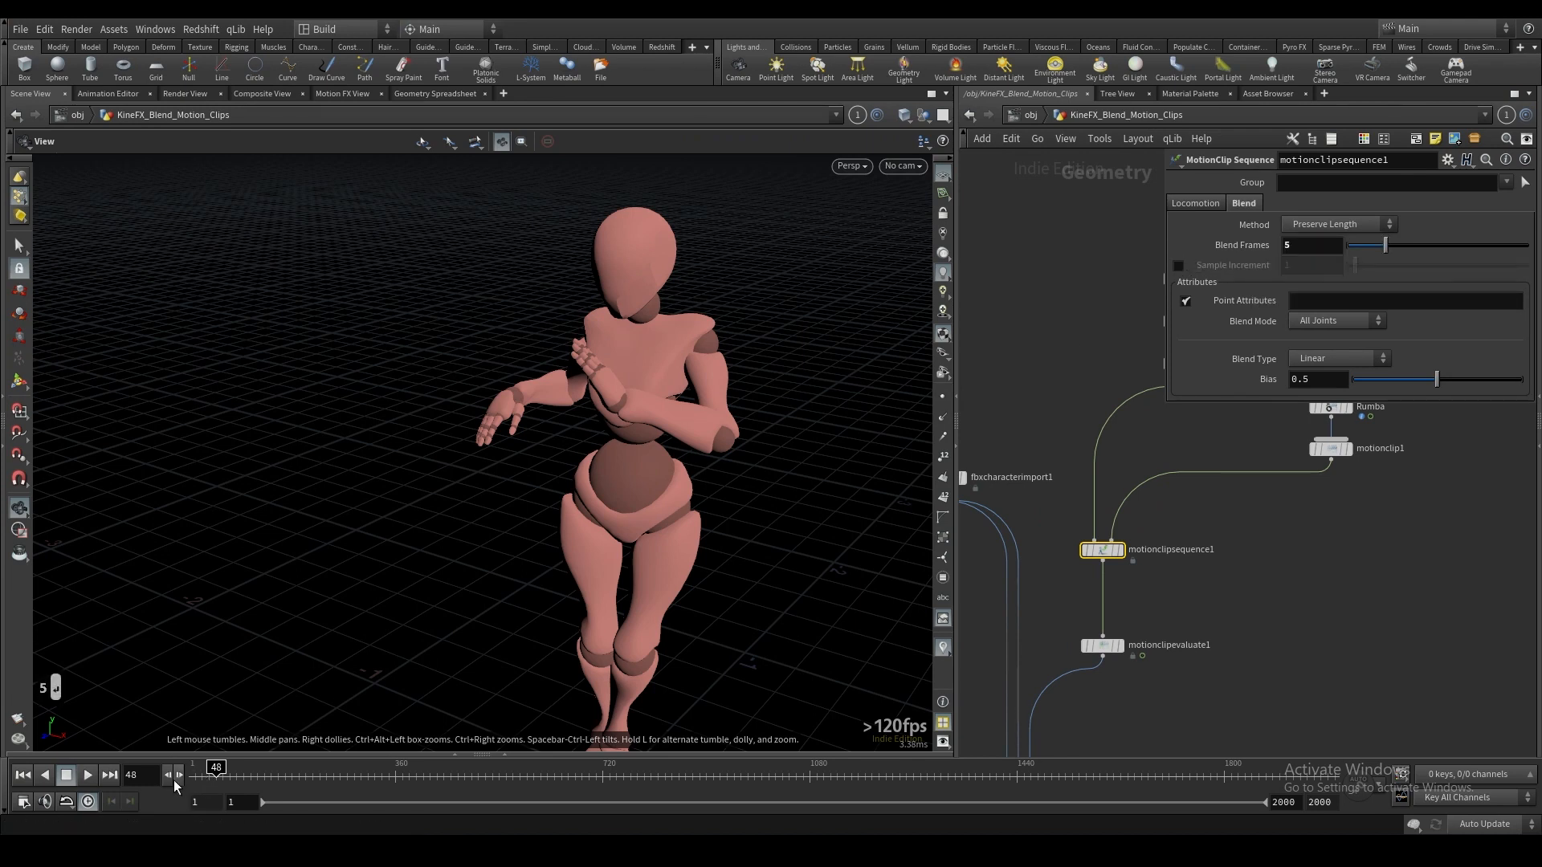
pyautogui.click(168, 775)
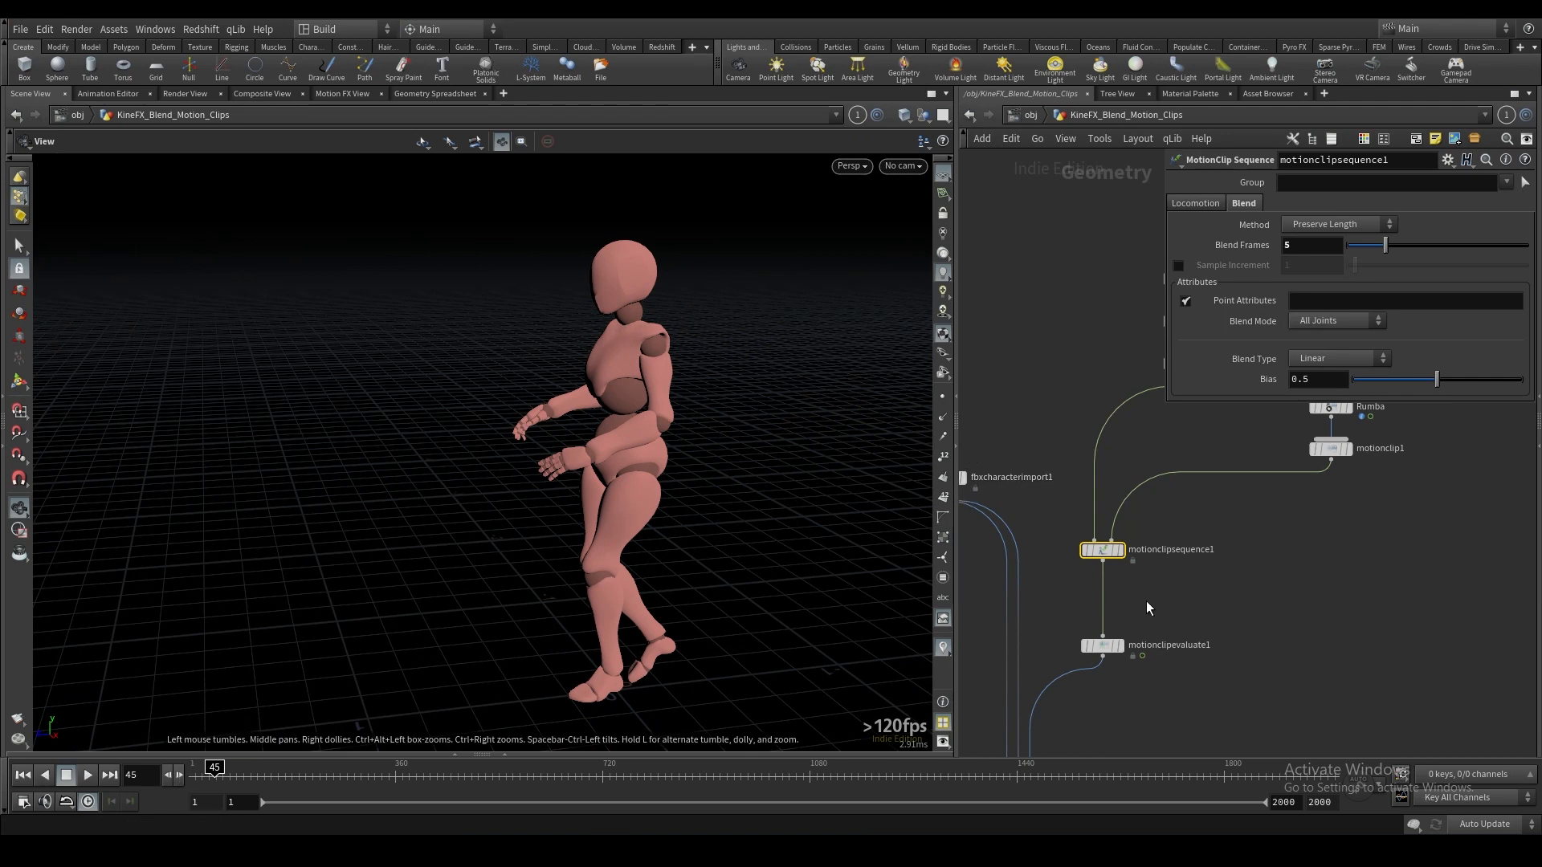
pyautogui.moveTo(658, 540)
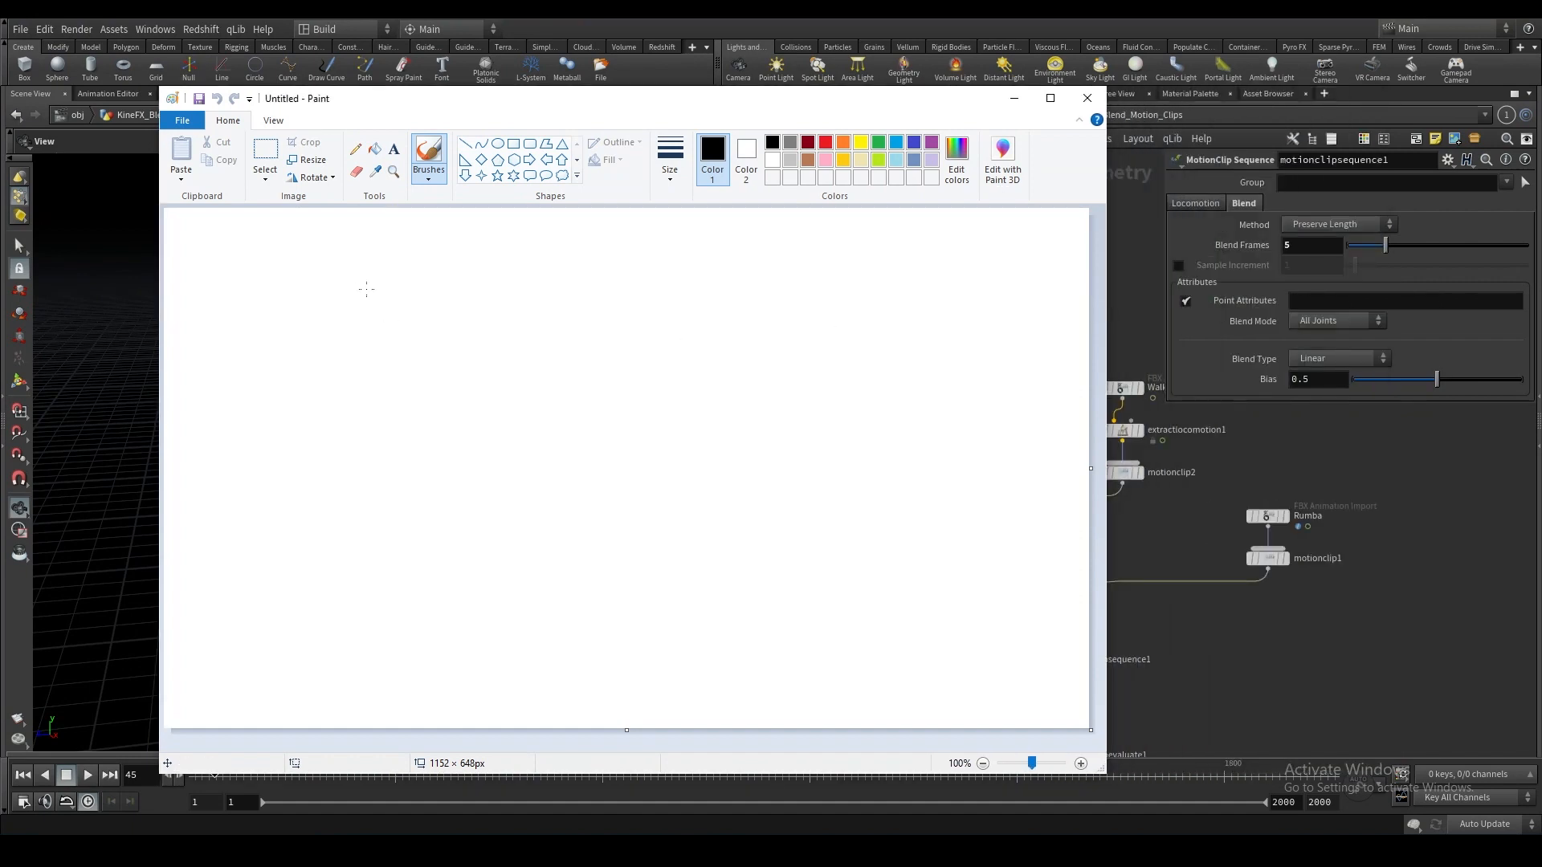
pyautogui.moveTo(309, 433)
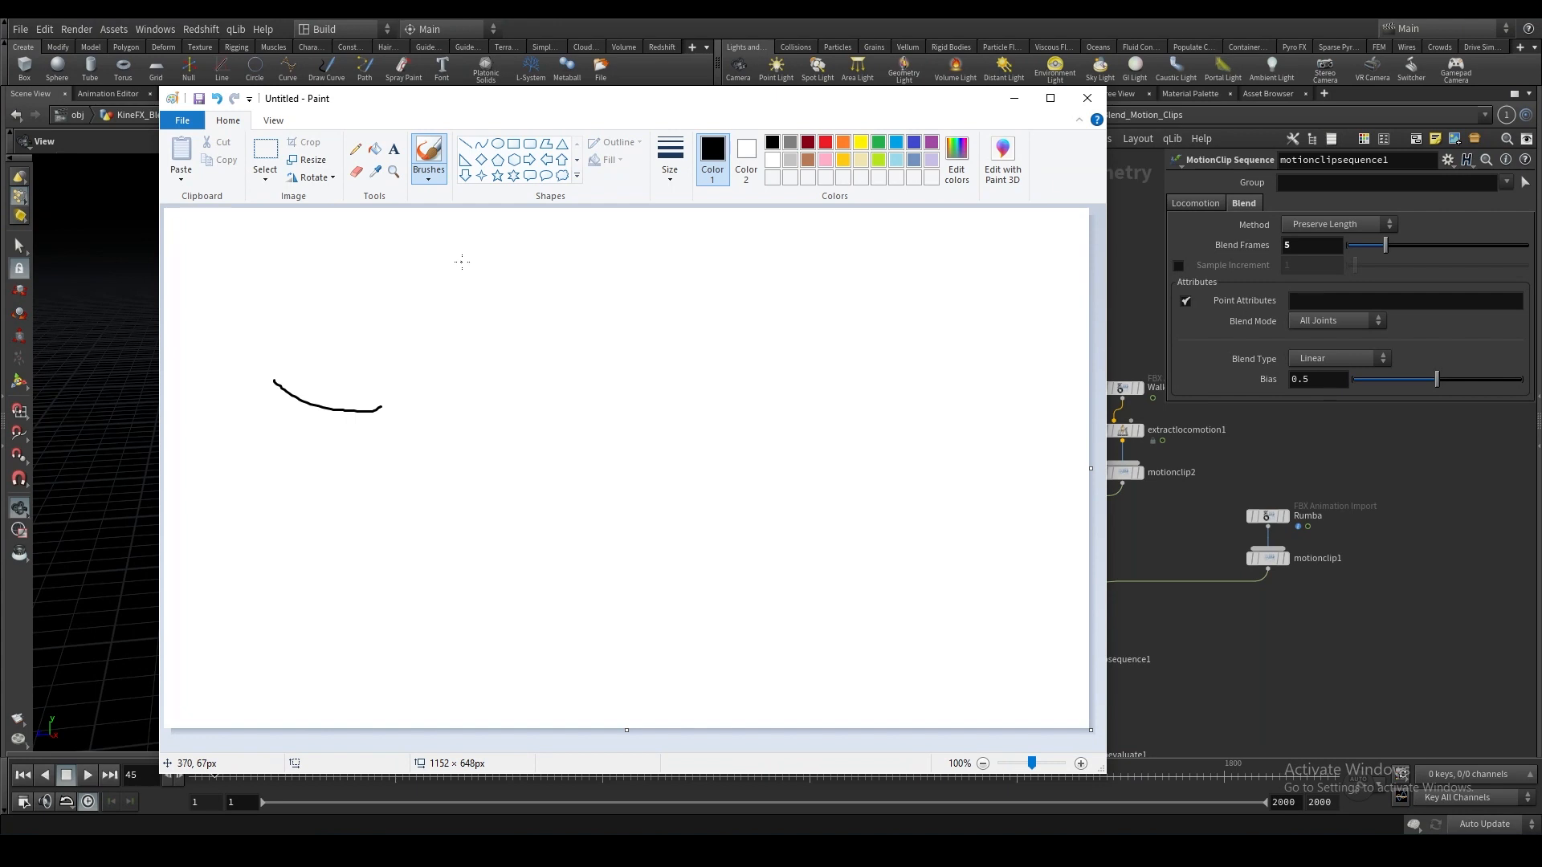
# Draw two rectangle clip bars end to end, undoing stray strokes along the way.
pyautogui.press('ctrl+z')
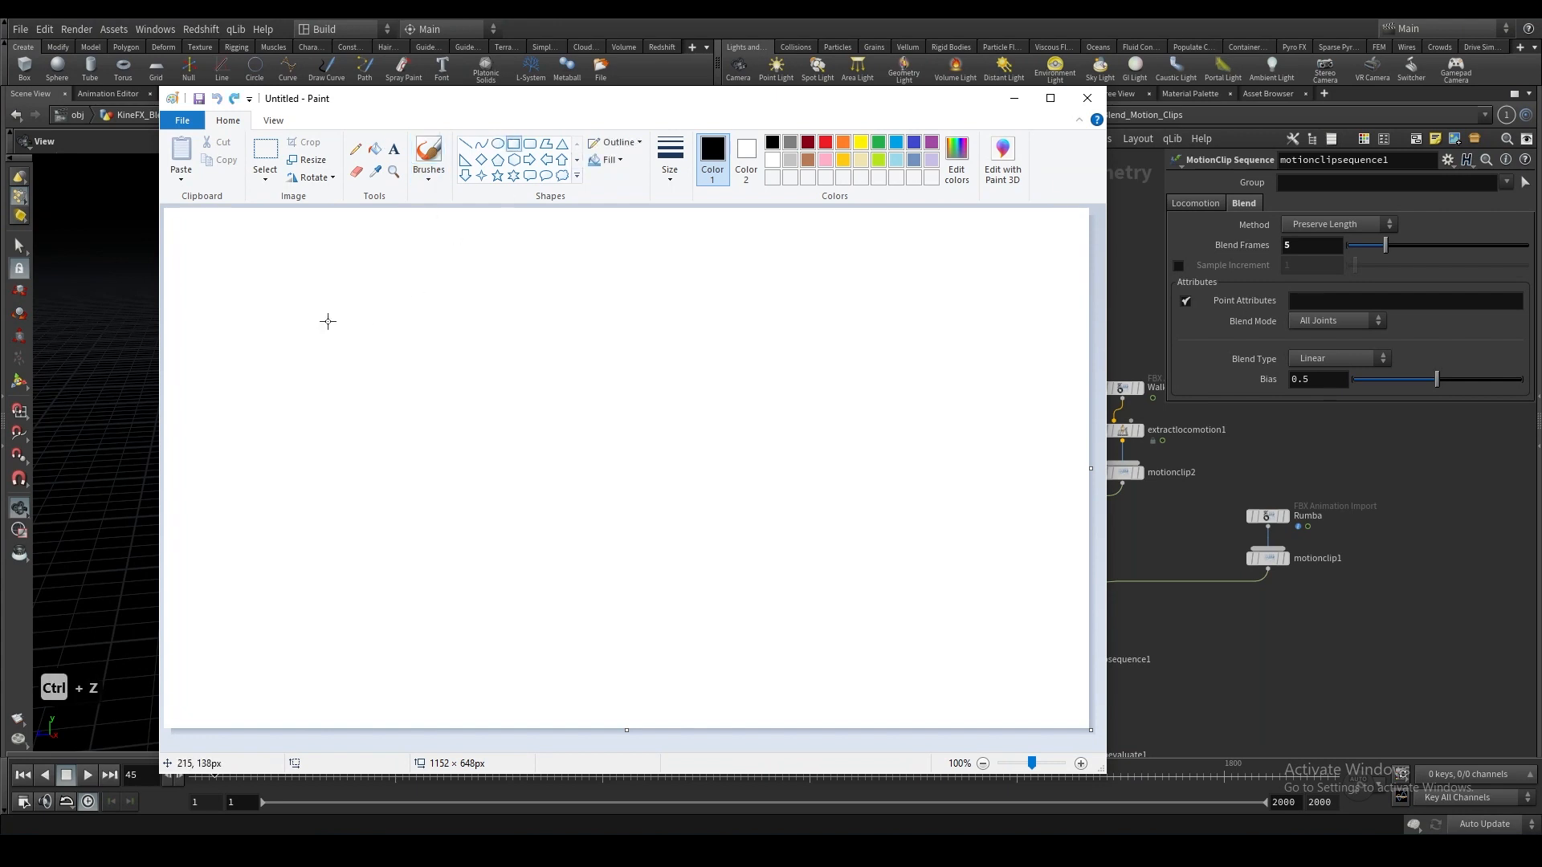
pyautogui.moveTo(317, 320); pyautogui.dragTo(518, 333)
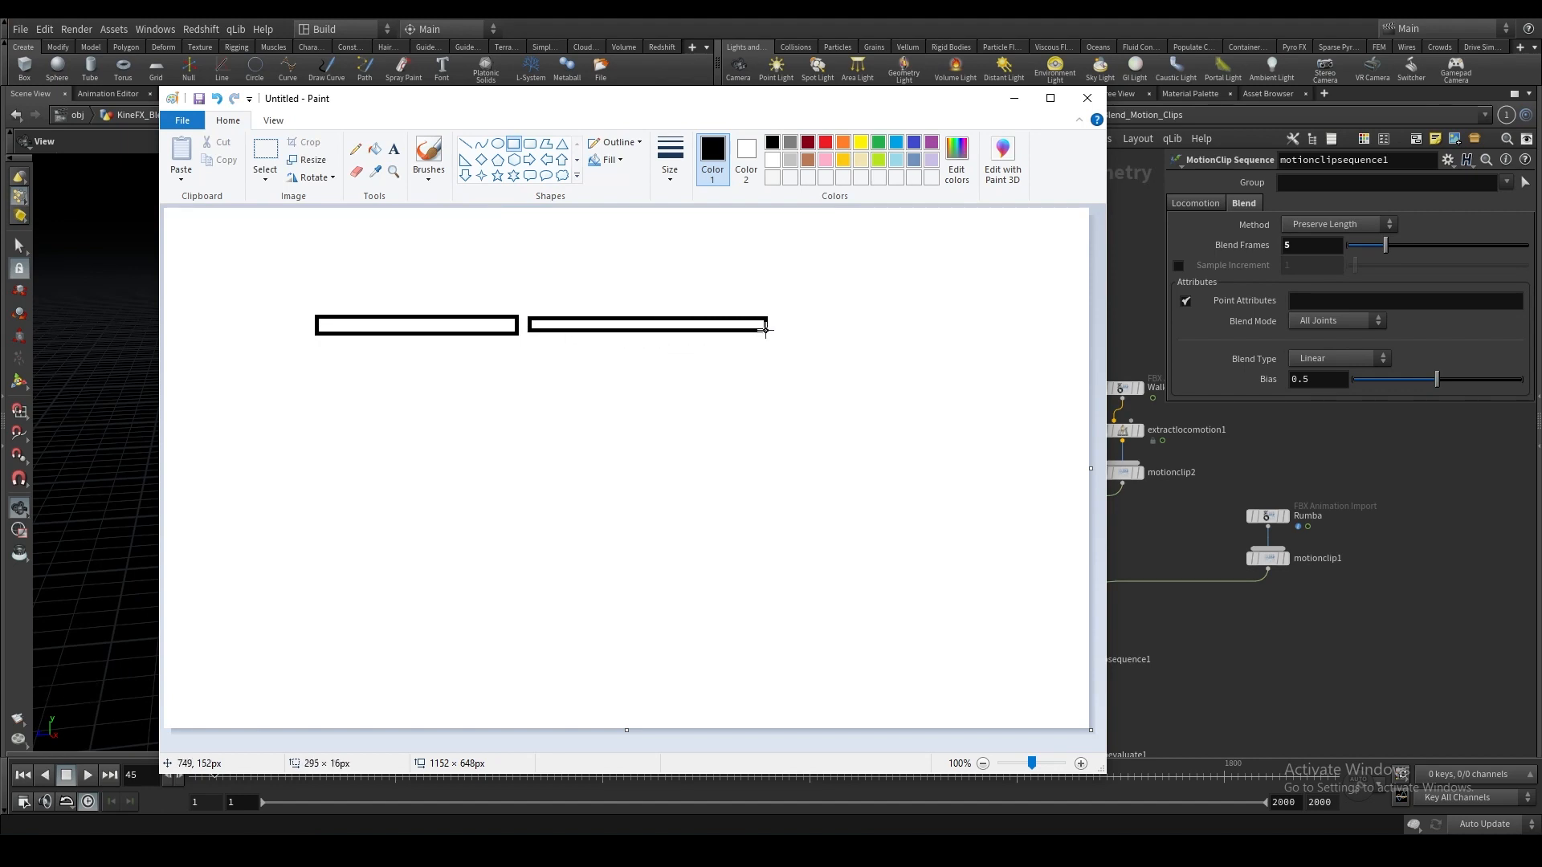
pyautogui.press('ctrl+z')
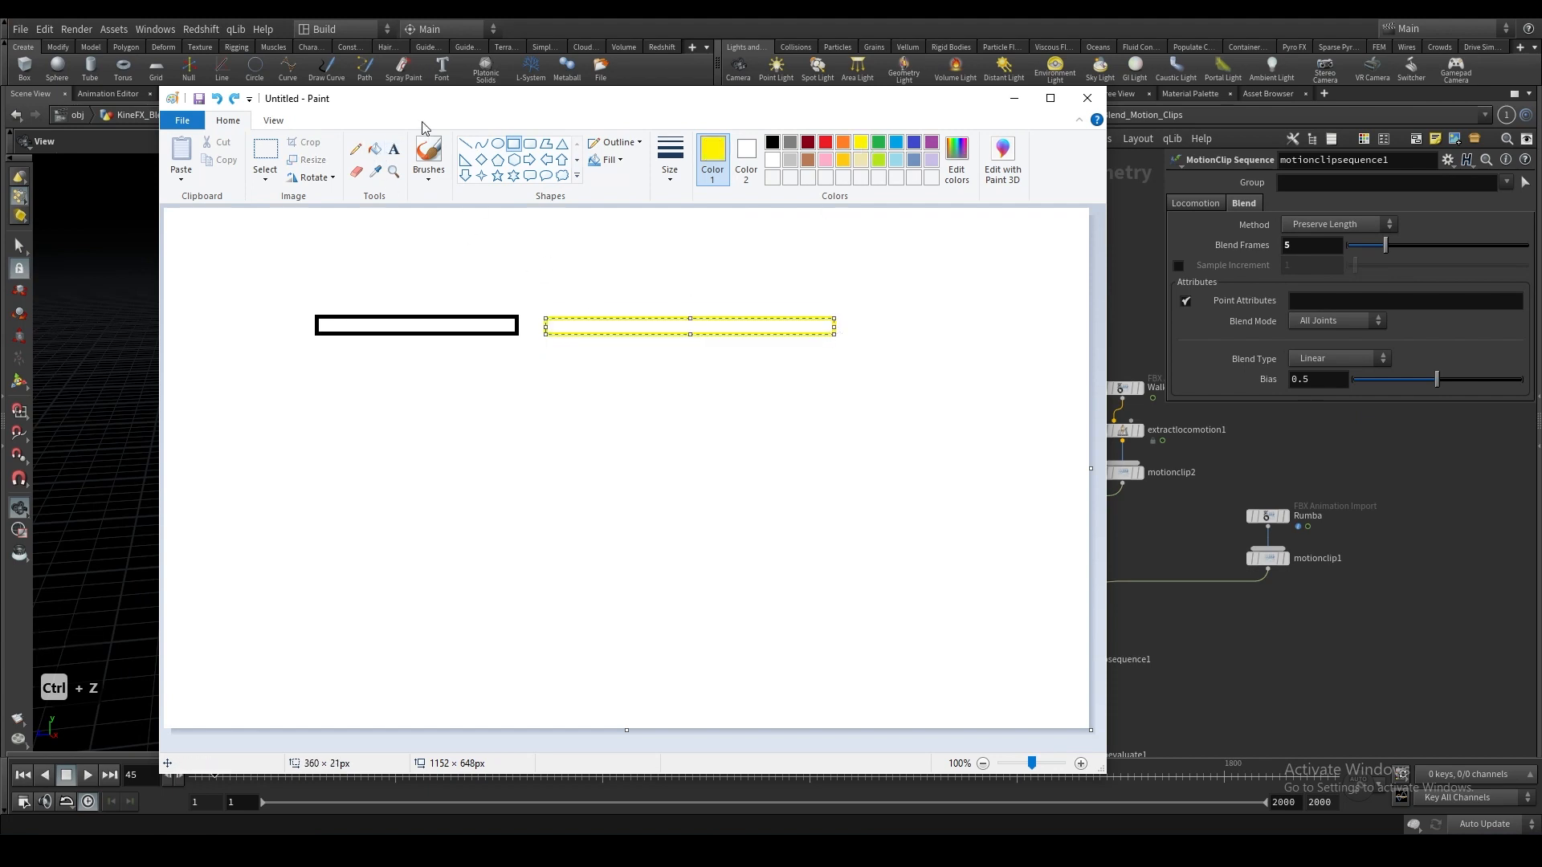
pyautogui.moveTo(584, 322)
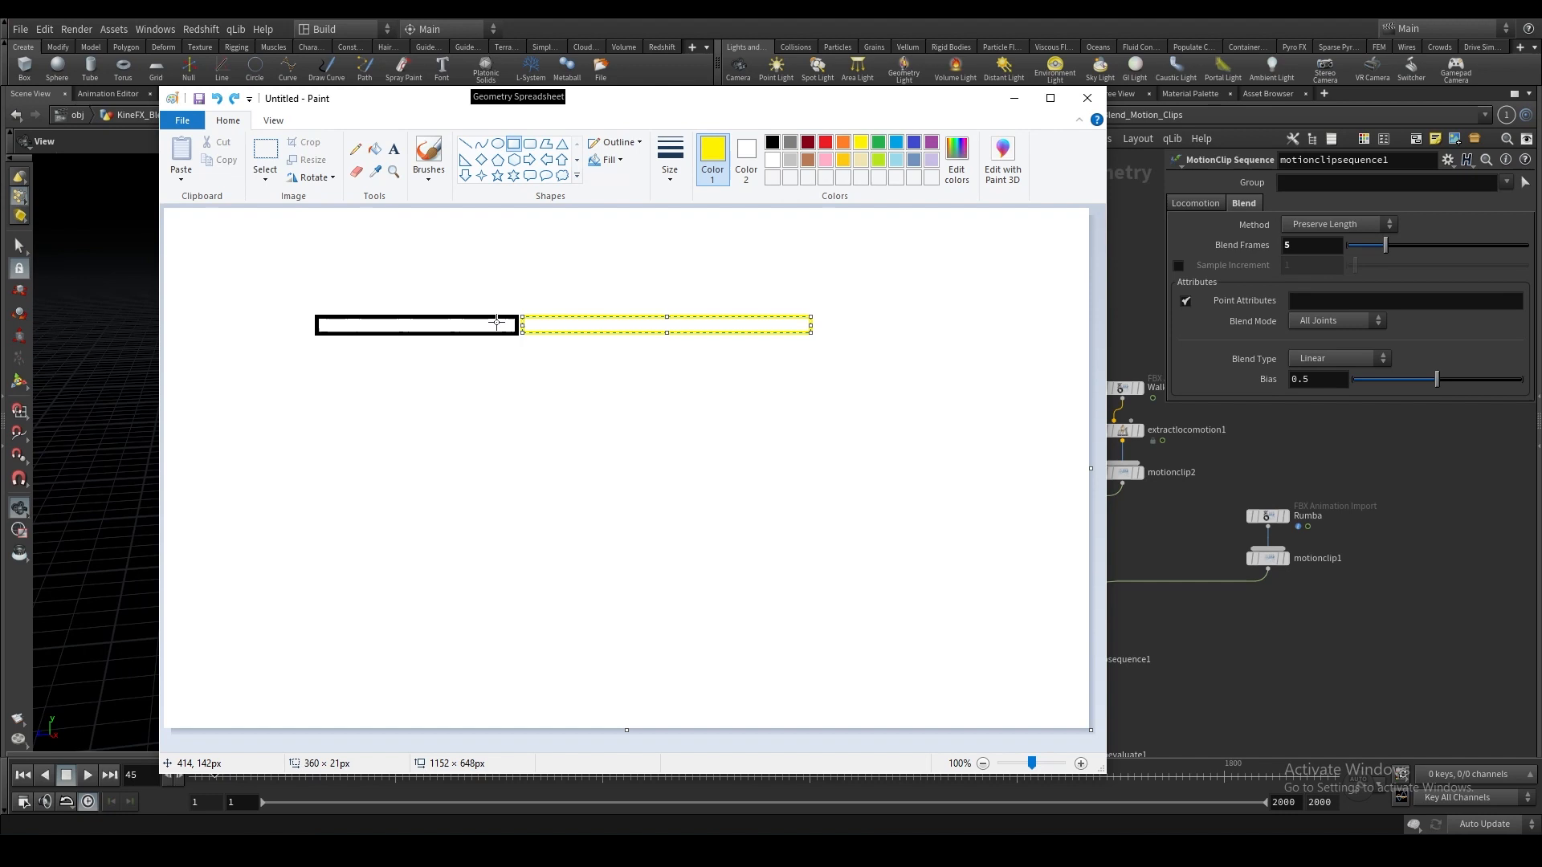
pyautogui.moveTo(680, 323)
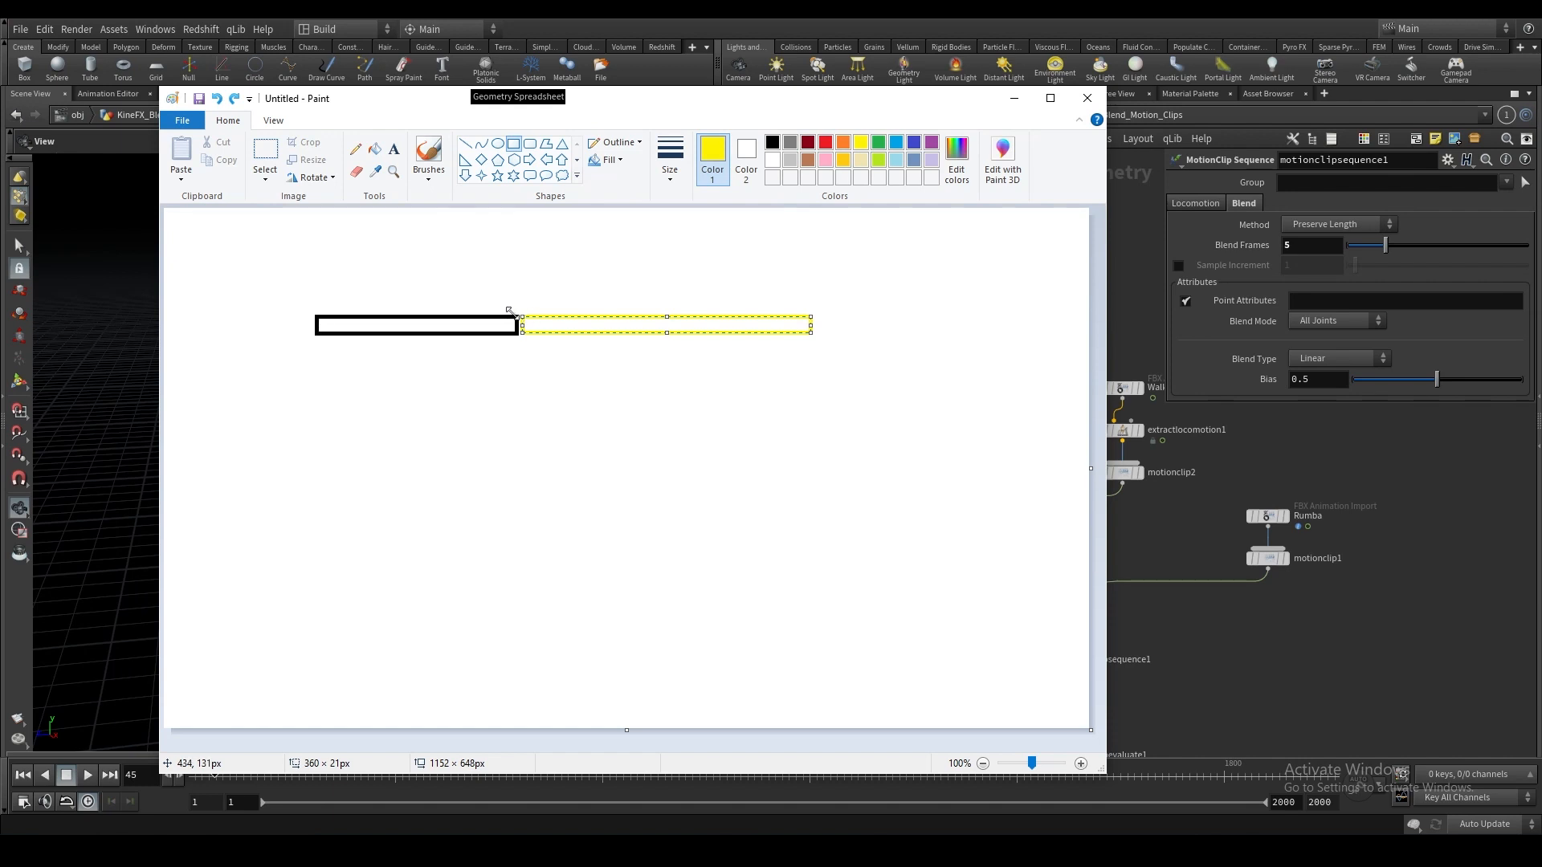
pyautogui.moveTo(501, 154)
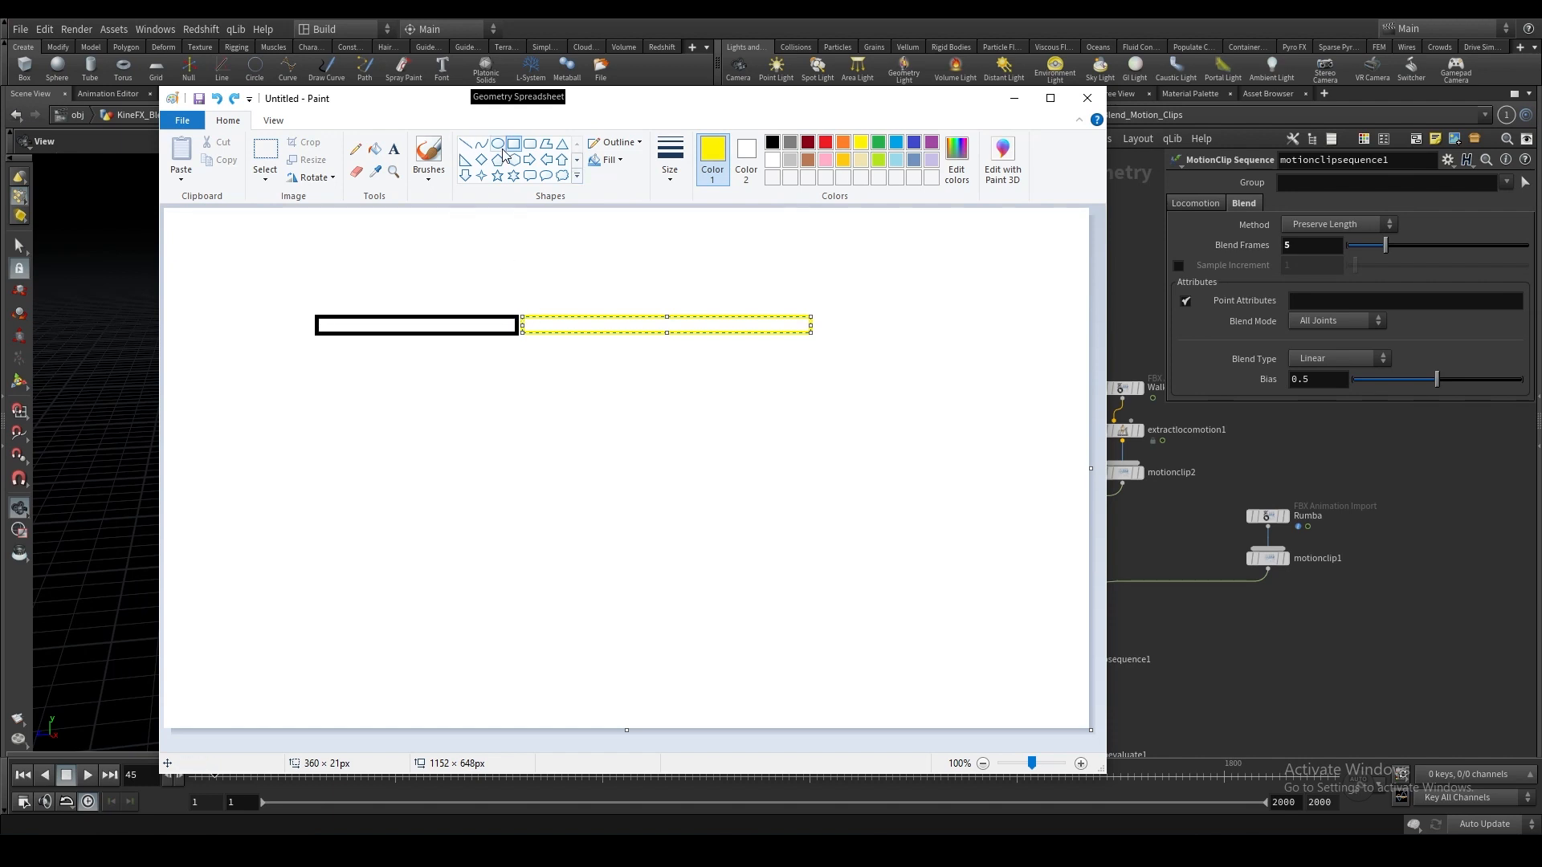
pyautogui.click(824, 142)
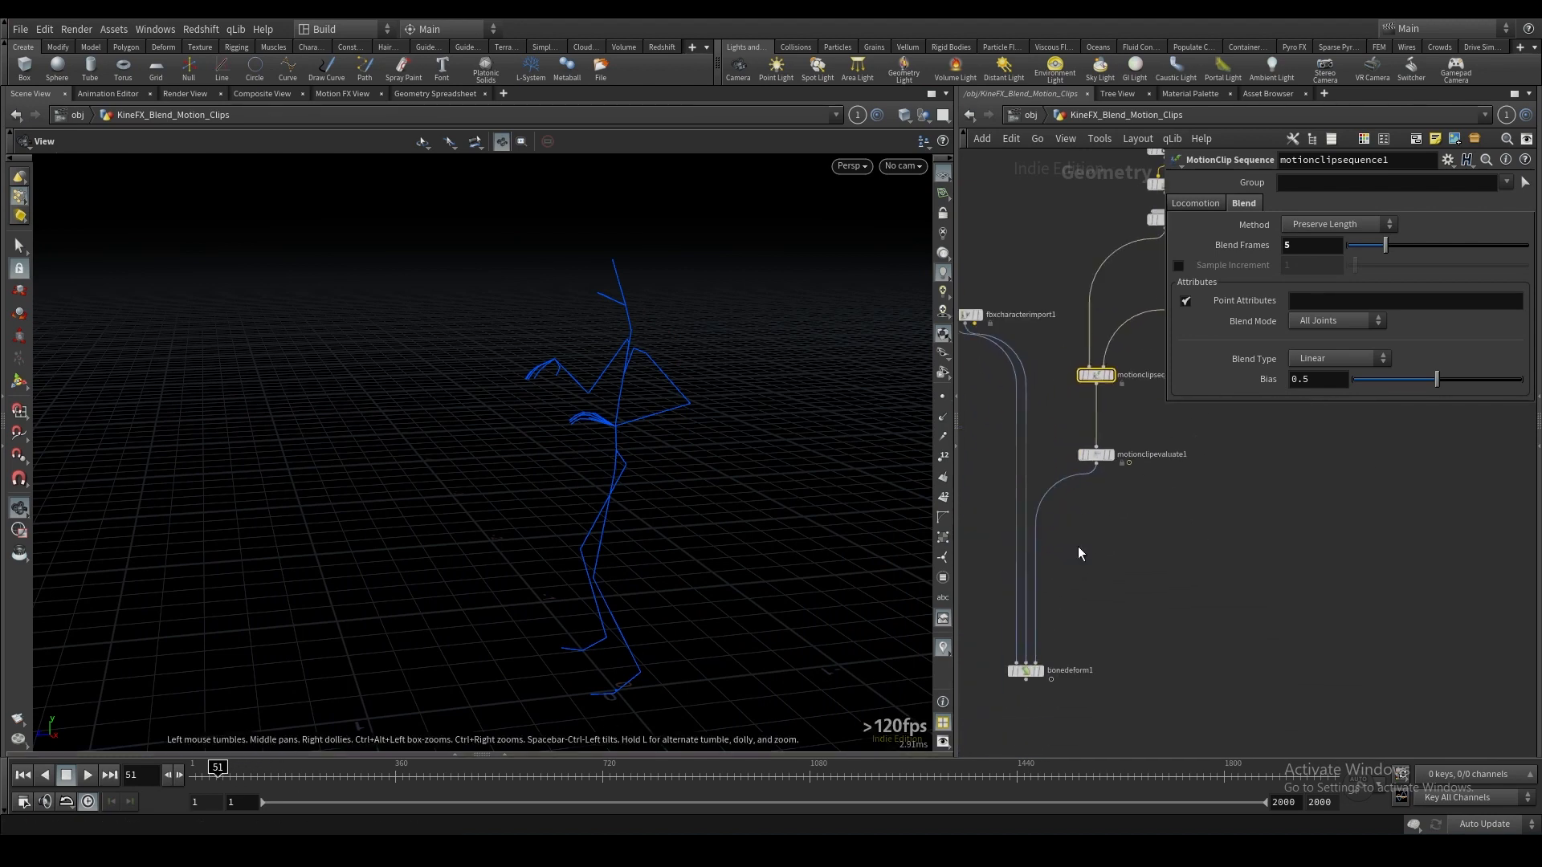
# Display bonedeform1 and set motionclipsequence1's Method to Overlap Sequences.
pyautogui.click(1050, 669)
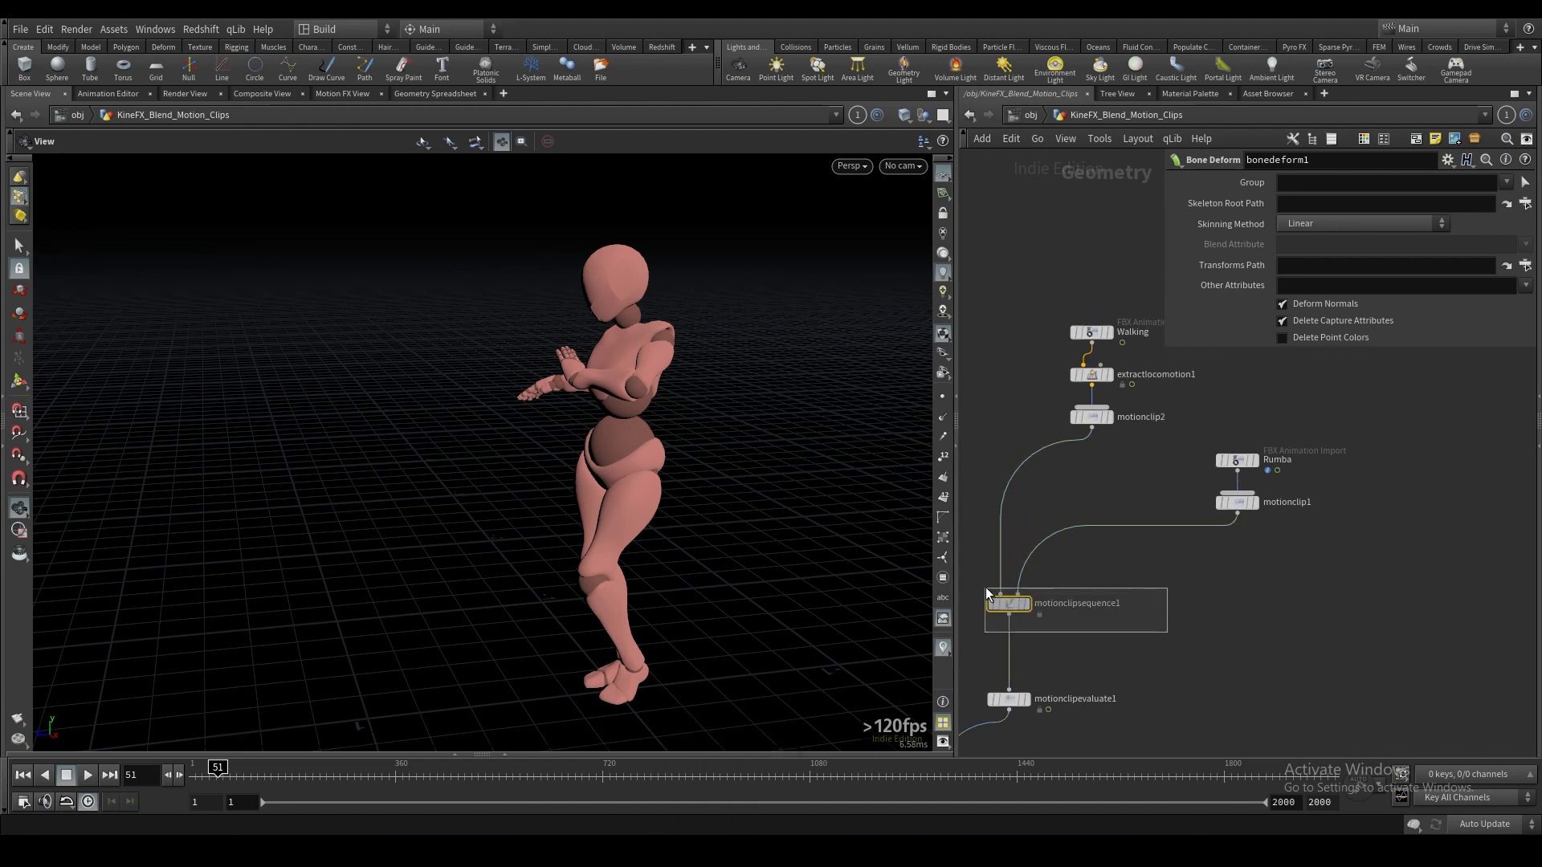
pyautogui.click(1005, 603)
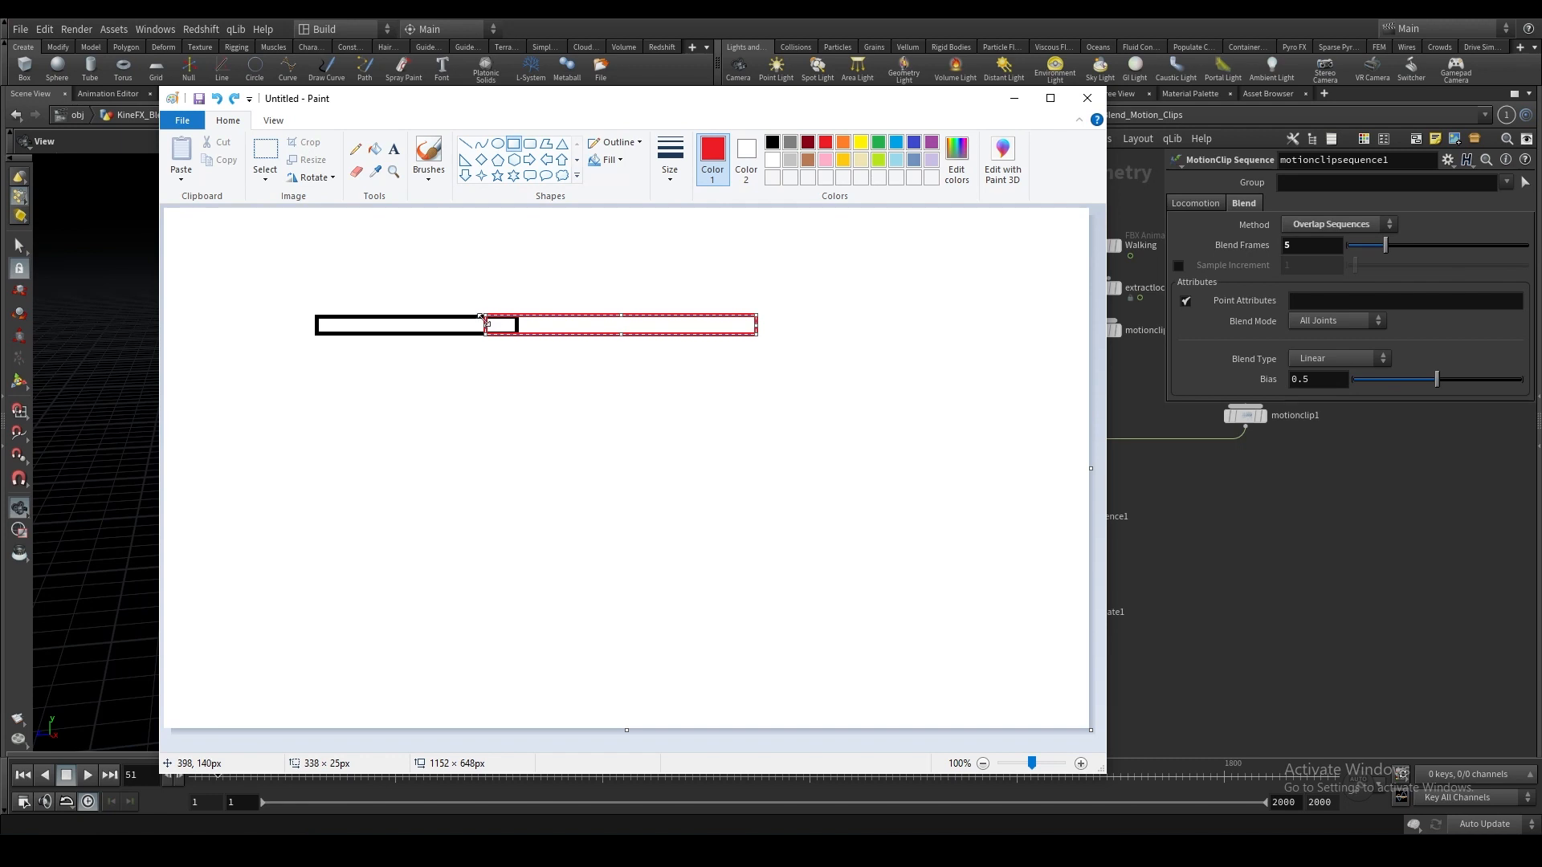
pyautogui.moveTo(501, 321)
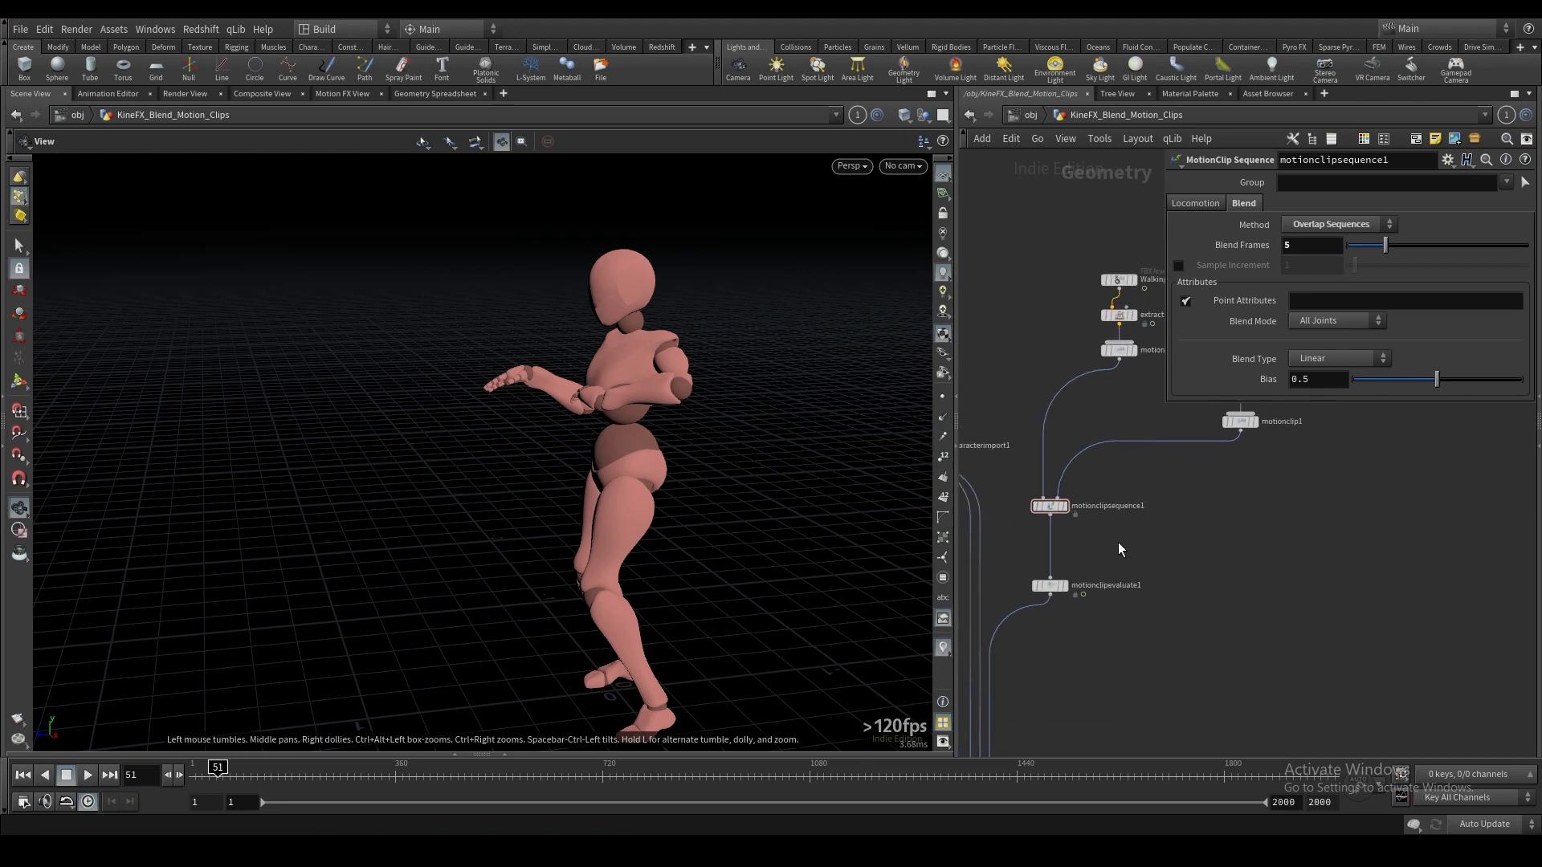
pyautogui.moveTo(1097, 543)
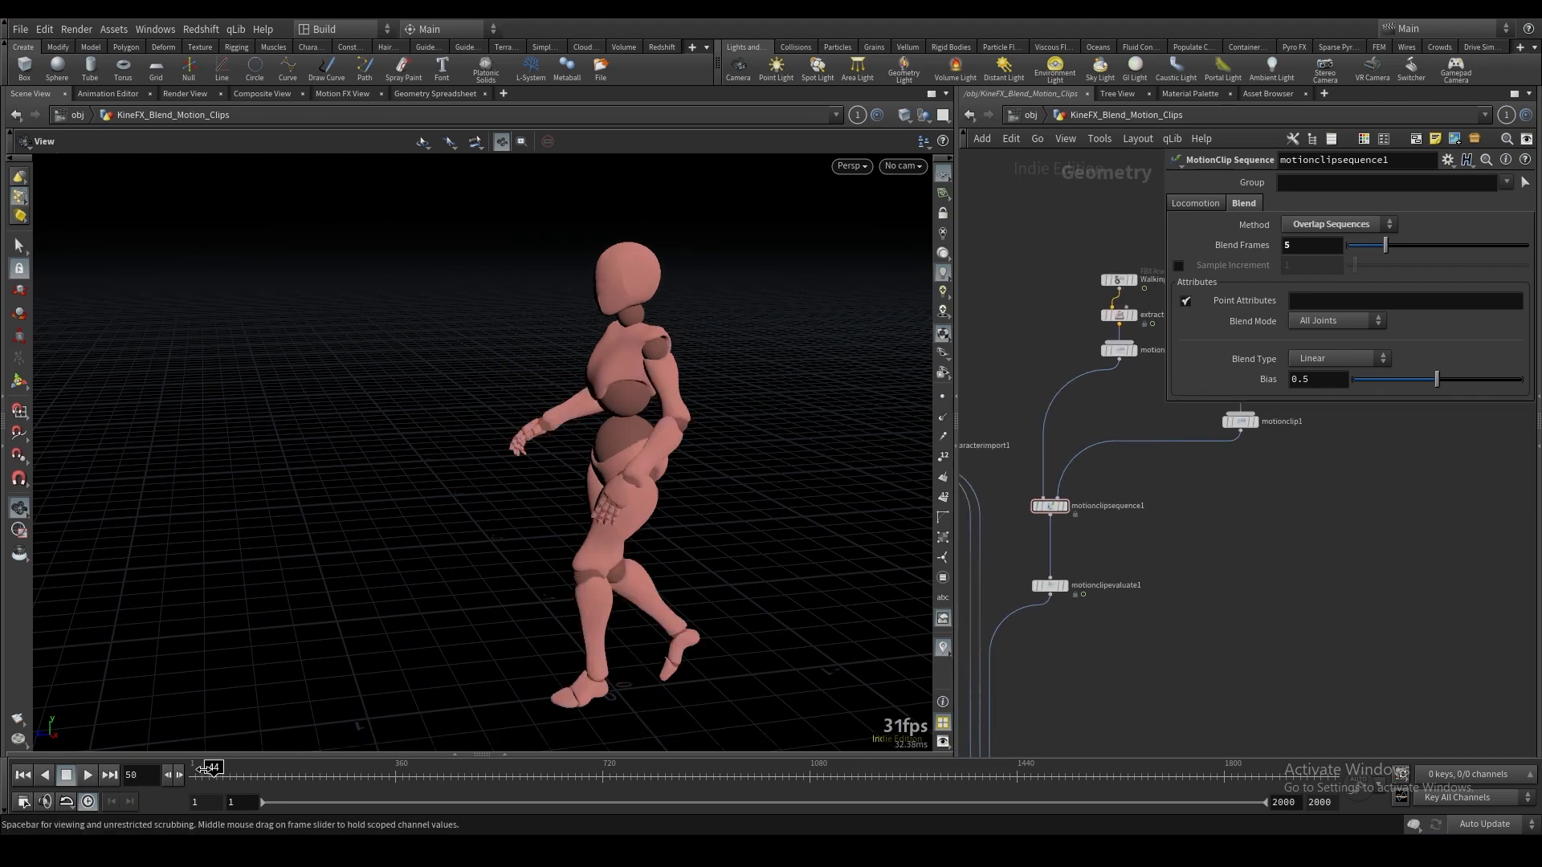
# Set Blend Frames to 15 and replay the walk-to-rumba transition to check it.
pyautogui.click(87, 775)
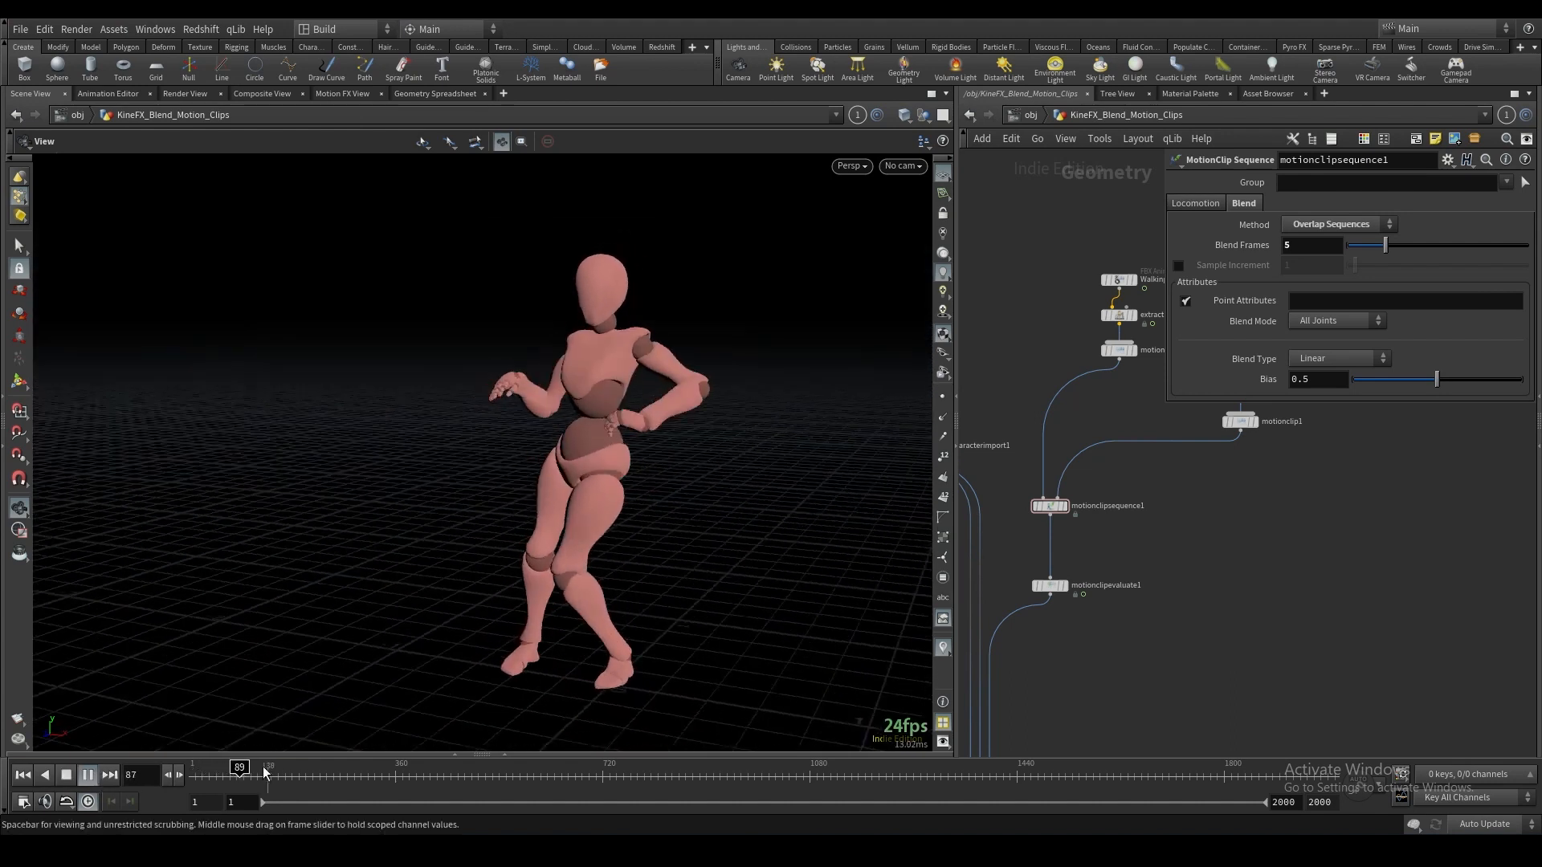
pyautogui.click(87, 775)
pyautogui.write('15')
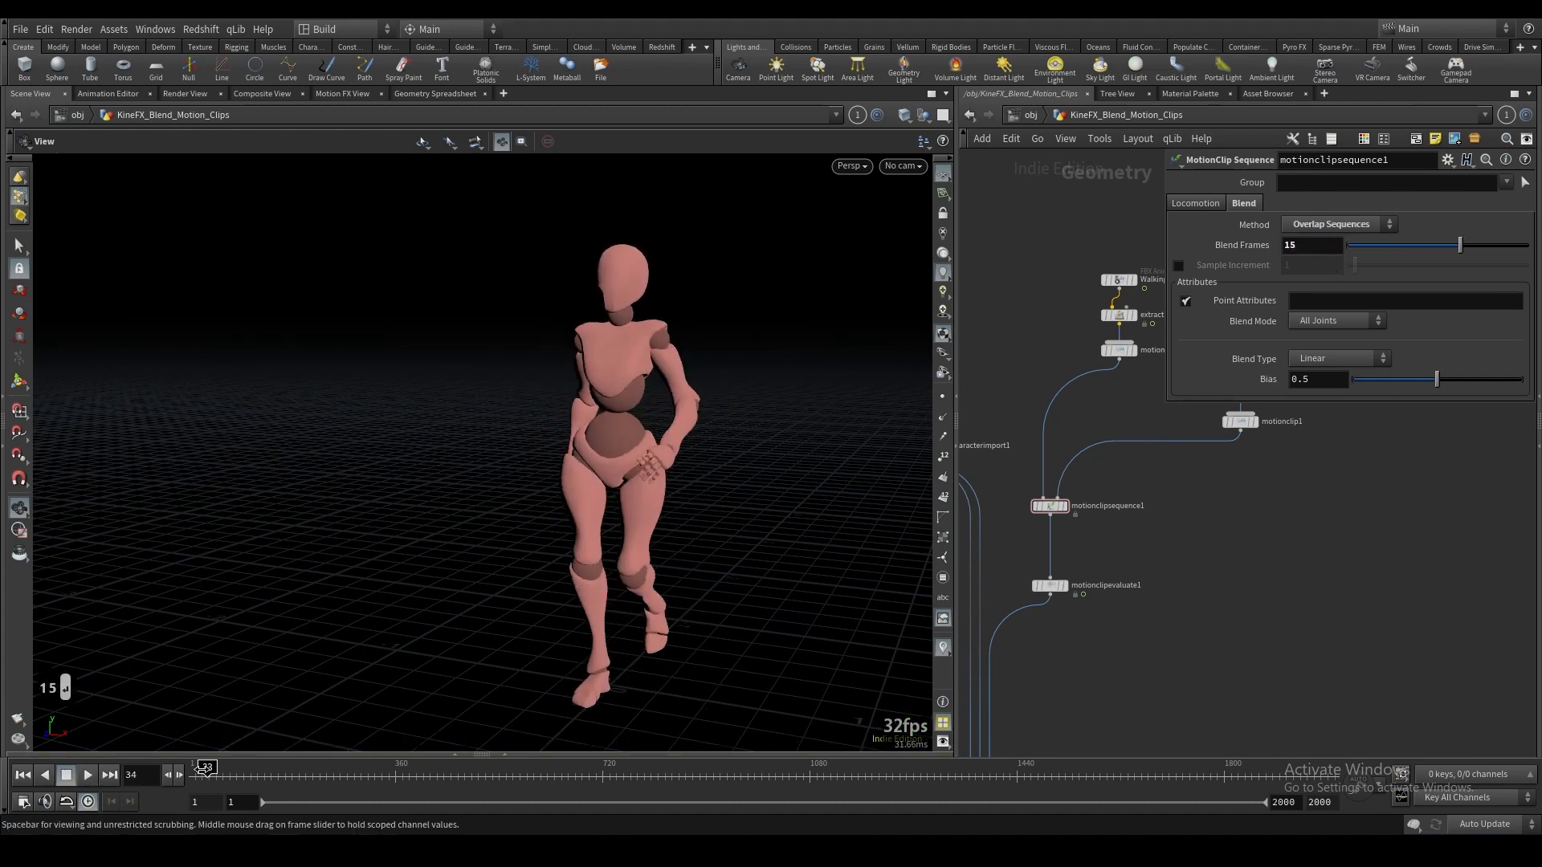
pyautogui.click(65, 775)
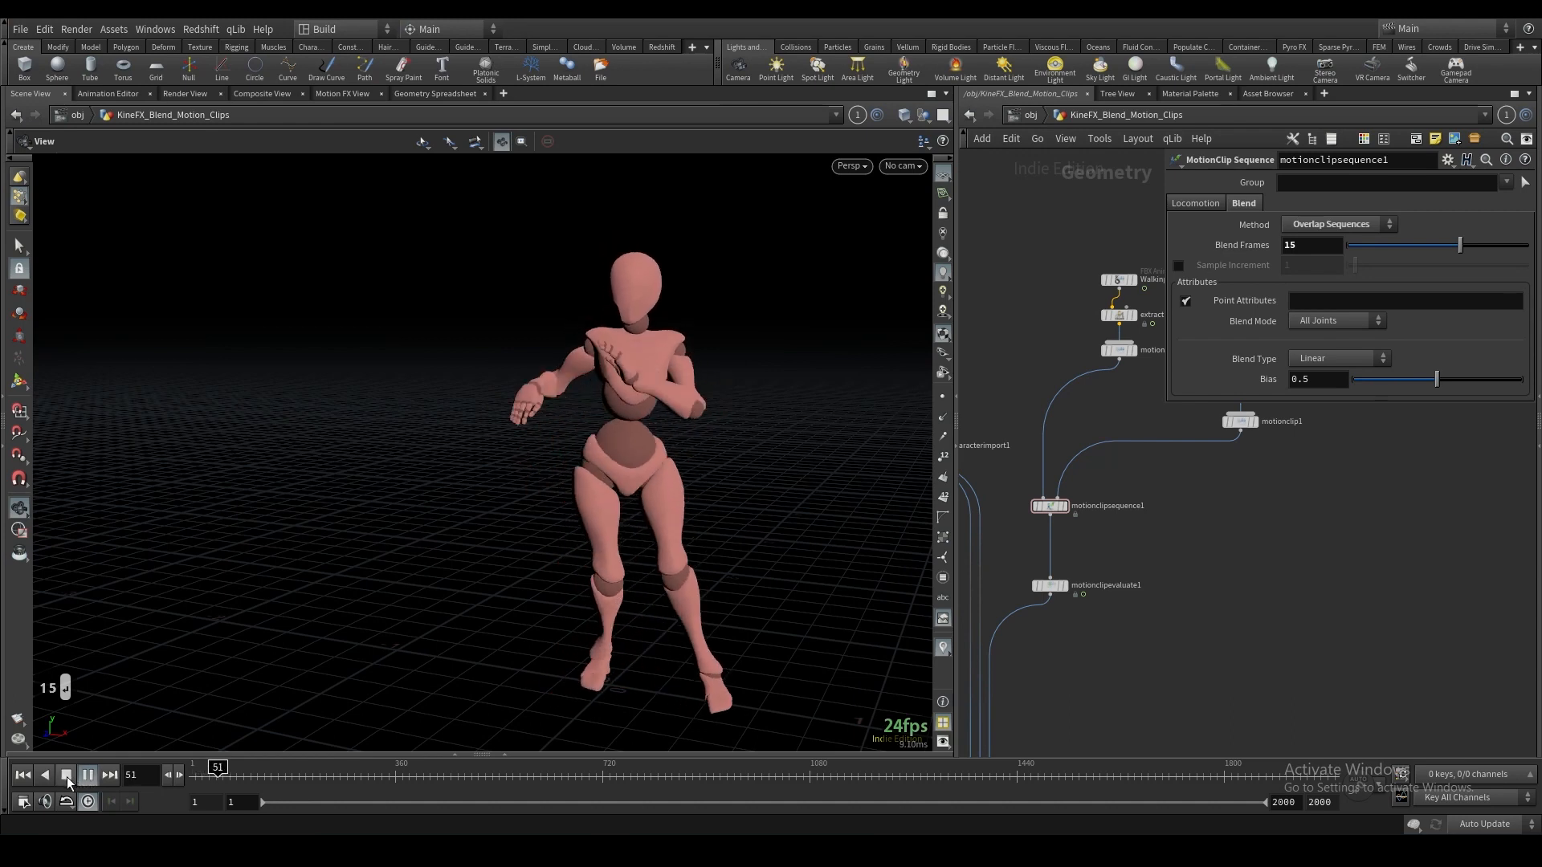
pyautogui.click(65, 776)
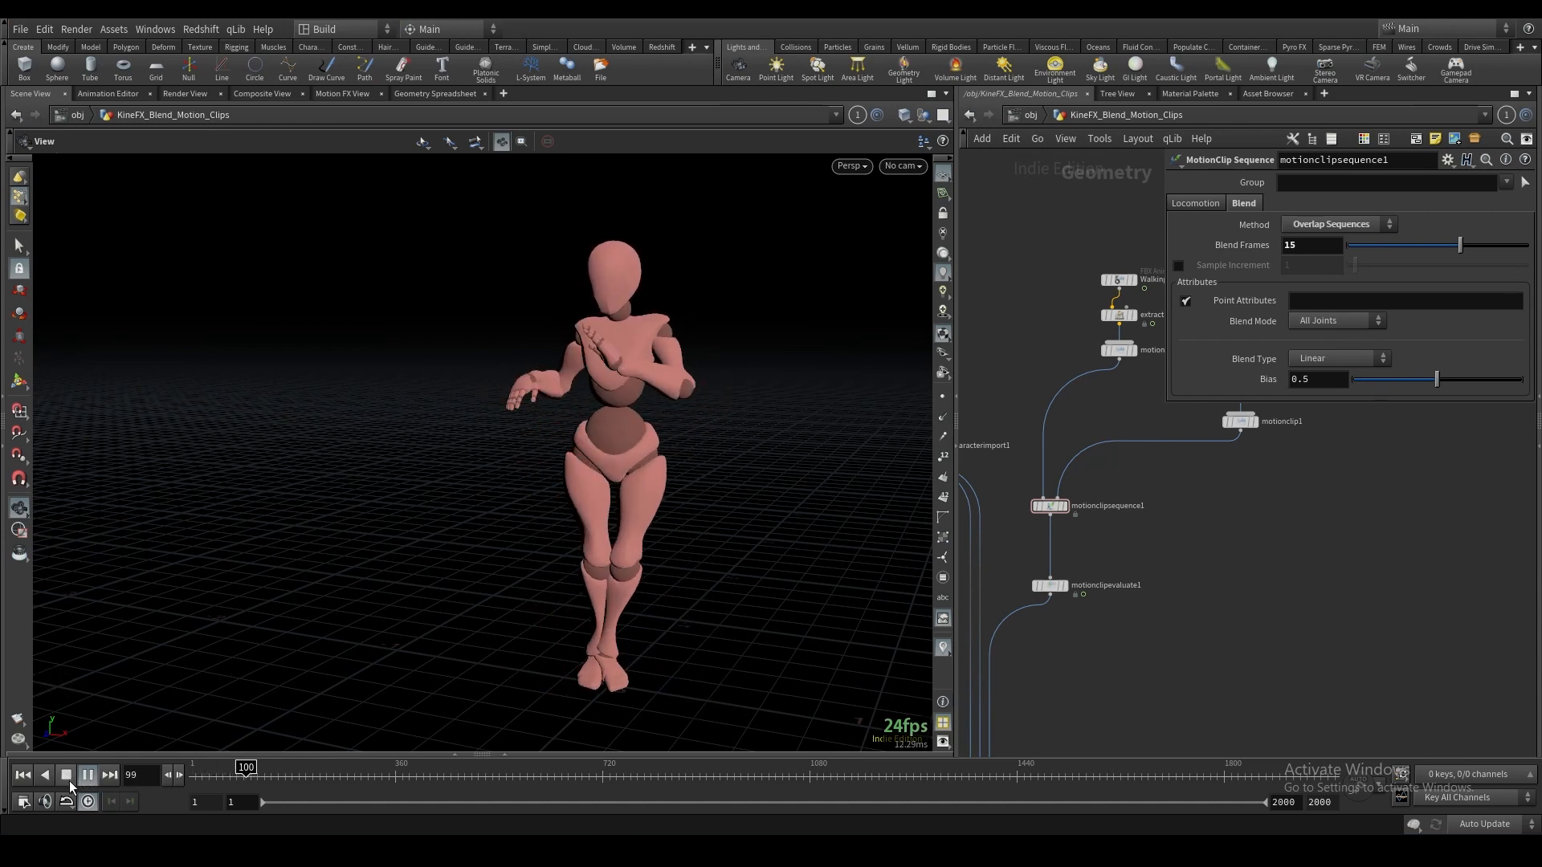
pyautogui.click(65, 775)
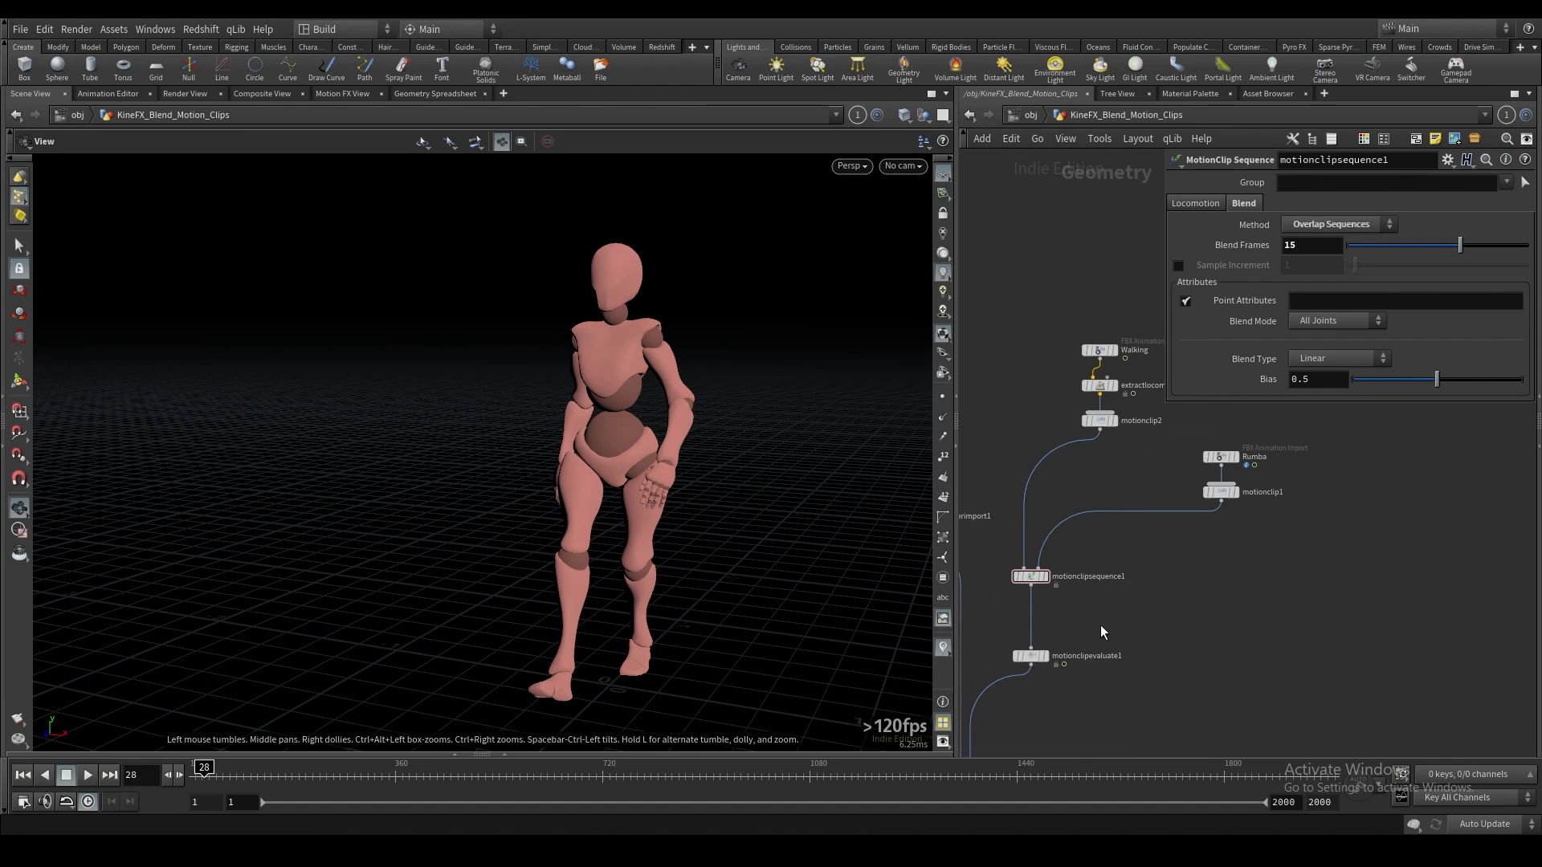
pyautogui.moveTo(1134, 612)
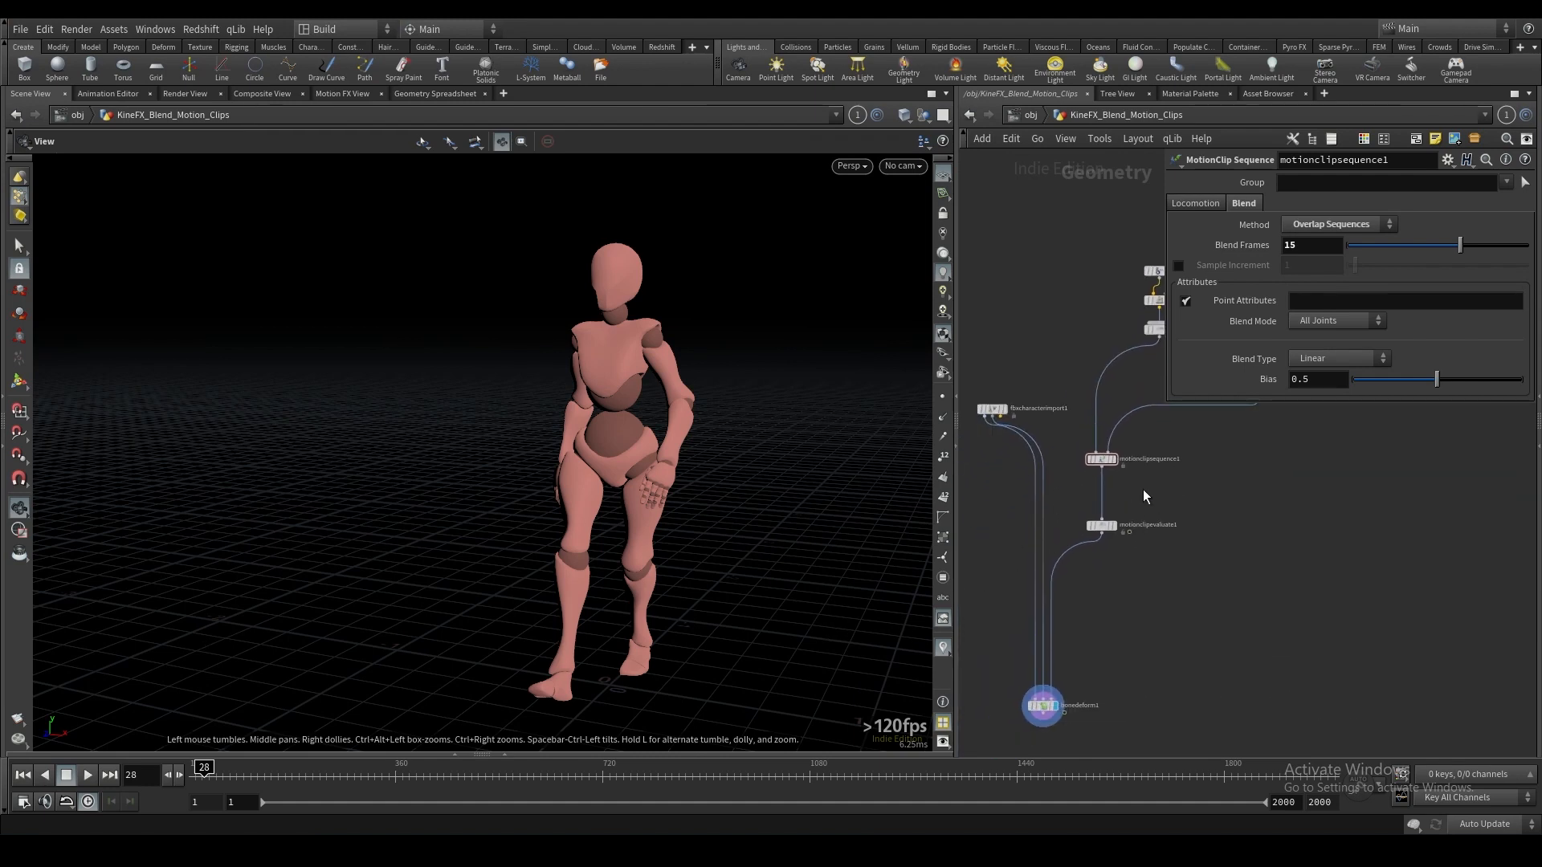
pyautogui.click(1091, 527)
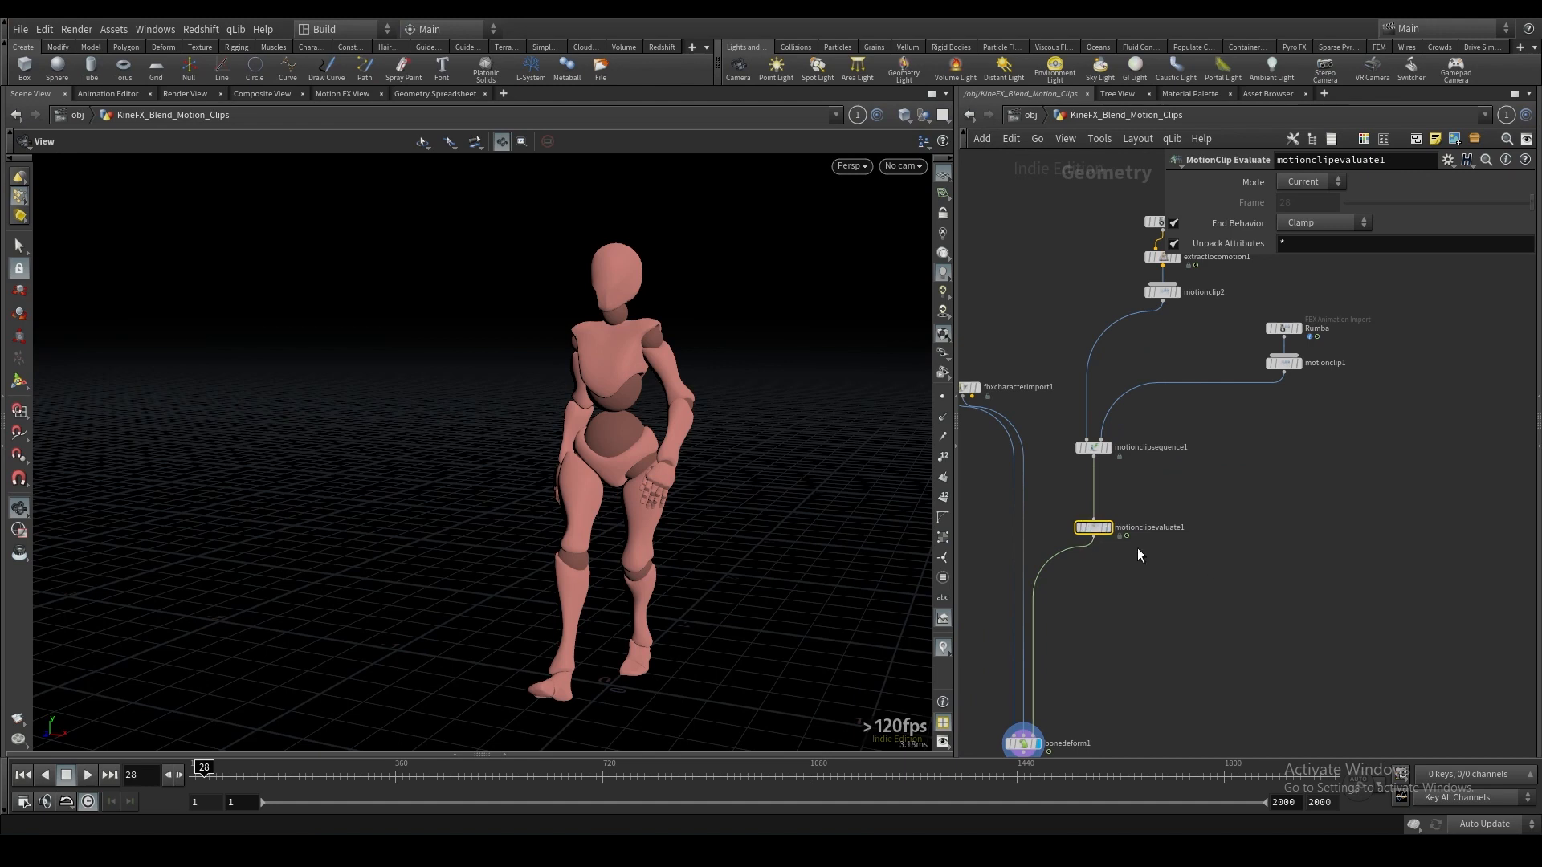
pyautogui.moveTo(1069, 561)
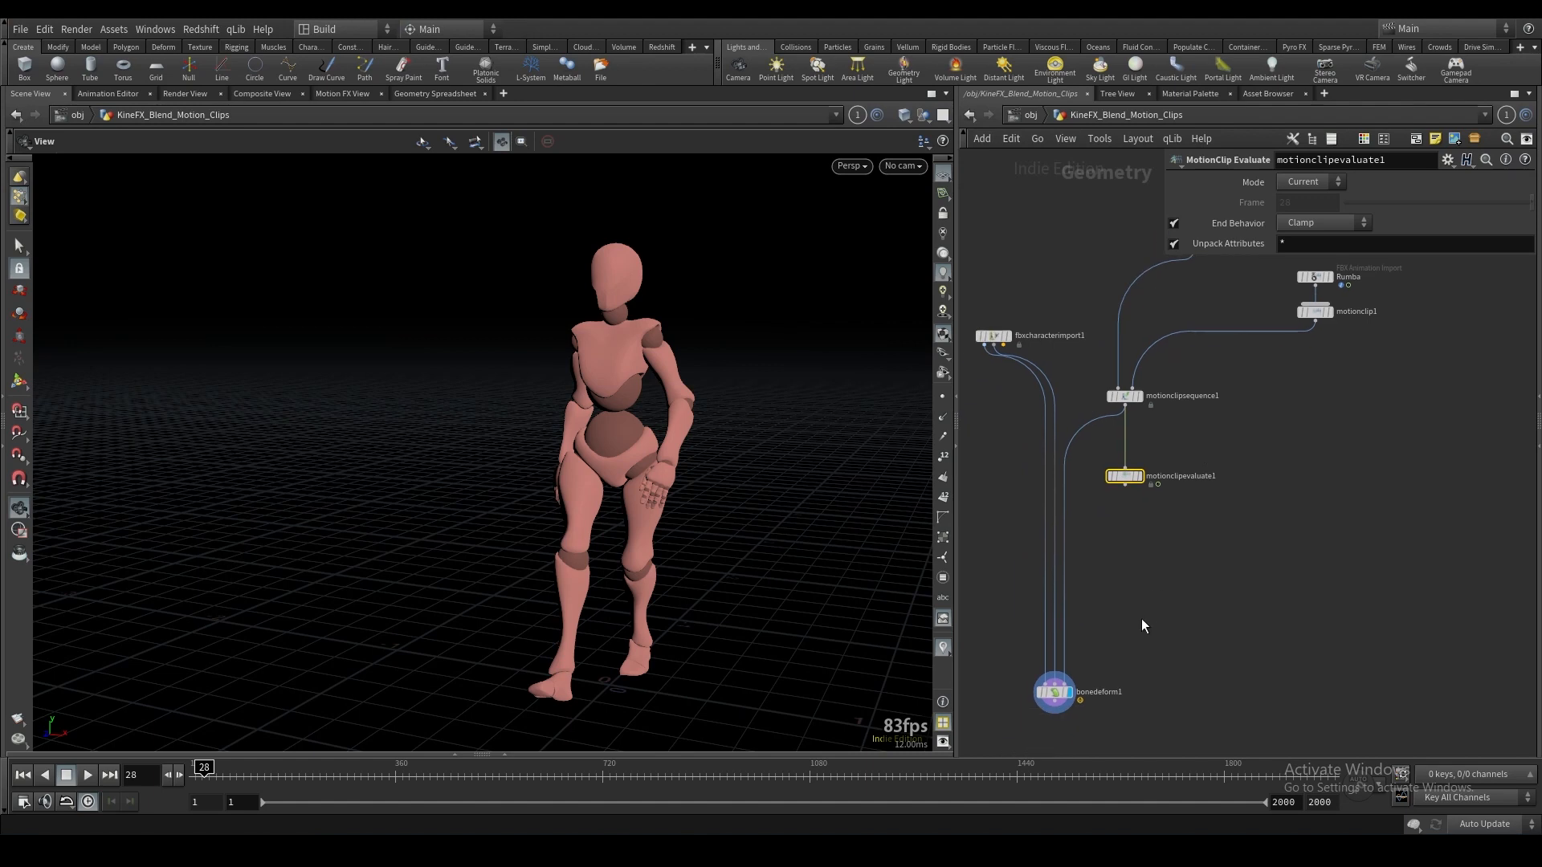
pyautogui.click(1053, 691)
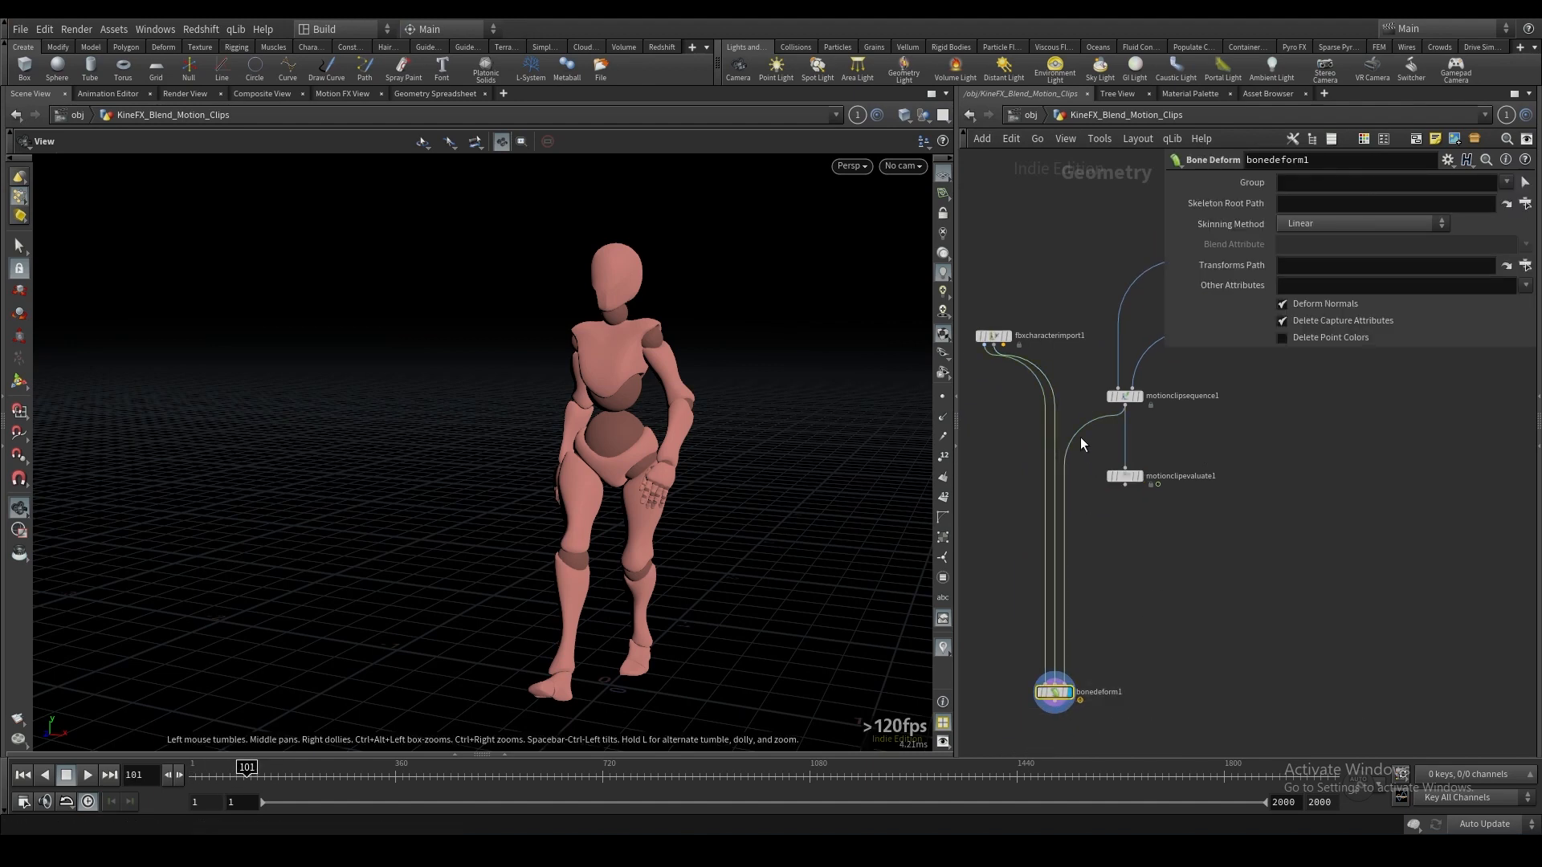
pyautogui.click(1125, 477)
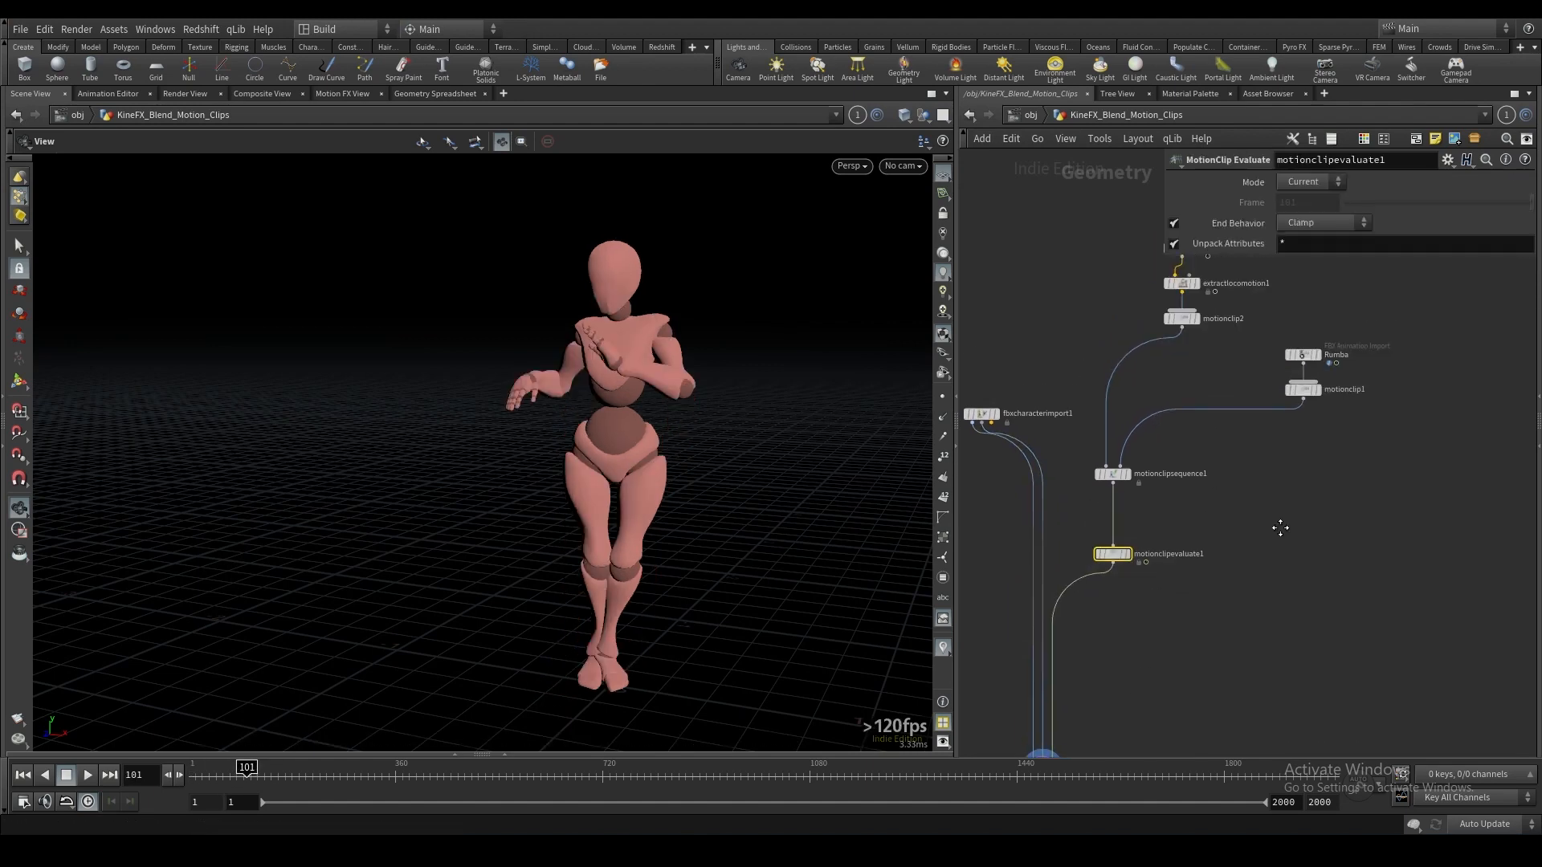